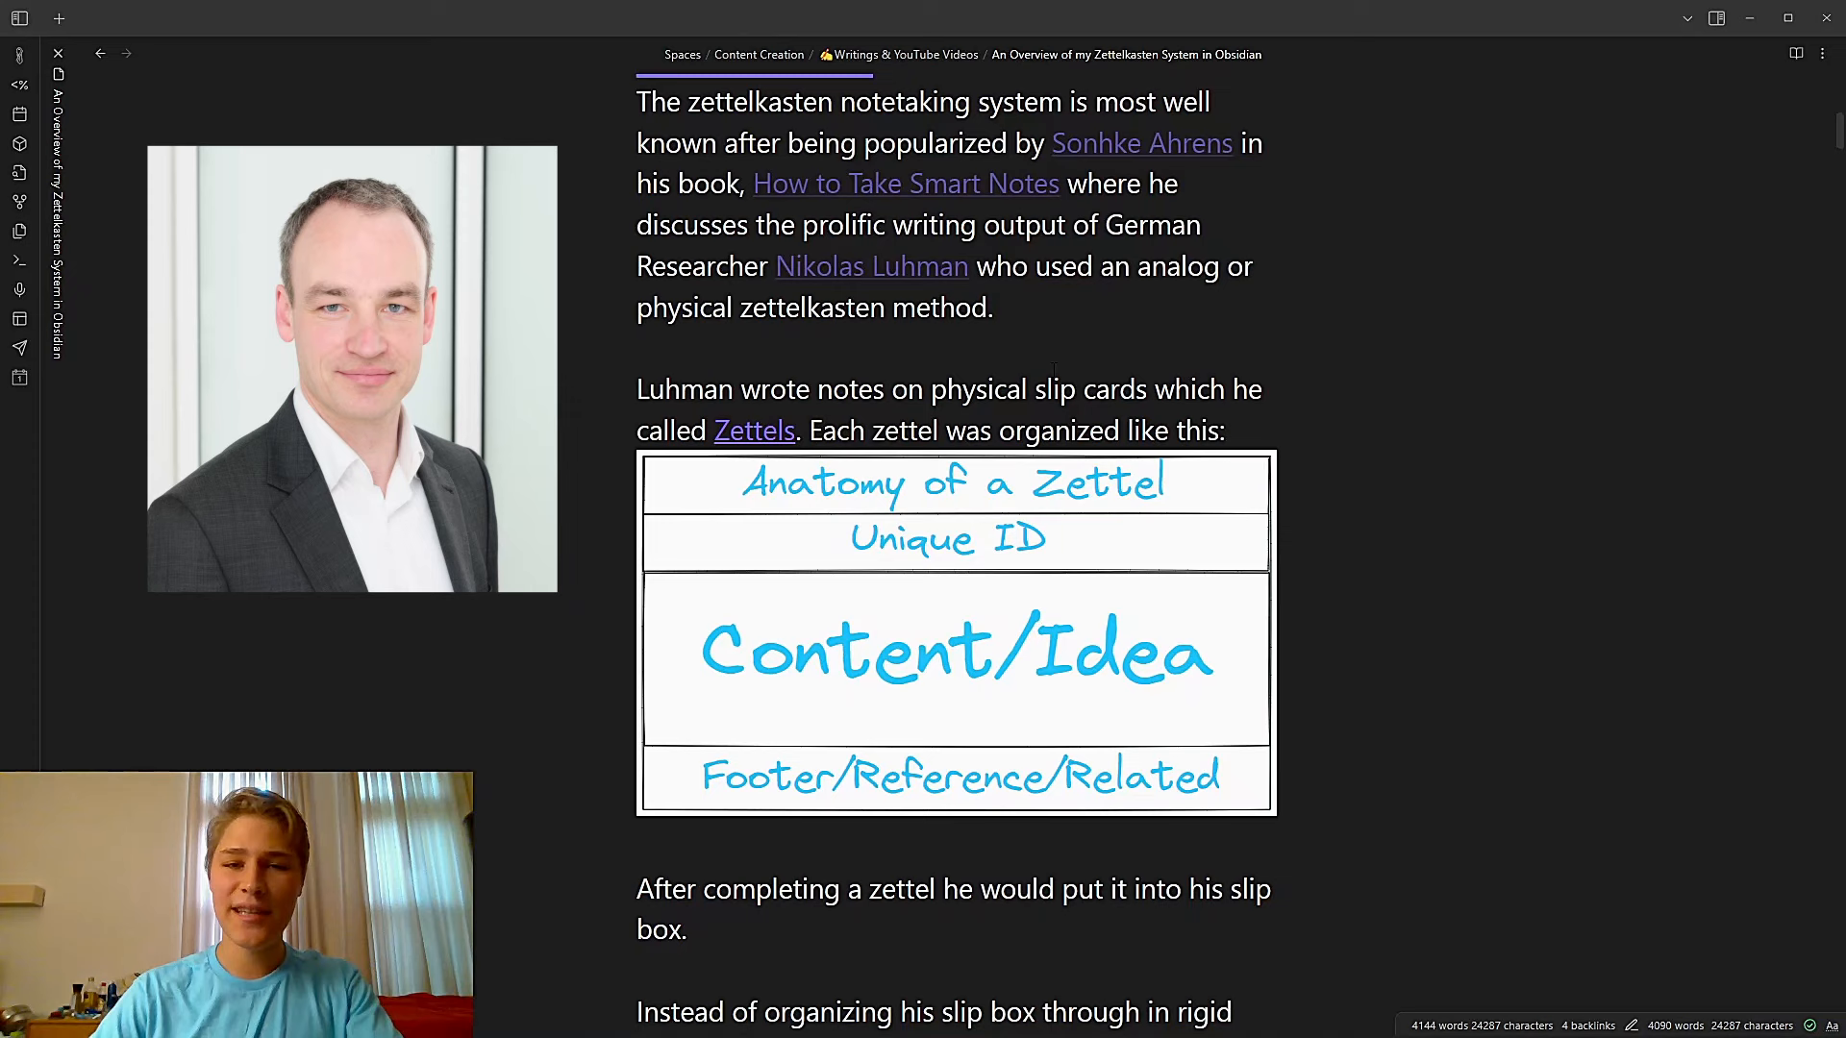
Scroll from the Anatomy of a Zettel image down to the 11/11a chain-numbering paragraph and diagram
scroll(down, 3)
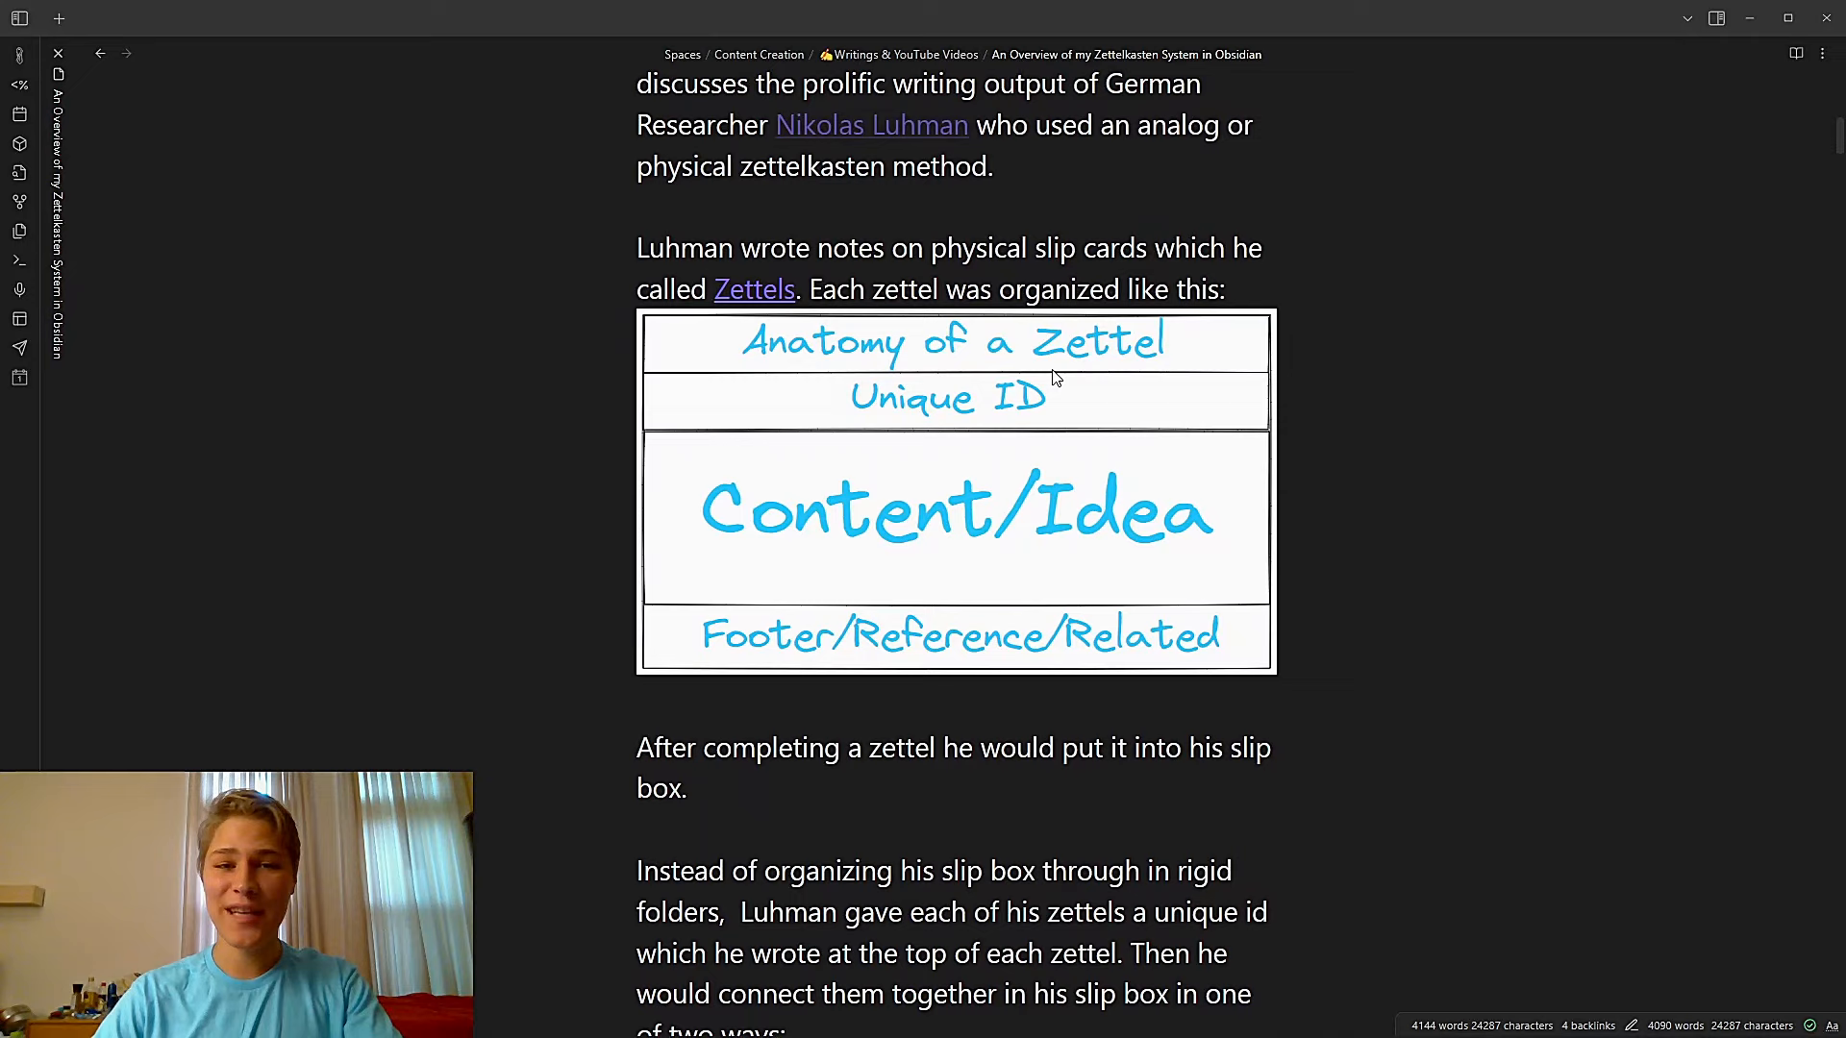
scroll(down, 3)
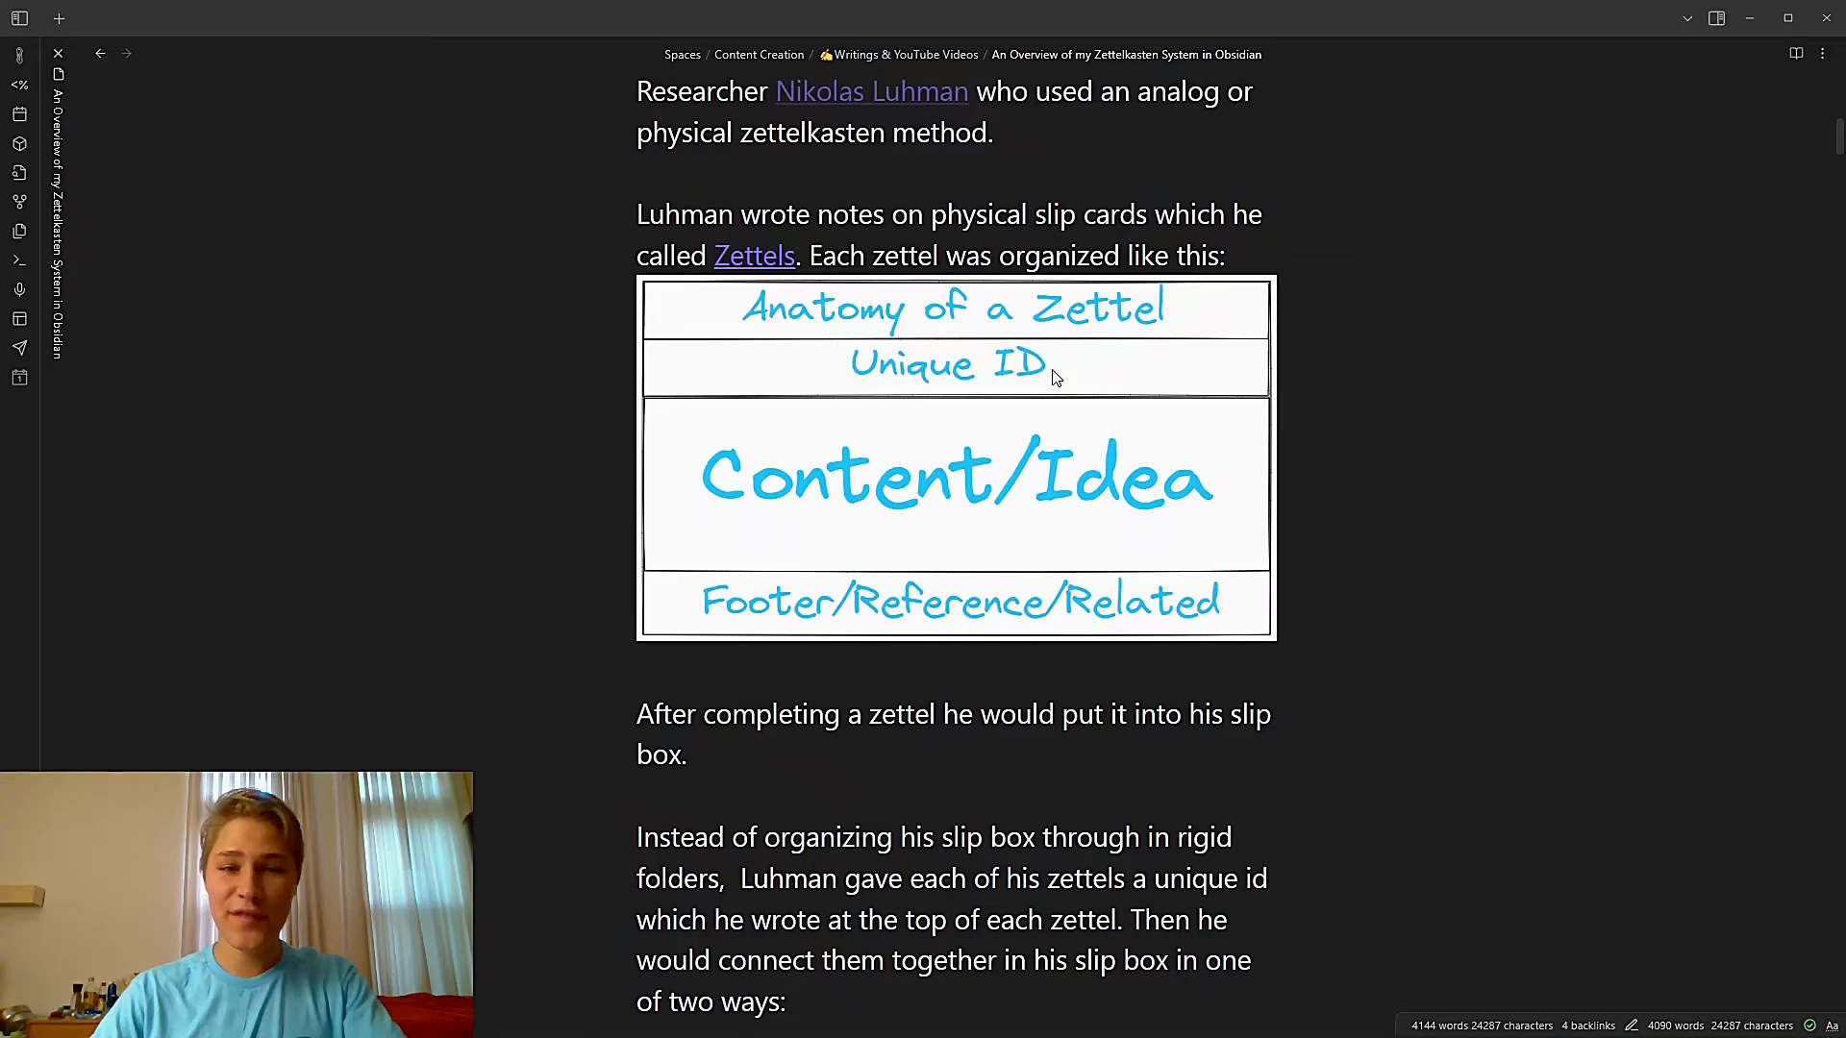
scroll(down, 3)
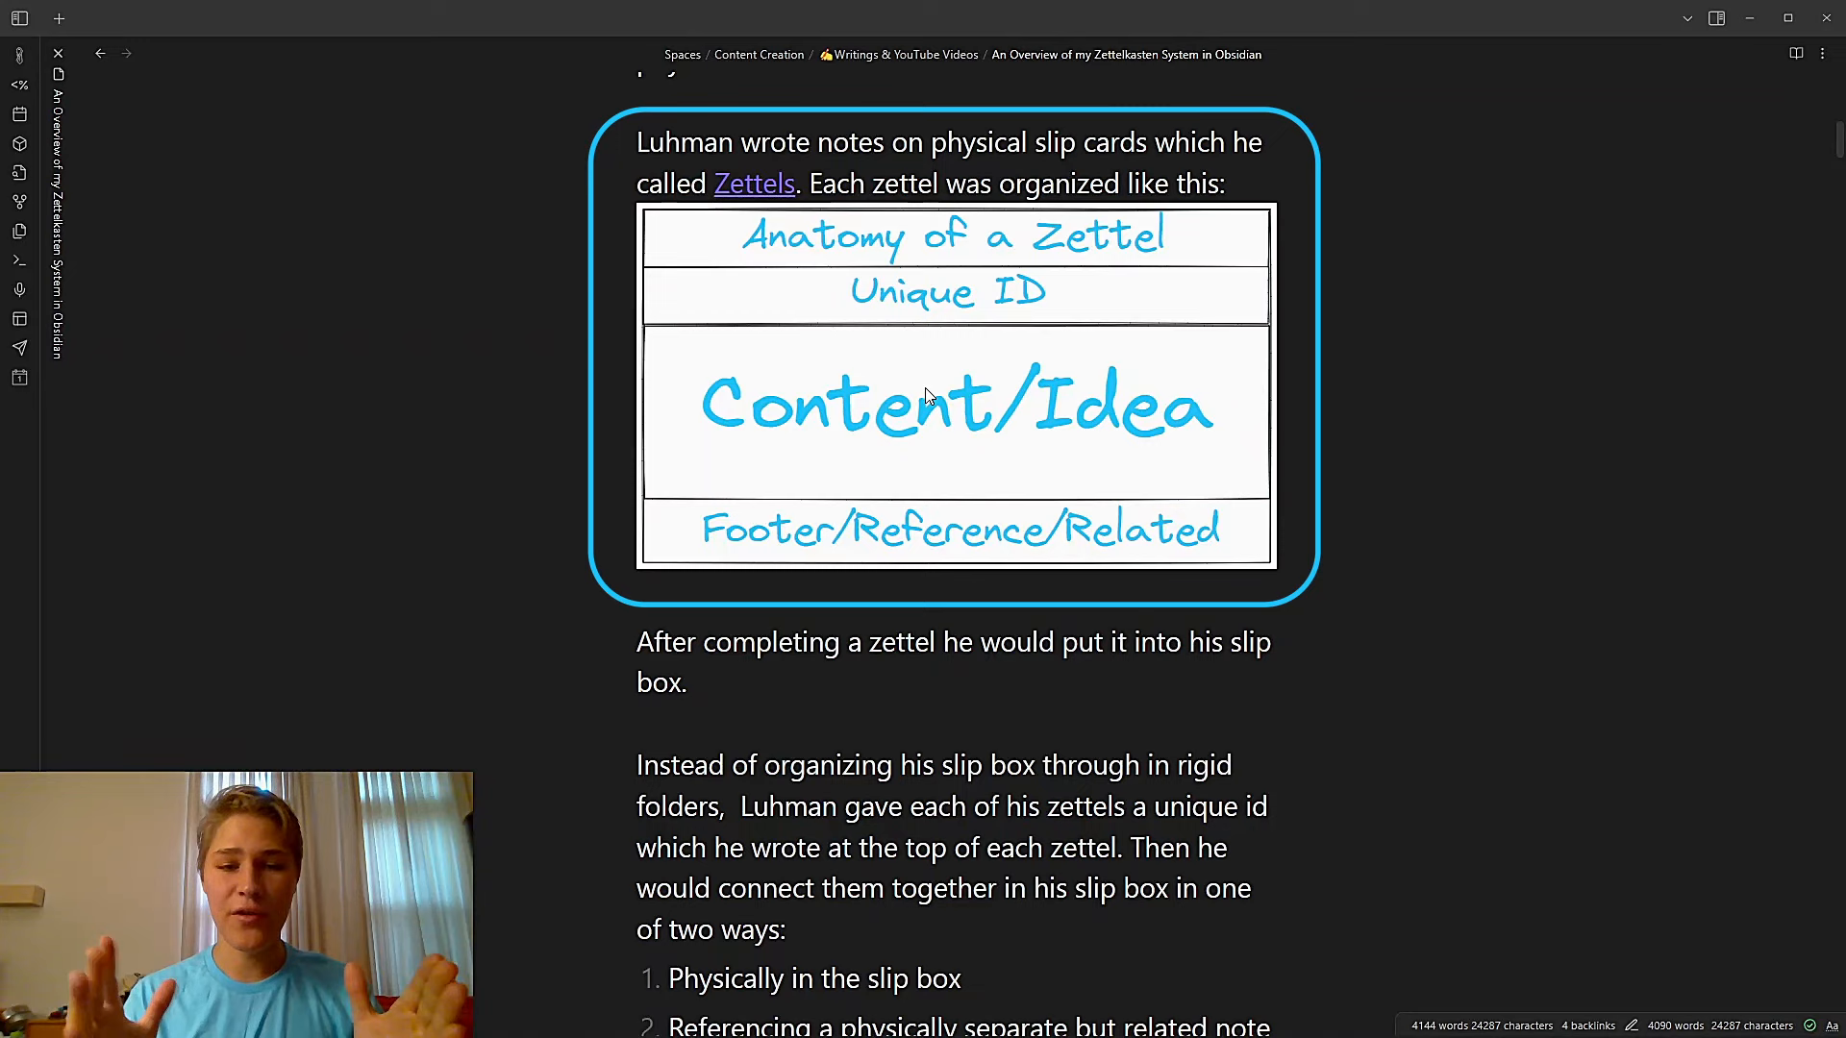
scroll(down, 3)
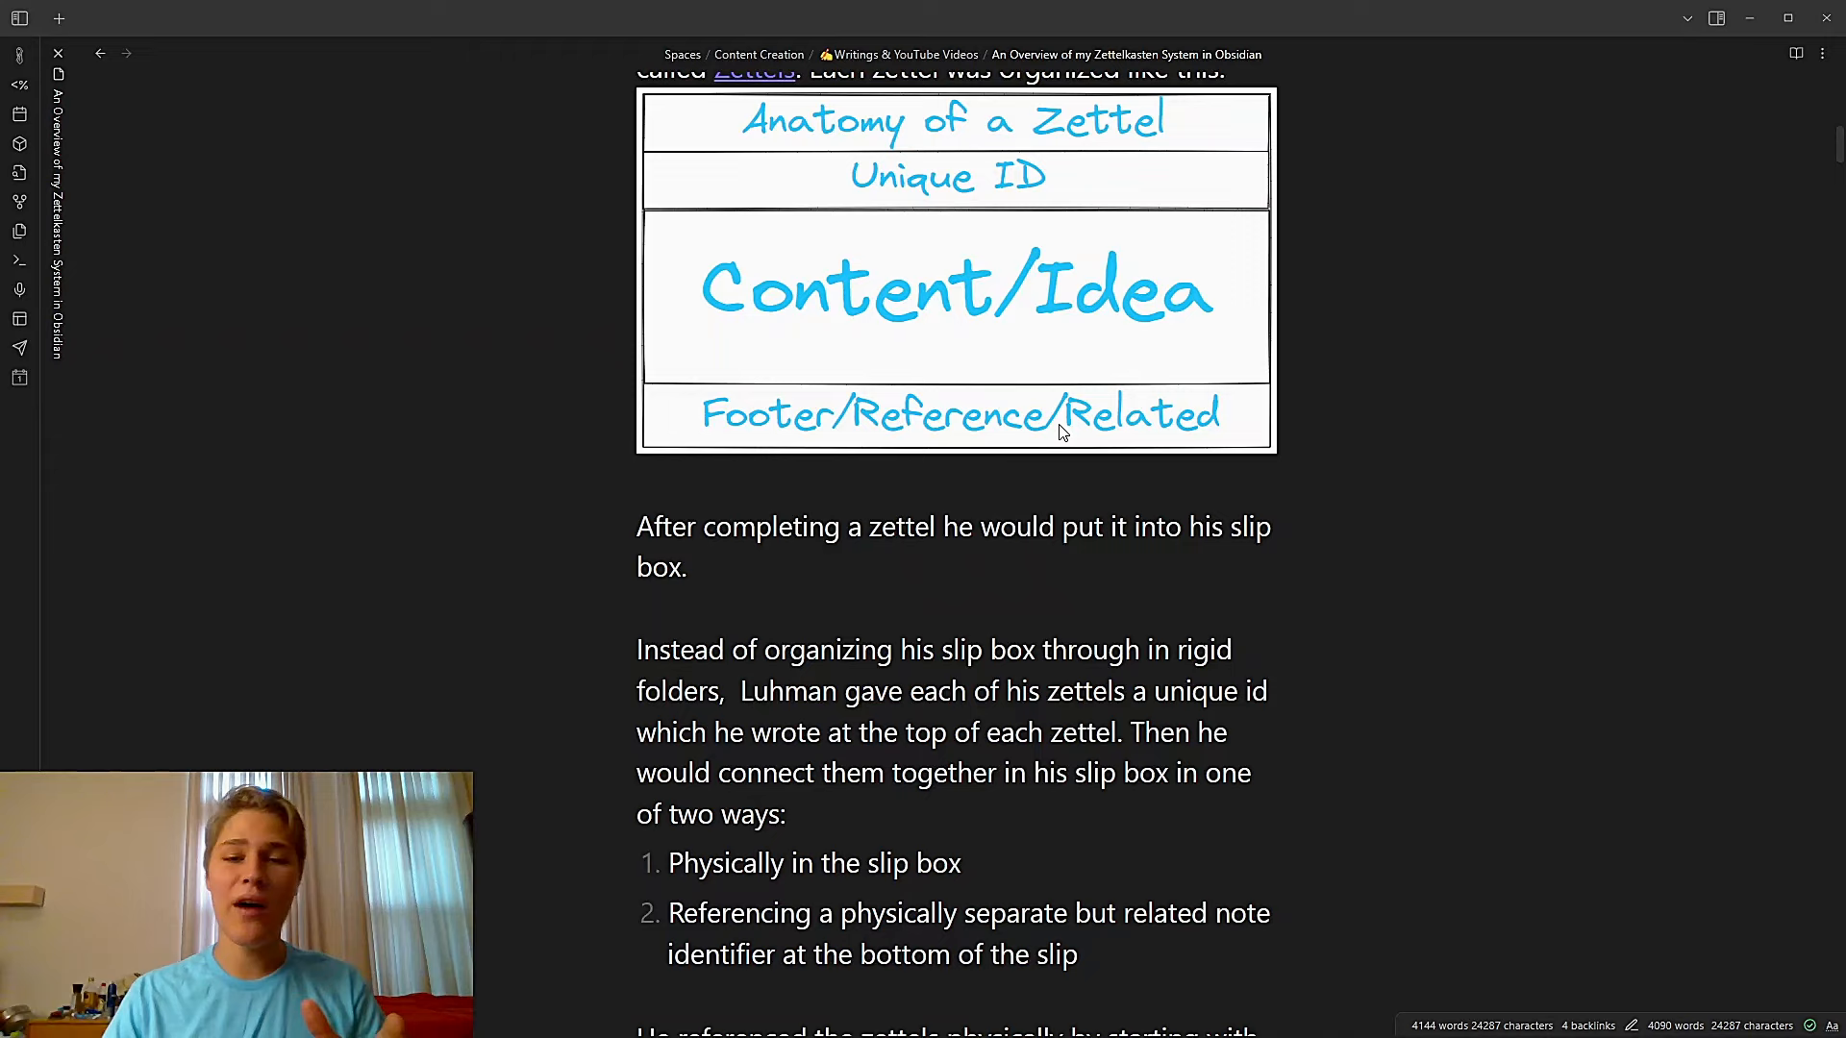
scroll(down, 3)
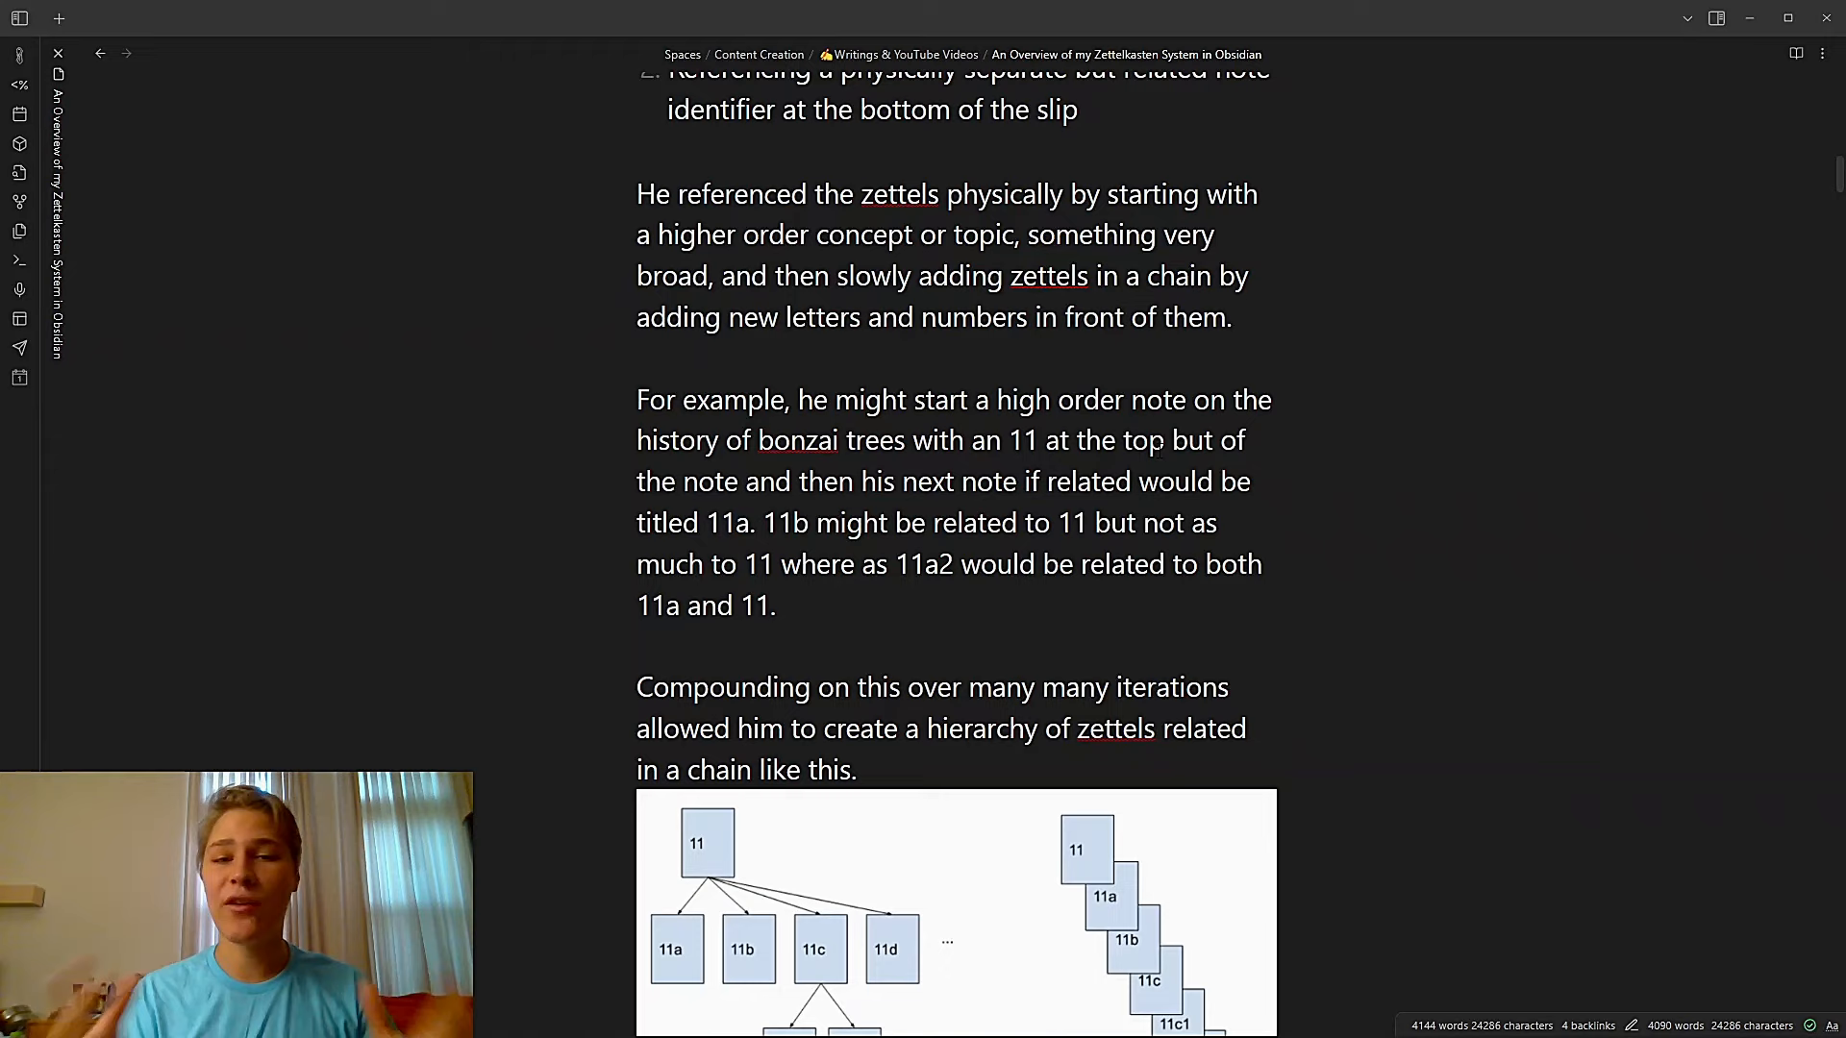
Scroll past the chain-hierarchy diagram to the cross-chain references and literature-note footers
scroll(down, 3)
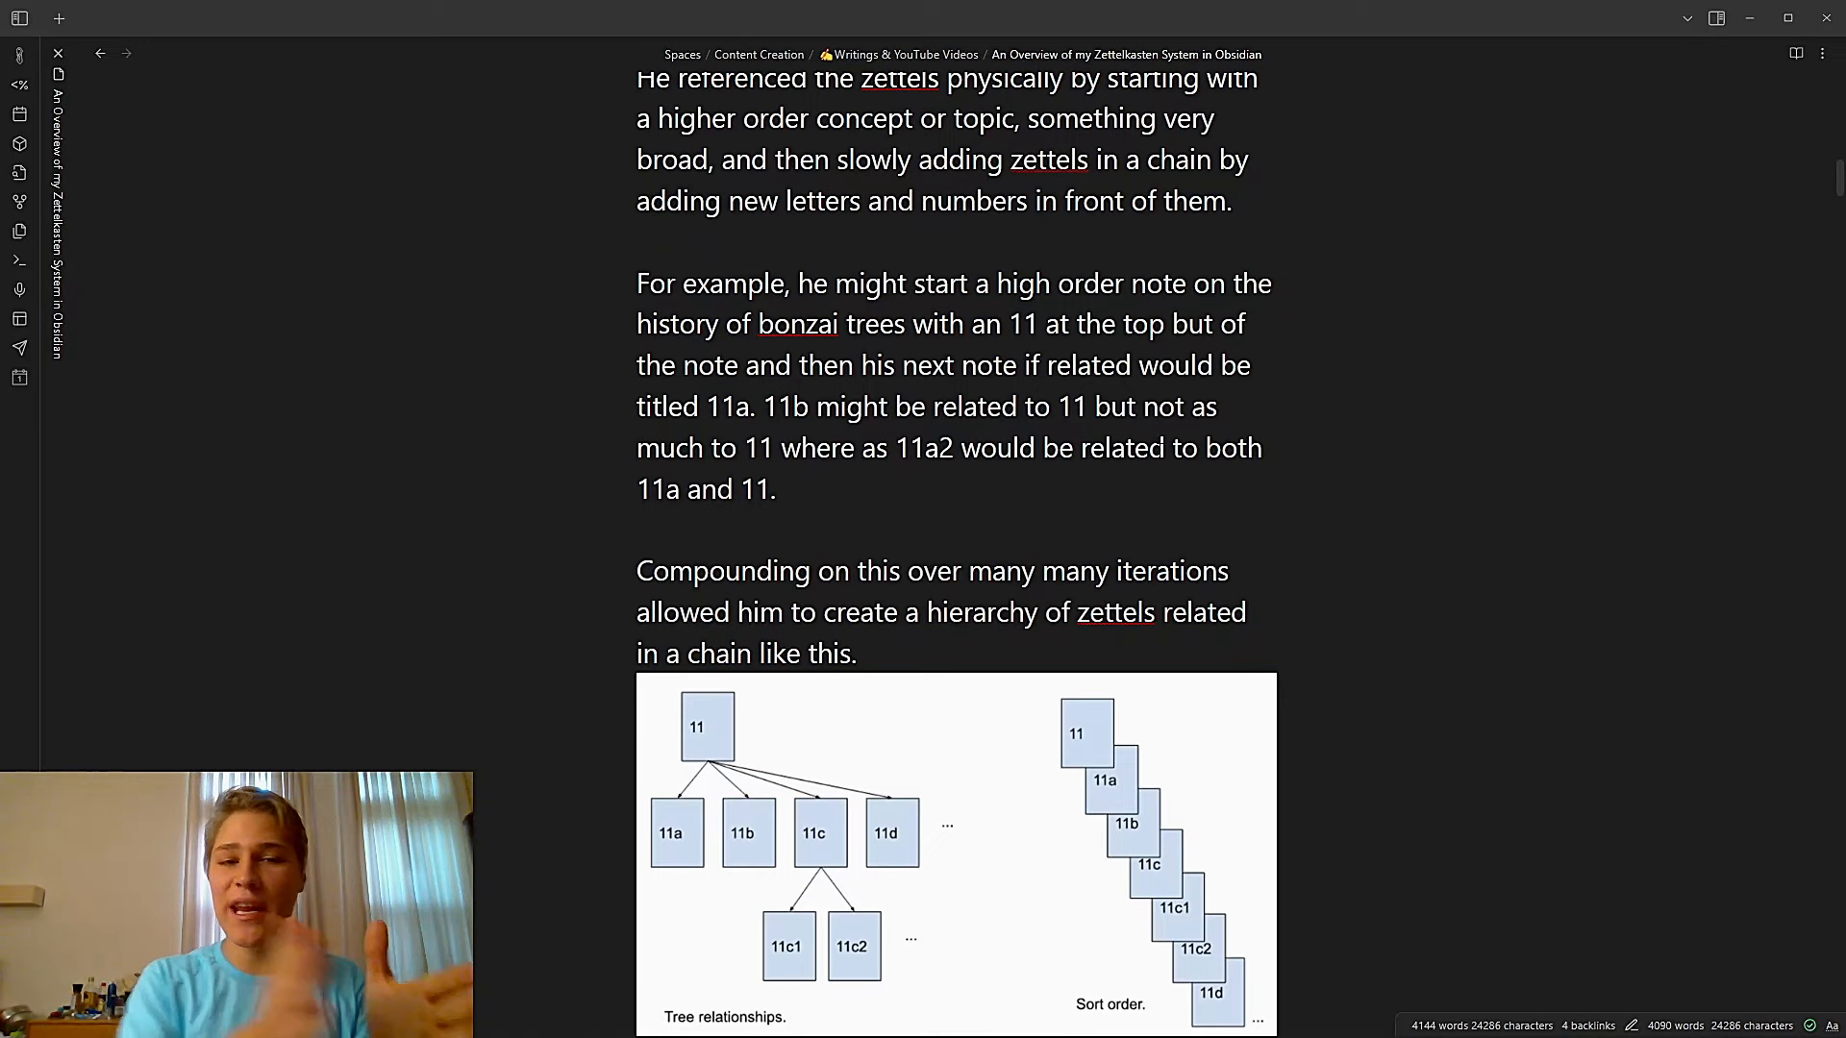
scroll(down, 3)
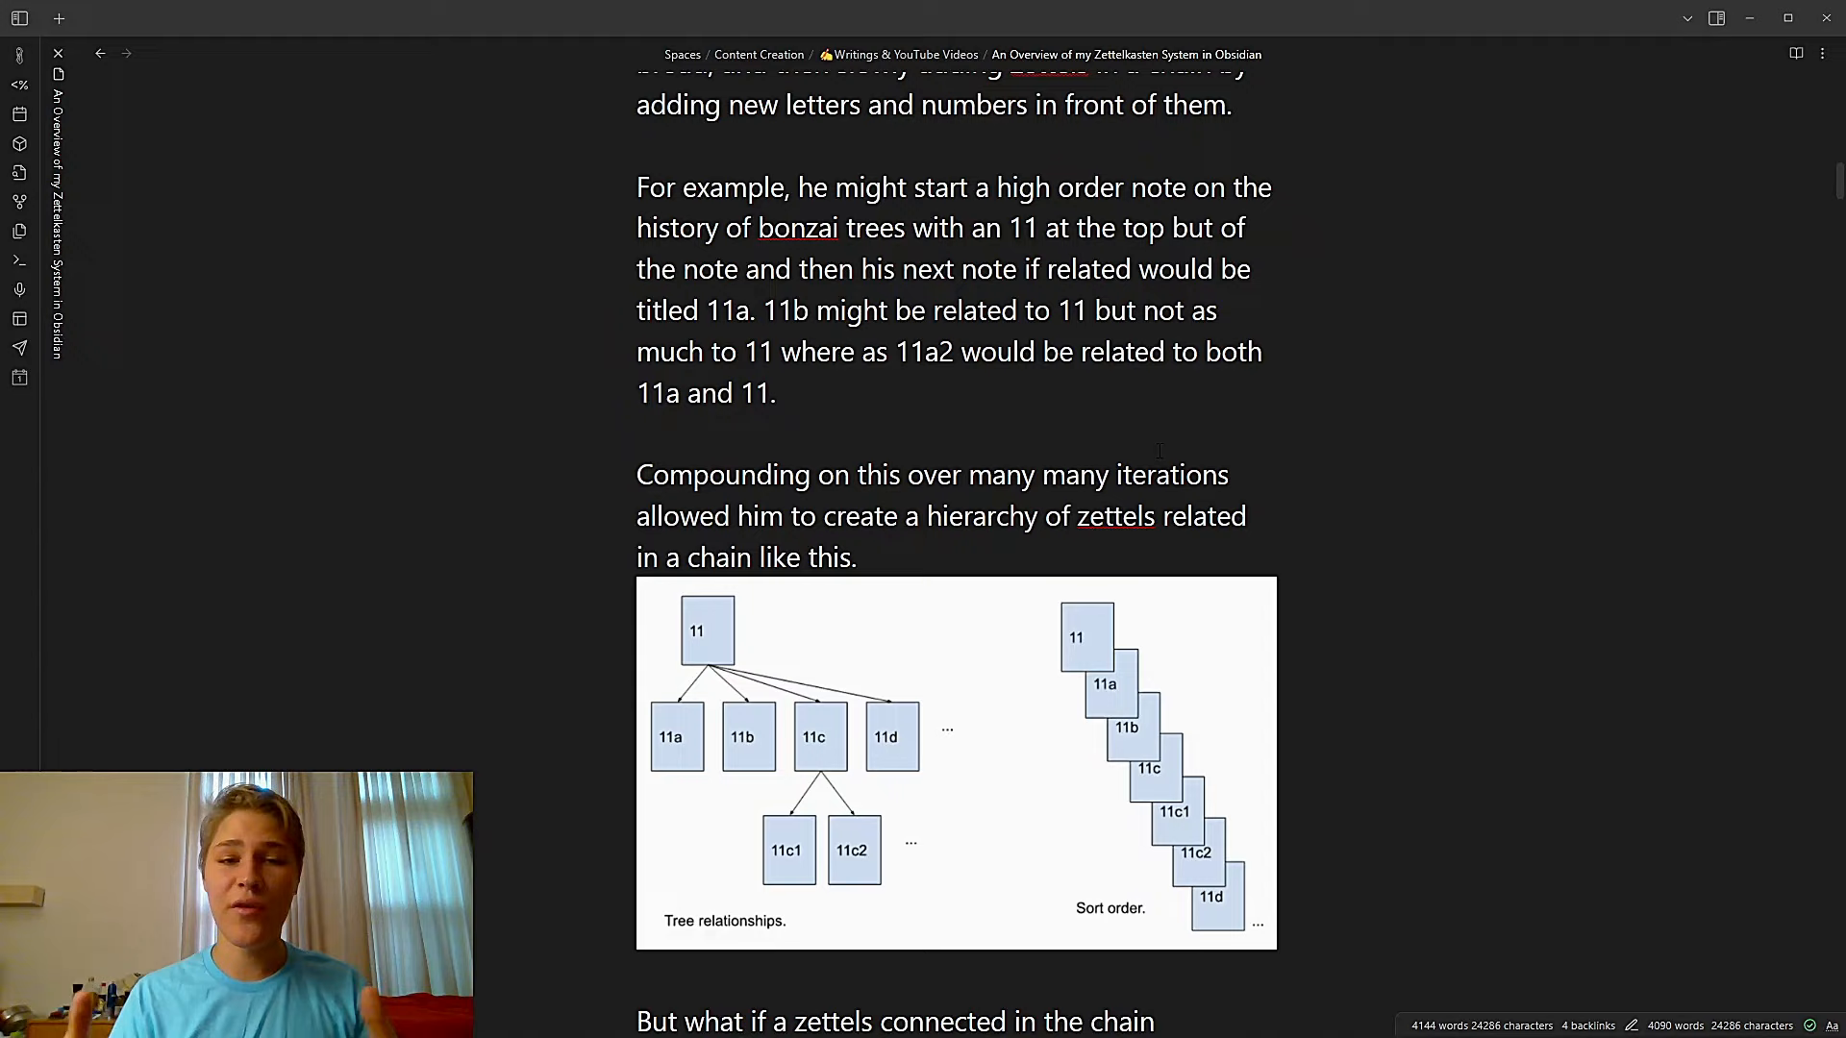
scroll(down, 3)
text(a)
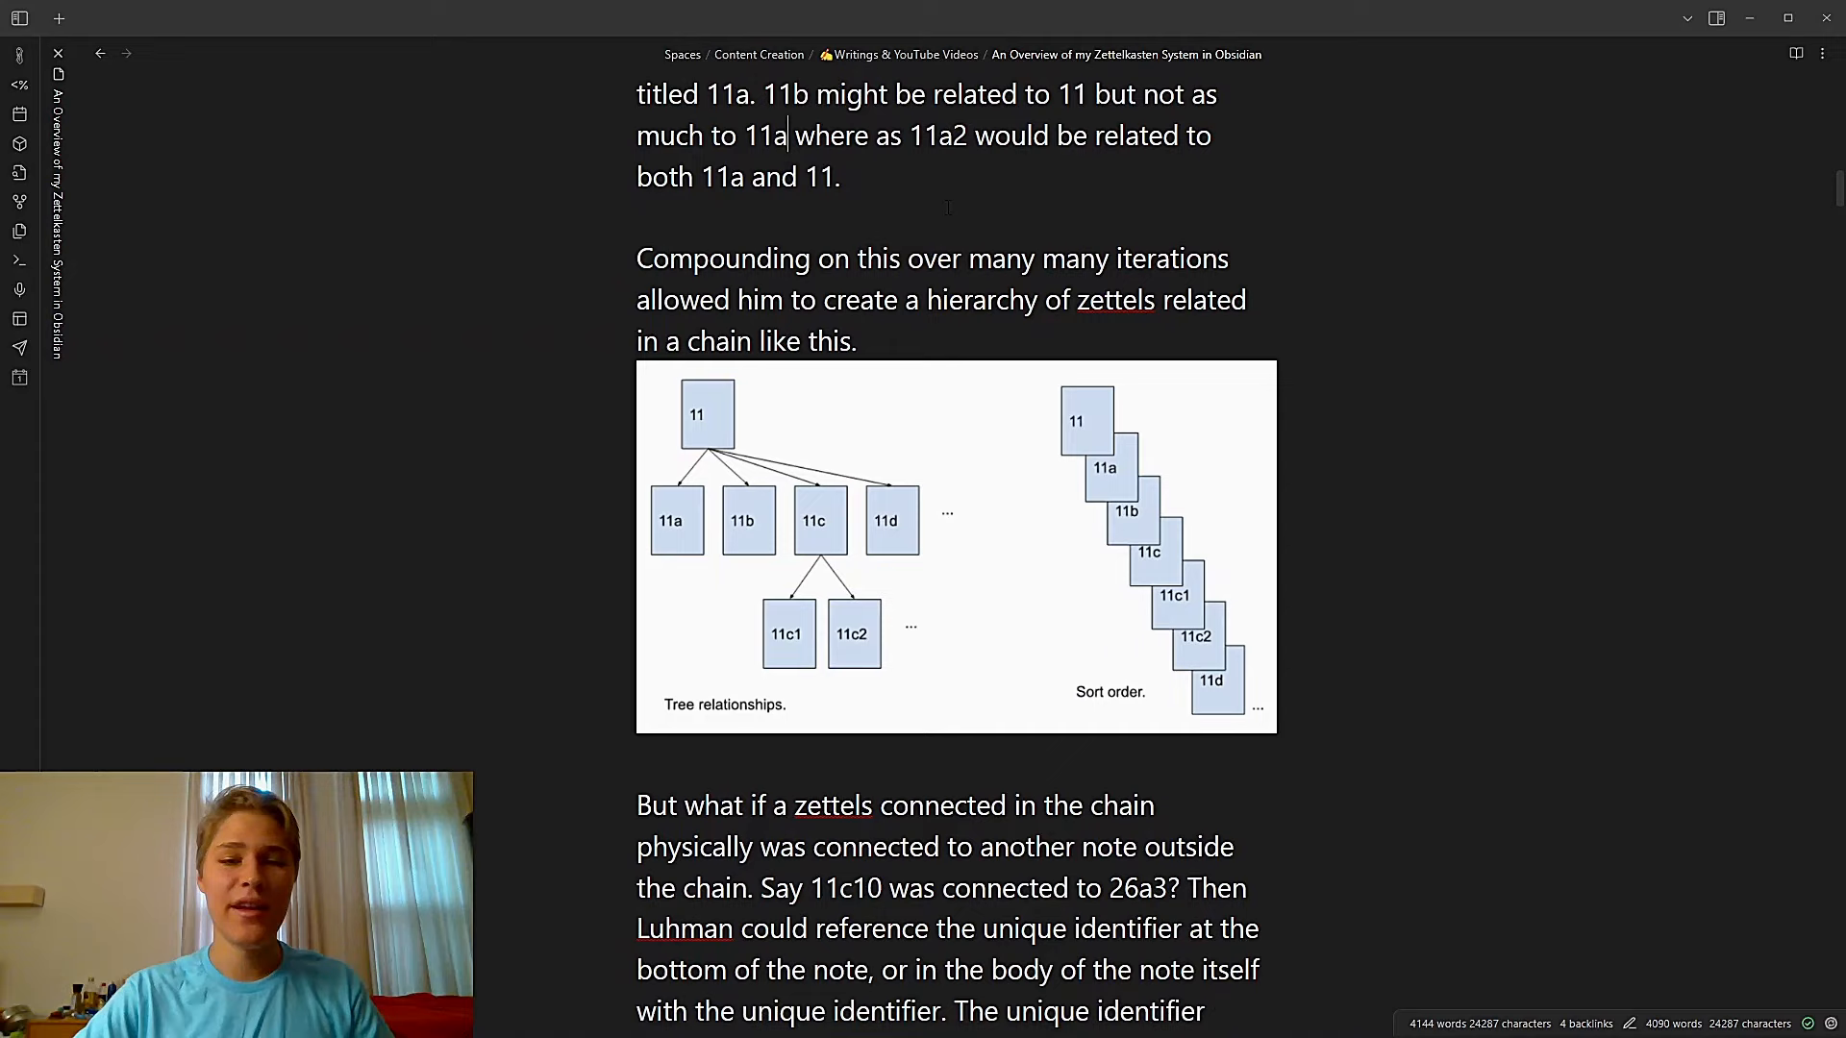
scroll(down, 3)
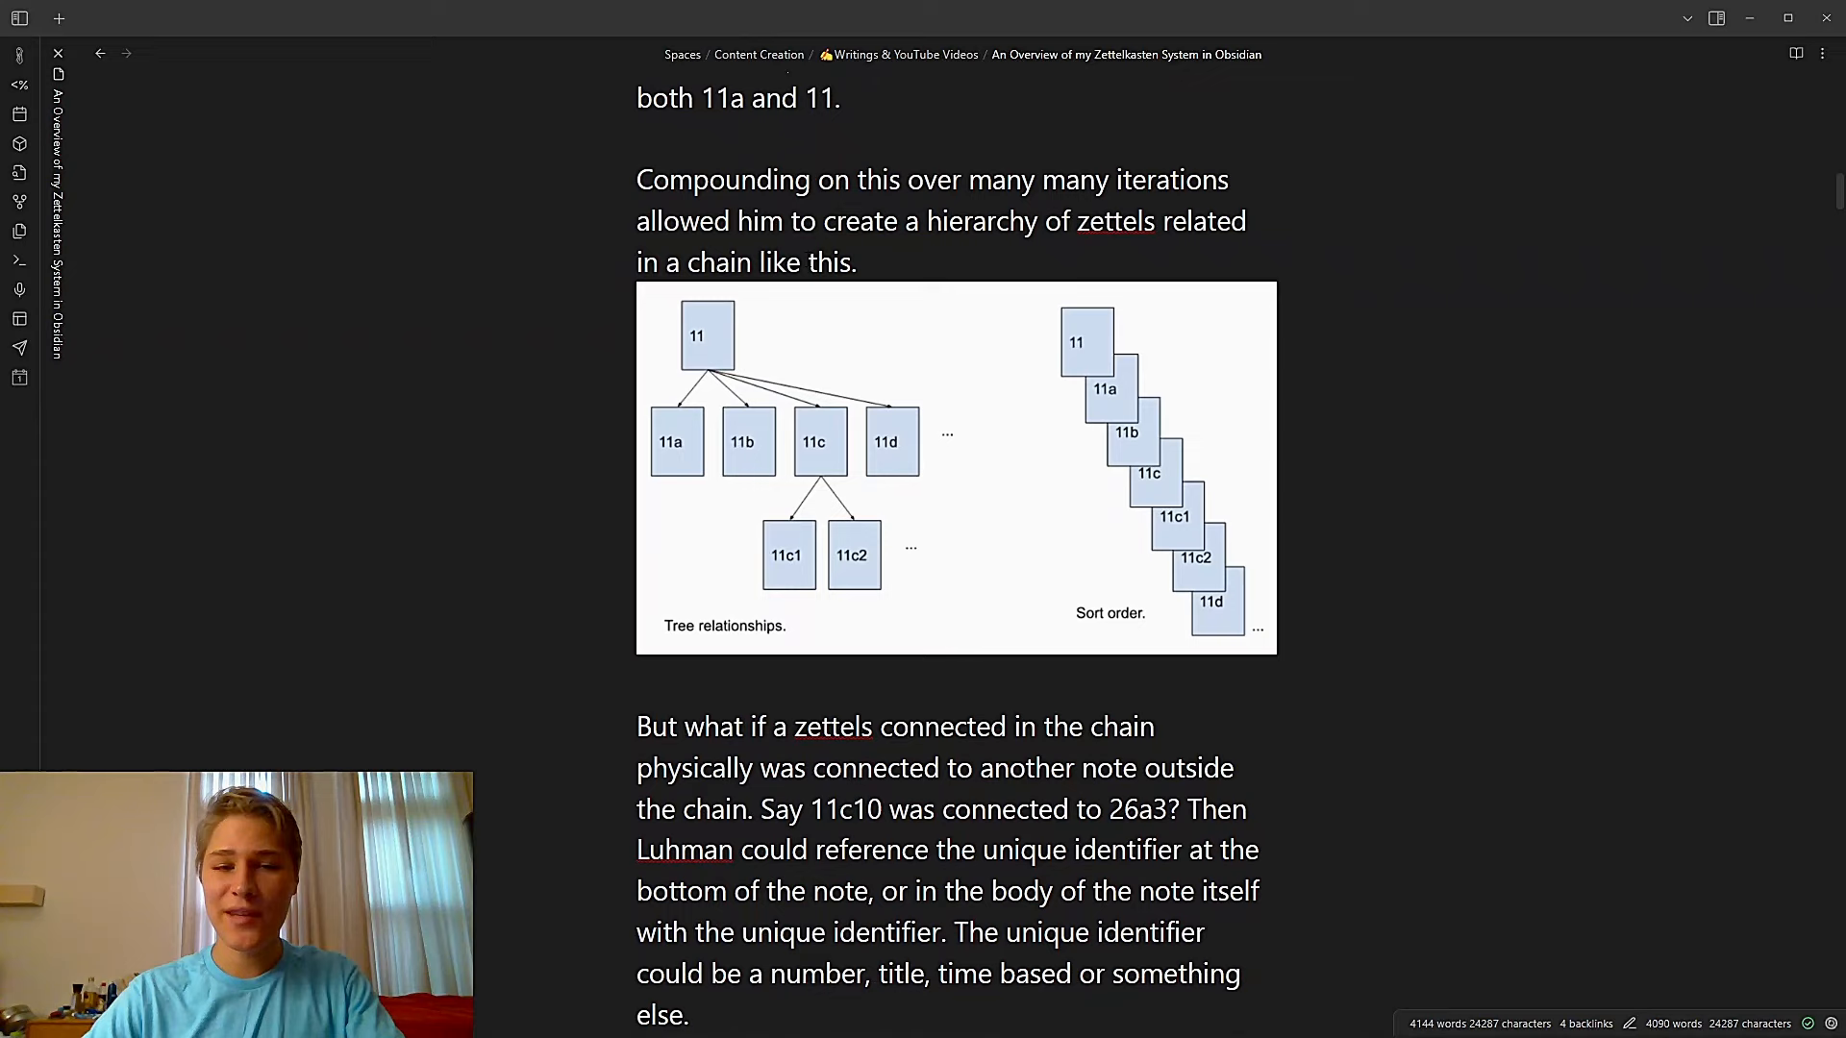
scroll(down, 3)
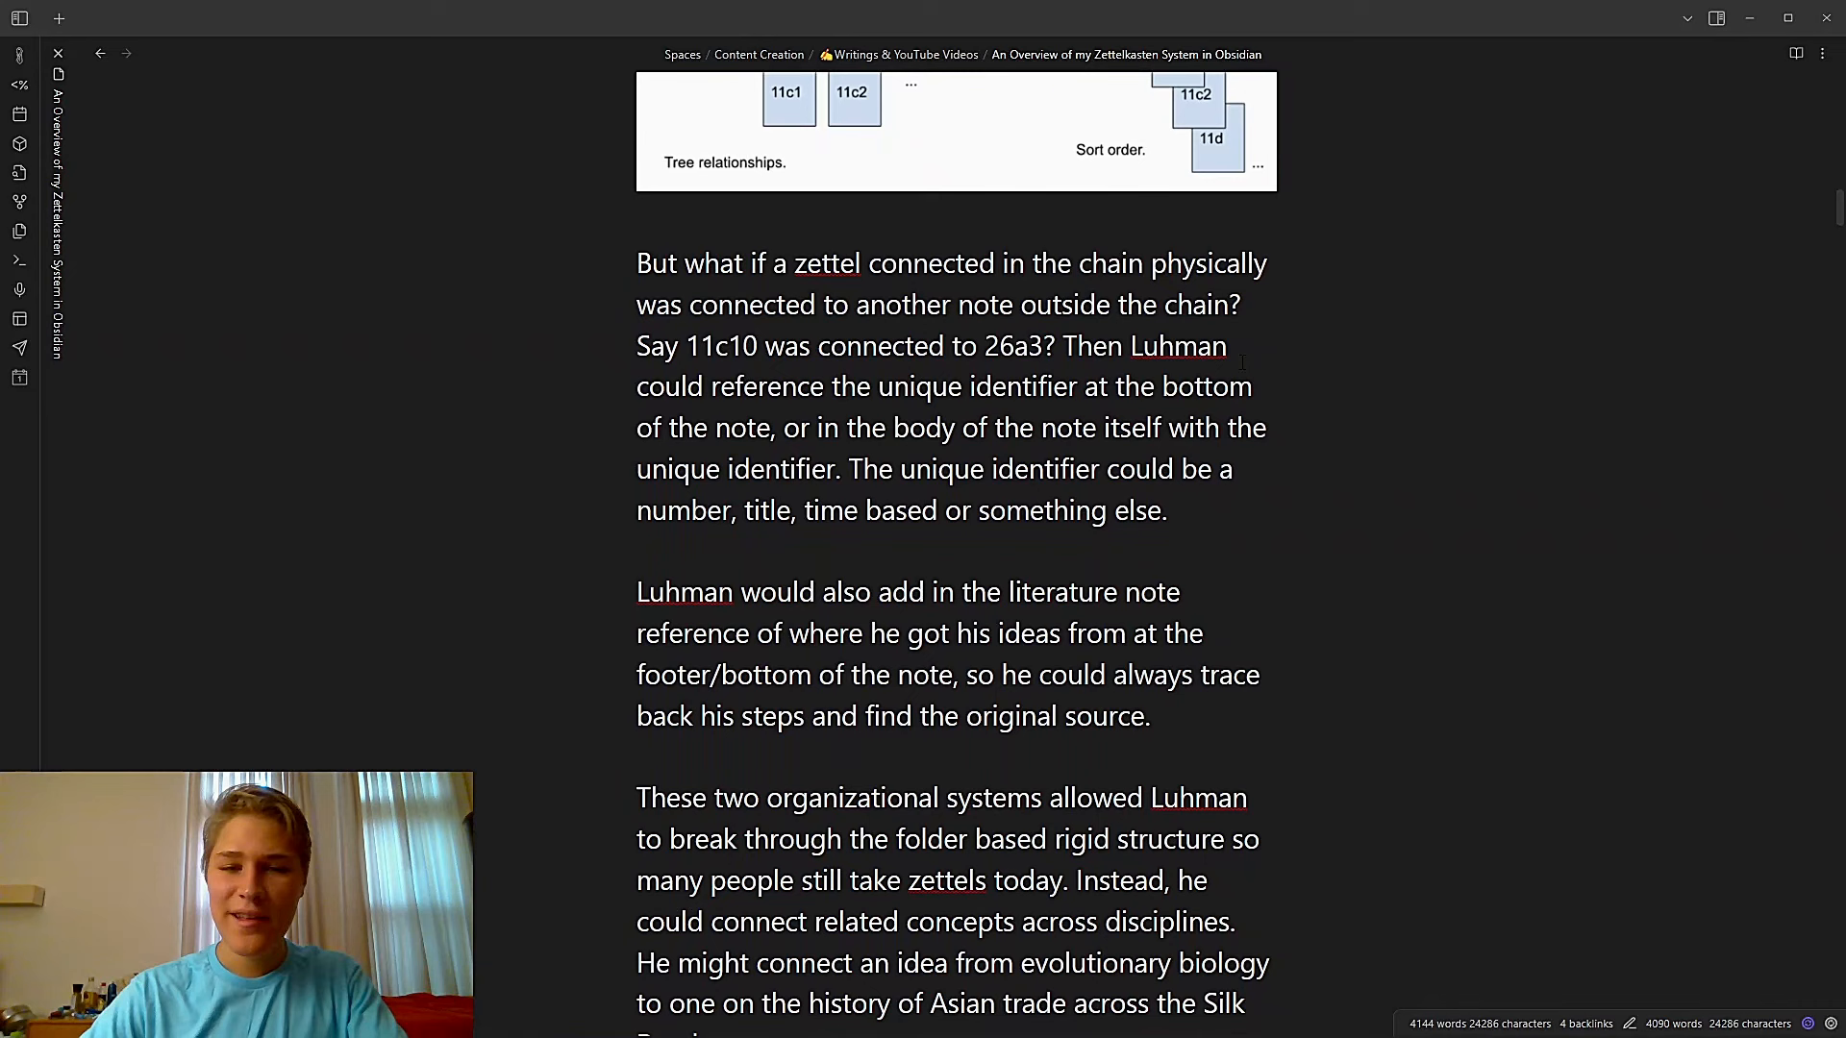
Scroll down to the paragraphs on Luhmann's prolific output and digital tools
scroll(down, 3)
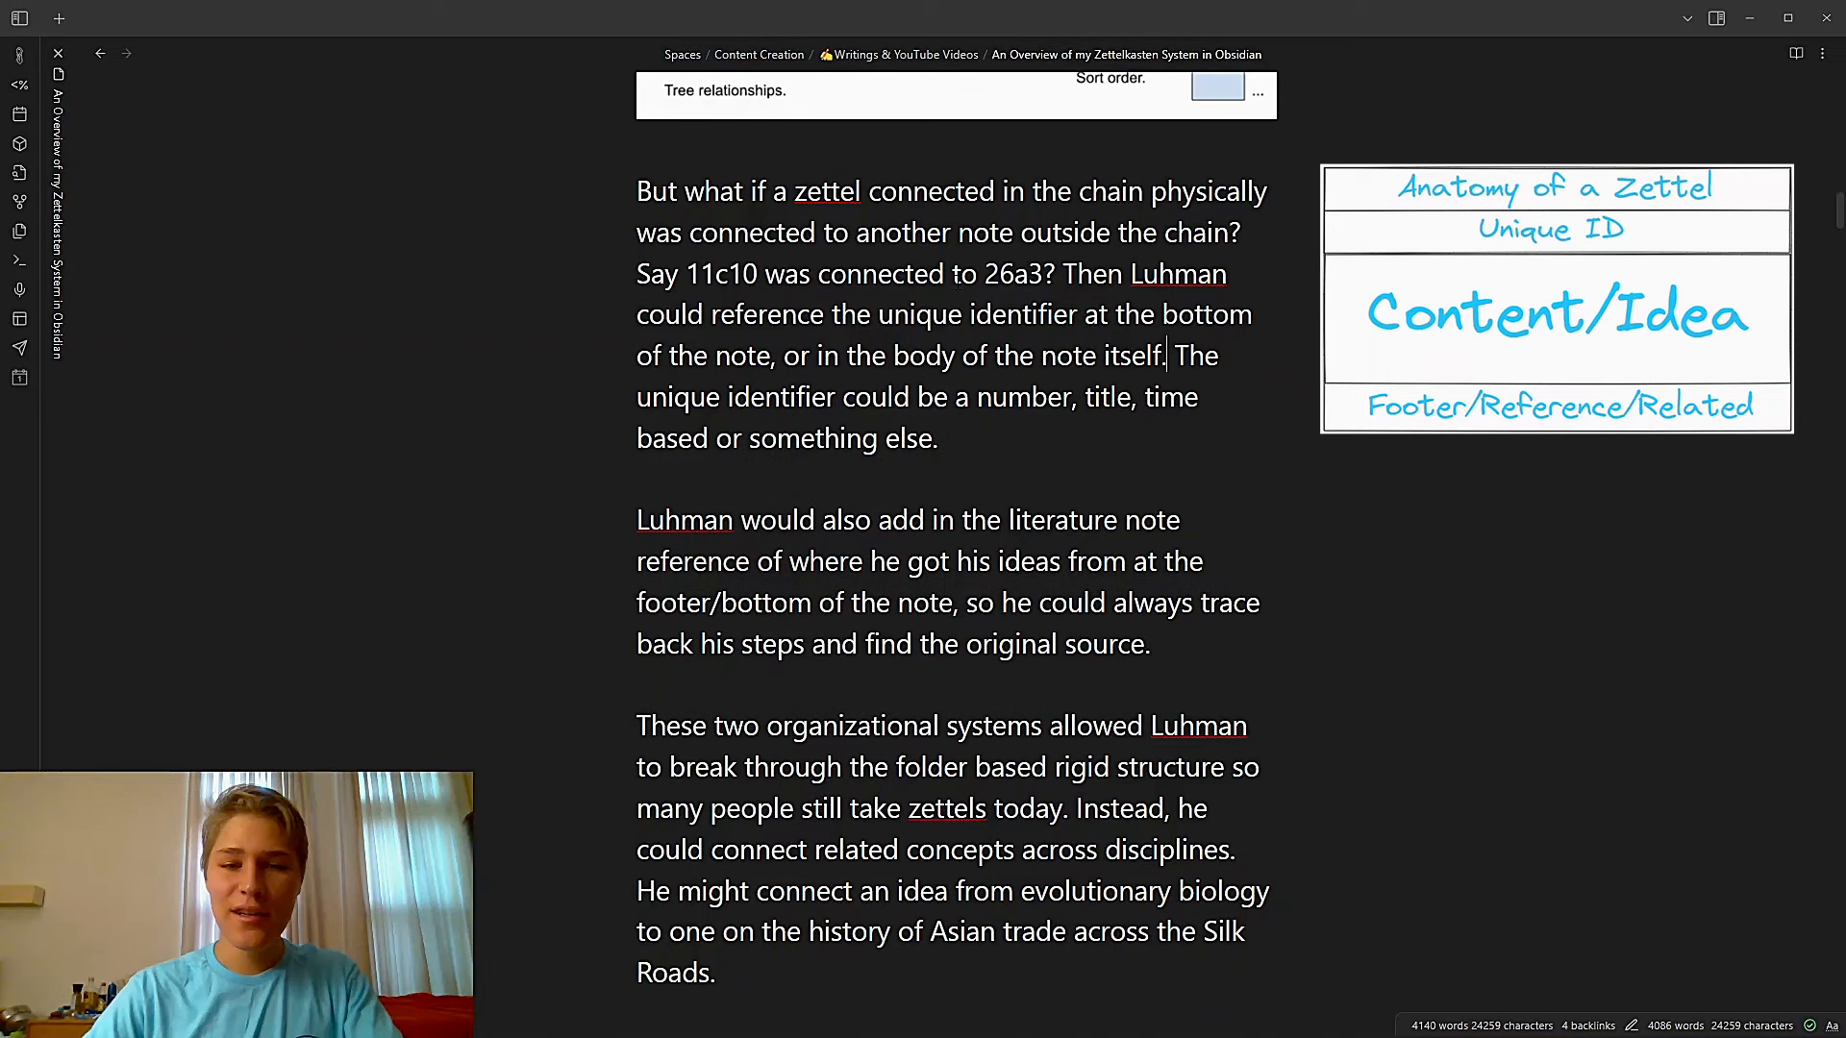
scroll(down, 3)
text(notes like)
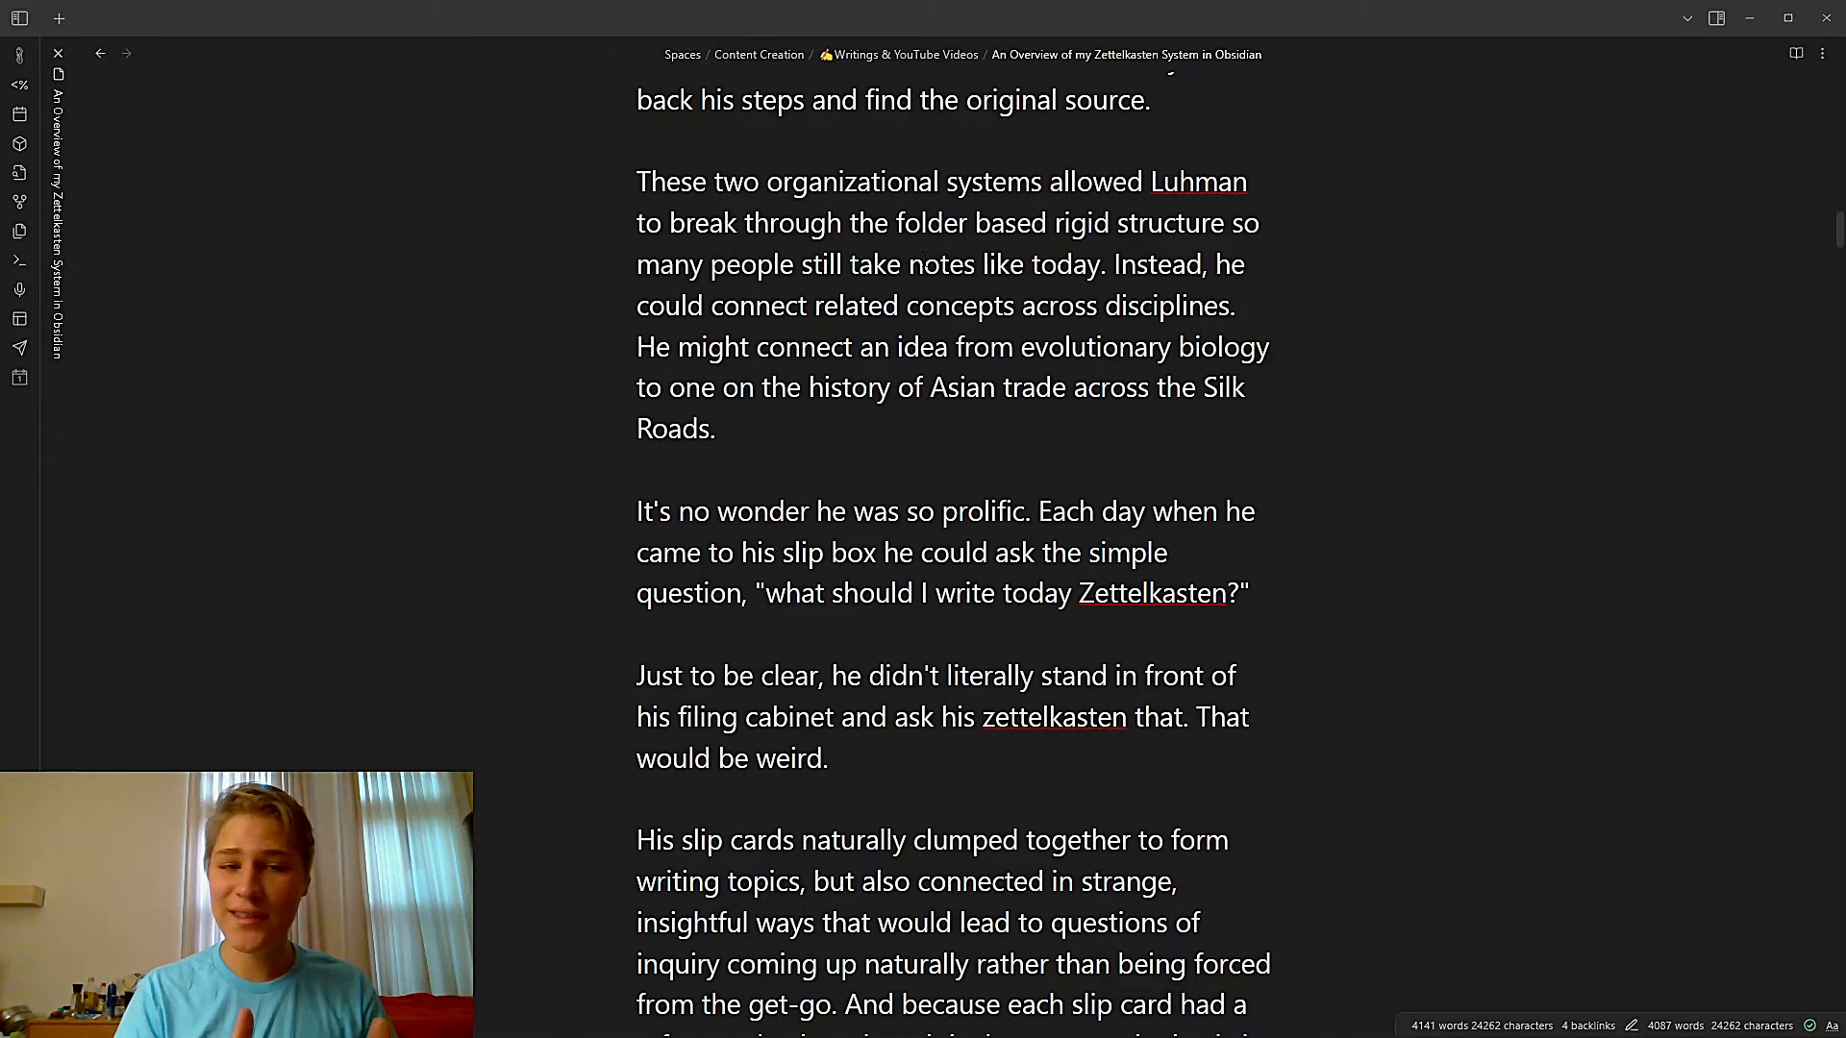
scroll(down, 3)
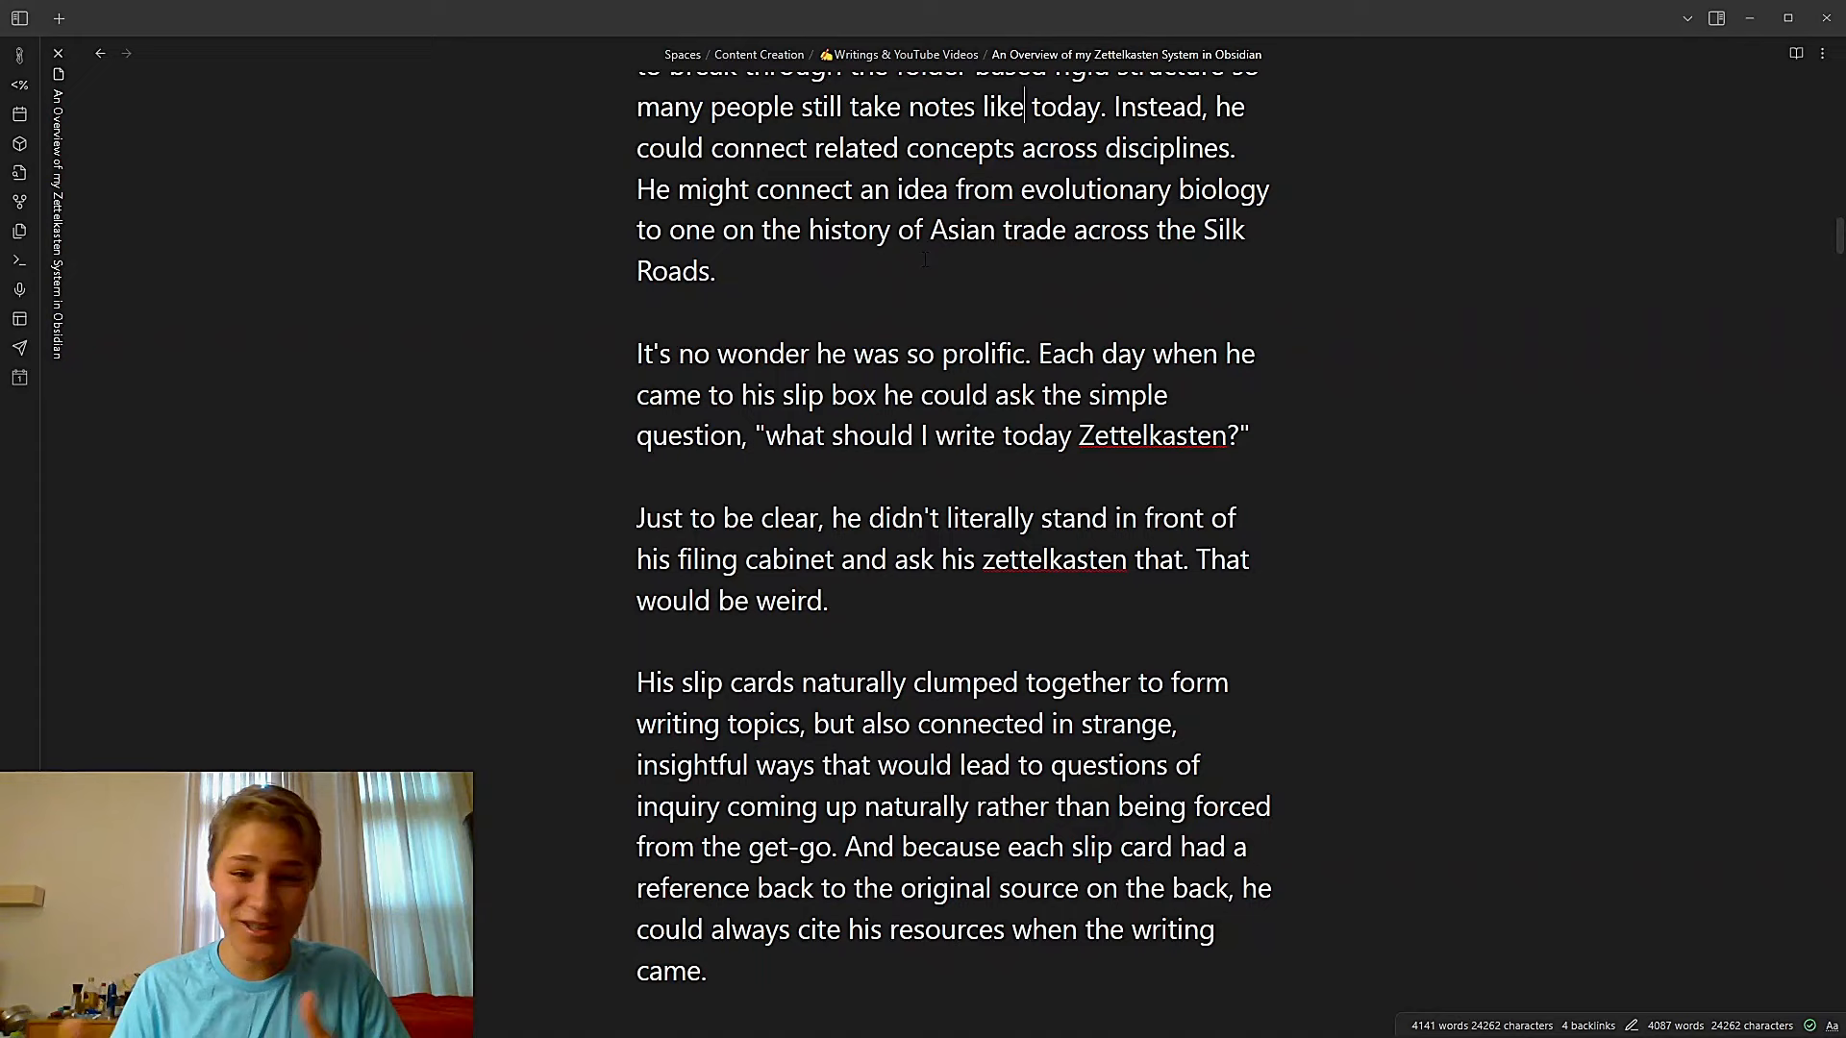
scroll(down, 3)
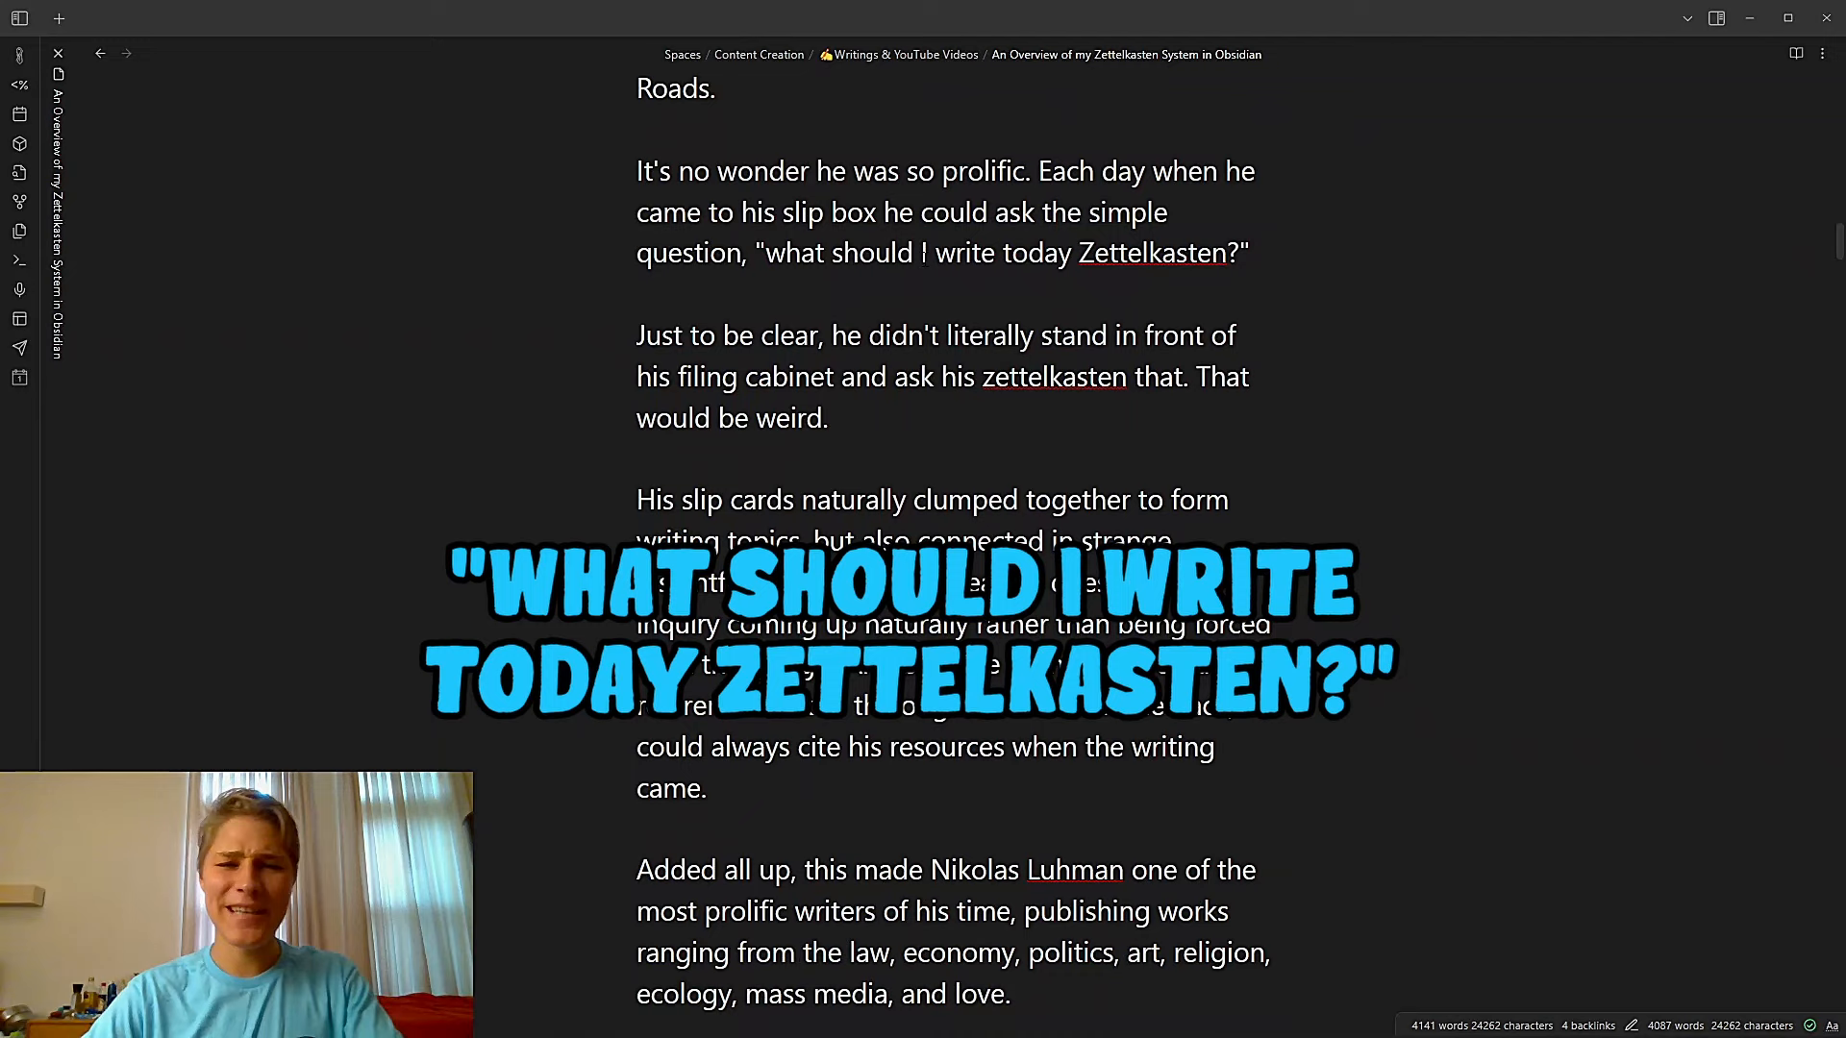
scroll(down, 3)
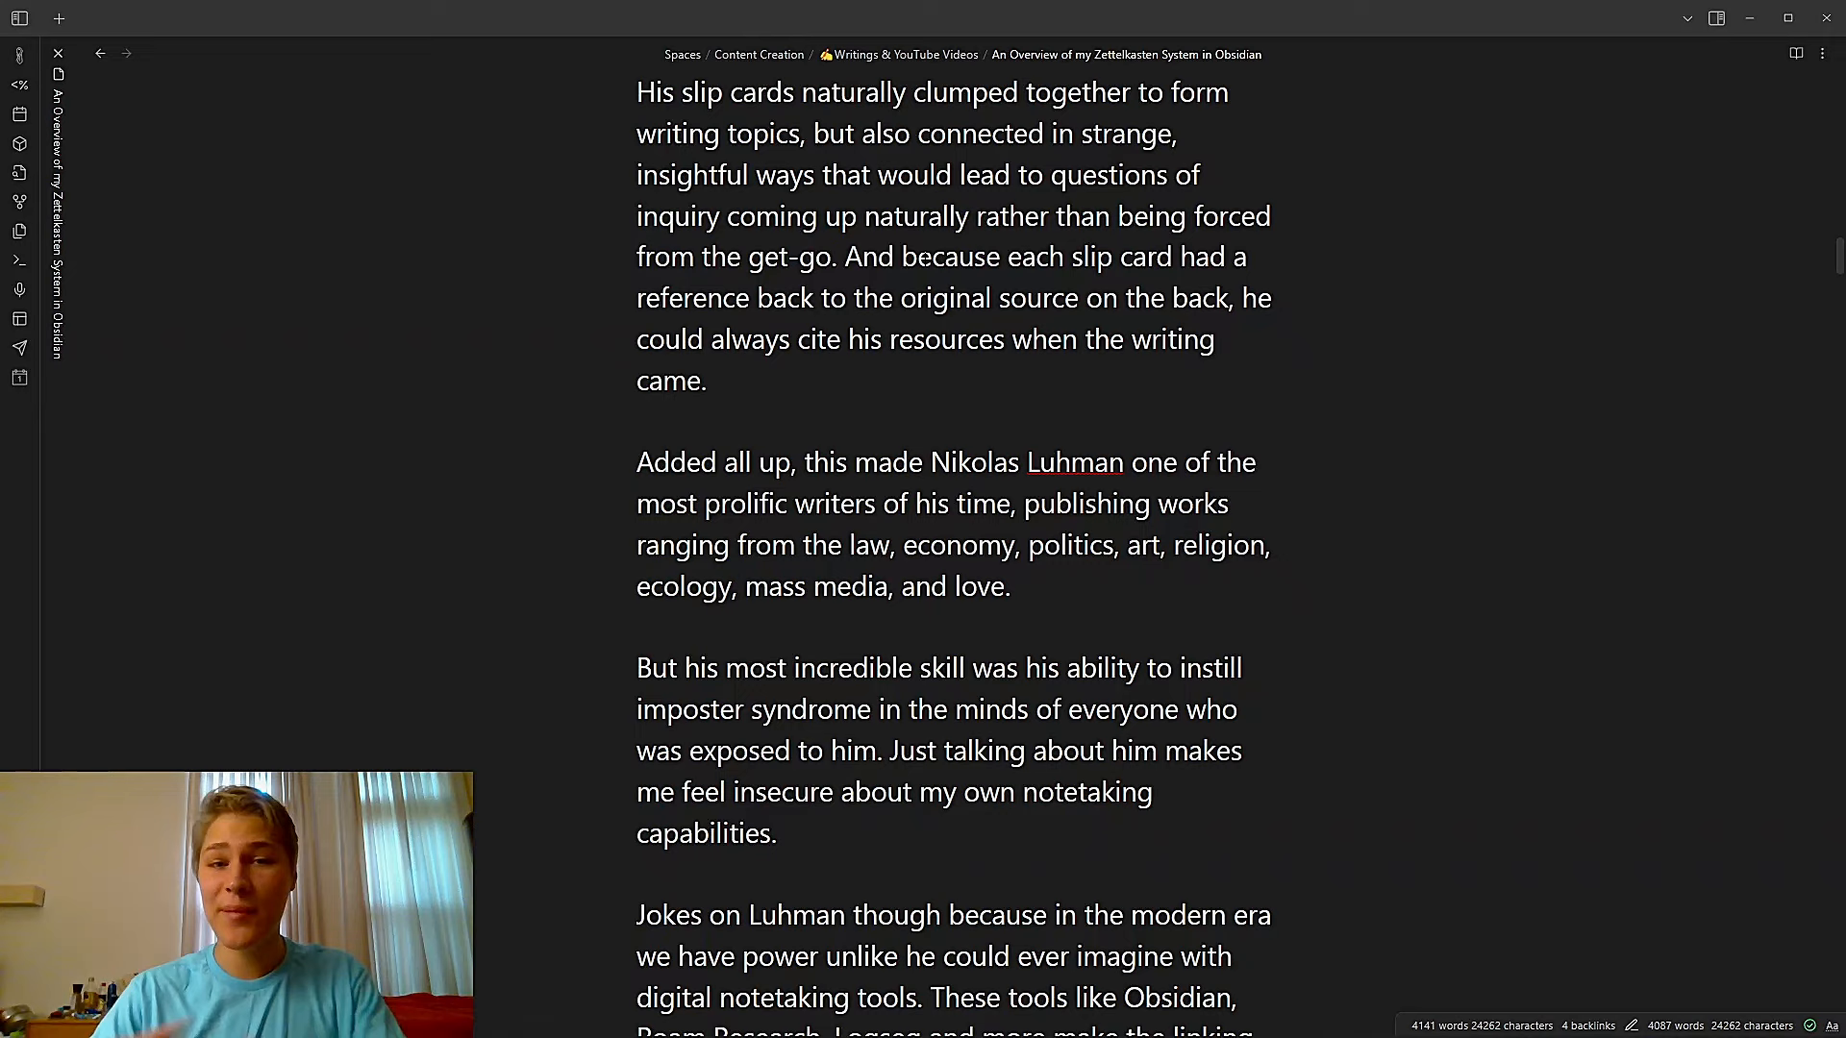
scroll(down, 3)
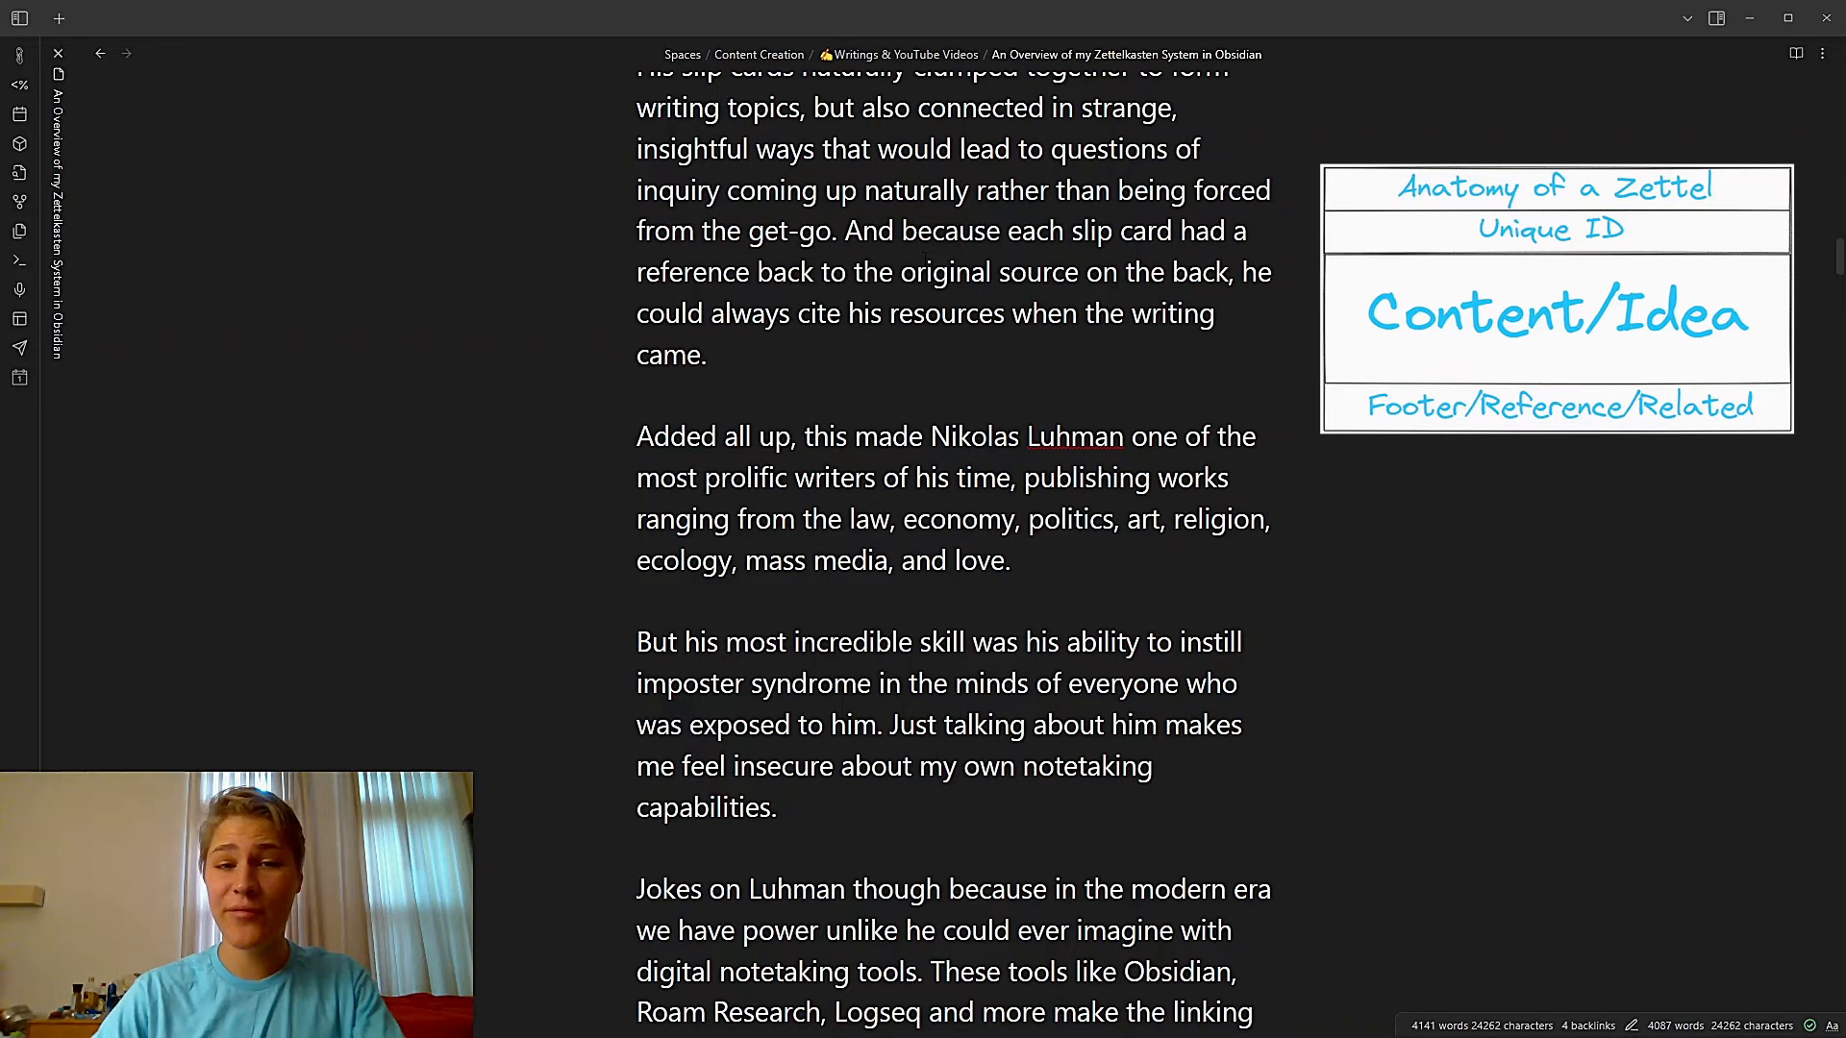
scroll(down, 3)
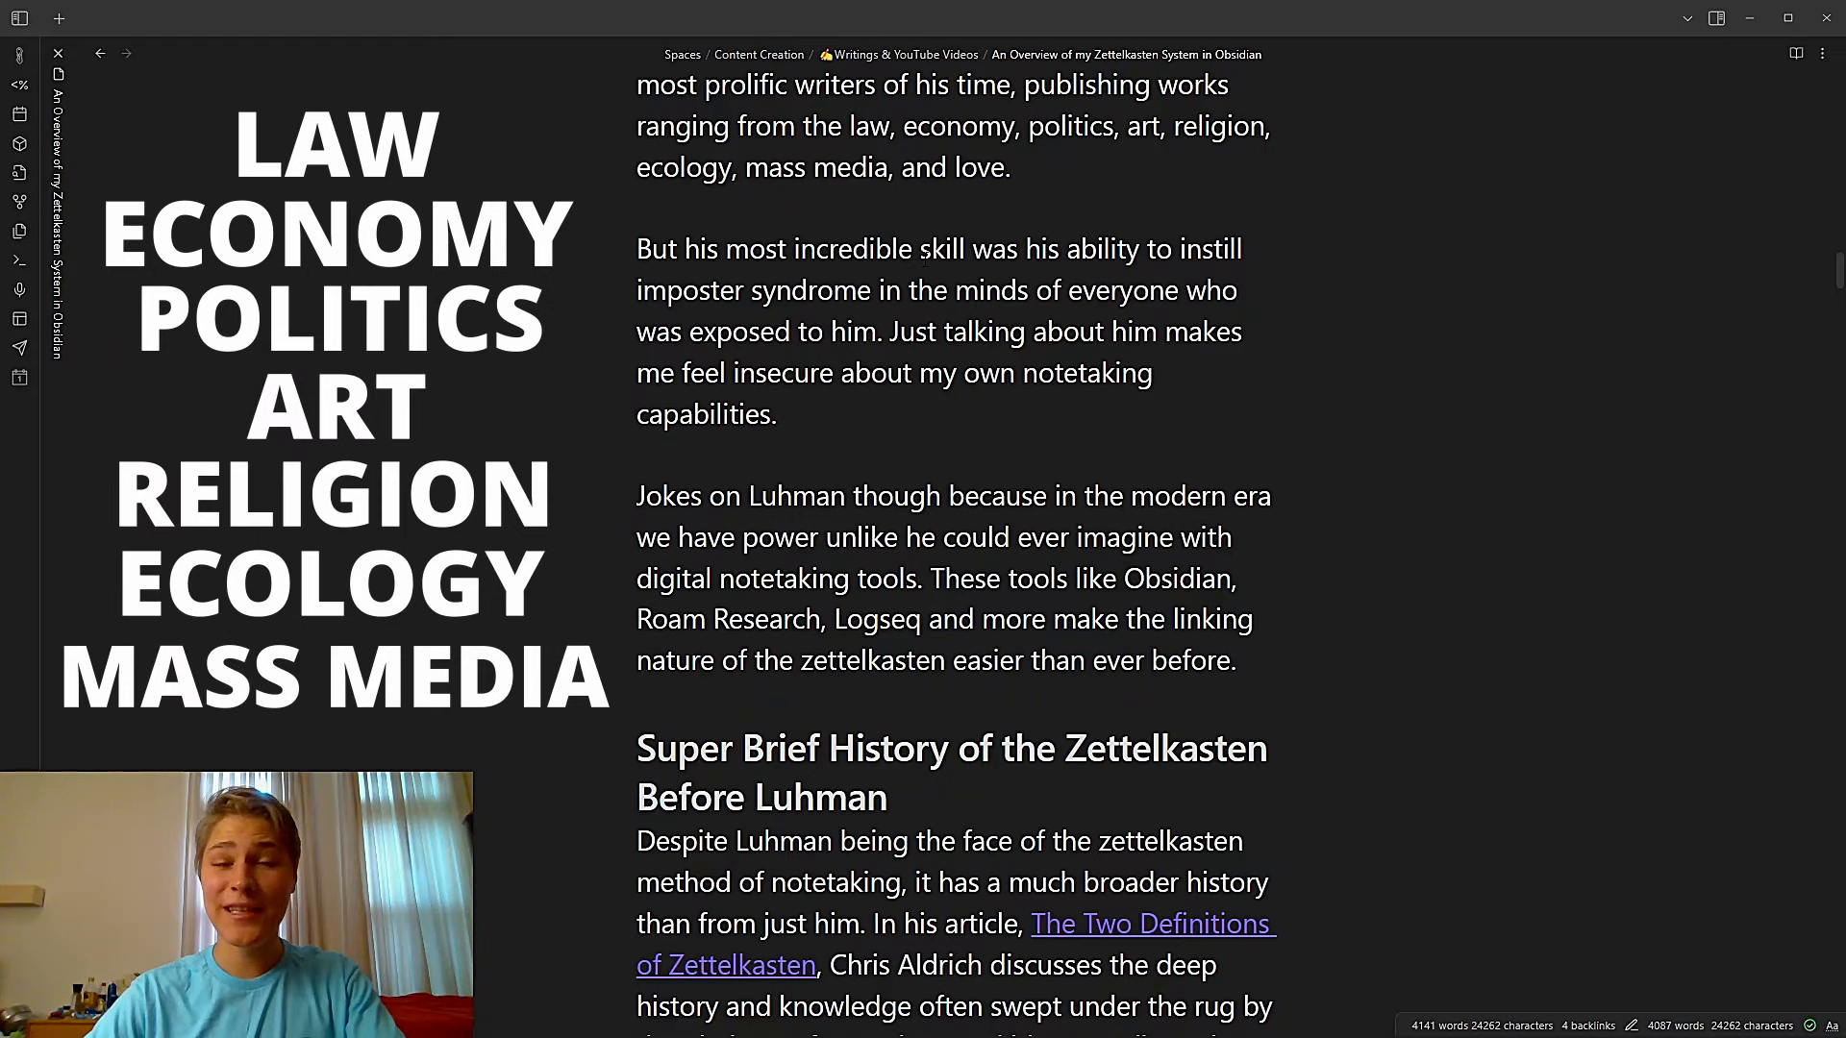
scroll(down, 3)
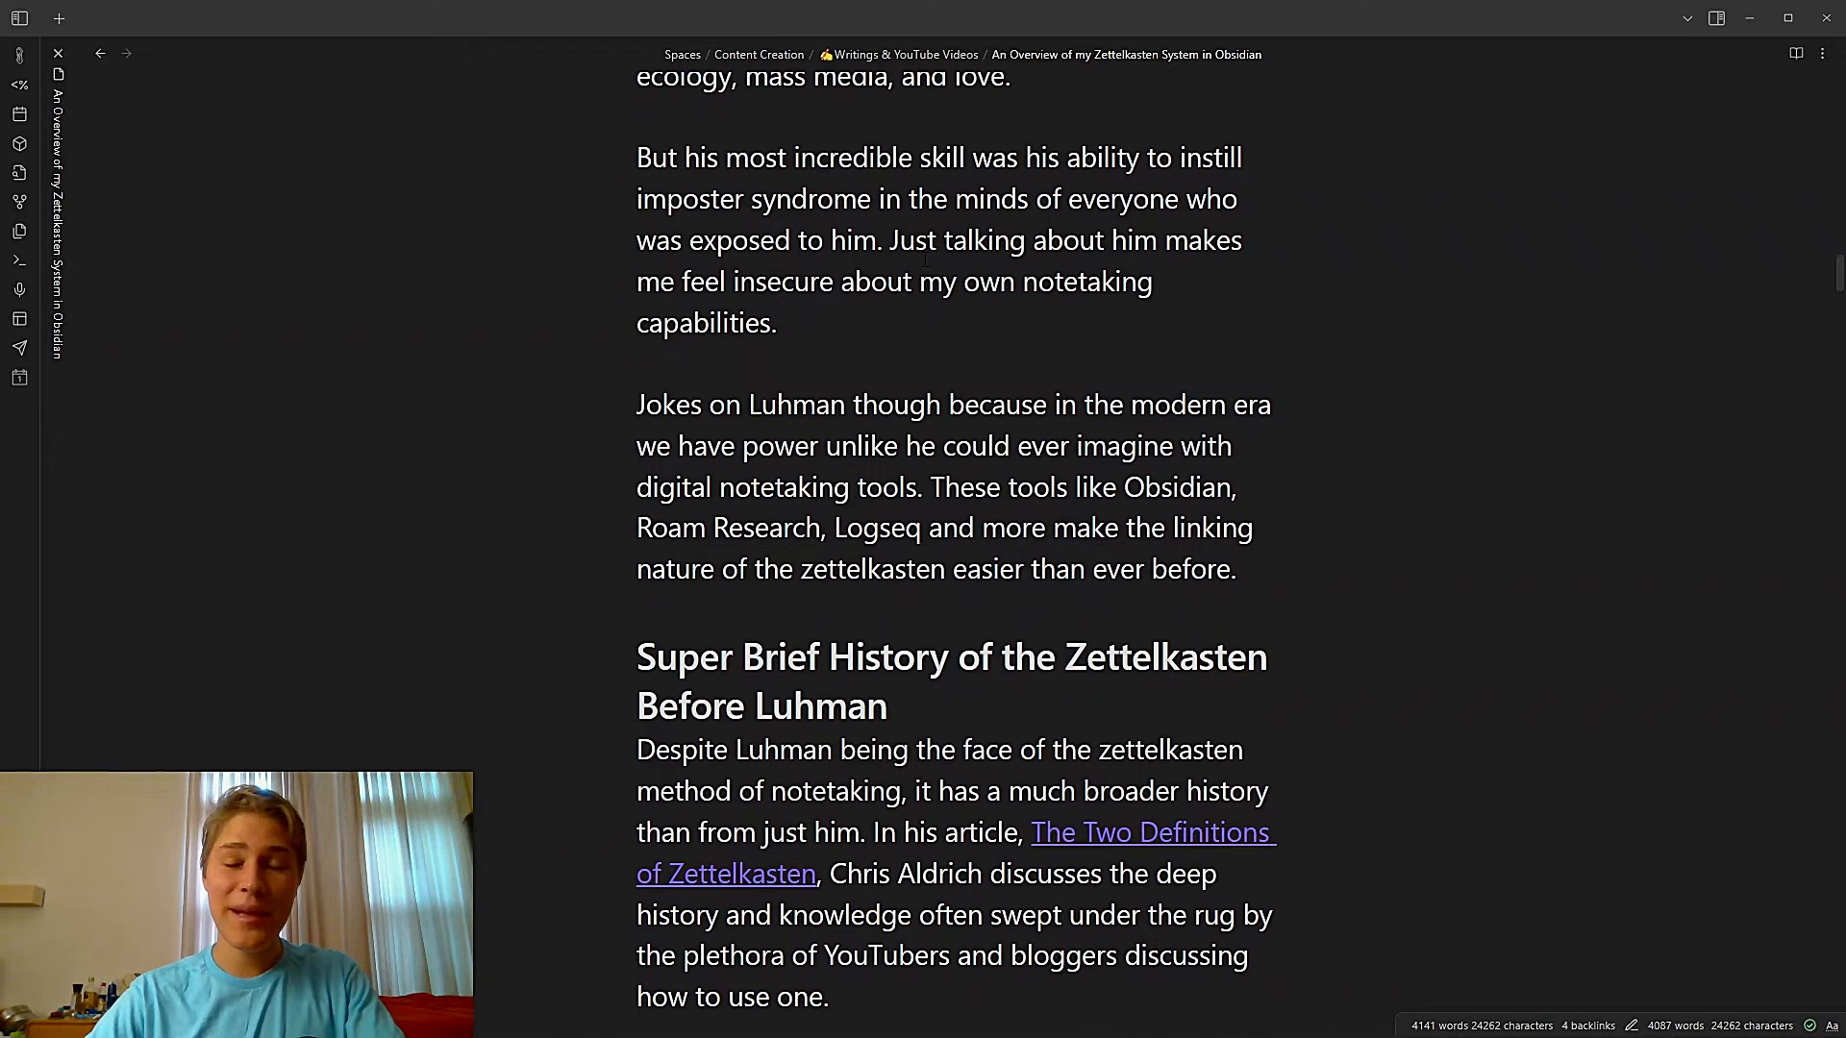
scroll(down, 3)
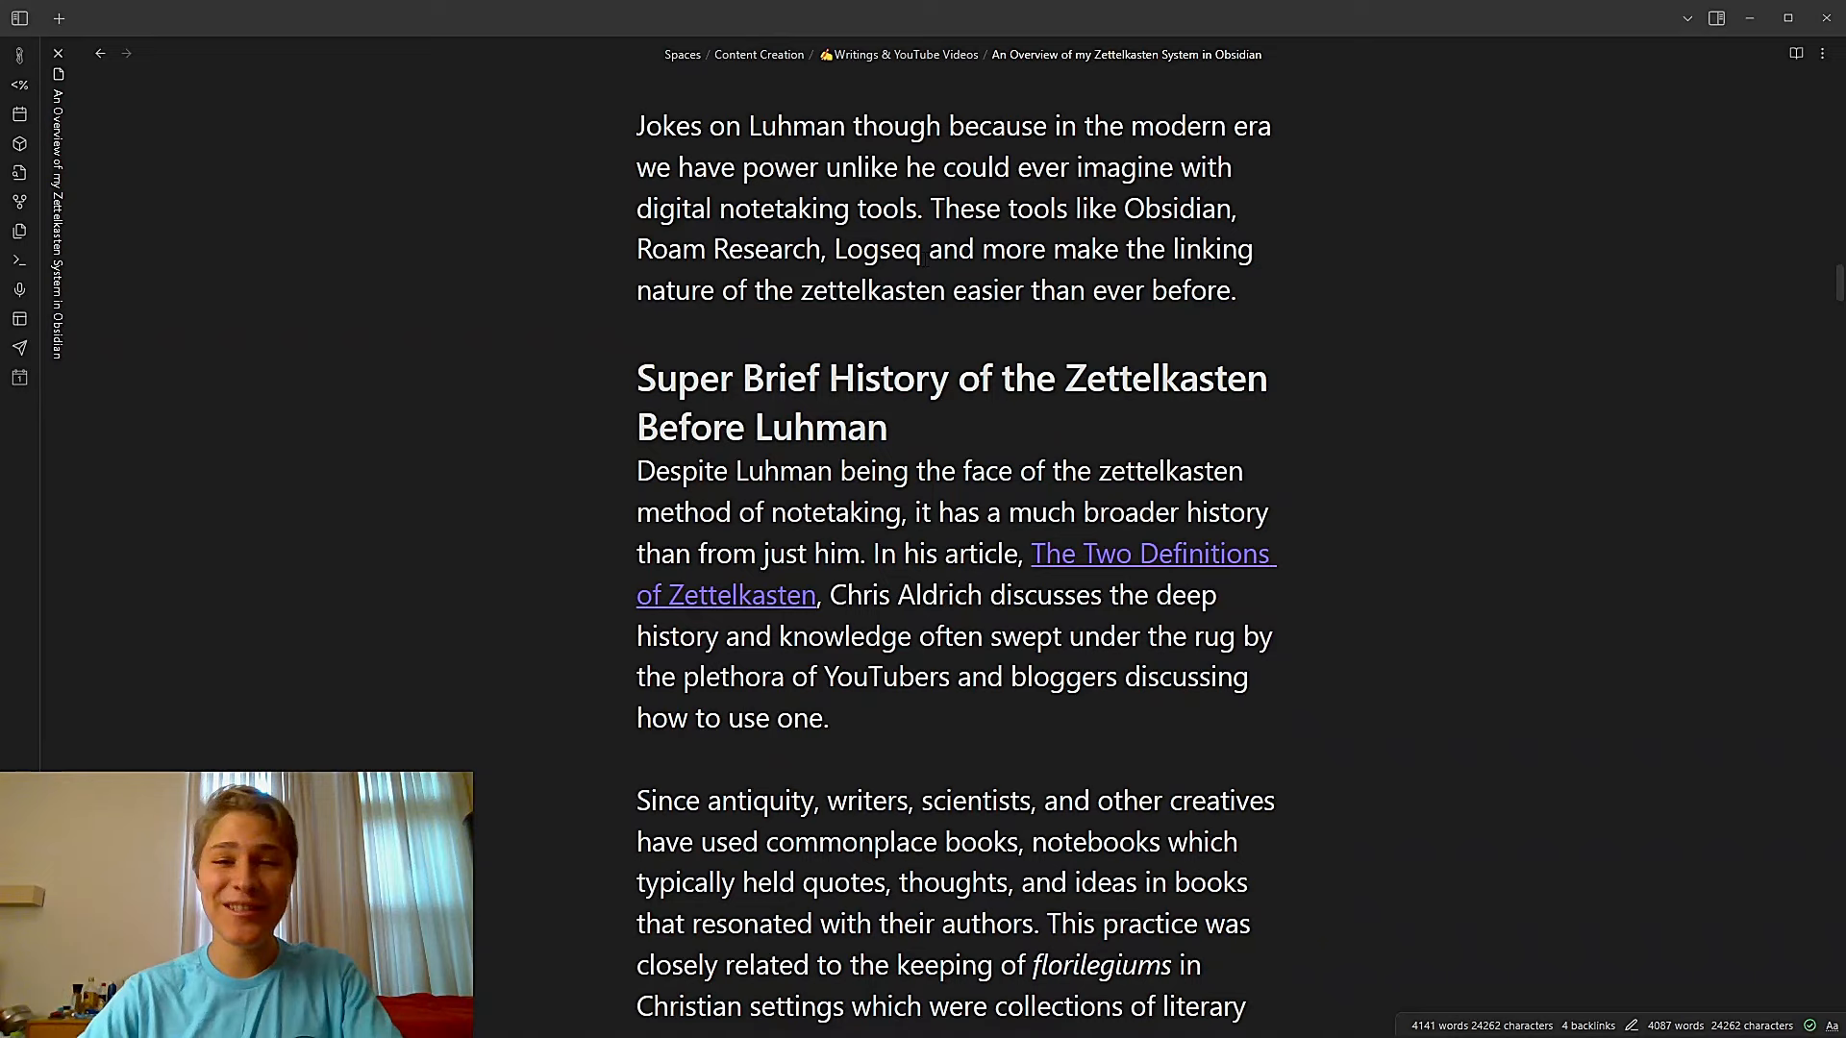
scroll(down, 3)
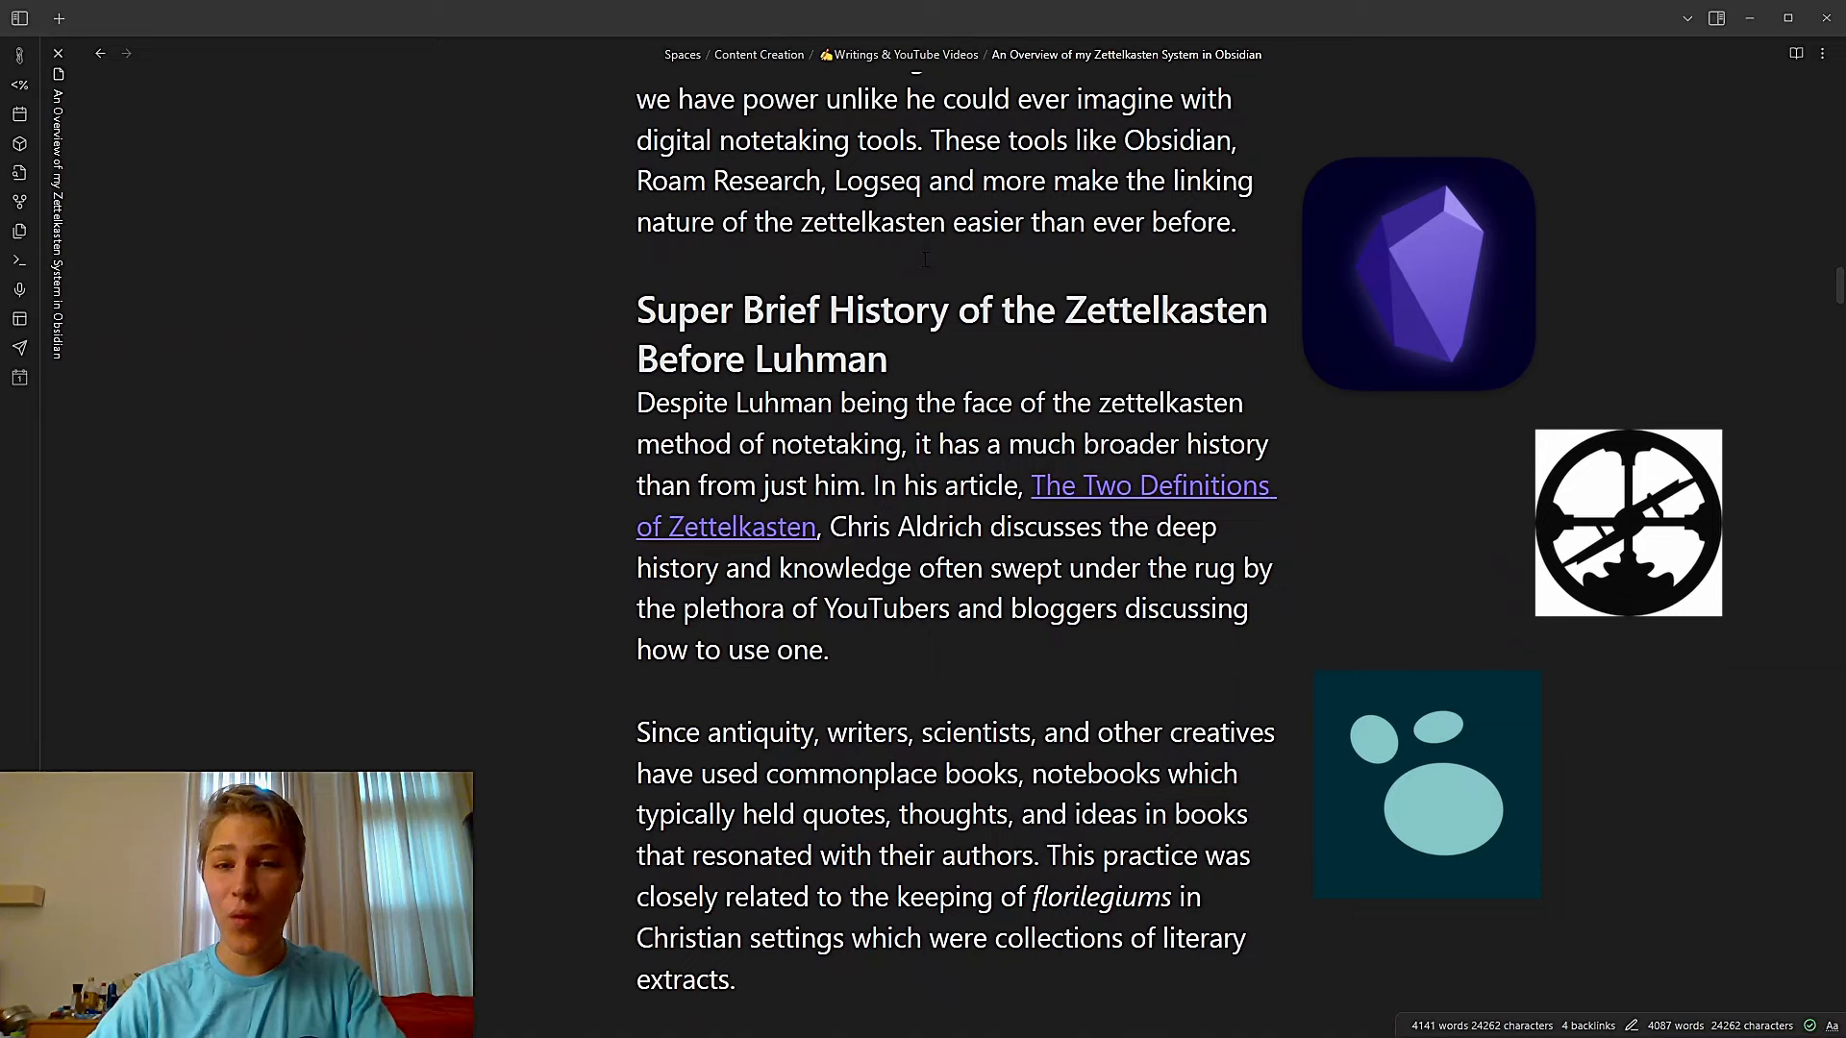
scroll(down, 3)
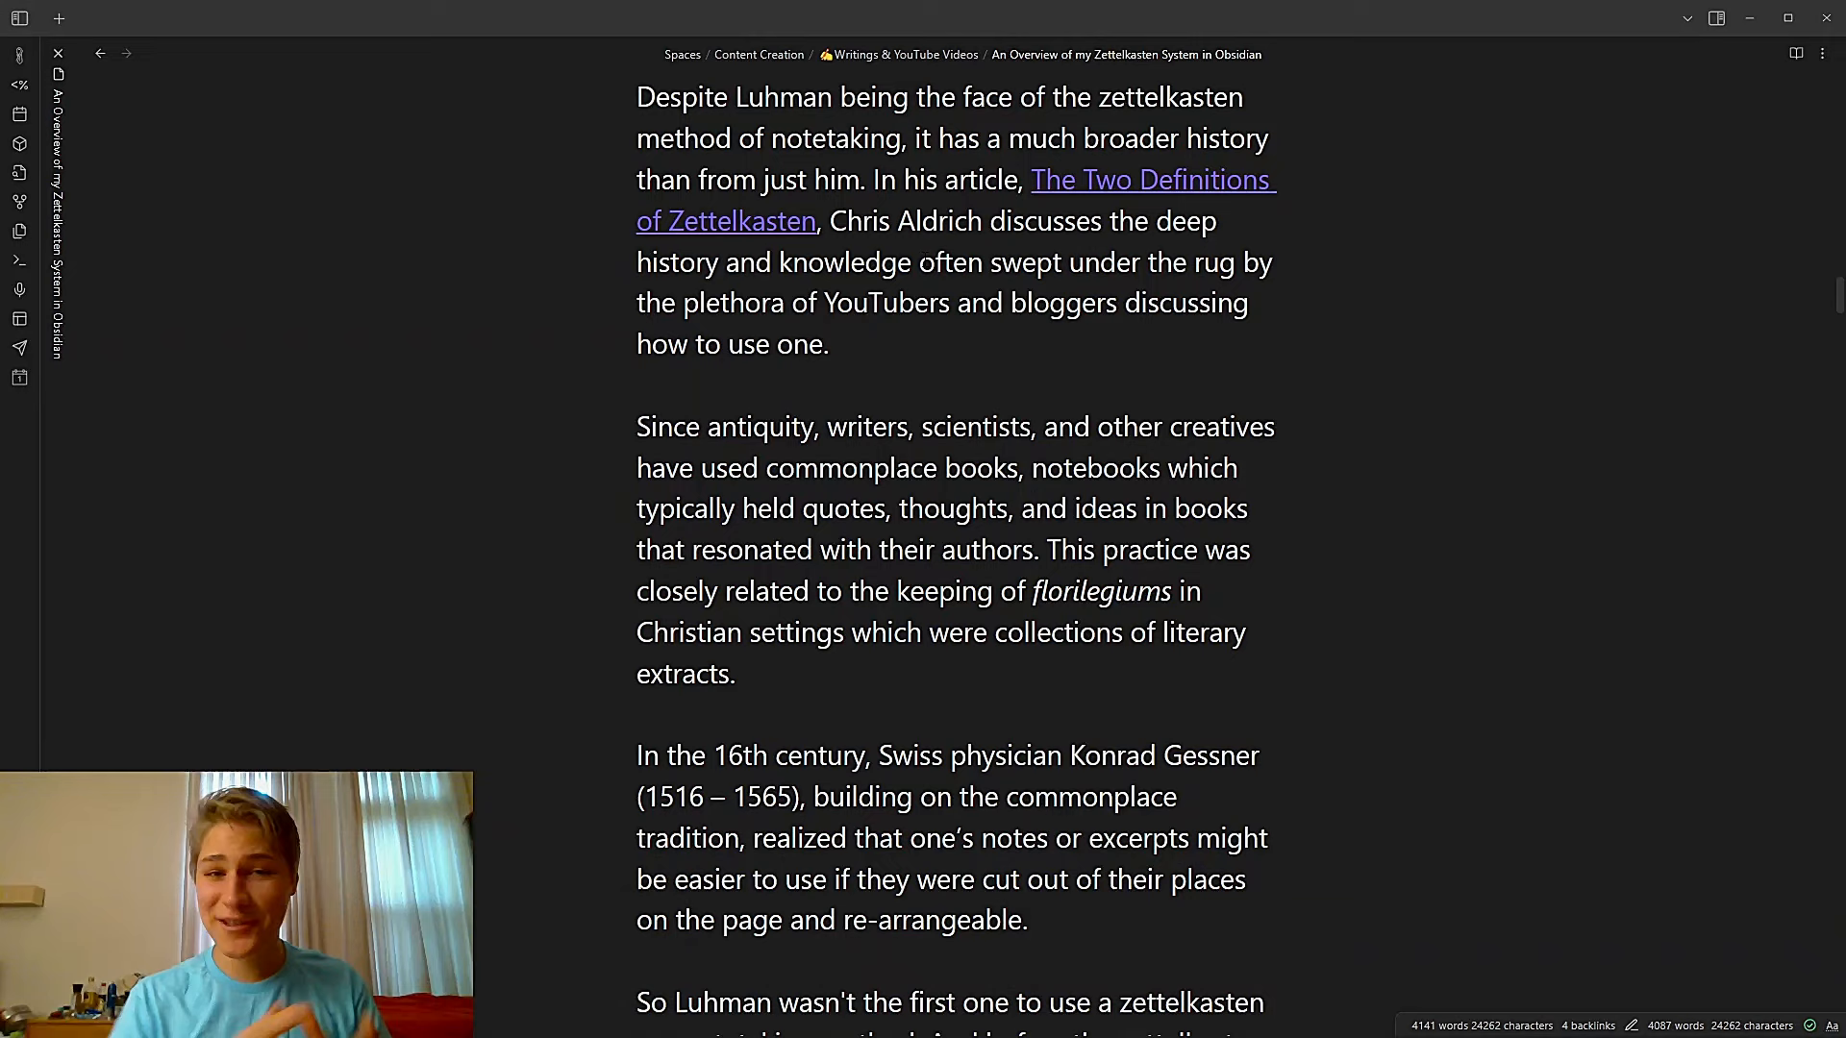
scroll(down, 3)
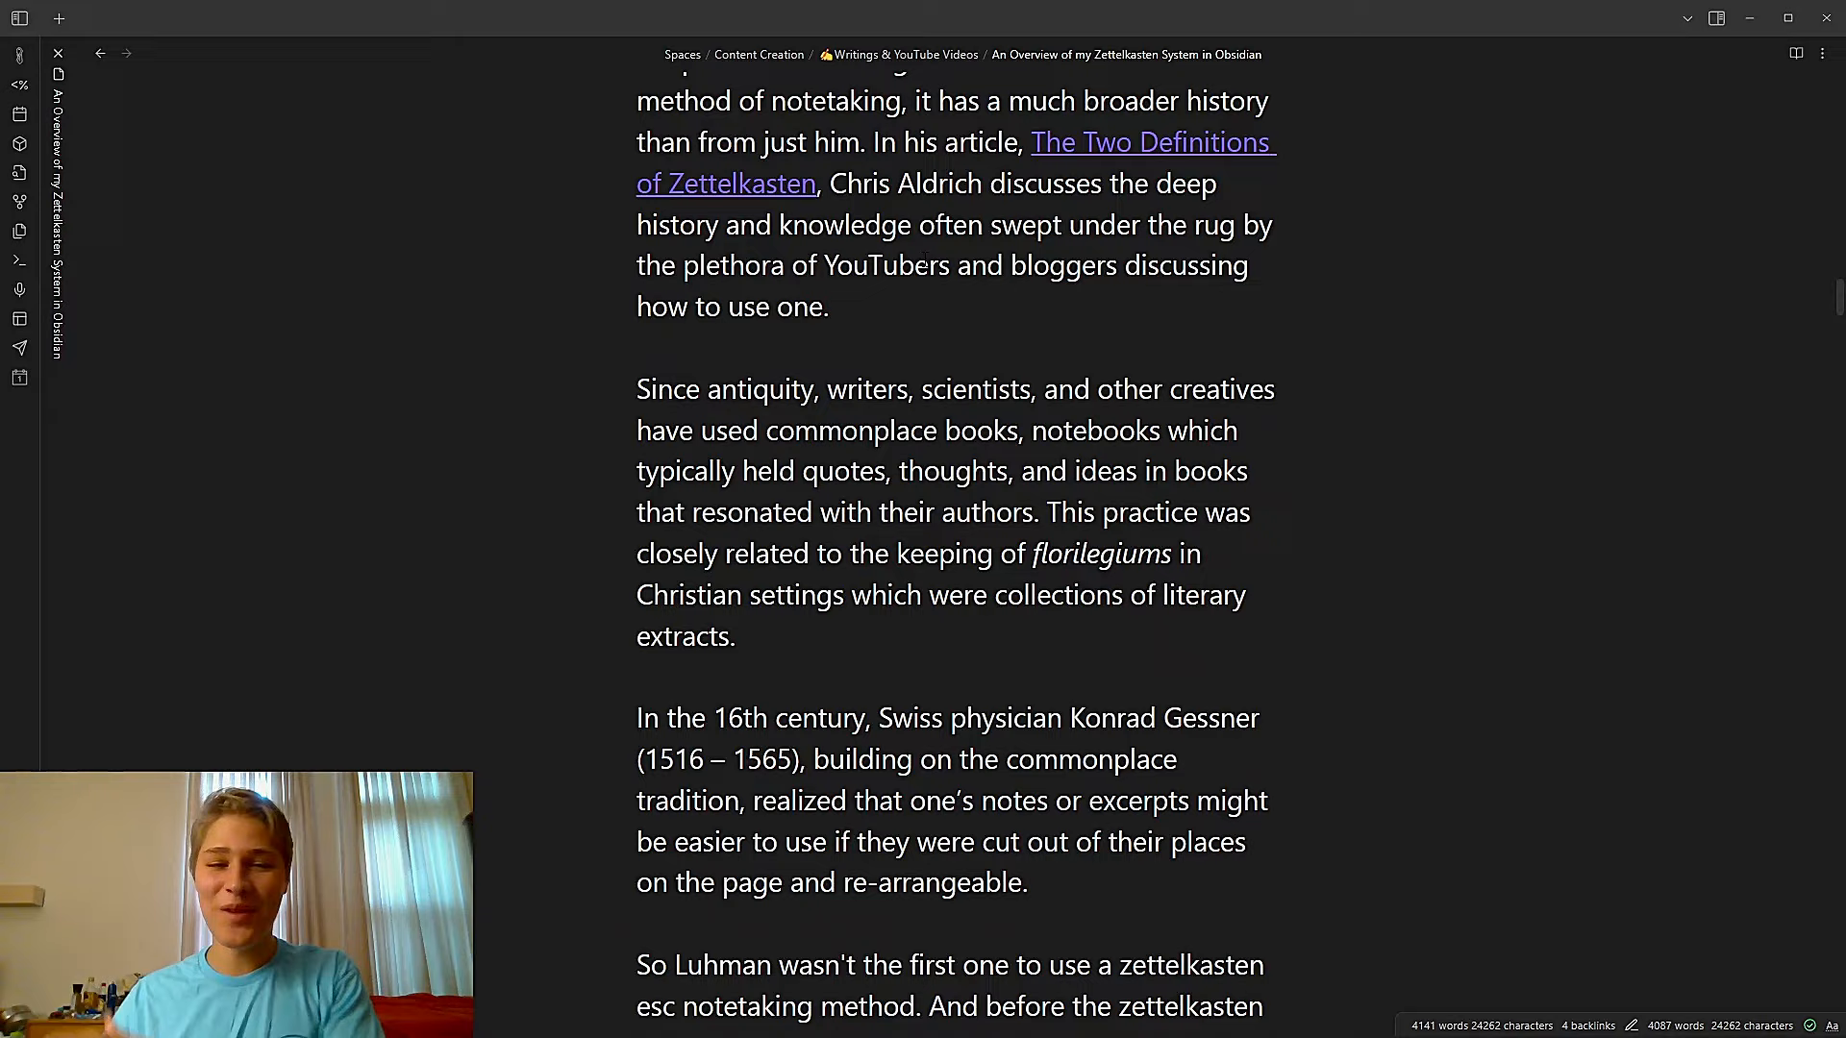
scroll(down, 3)
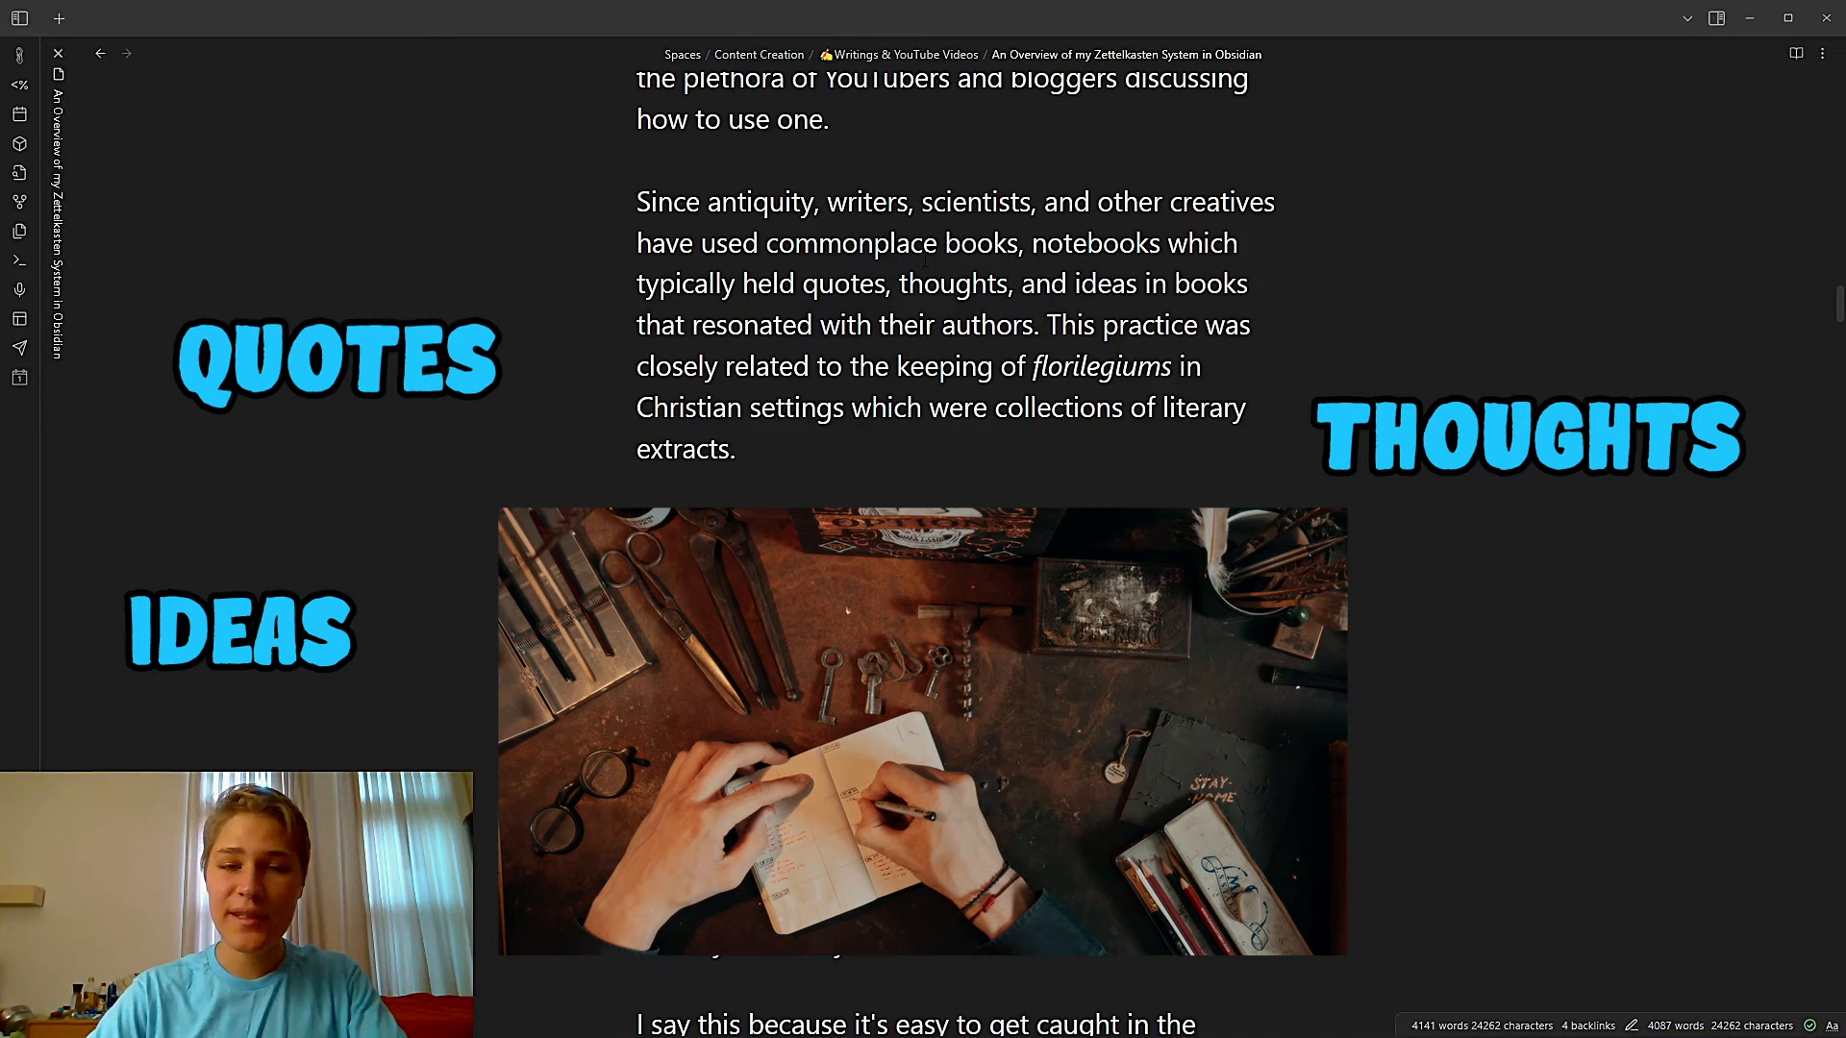
scroll(down, 3)
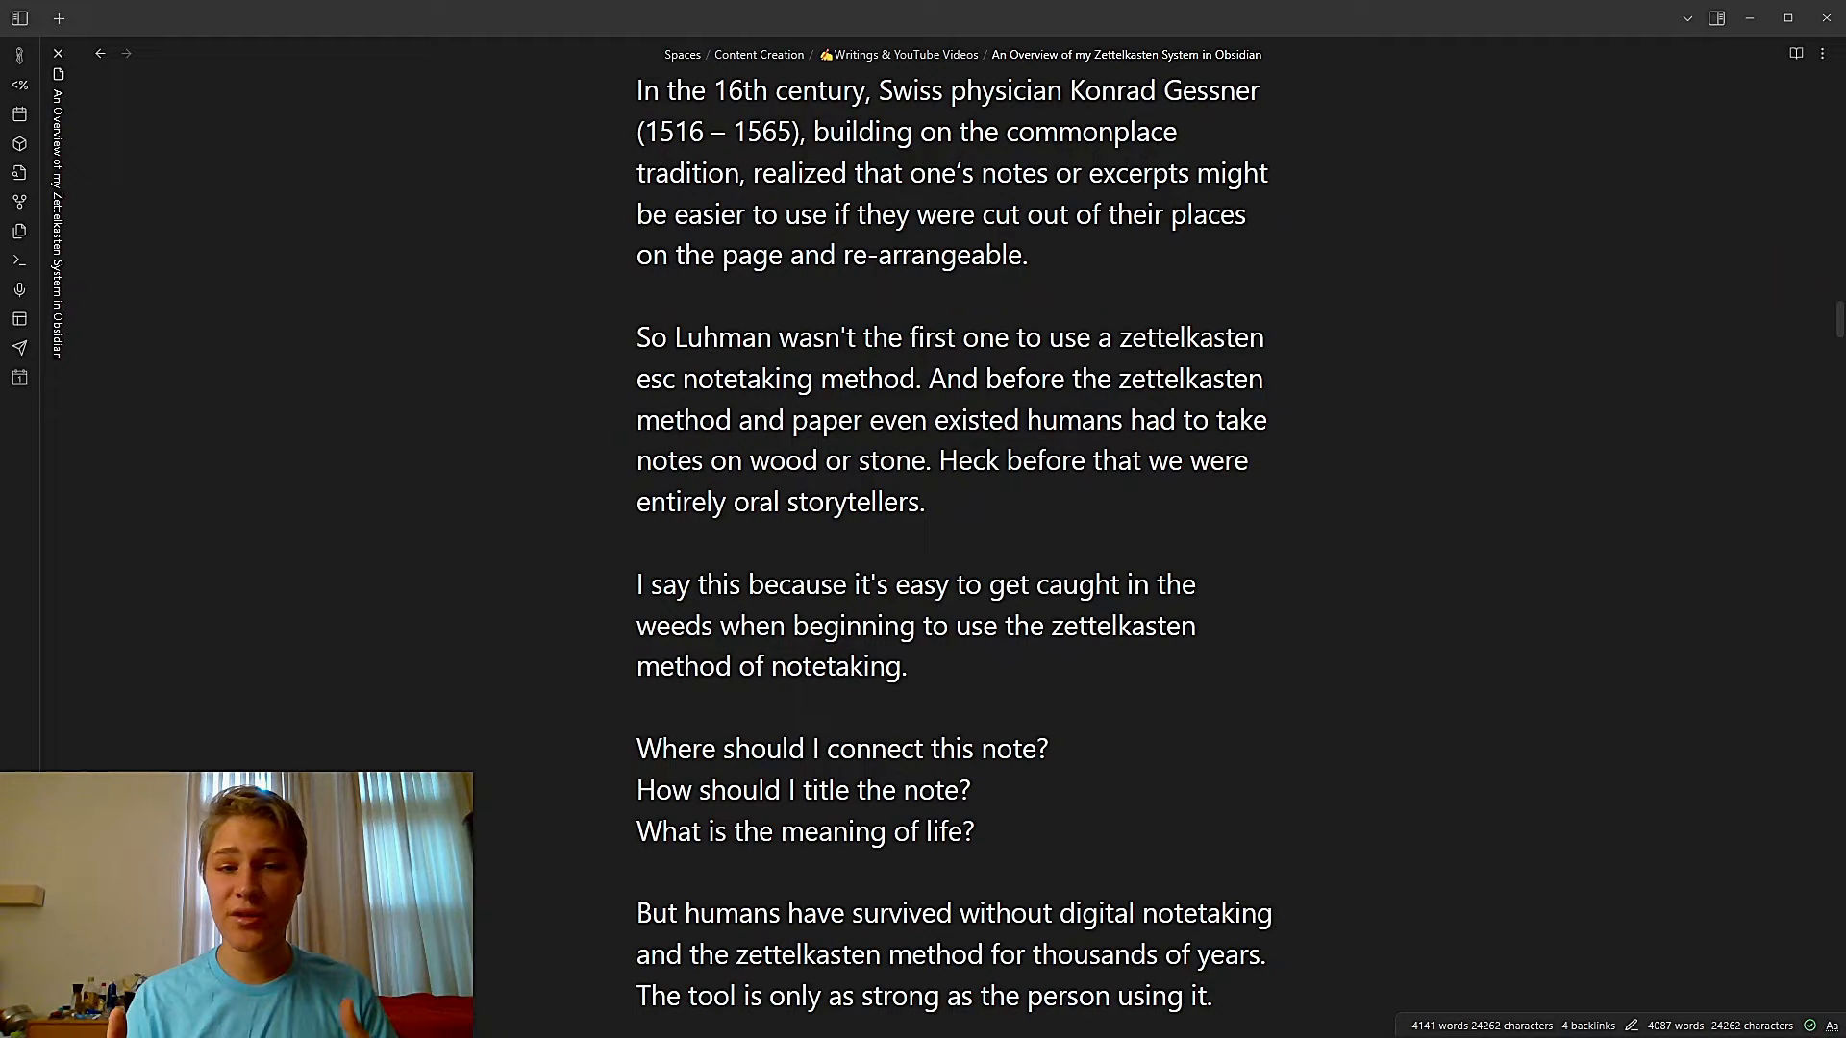
scroll(down, 3)
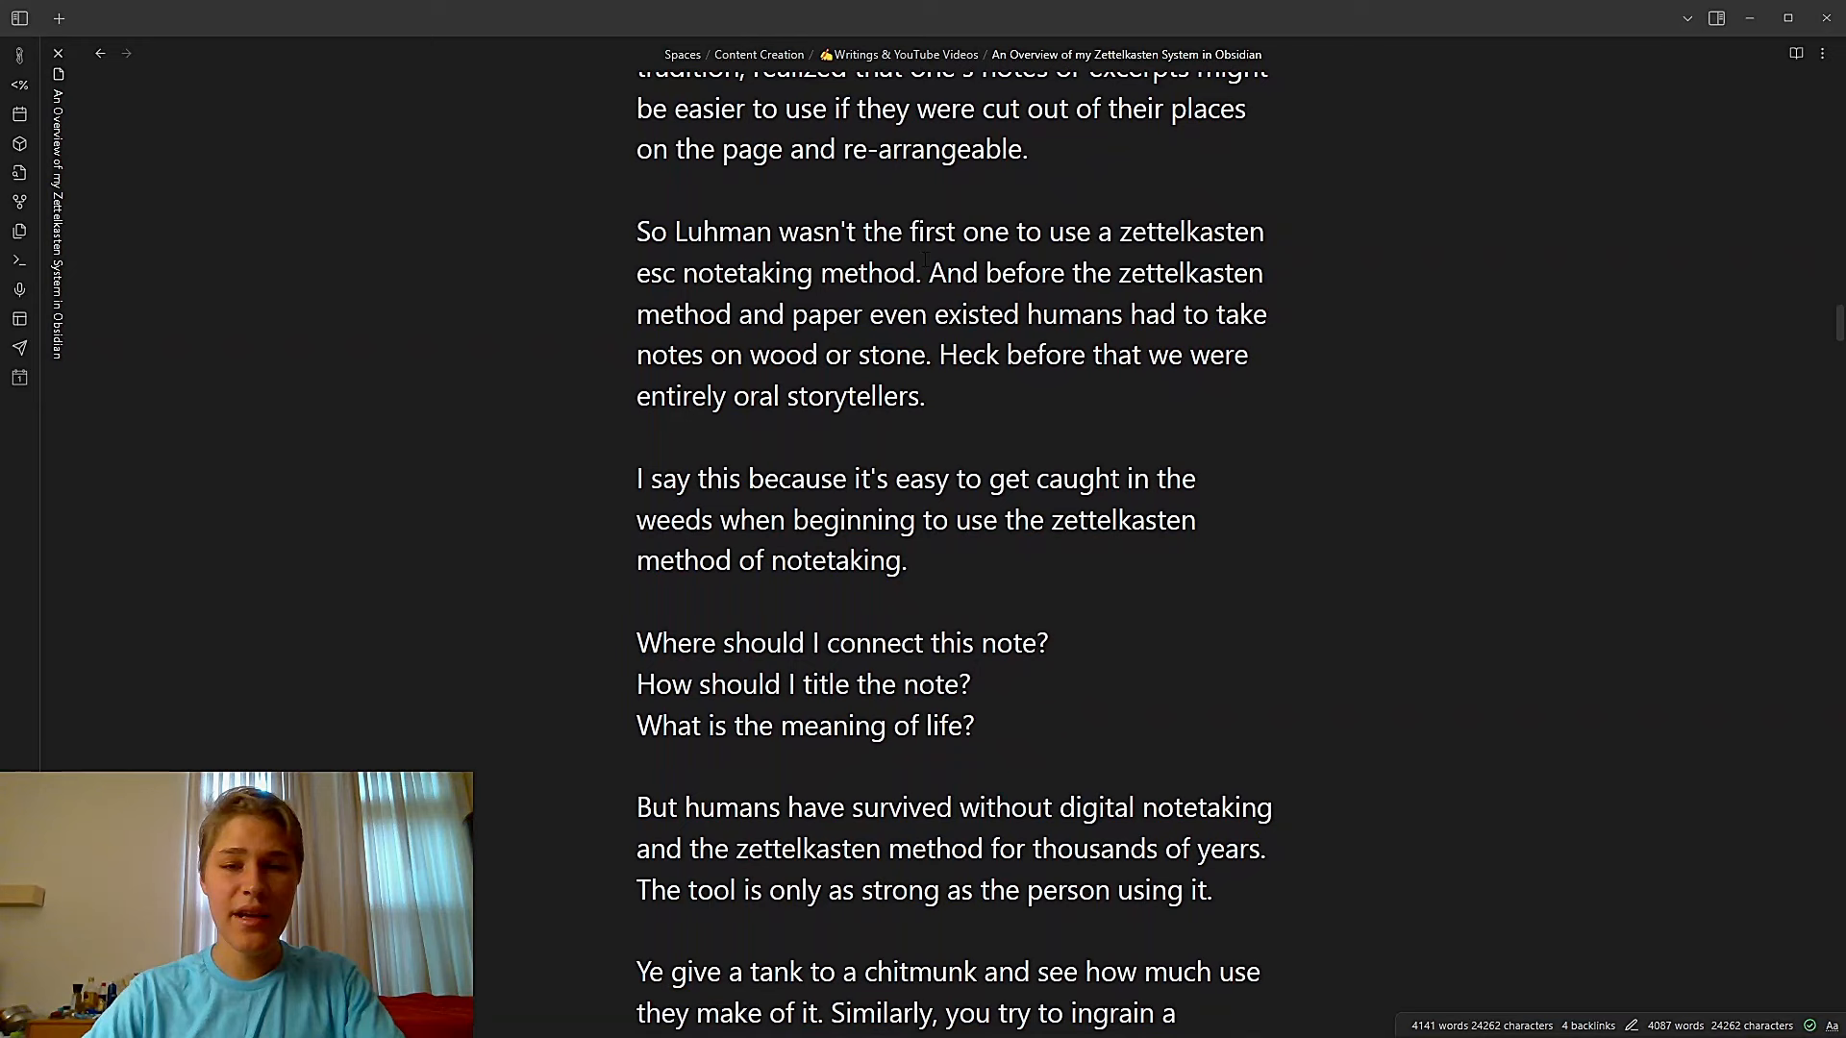
scroll(down, 3)
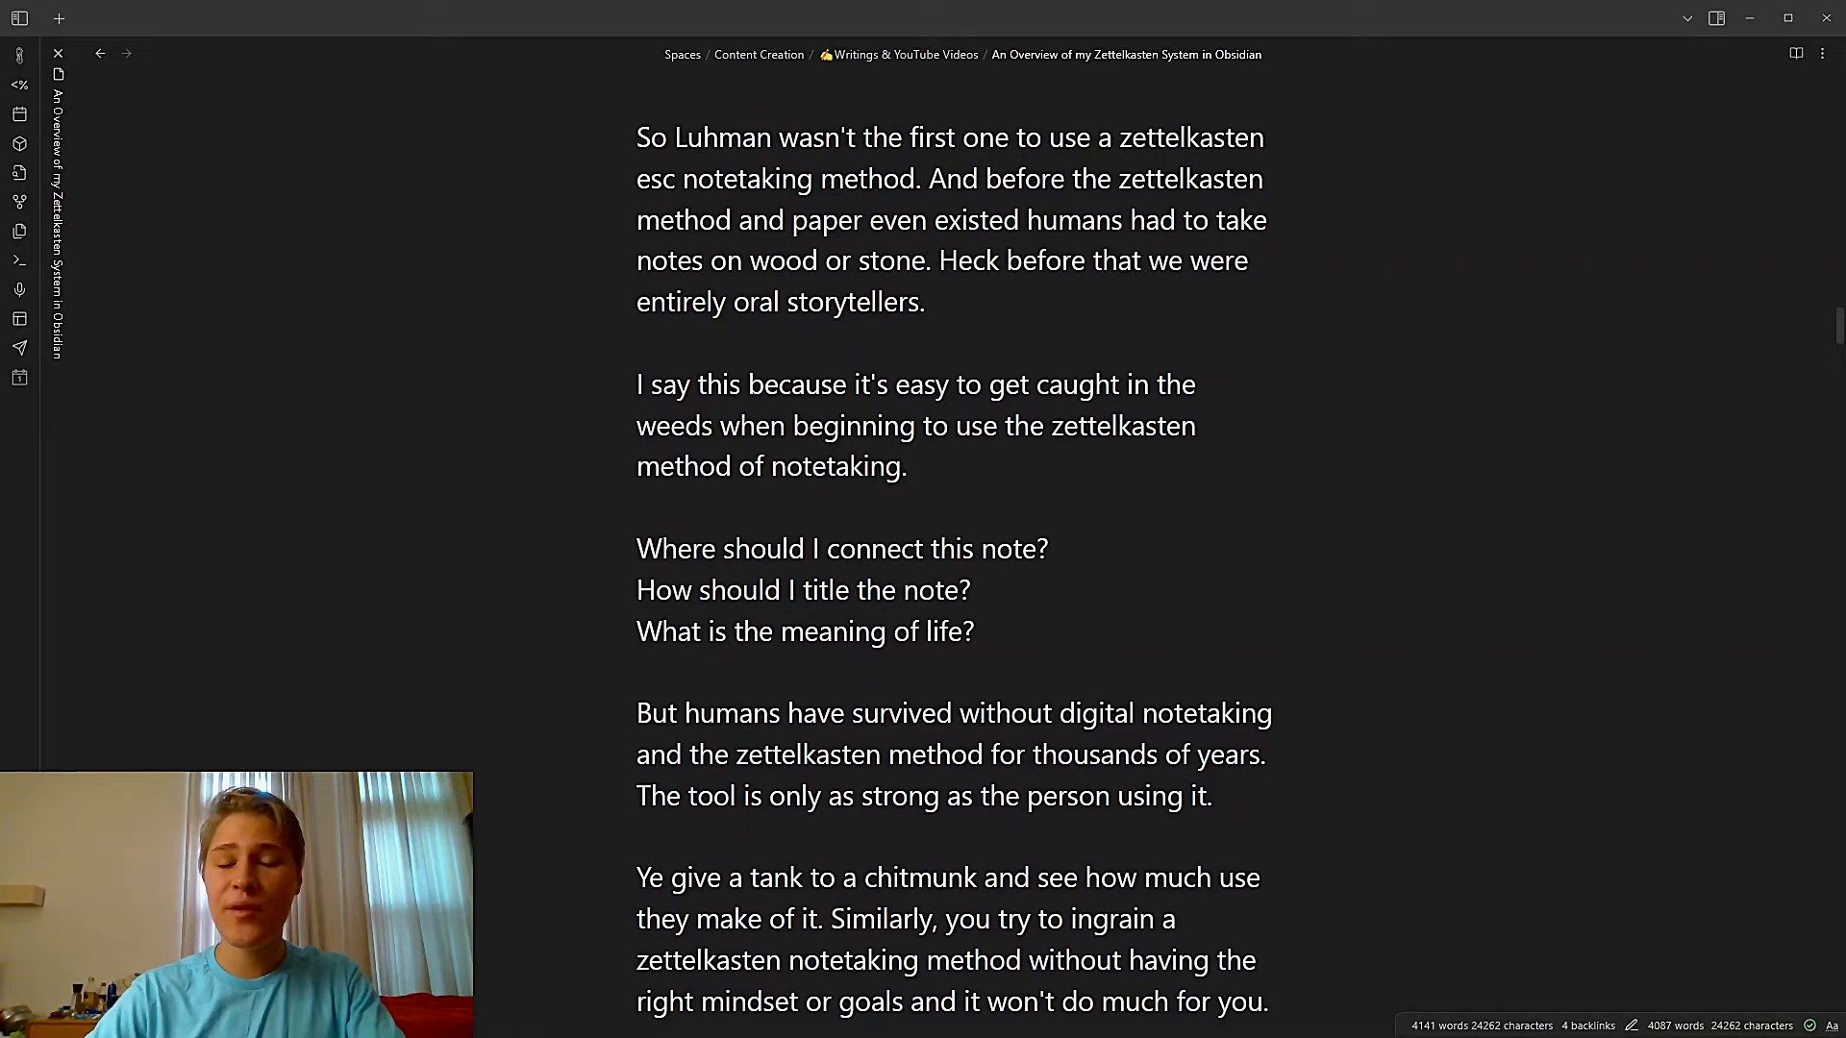
scroll(down, 3)
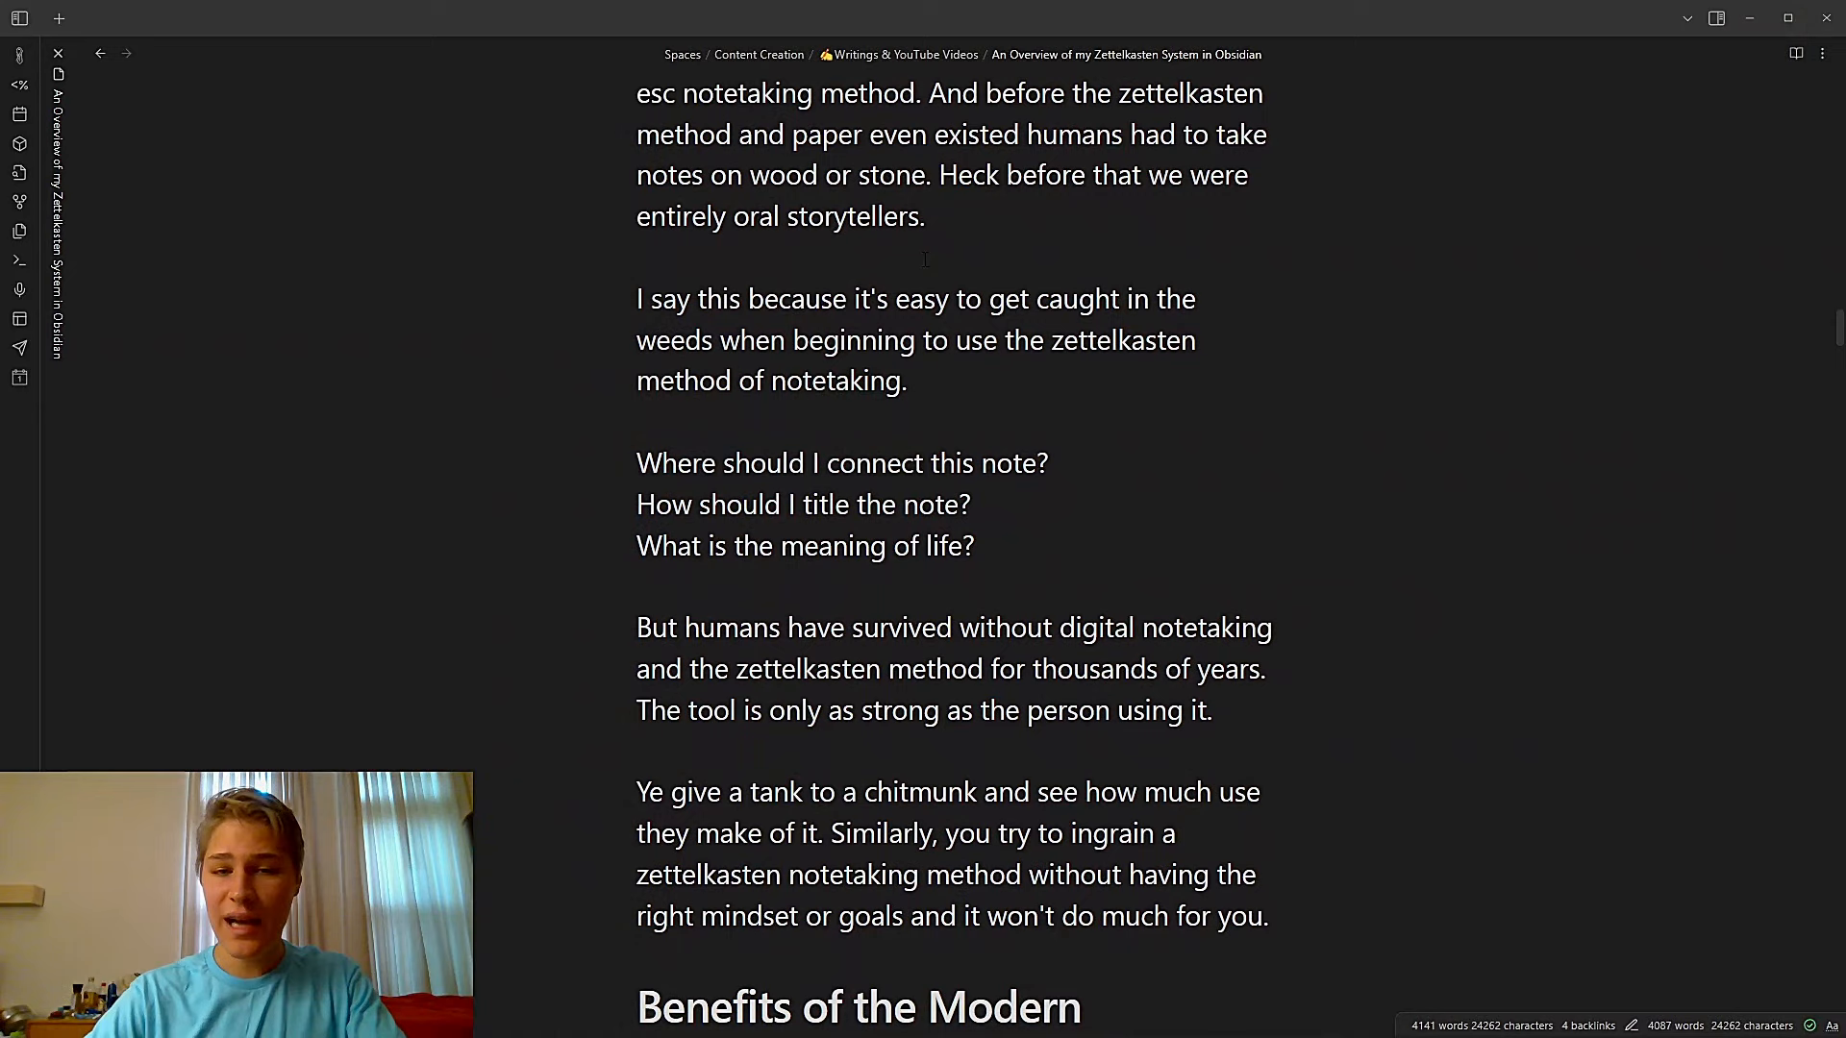
scroll(down, 3)
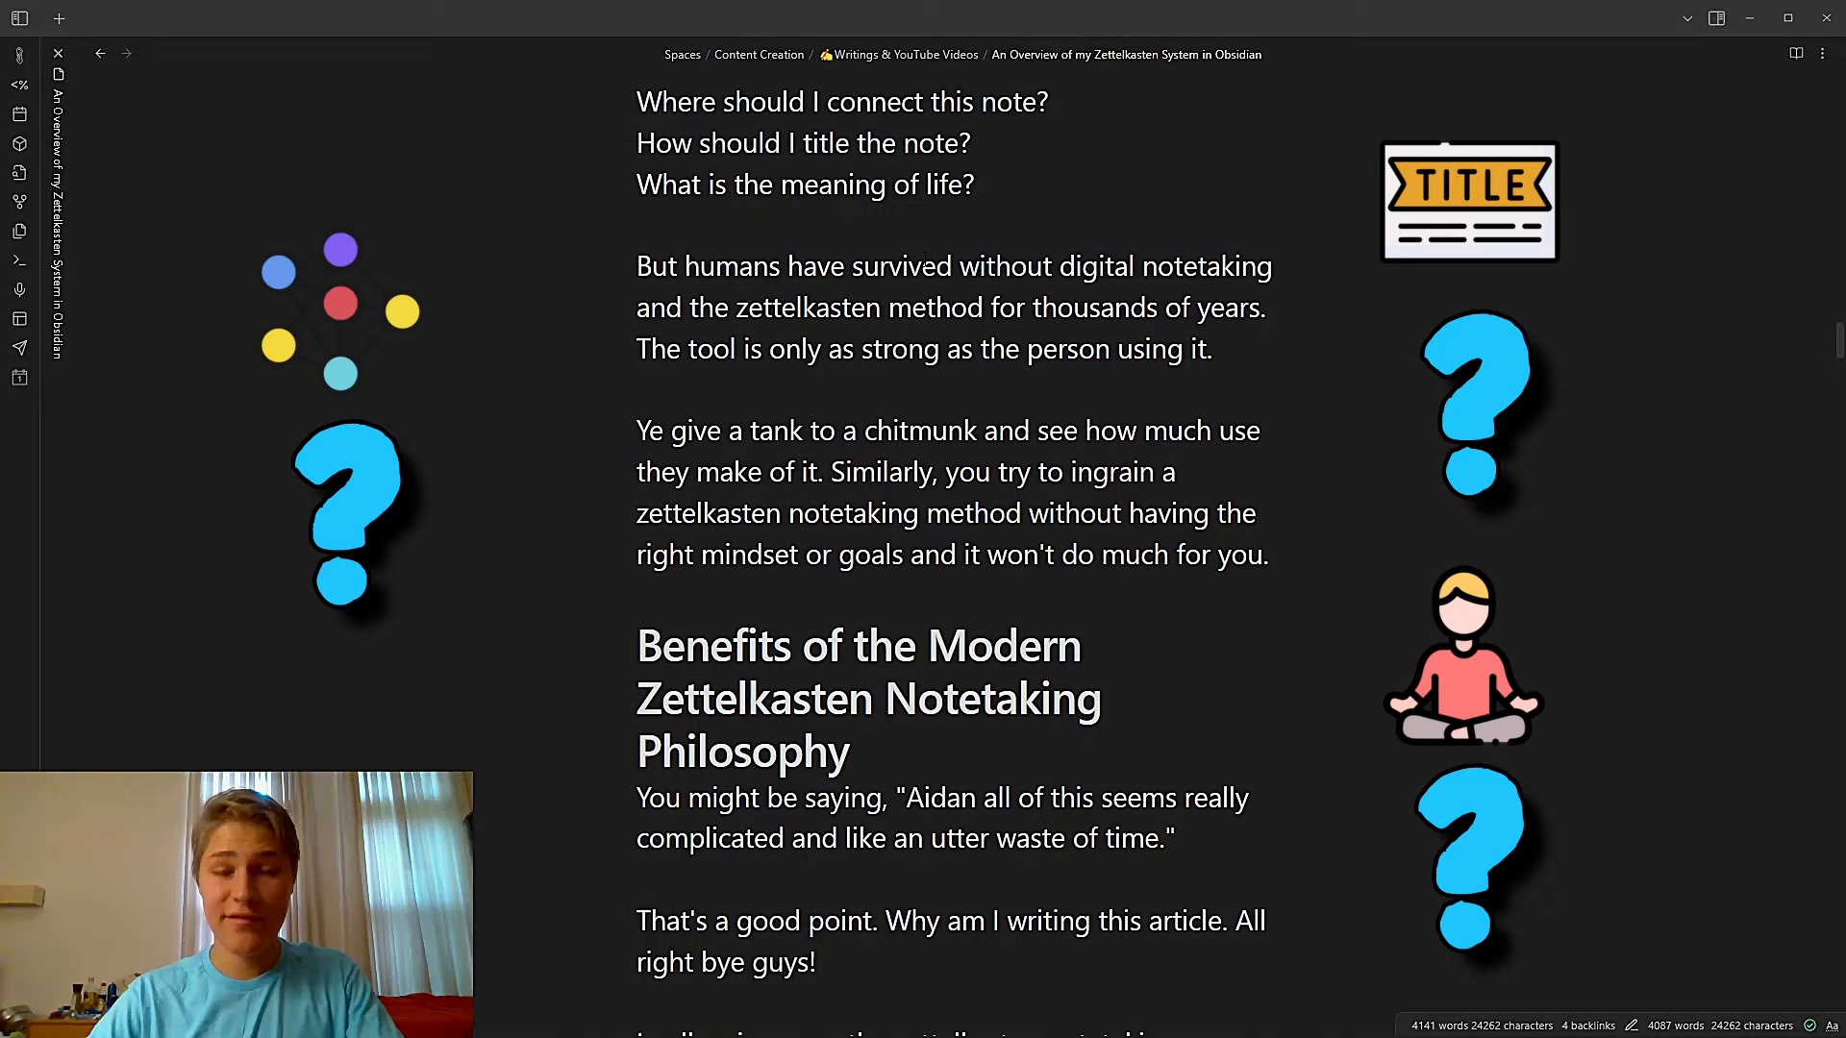
scroll(down, 3)
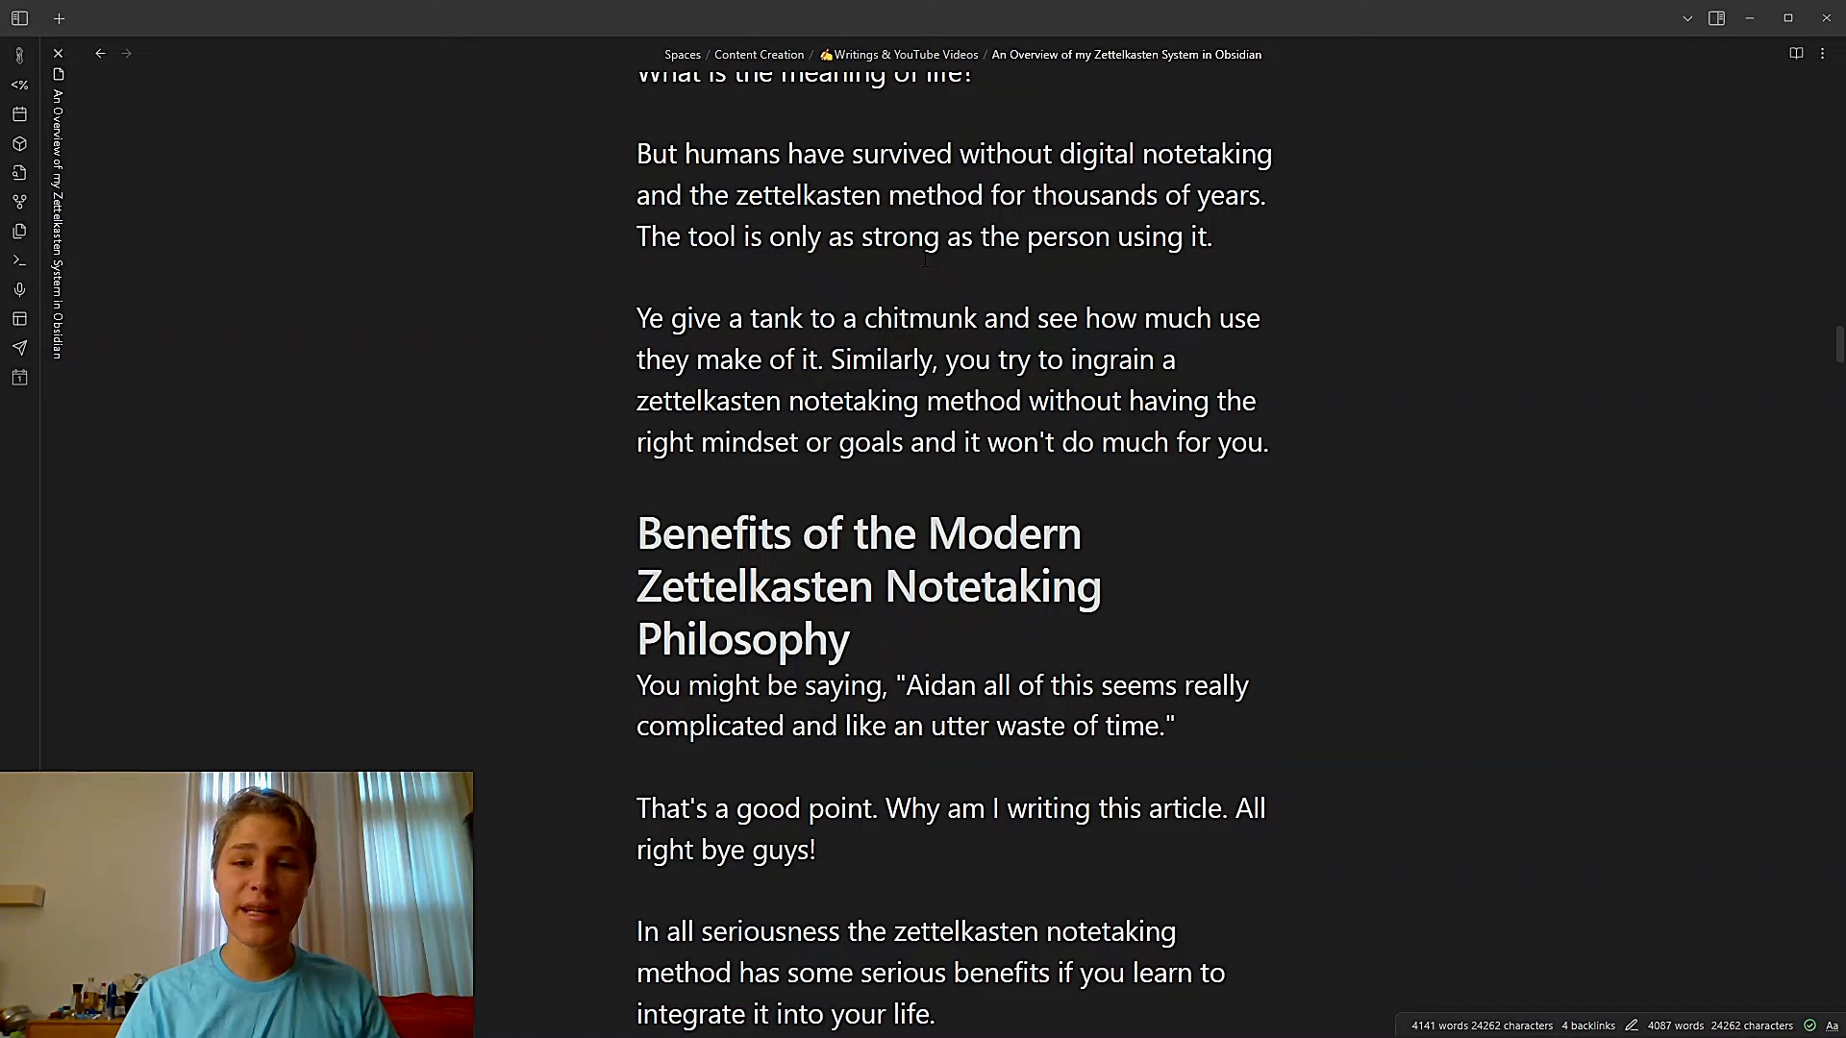
Scroll through Top Down and Bottom Up Thinking until 'Fights Confirmation Bias' appears
scroll(down, 3)
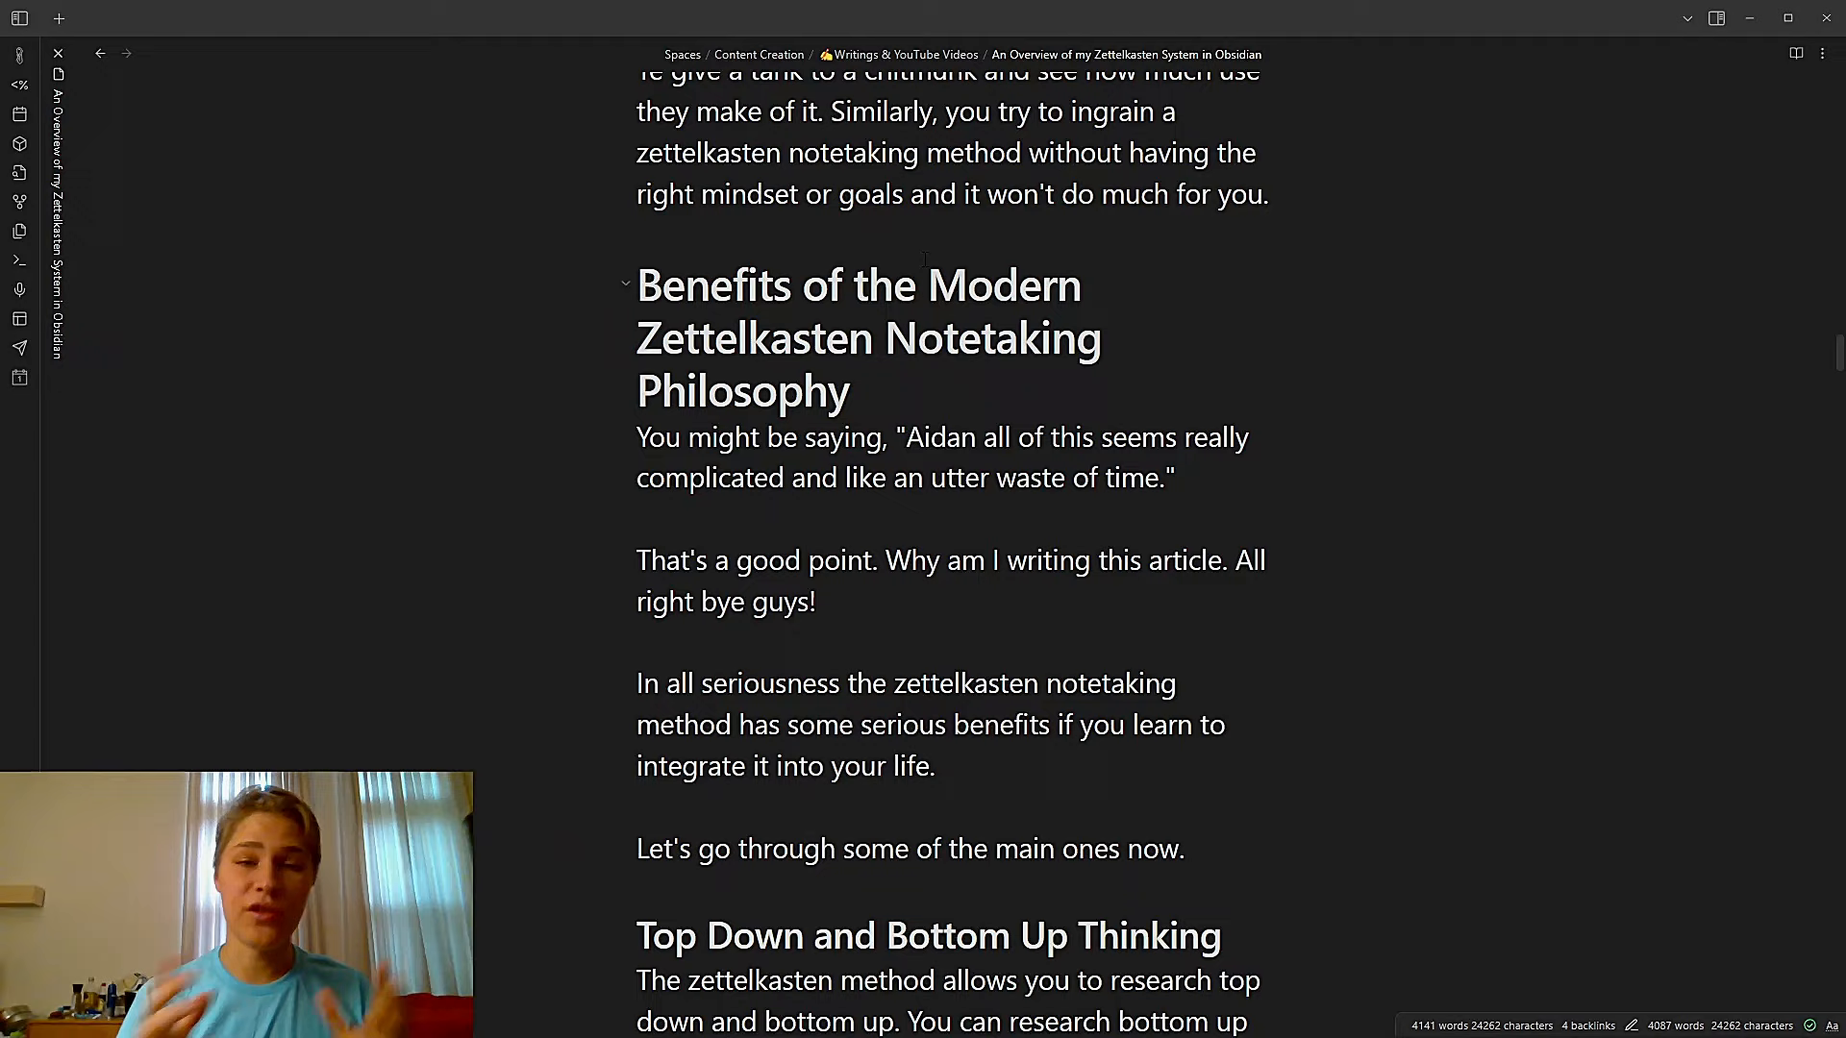
scroll(down, 3)
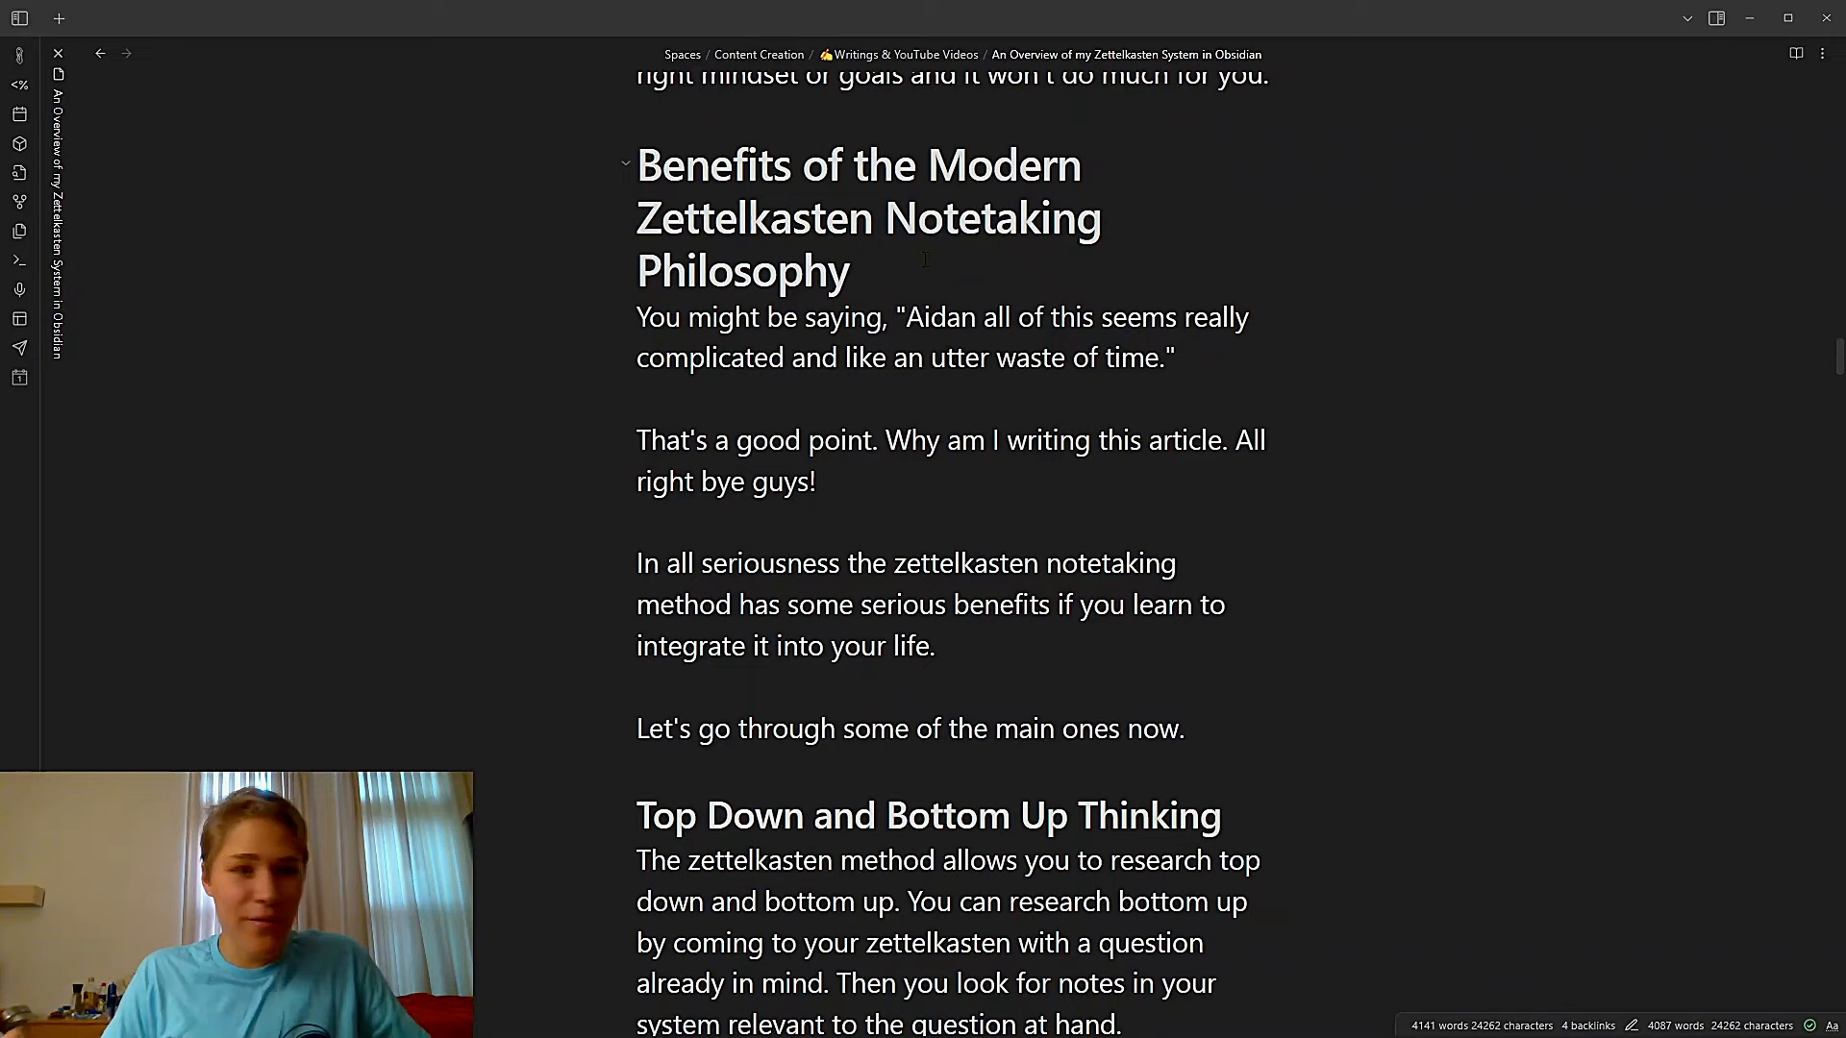
scroll(down, 3)
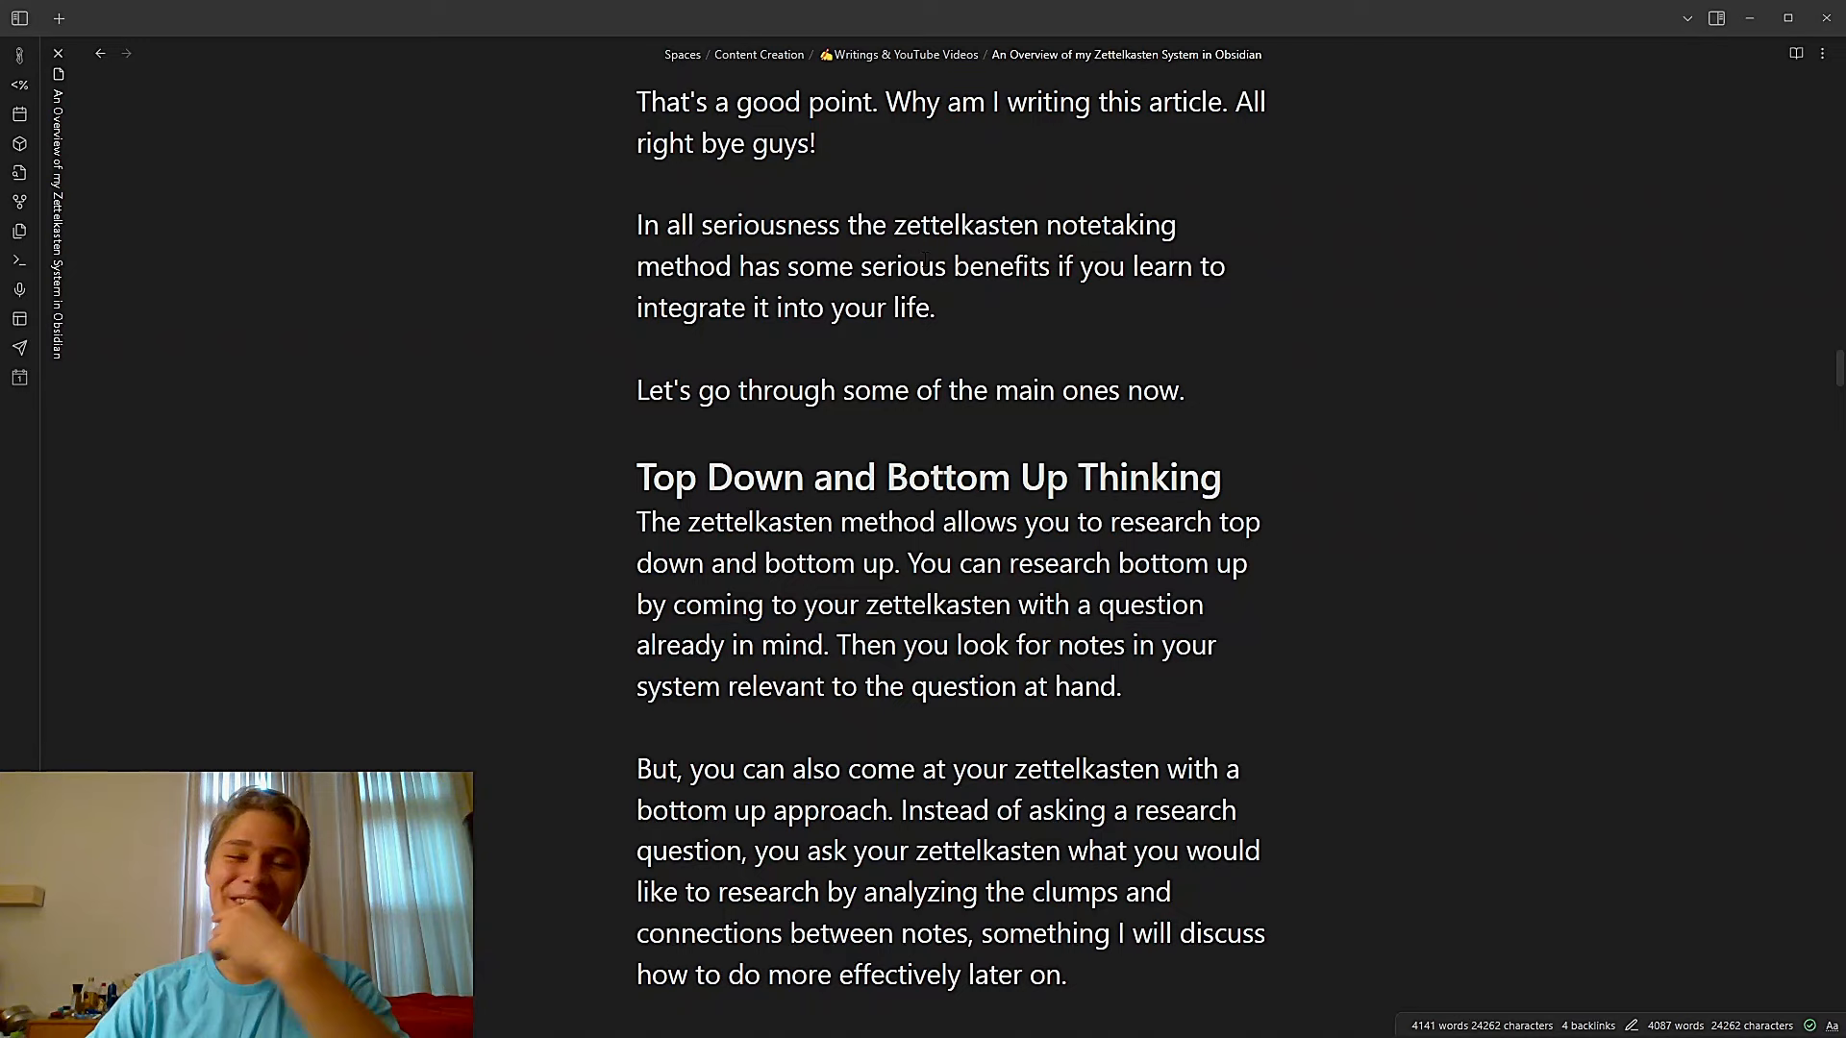
scroll(down, 3)
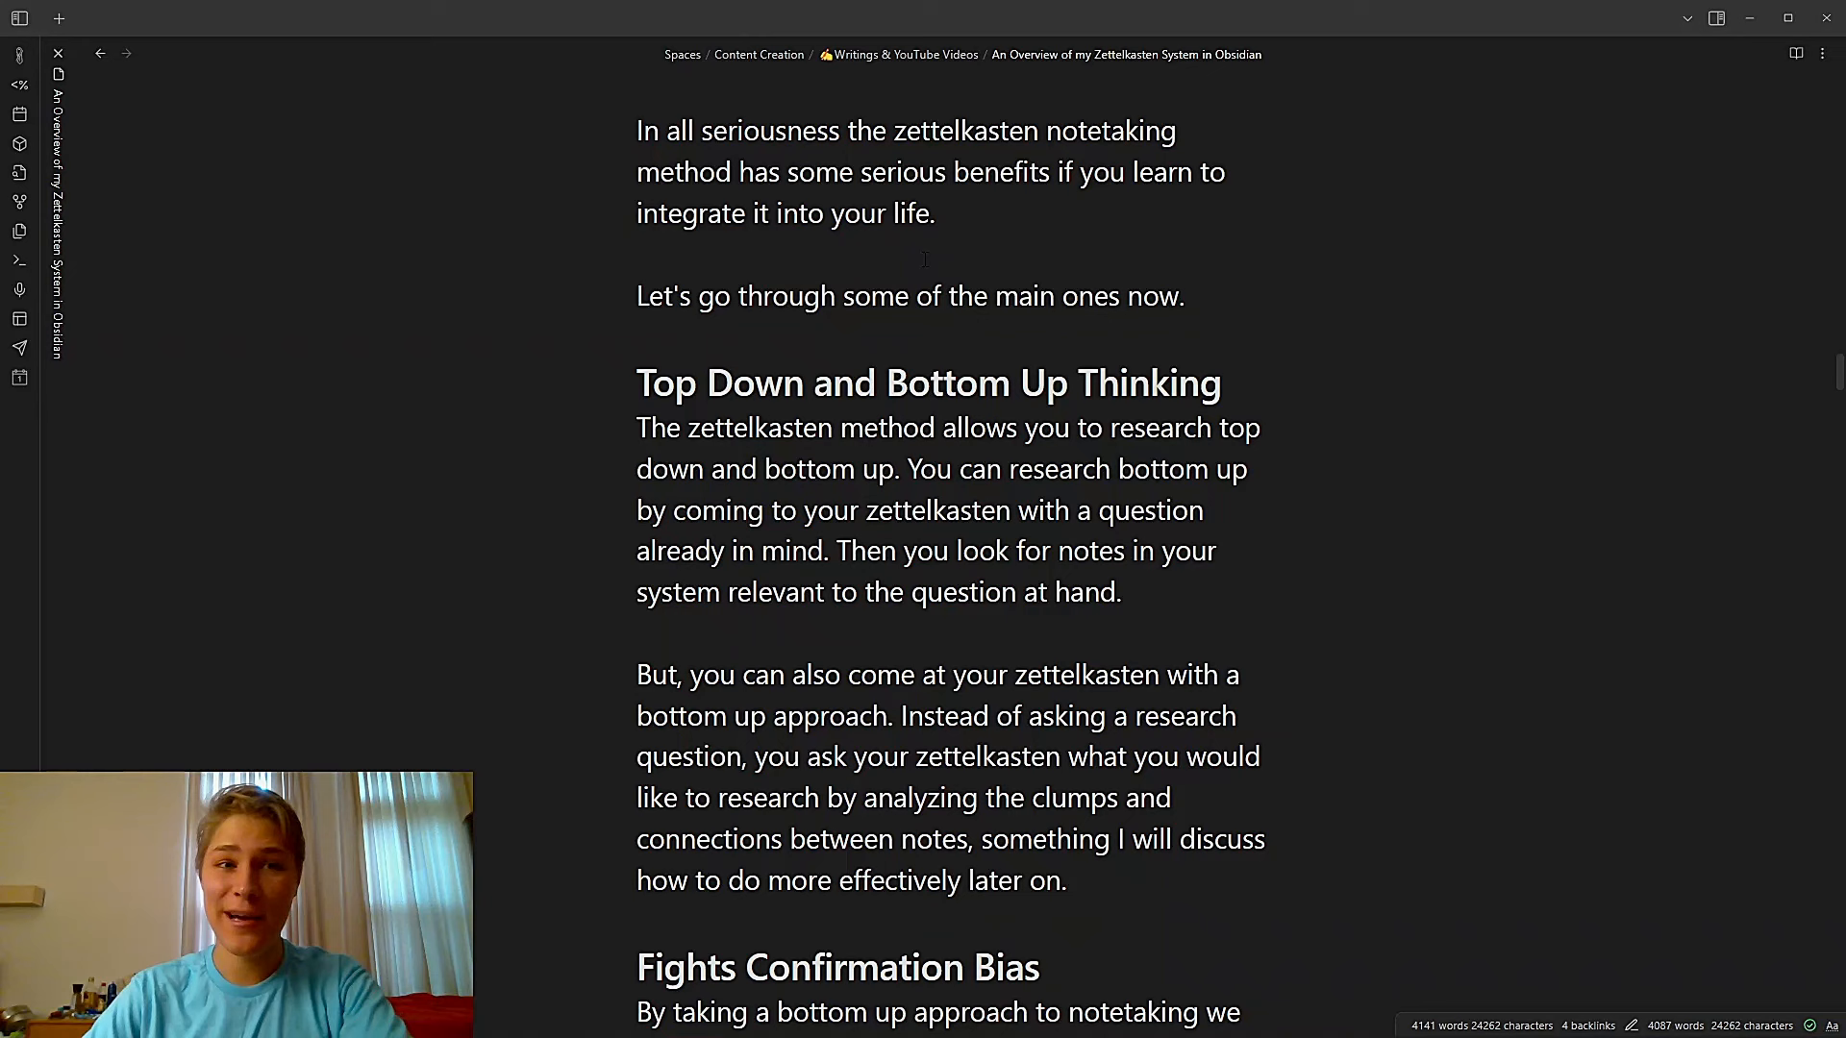
scroll(down, 3)
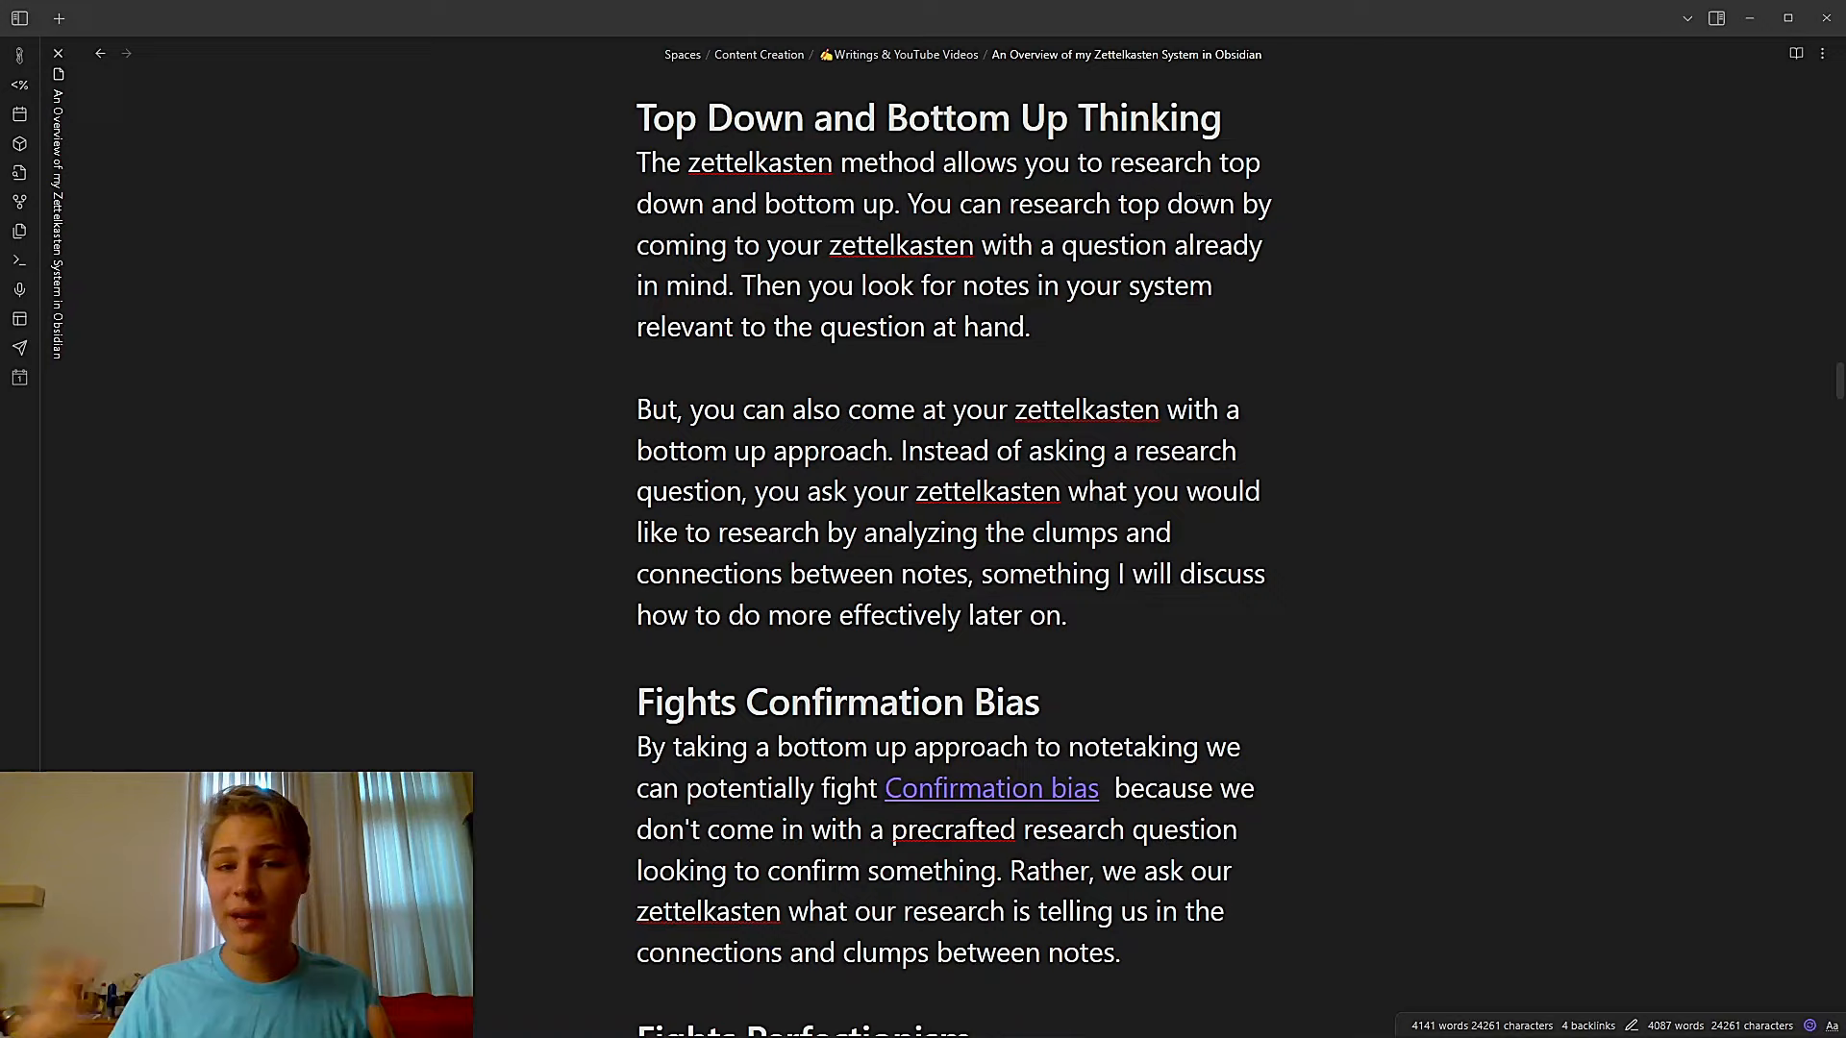
Scroll past Fights Confirmation Bias through Fights Perfectionism to 'Creates a Unique Knowledge Base'
click(1237, 204)
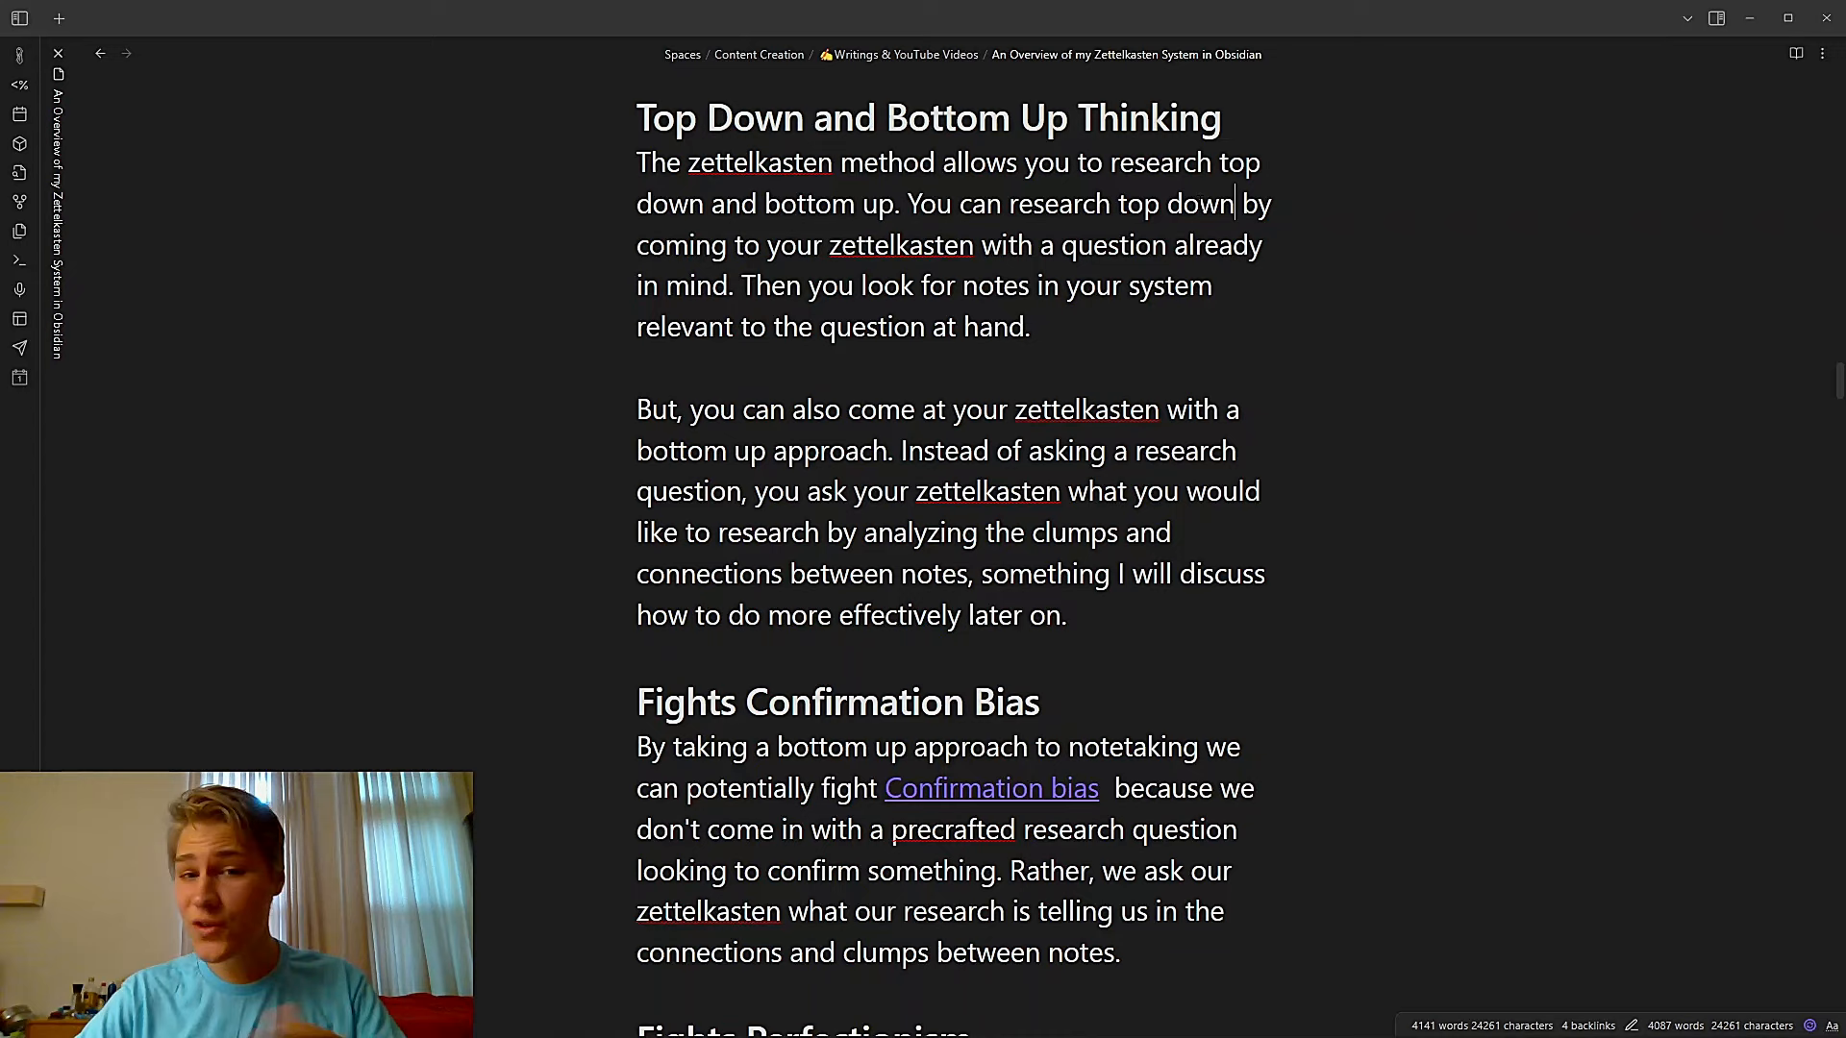
scroll(down, 3)
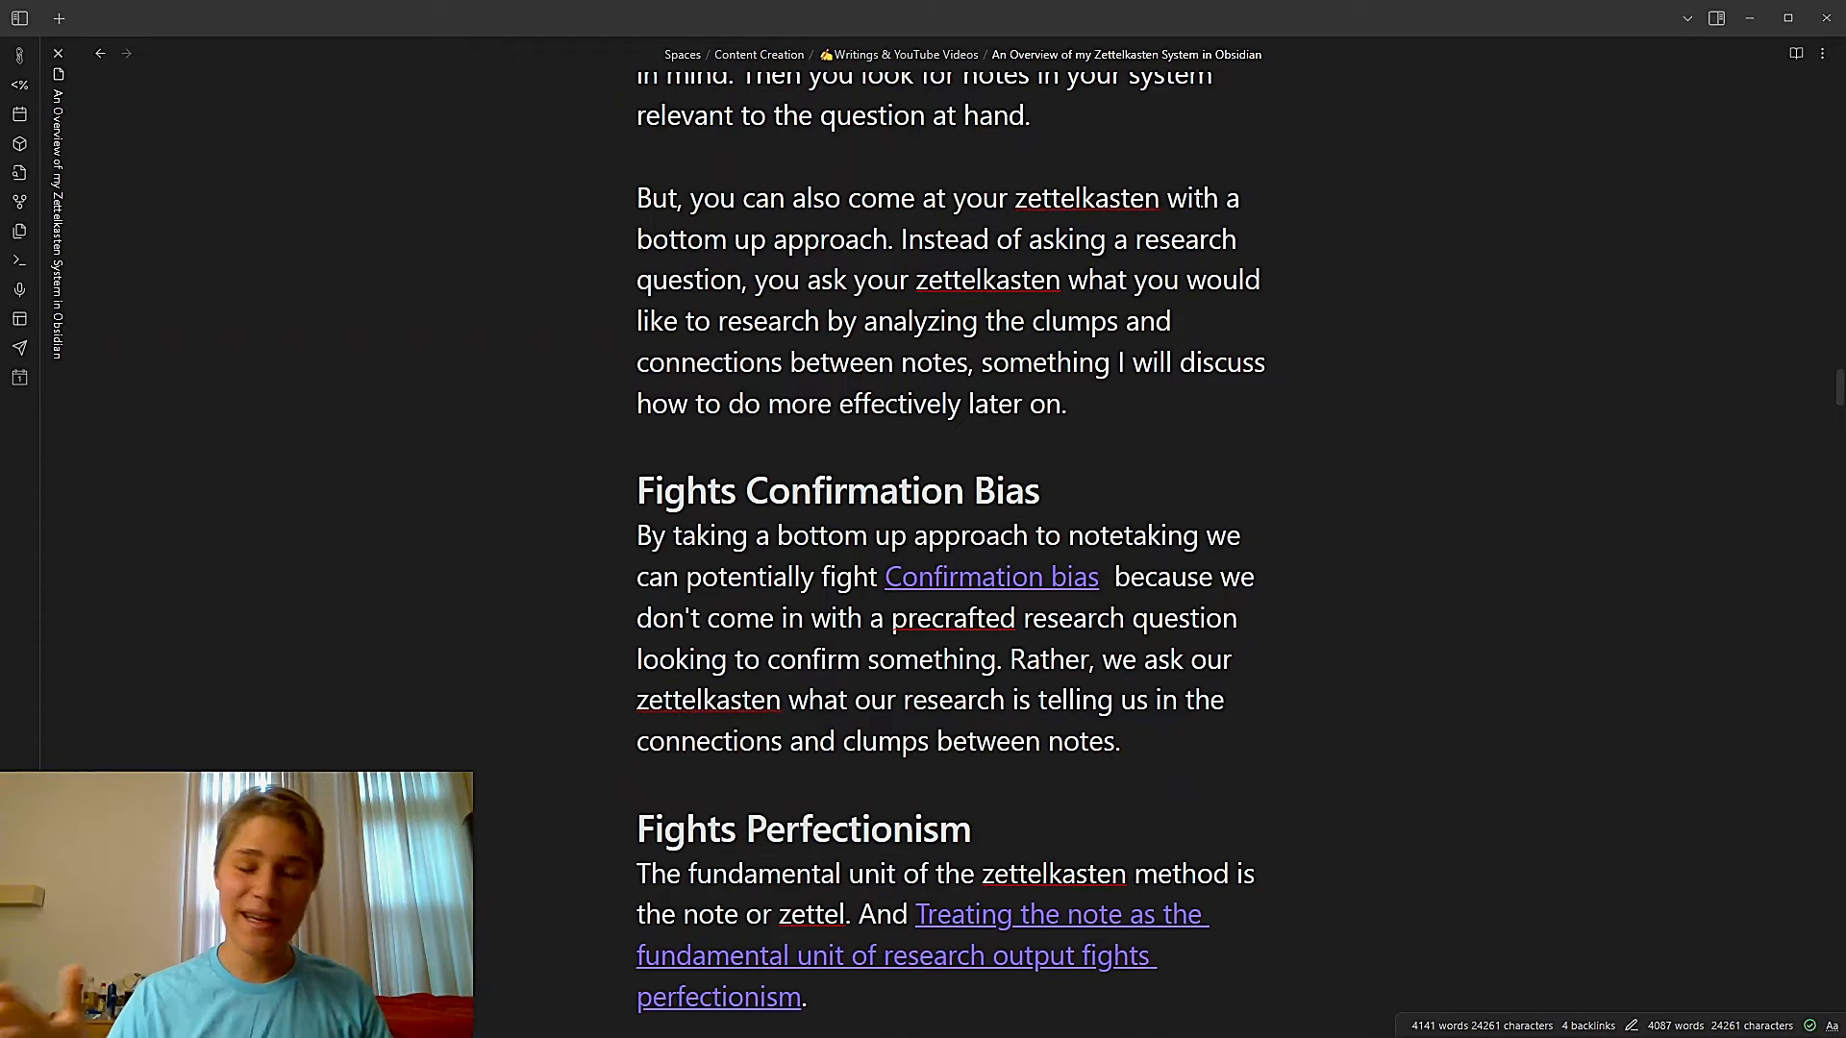
scroll(down, 3)
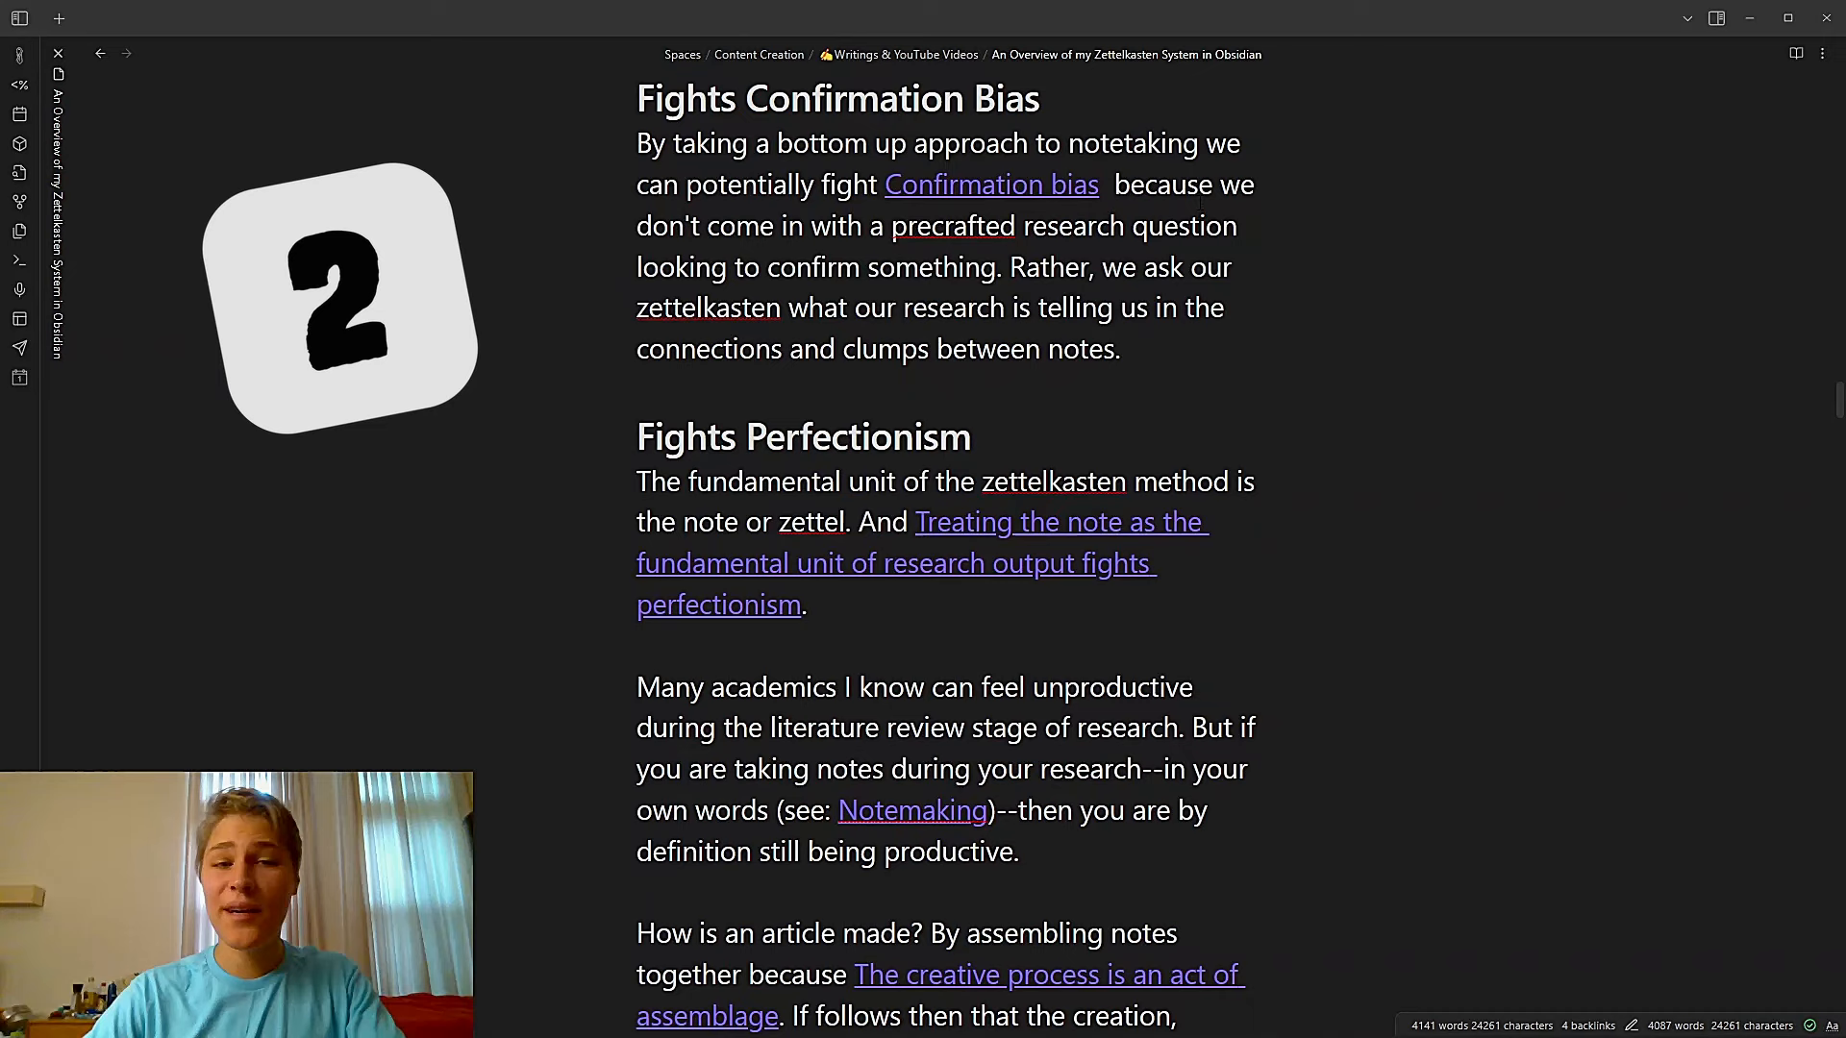
scroll(down, 3)
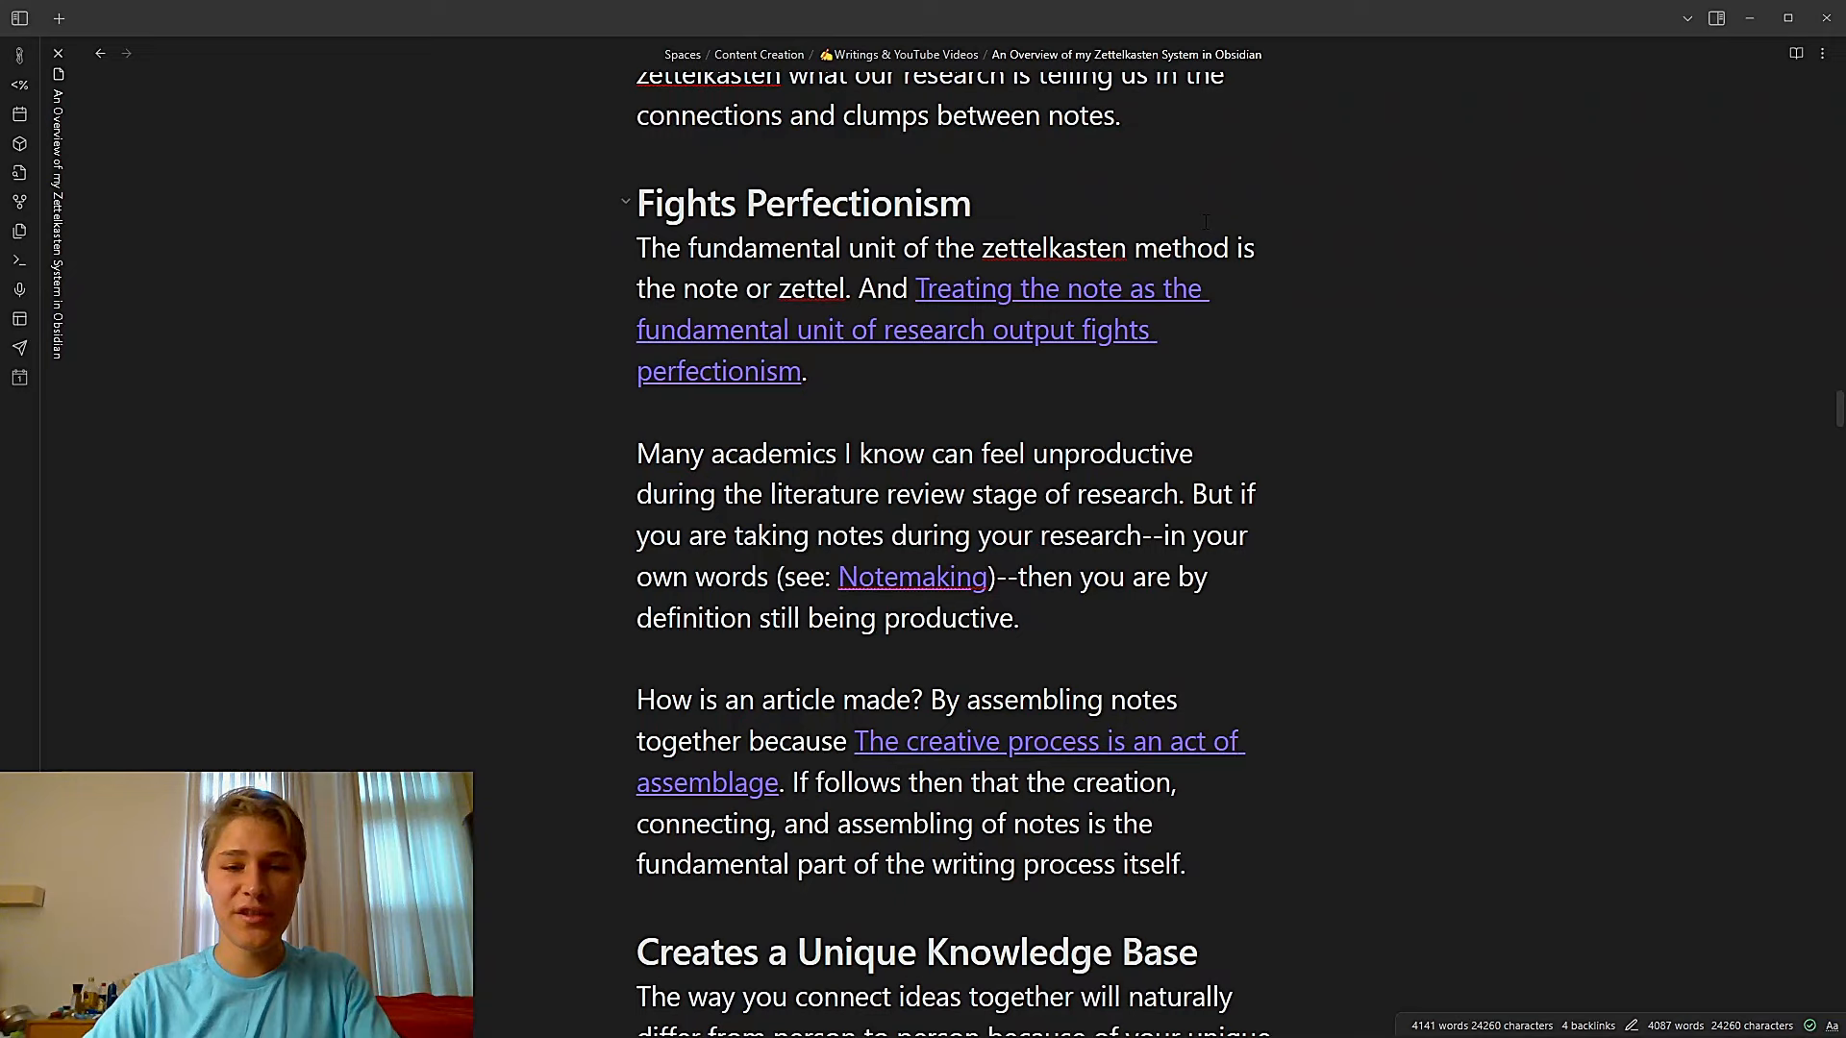
Scroll through Creates a Unique Knowledge Base and its cookie-cutter student point to the Overview heading
scroll(down, 3)
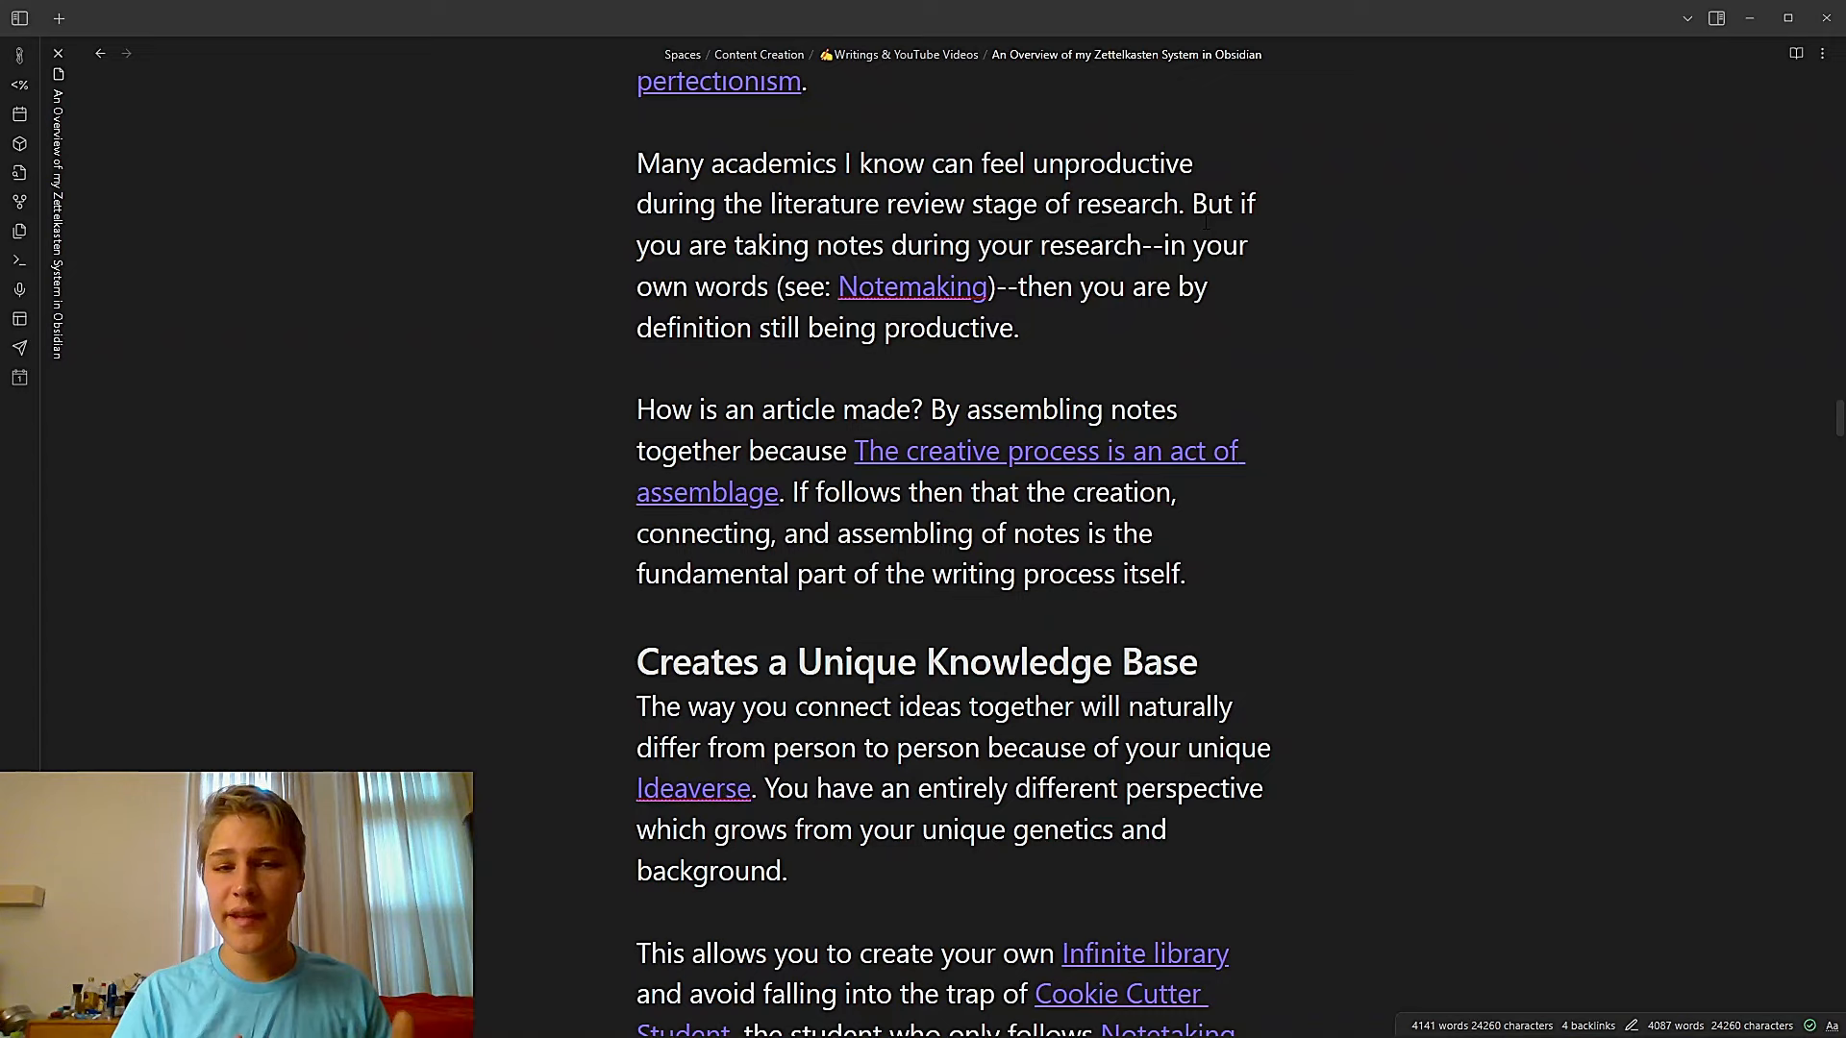
scroll(down, 3)
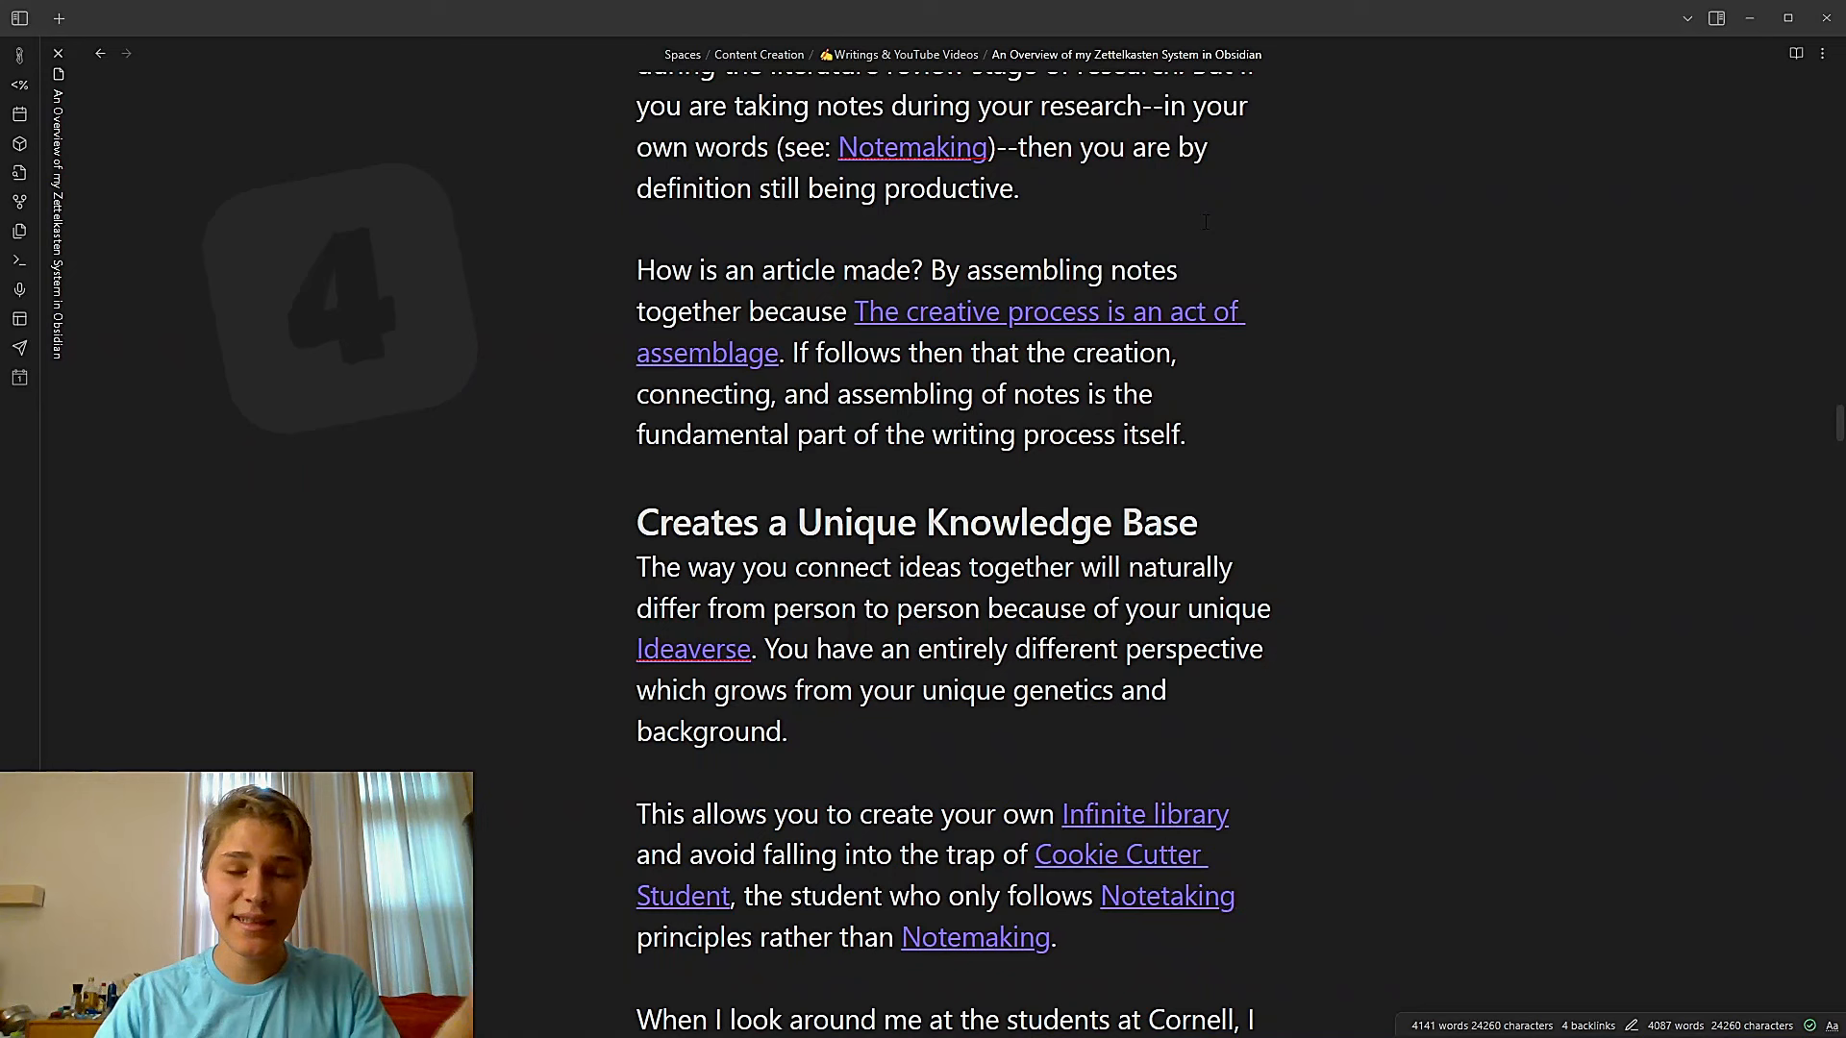
scroll(down, 3)
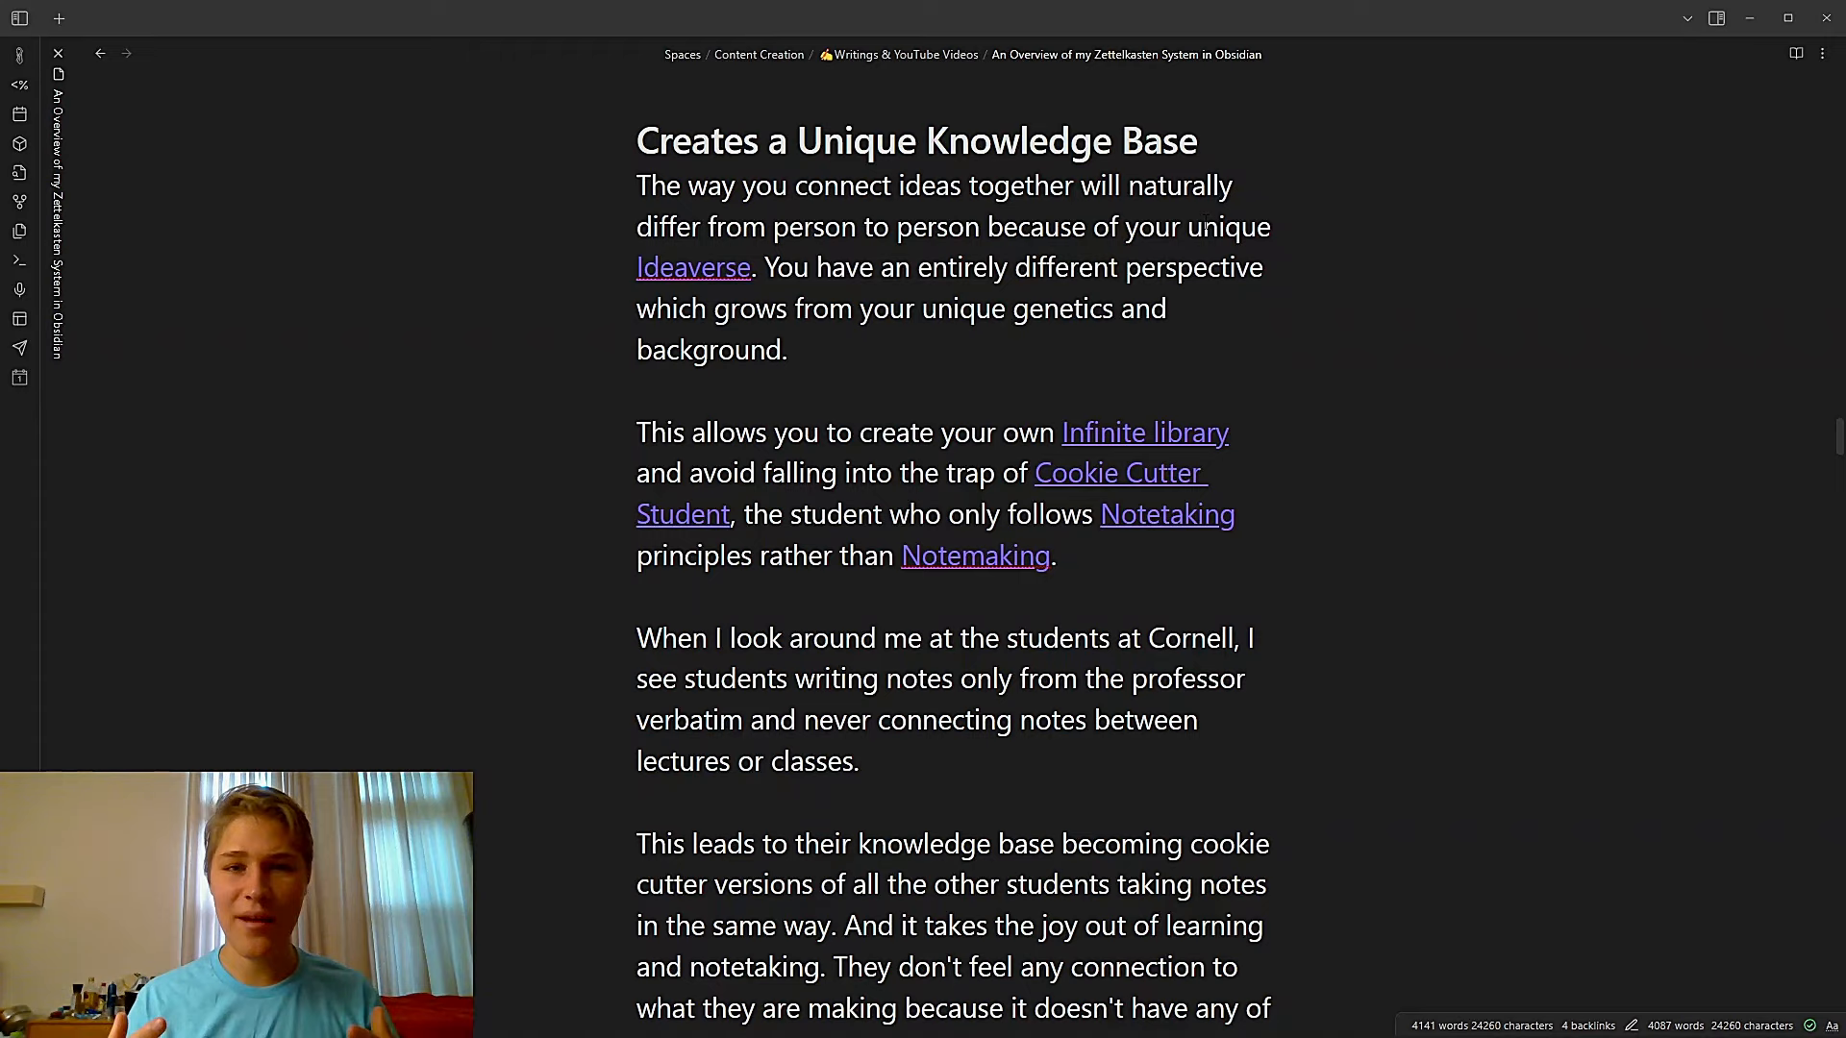
scroll(down, 3)
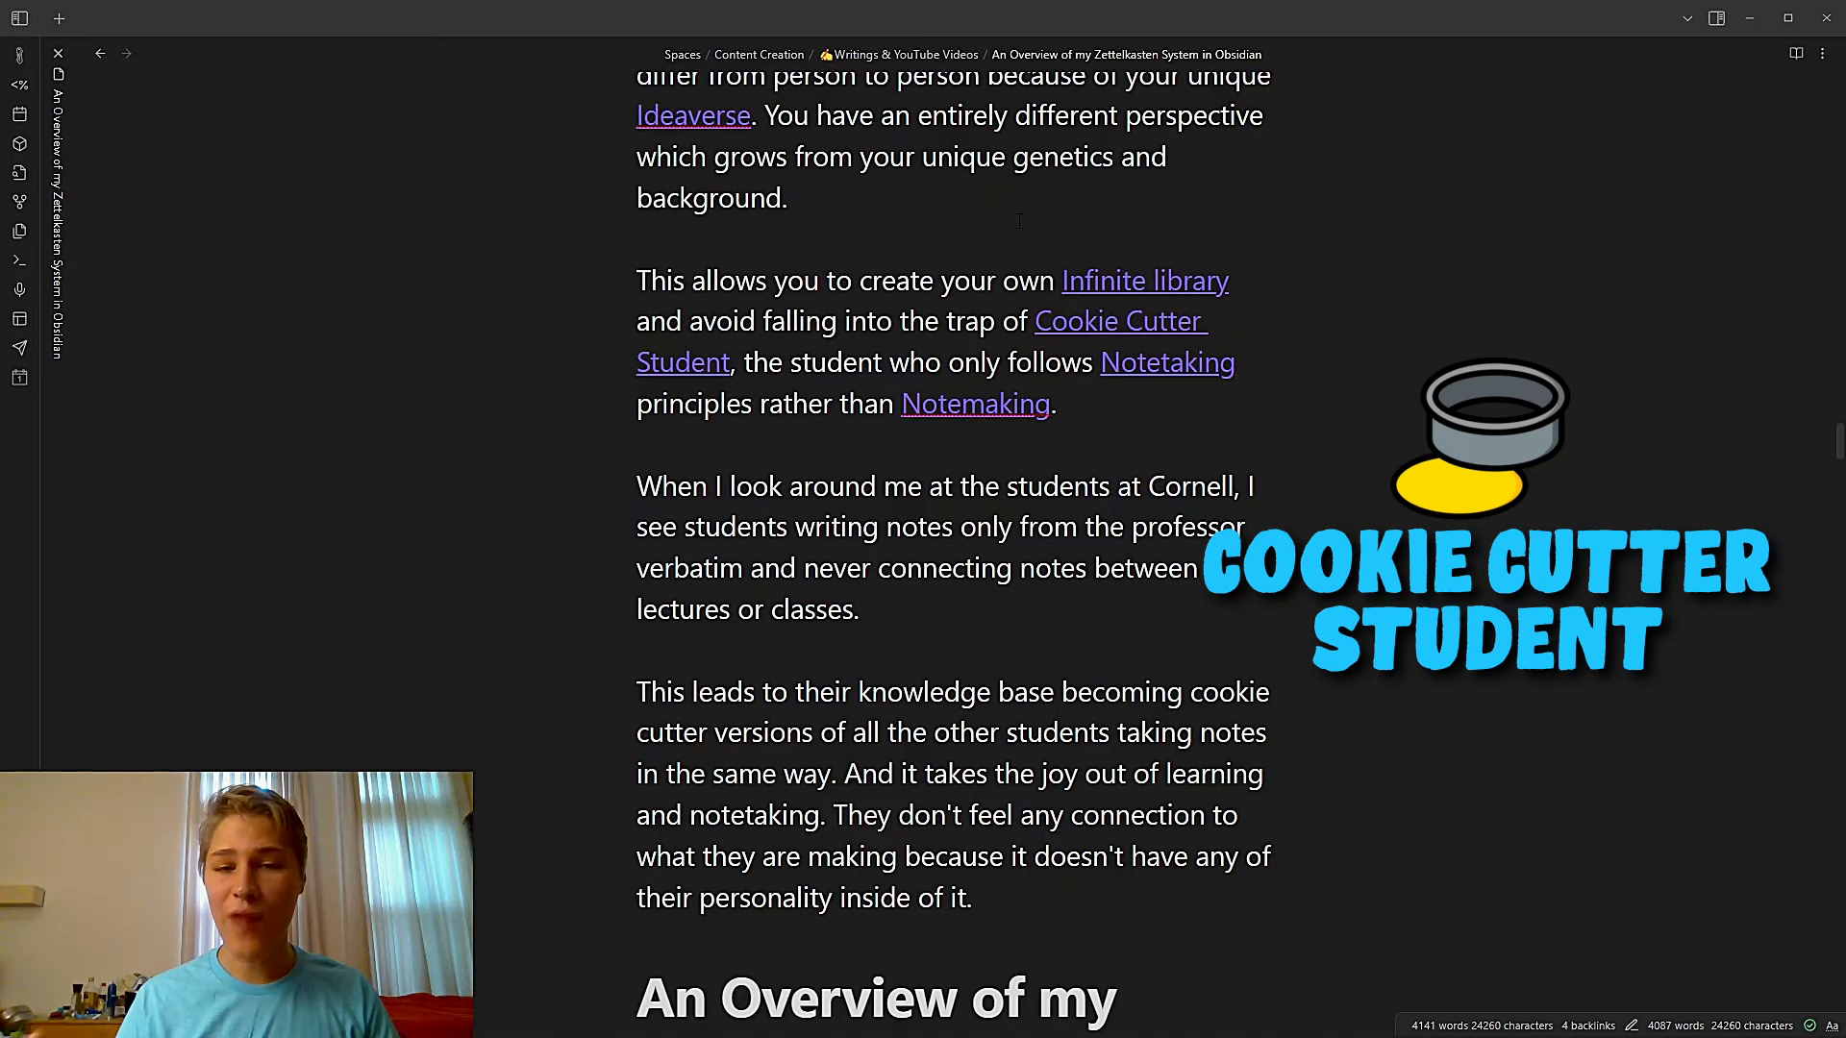
scroll(down, 3)
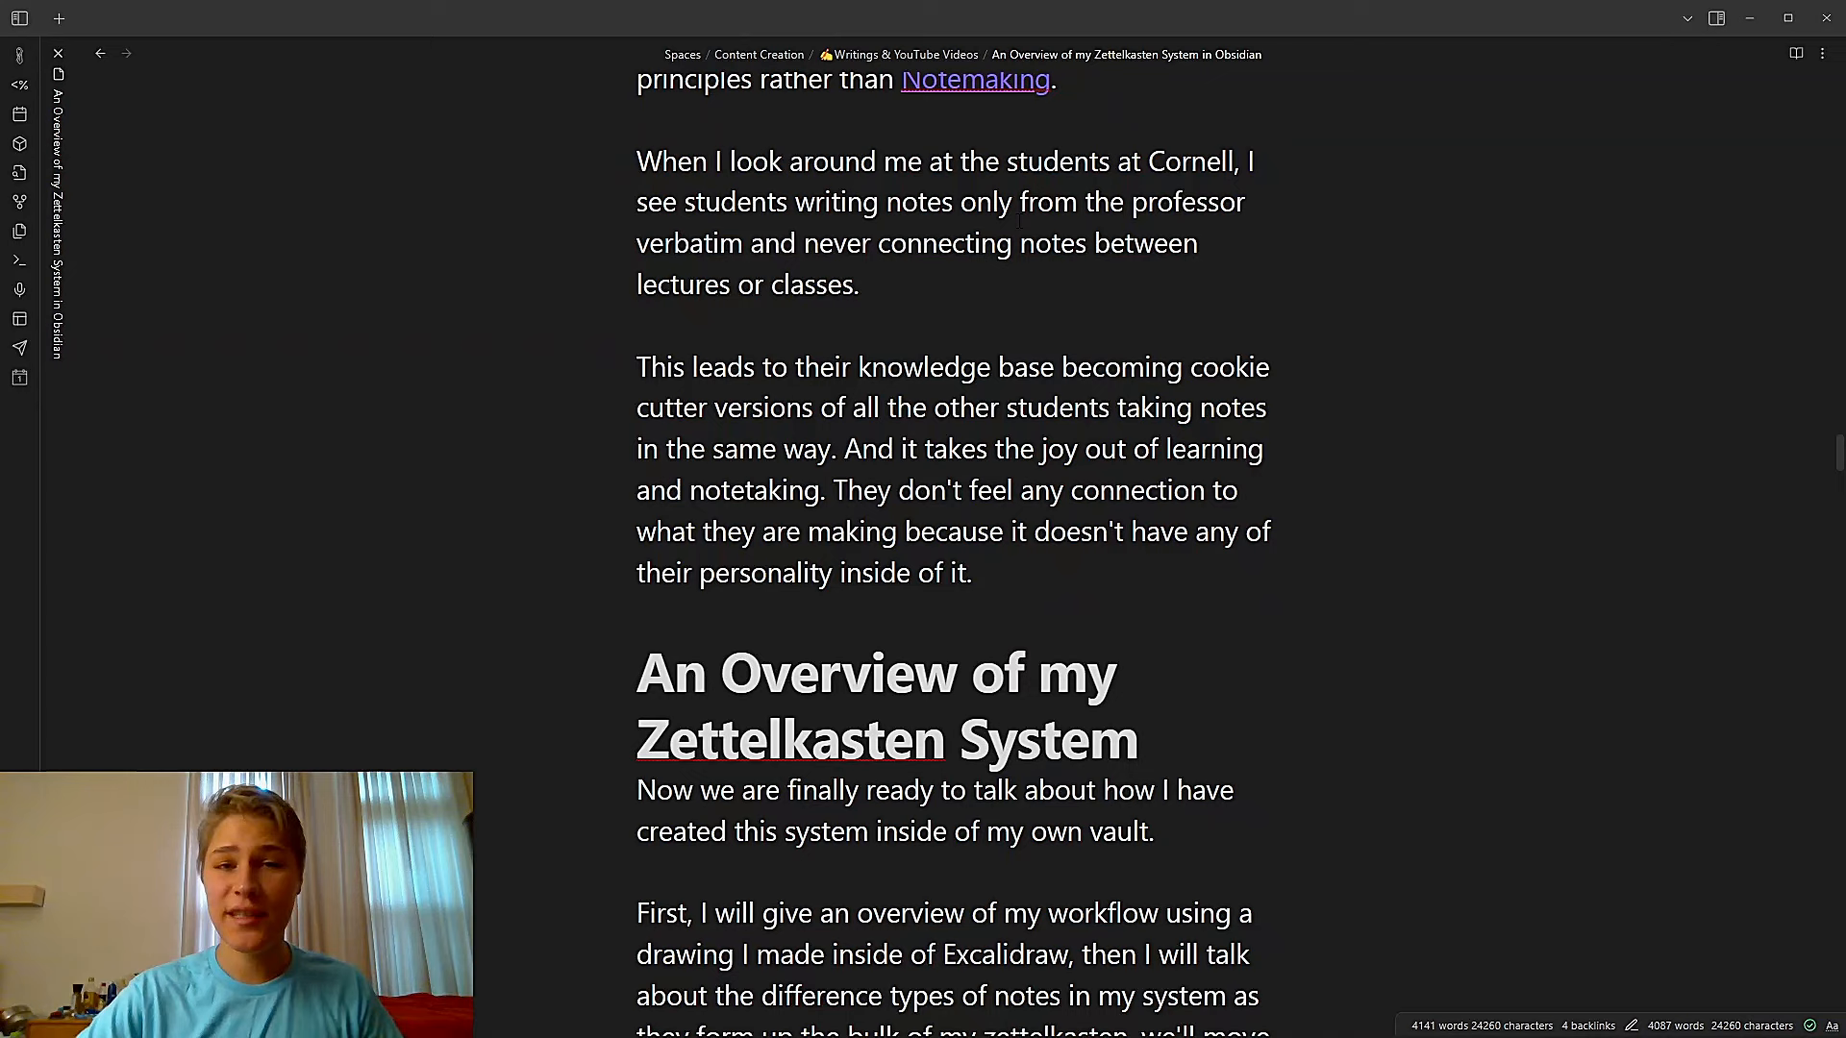
Scroll slightly to show the intro paragraphs under An Overview of my Zettelkasten System
scroll(down, 3)
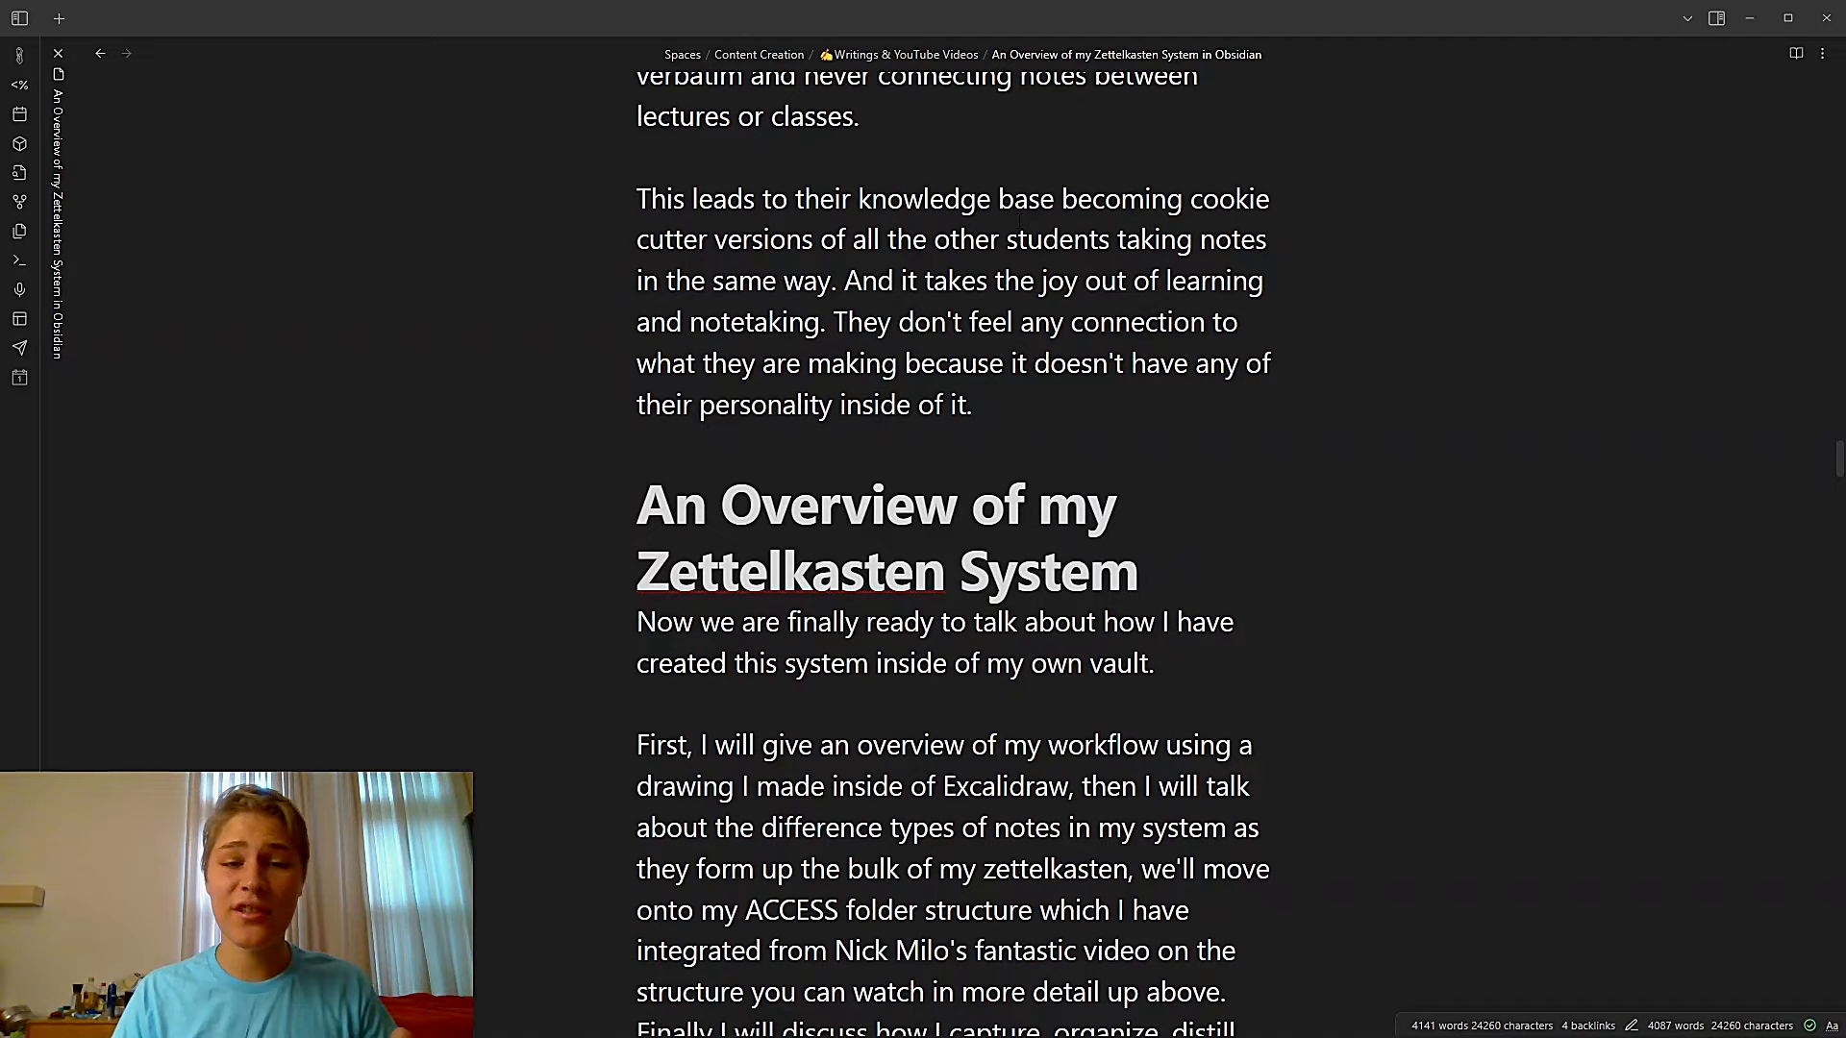
scroll(down, 3)
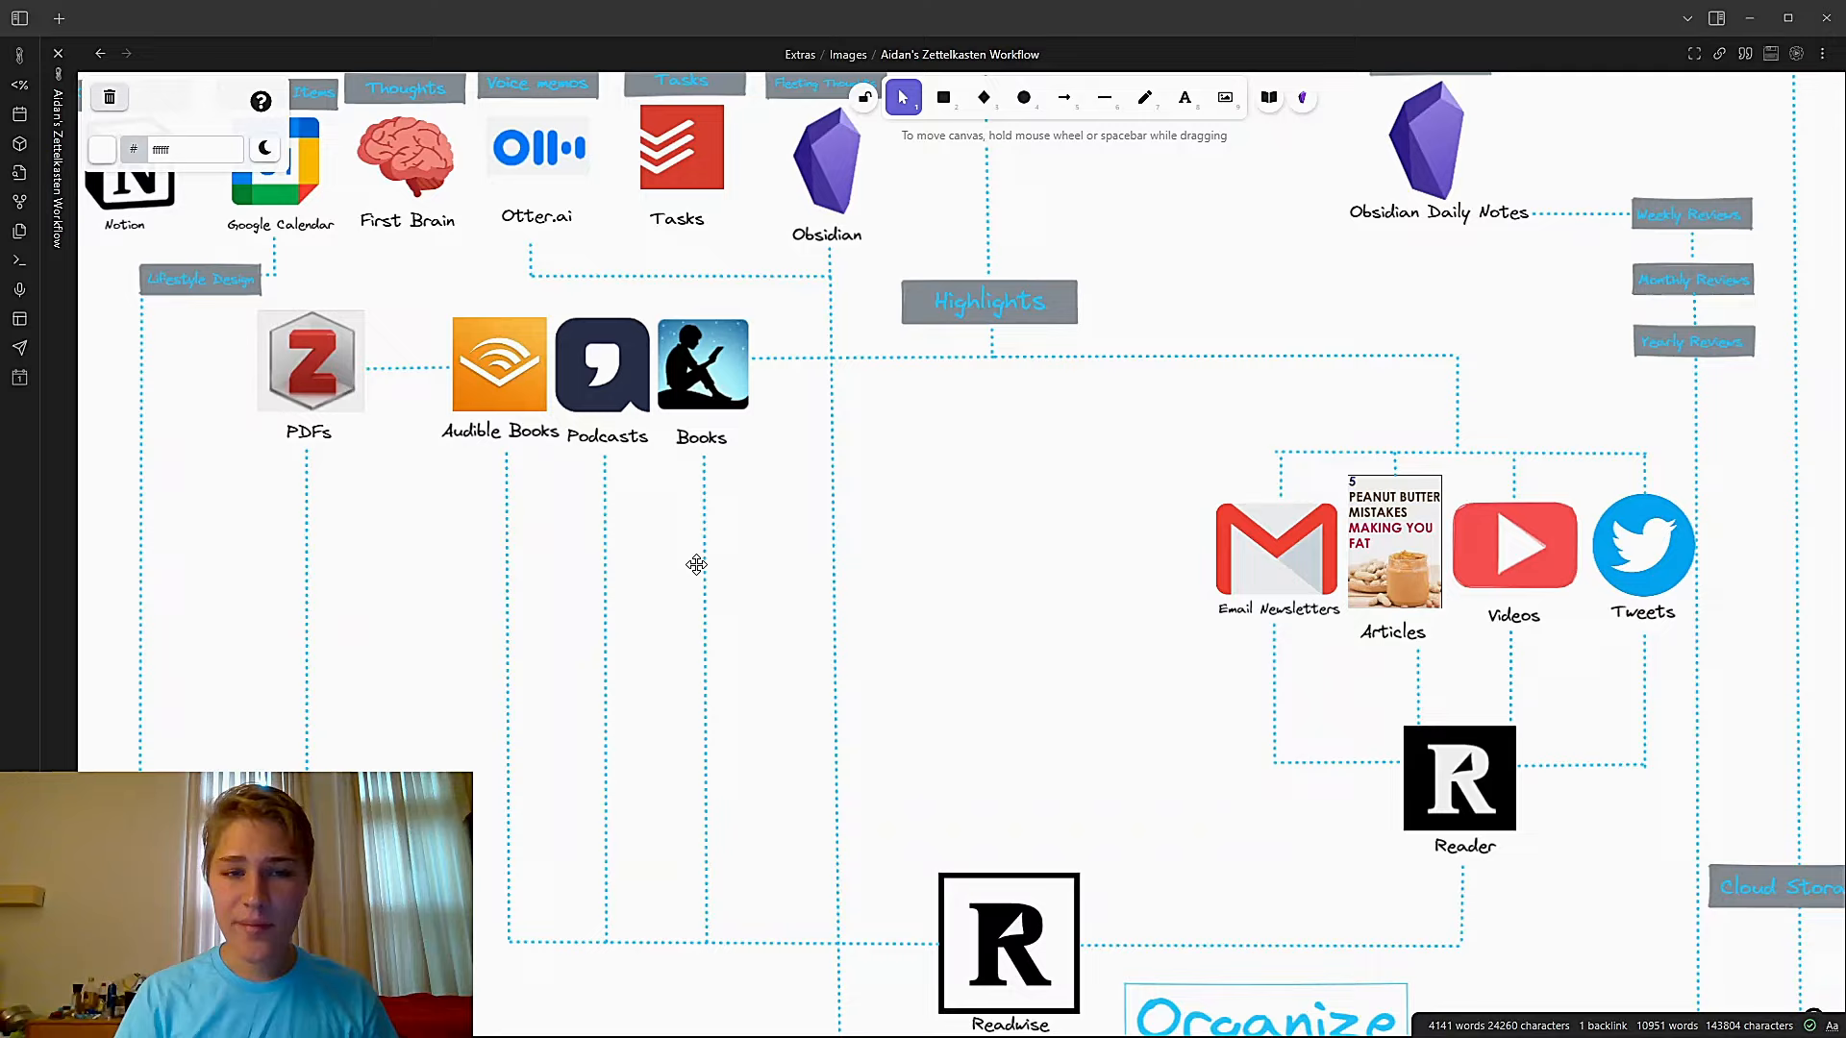
Scroll the Excalidraw workflow drawing down to Readwise, Reader, Organize and the Obsidian icon
scroll(down, 3)
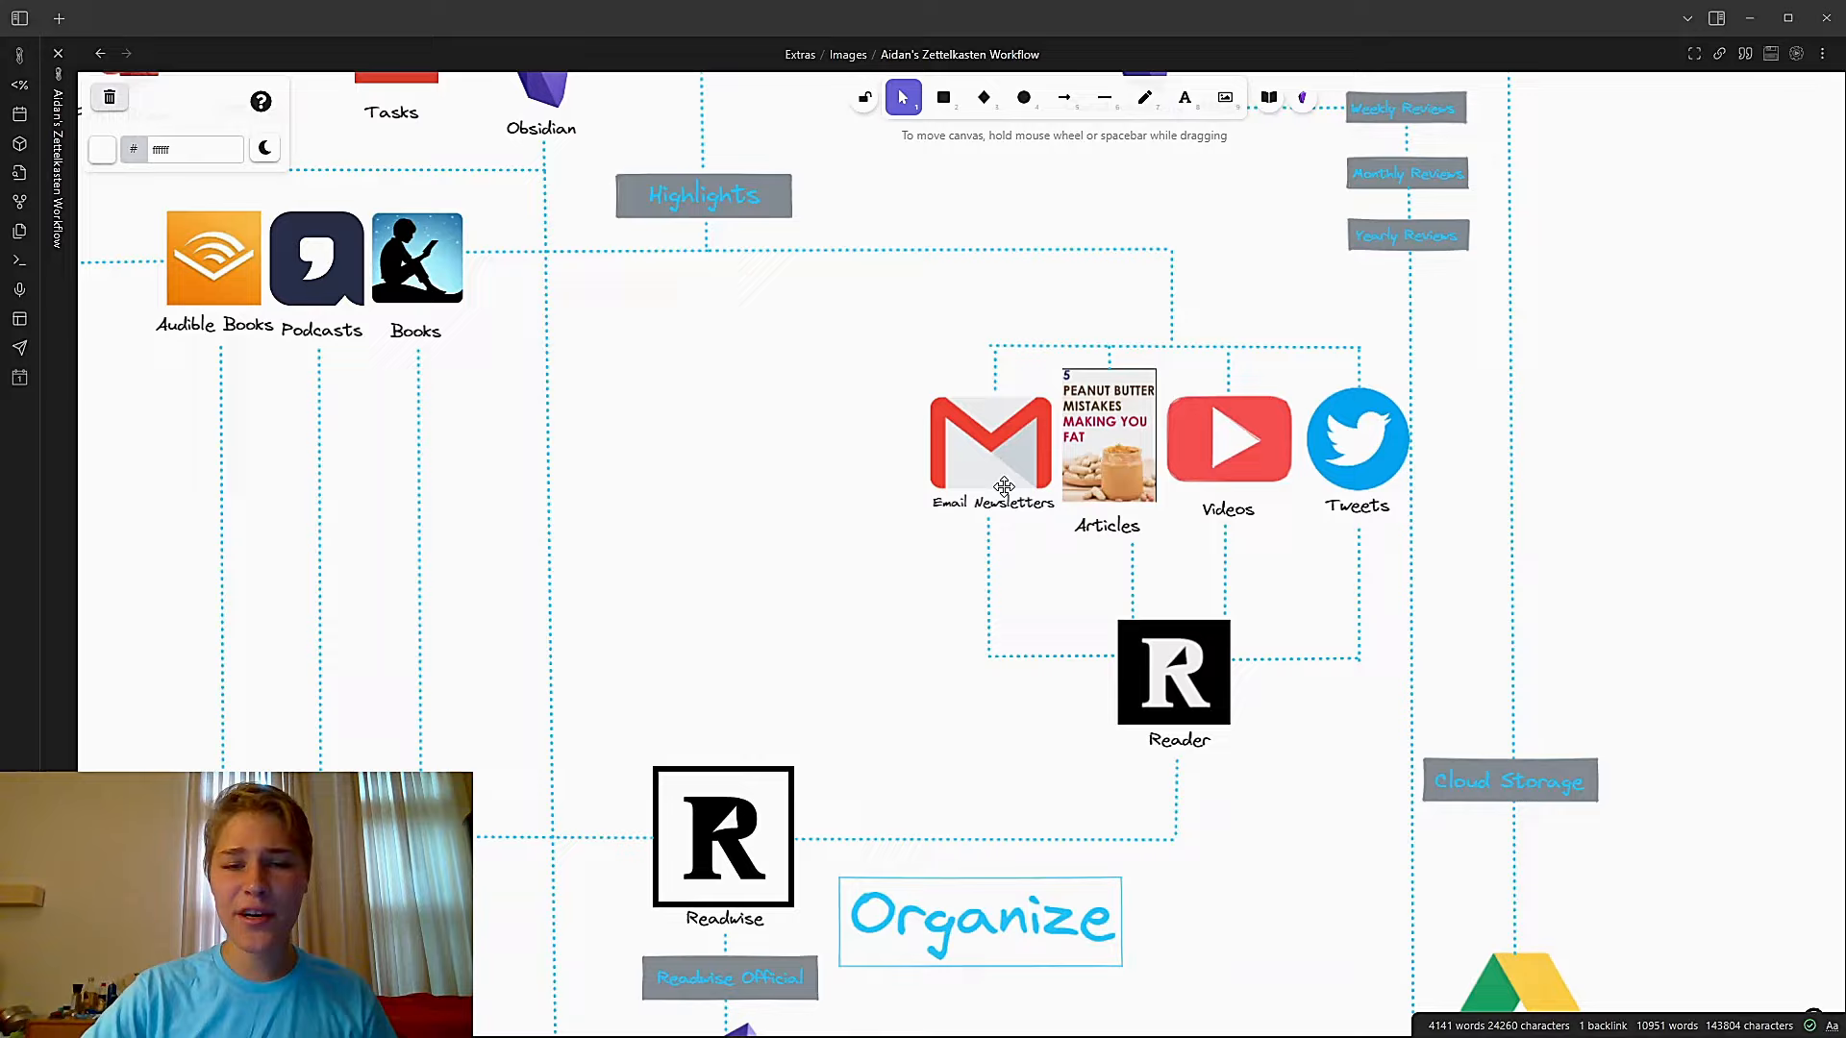
mouse_move(1326, 564)
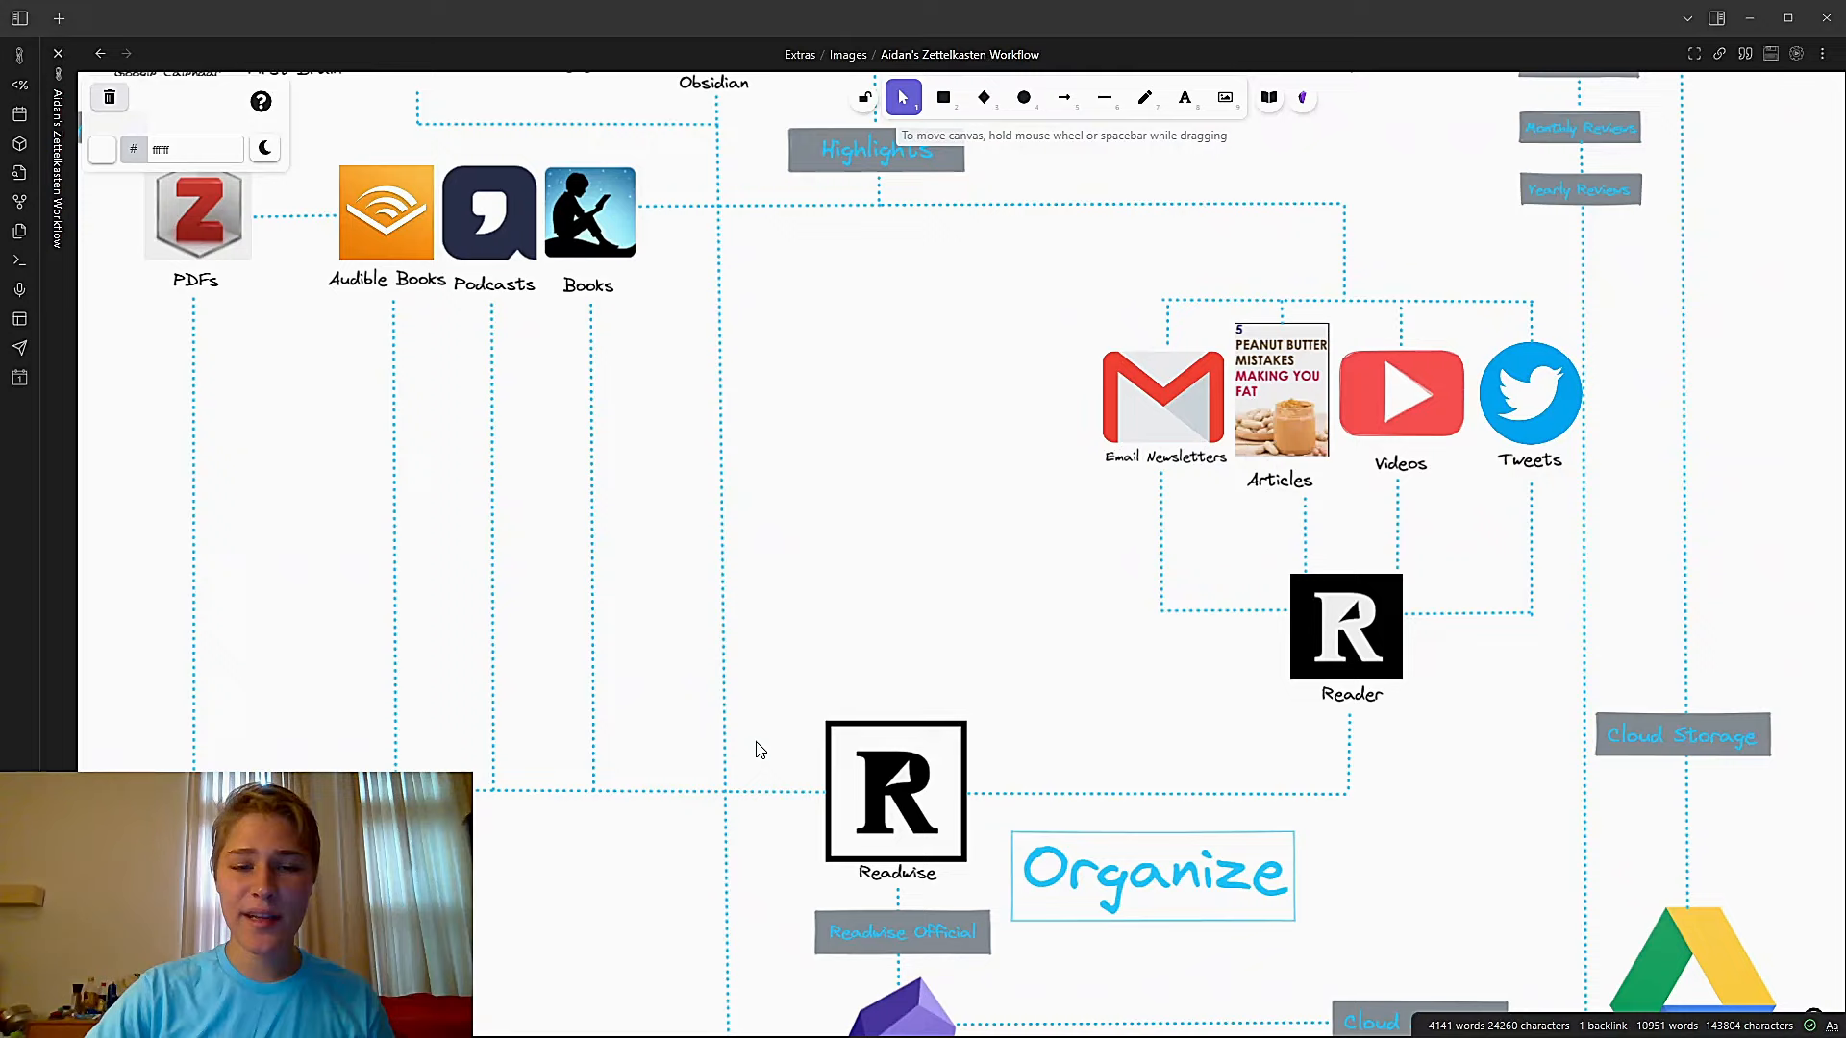
scroll(down, 3)
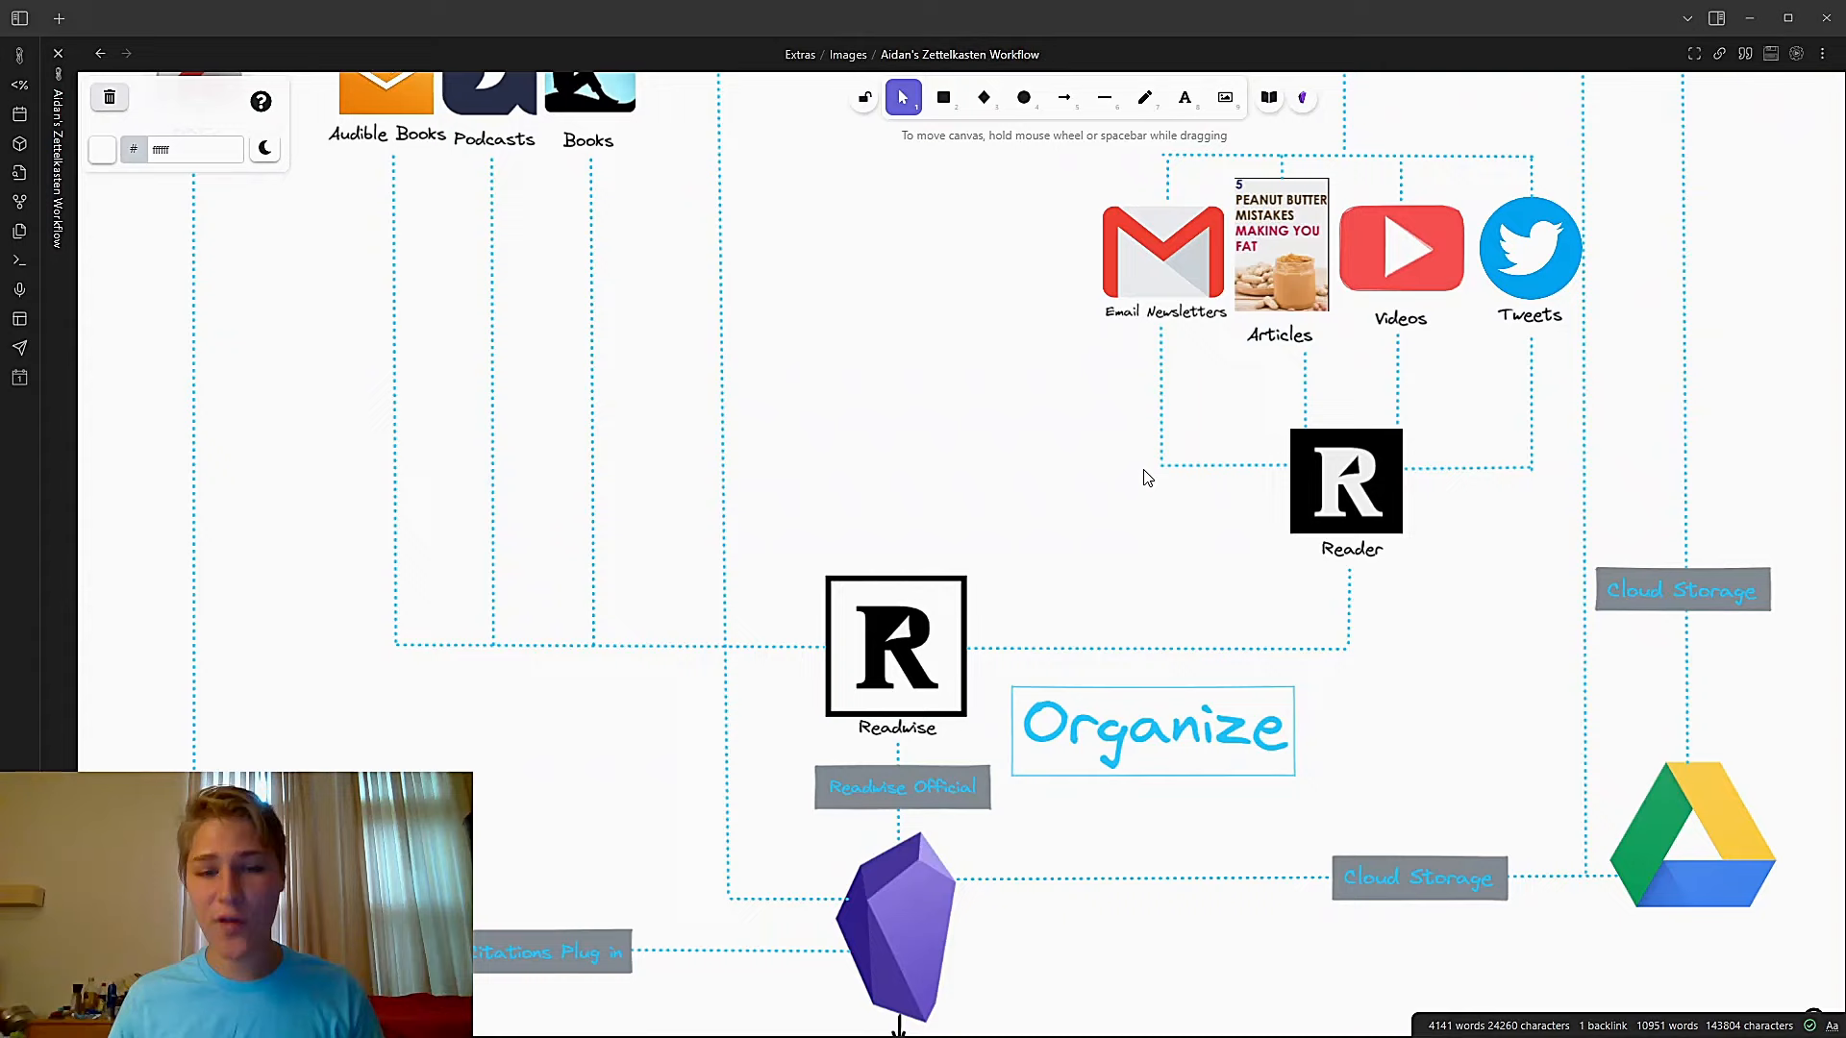
scroll(down, 3)
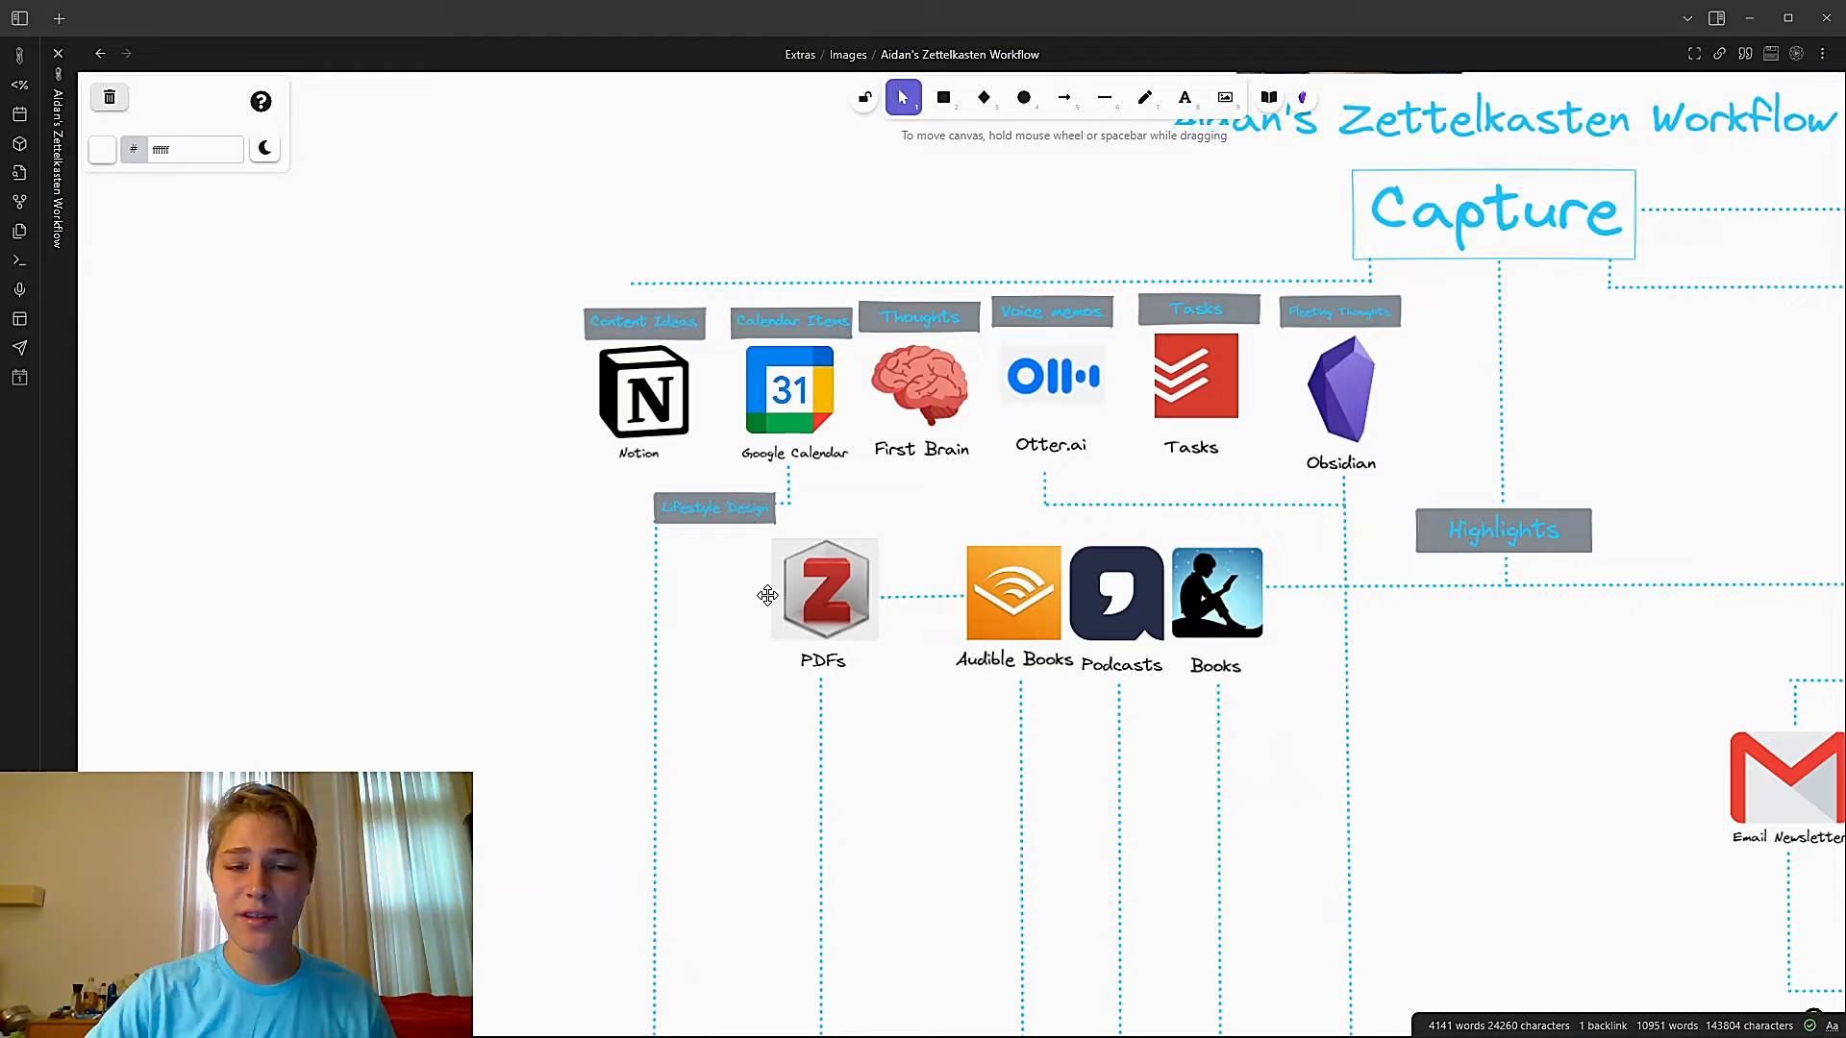
Scroll the workflow drawing to the Capture section and its capture tools and Highlights
scroll(down, 3)
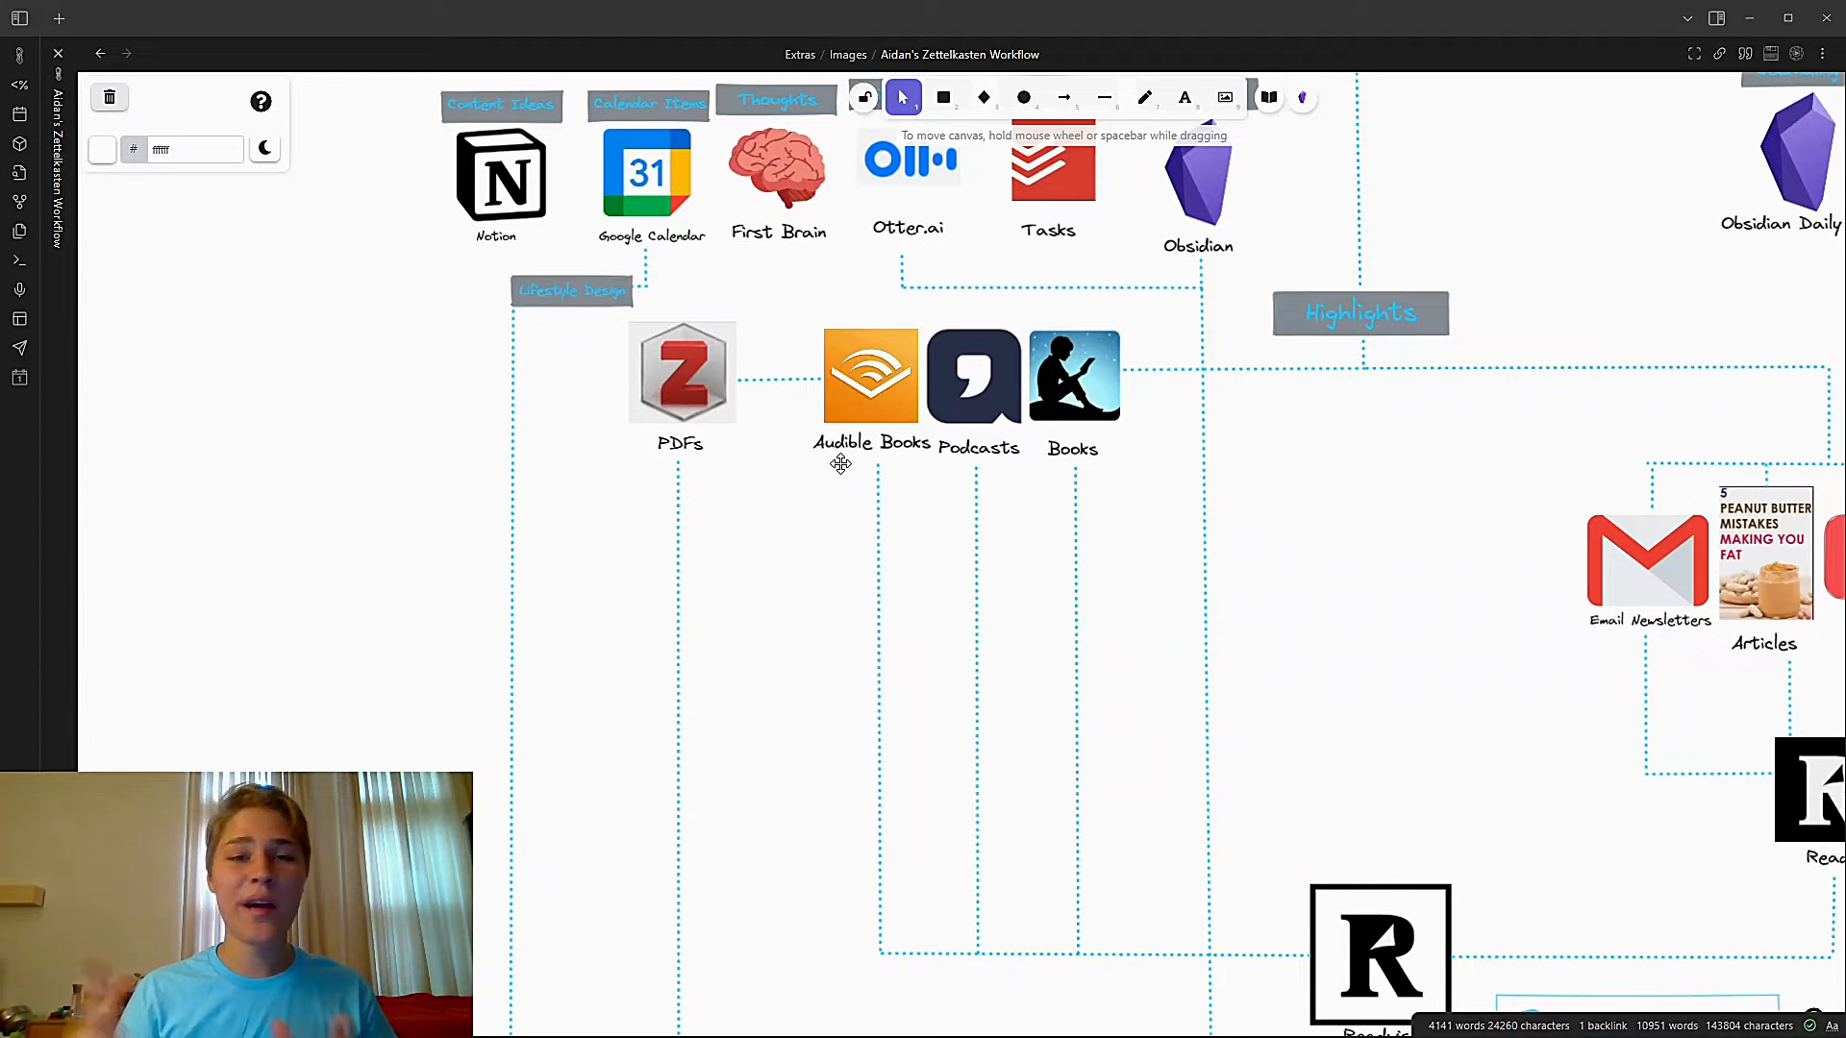
scroll(down, 3)
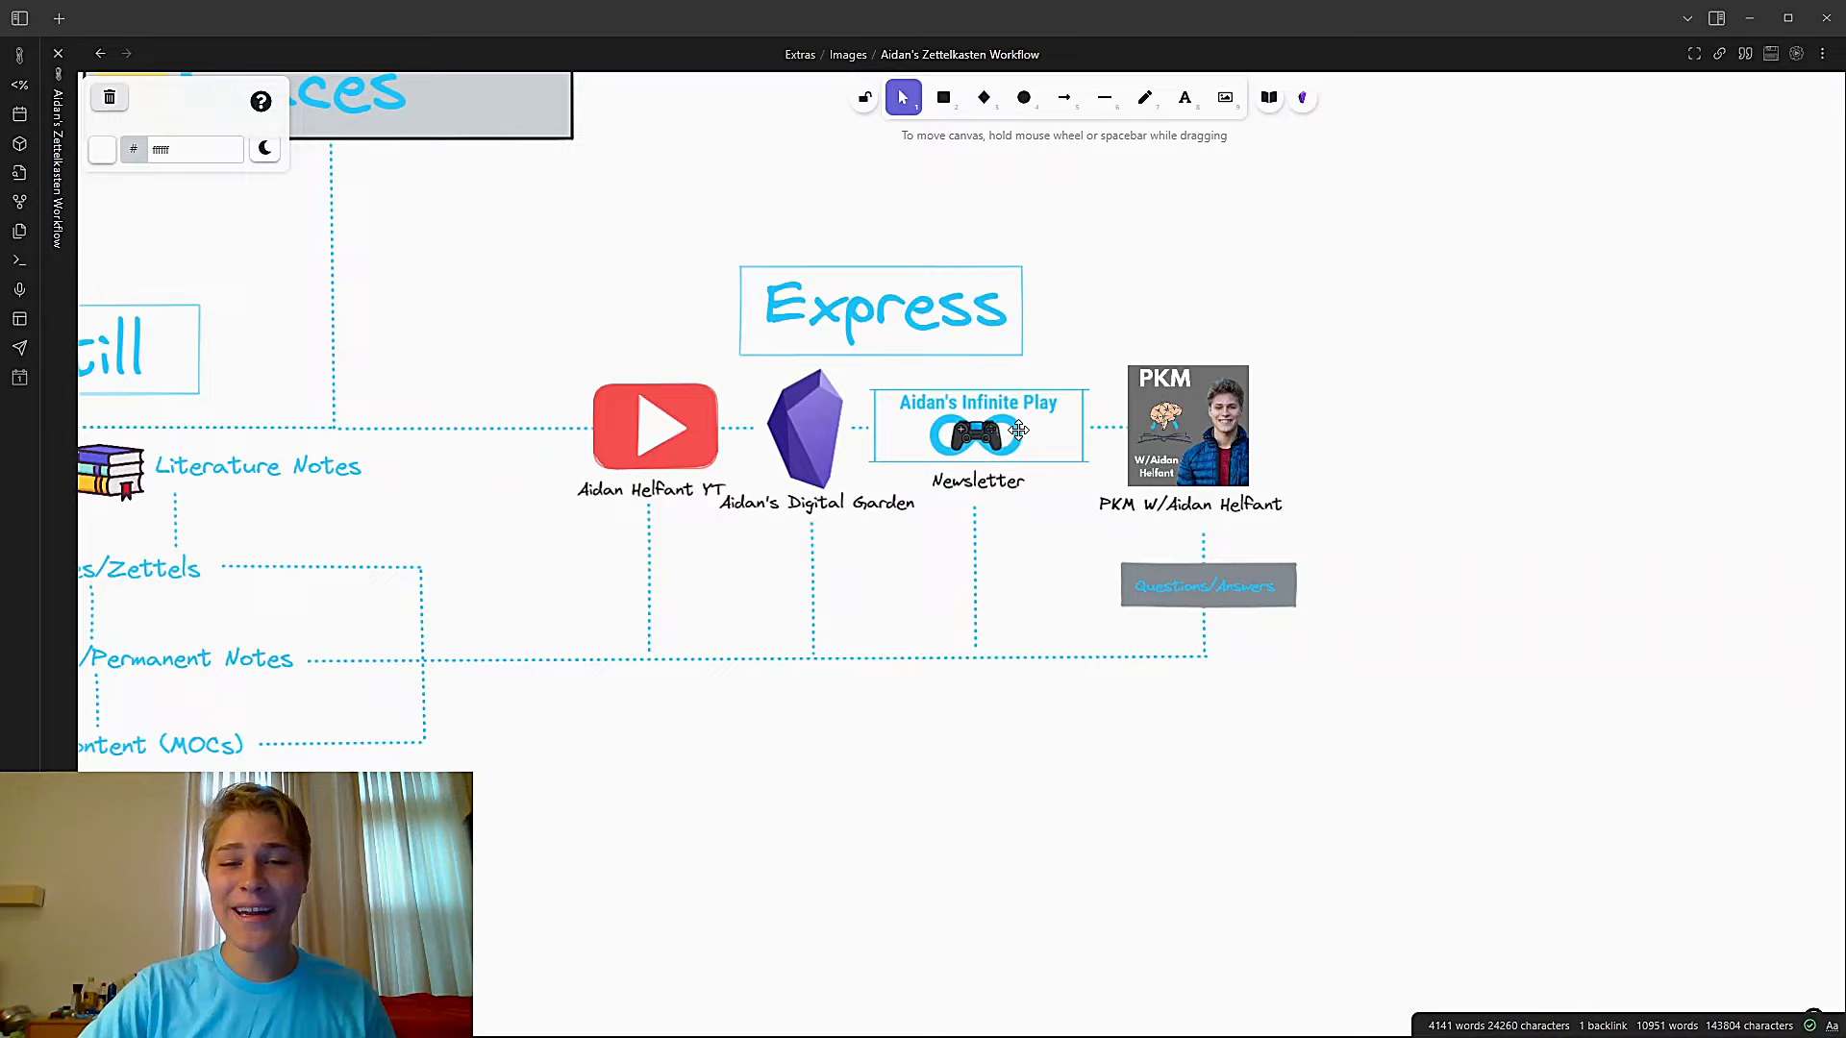
mouse_move(1428, 353)
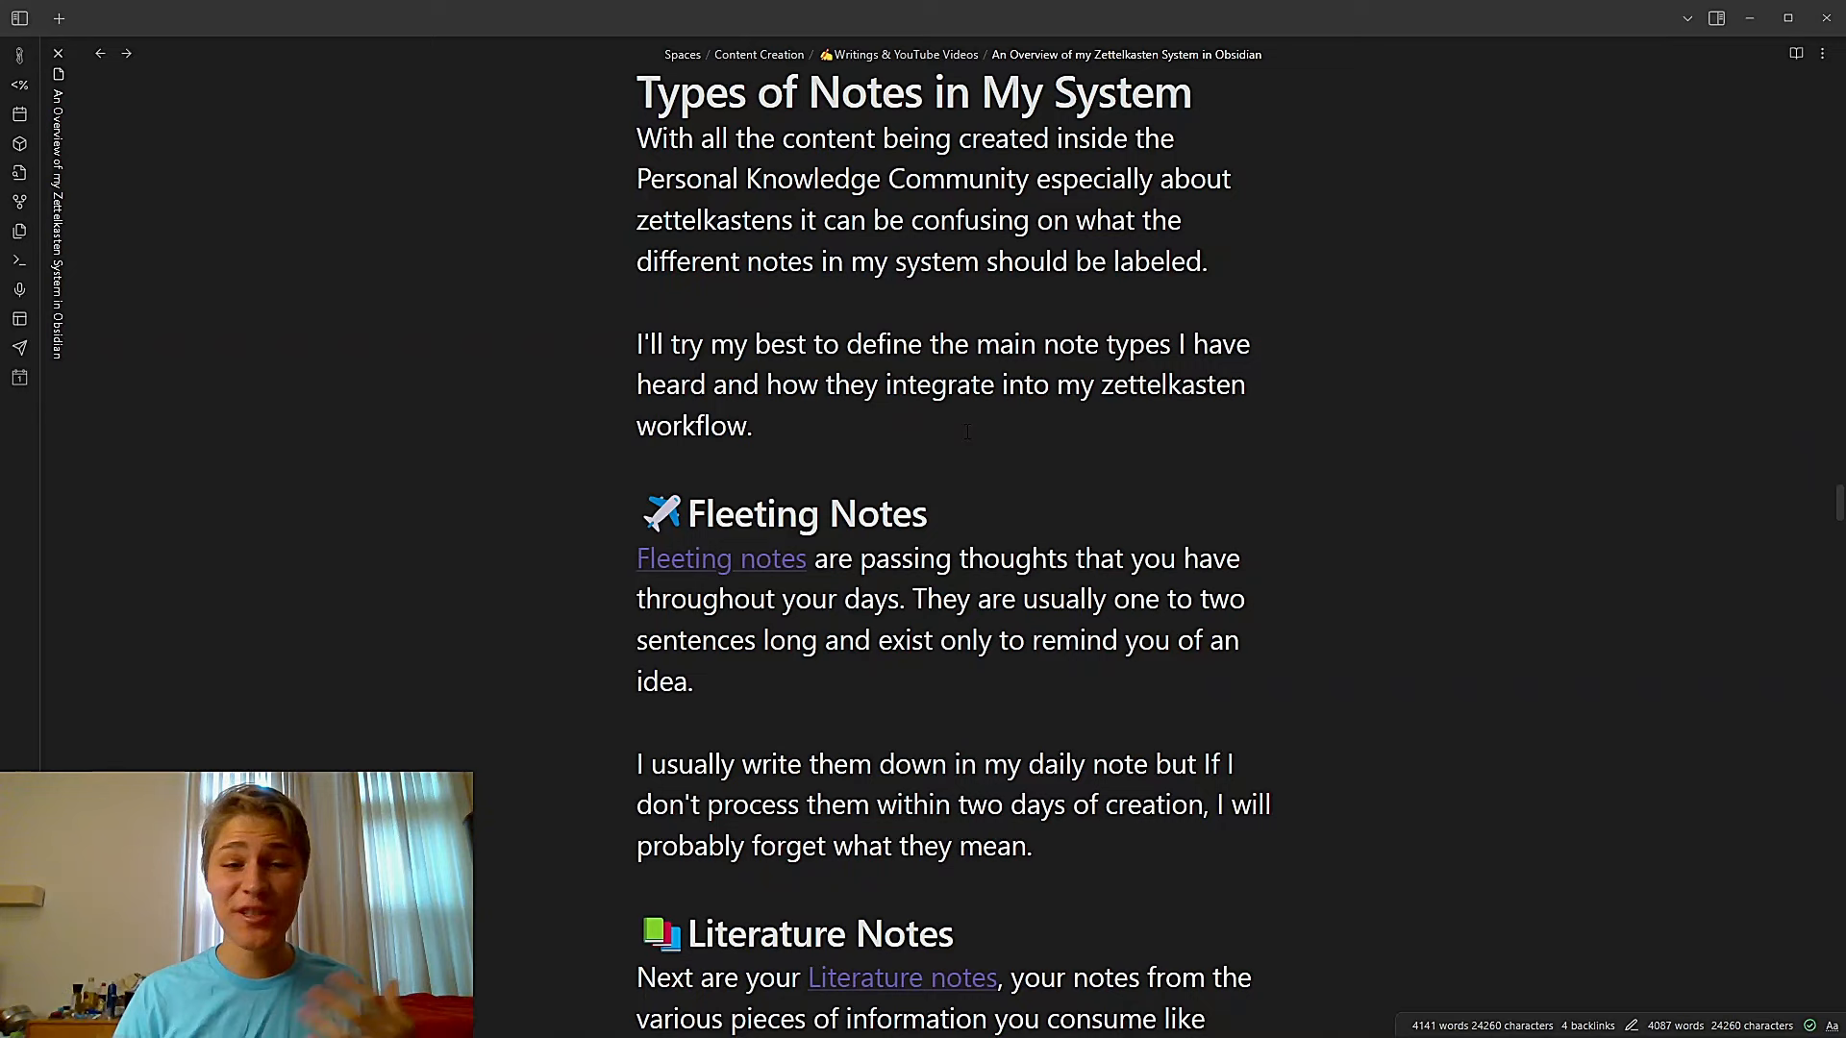
Scroll past Fleeting, Literature and Atomic Notes to the Permanent Notes and Evergreen Notes heading
scroll(down, 3)
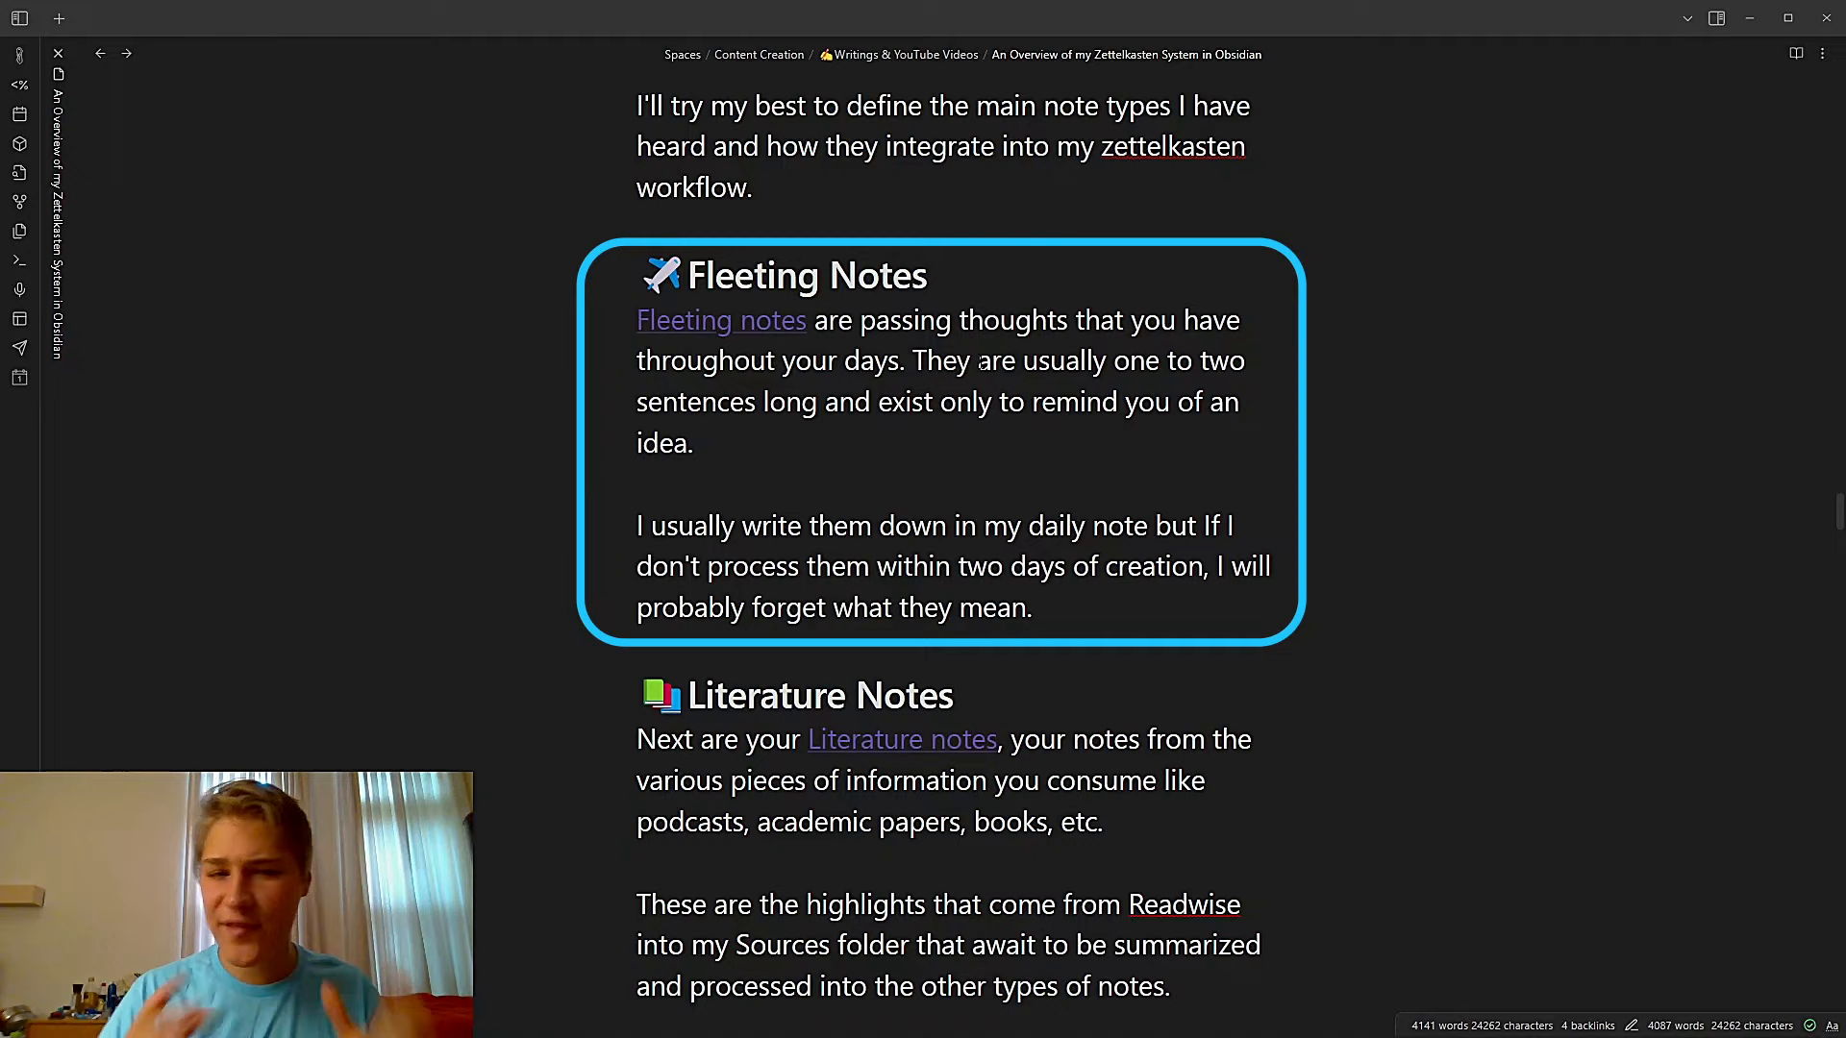
scroll(down, 3)
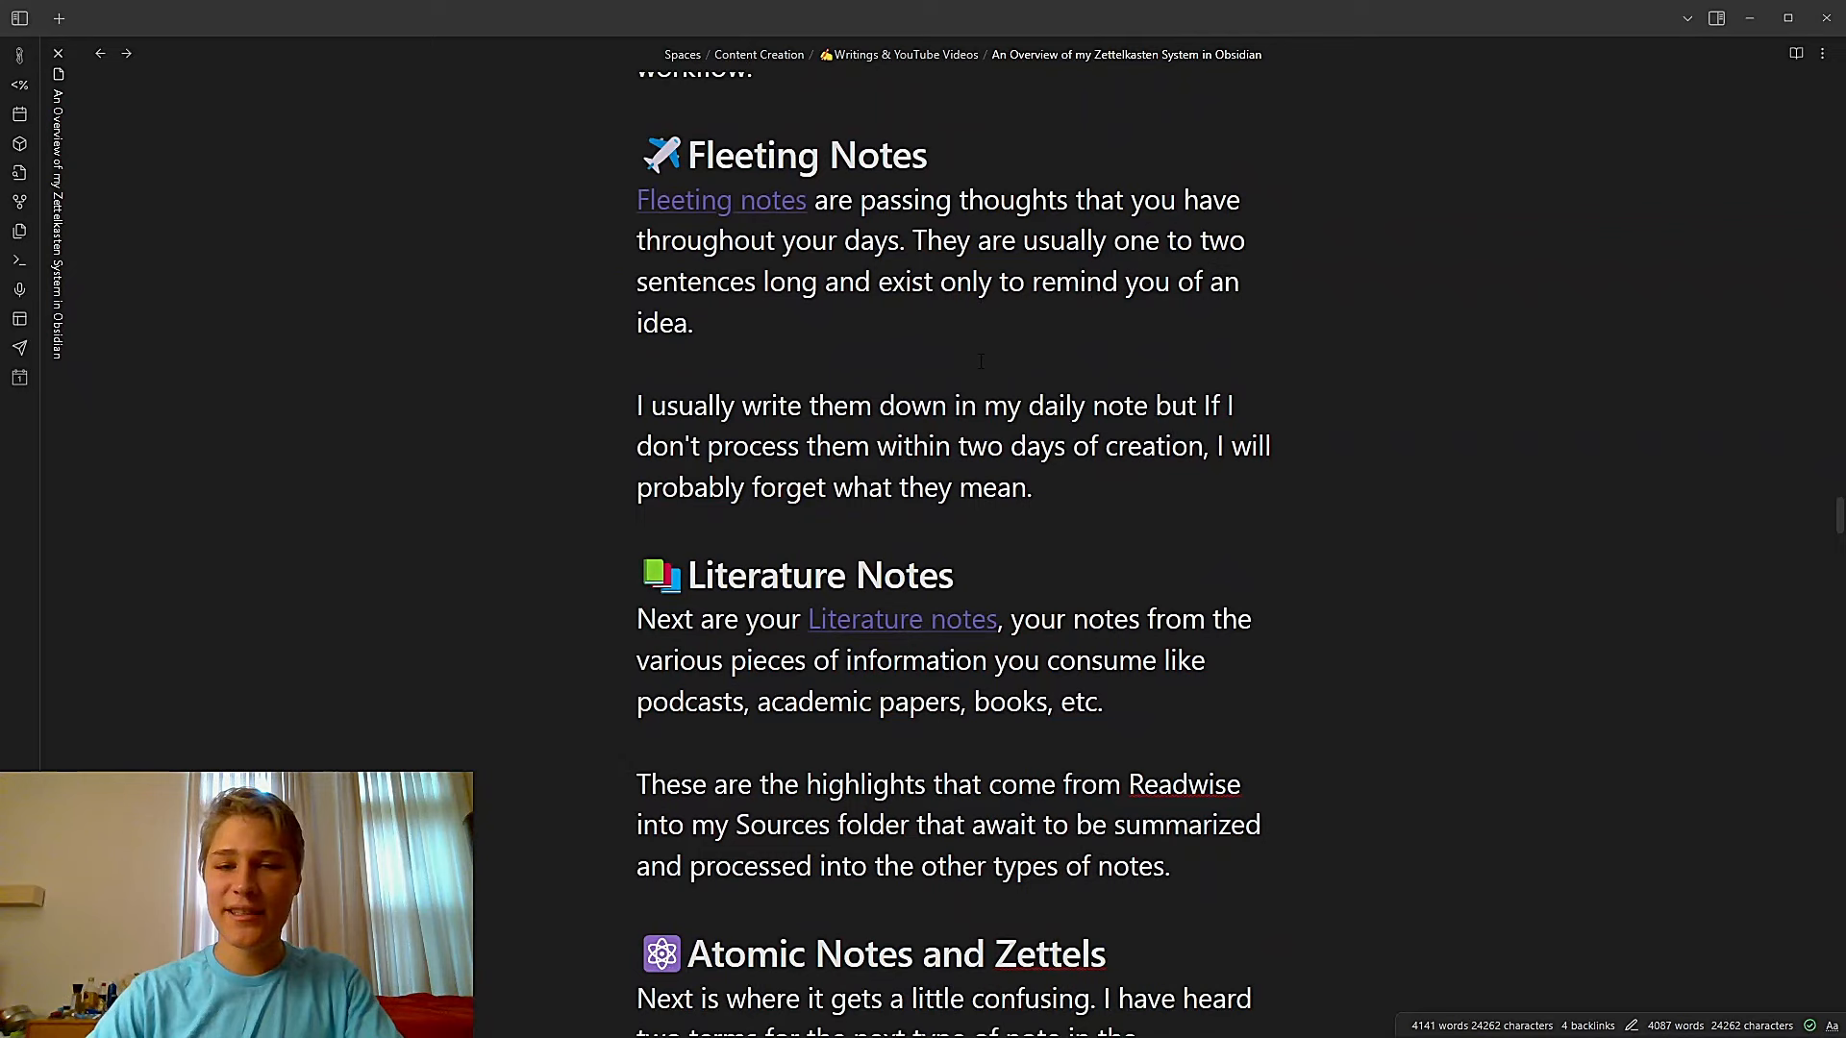
scroll(down, 3)
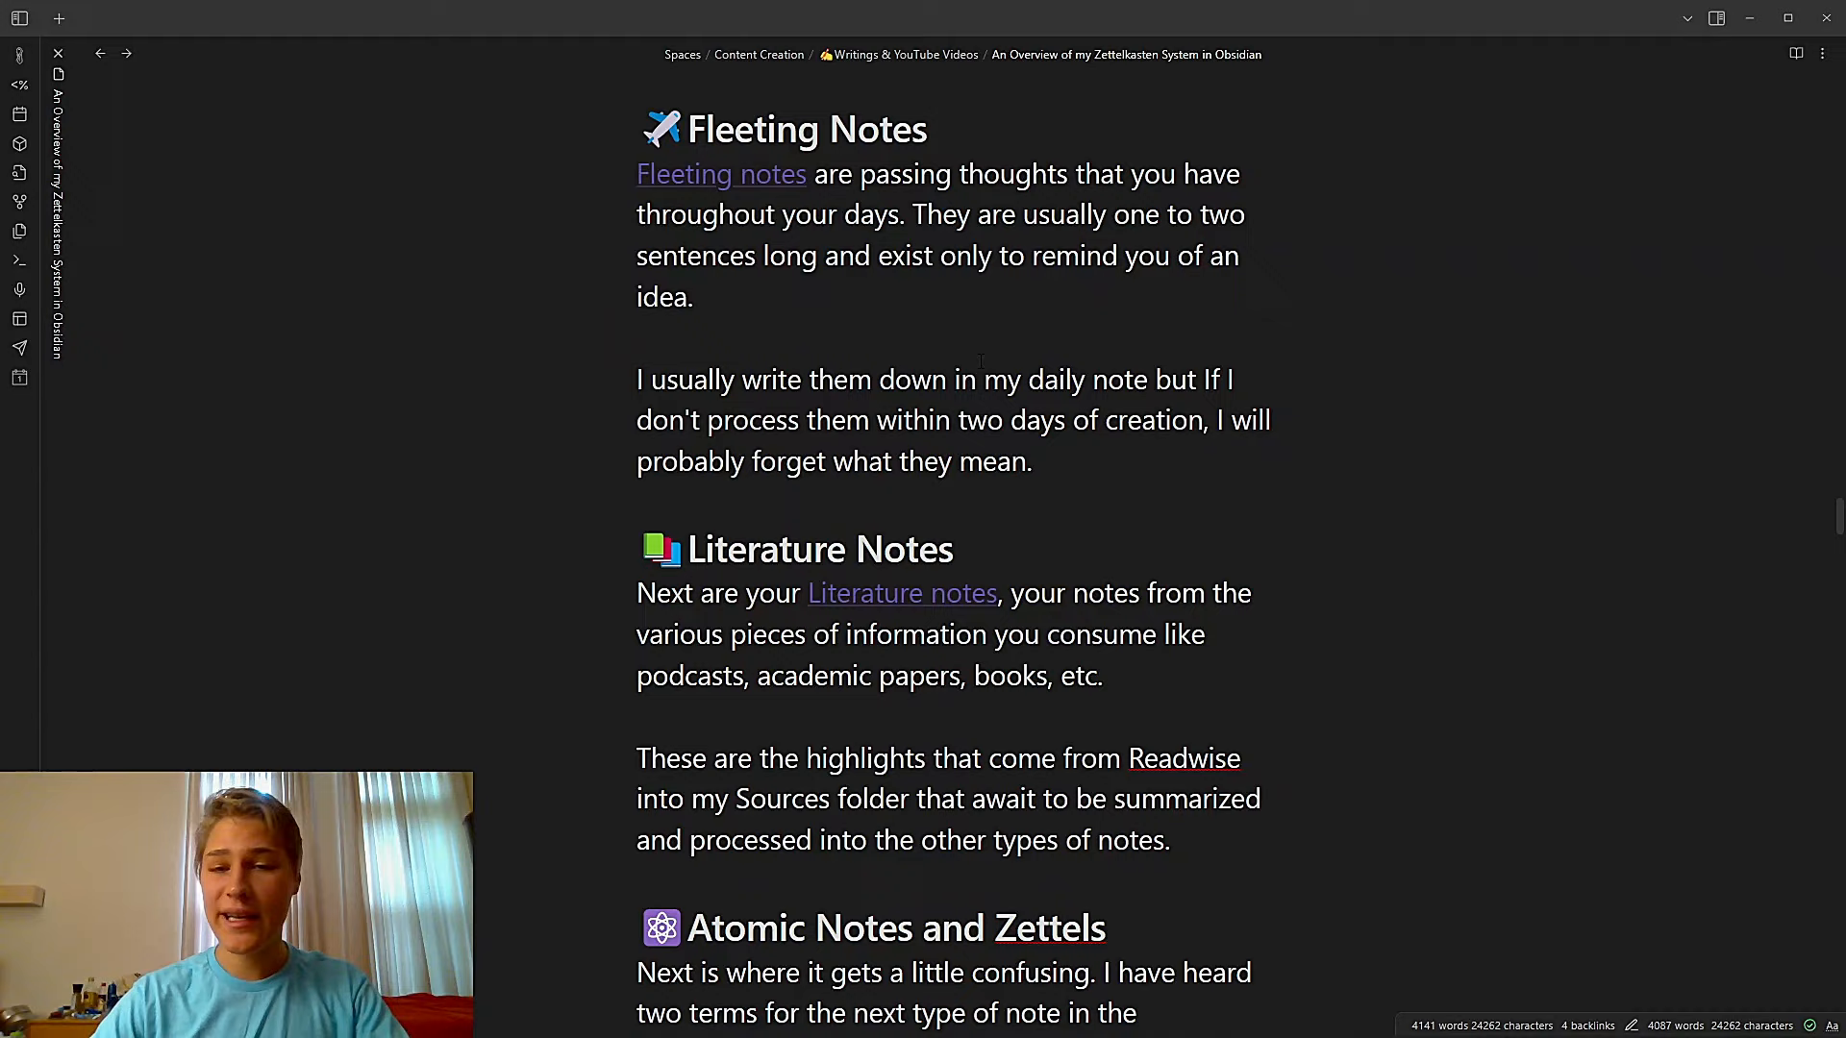
scroll(down, 3)
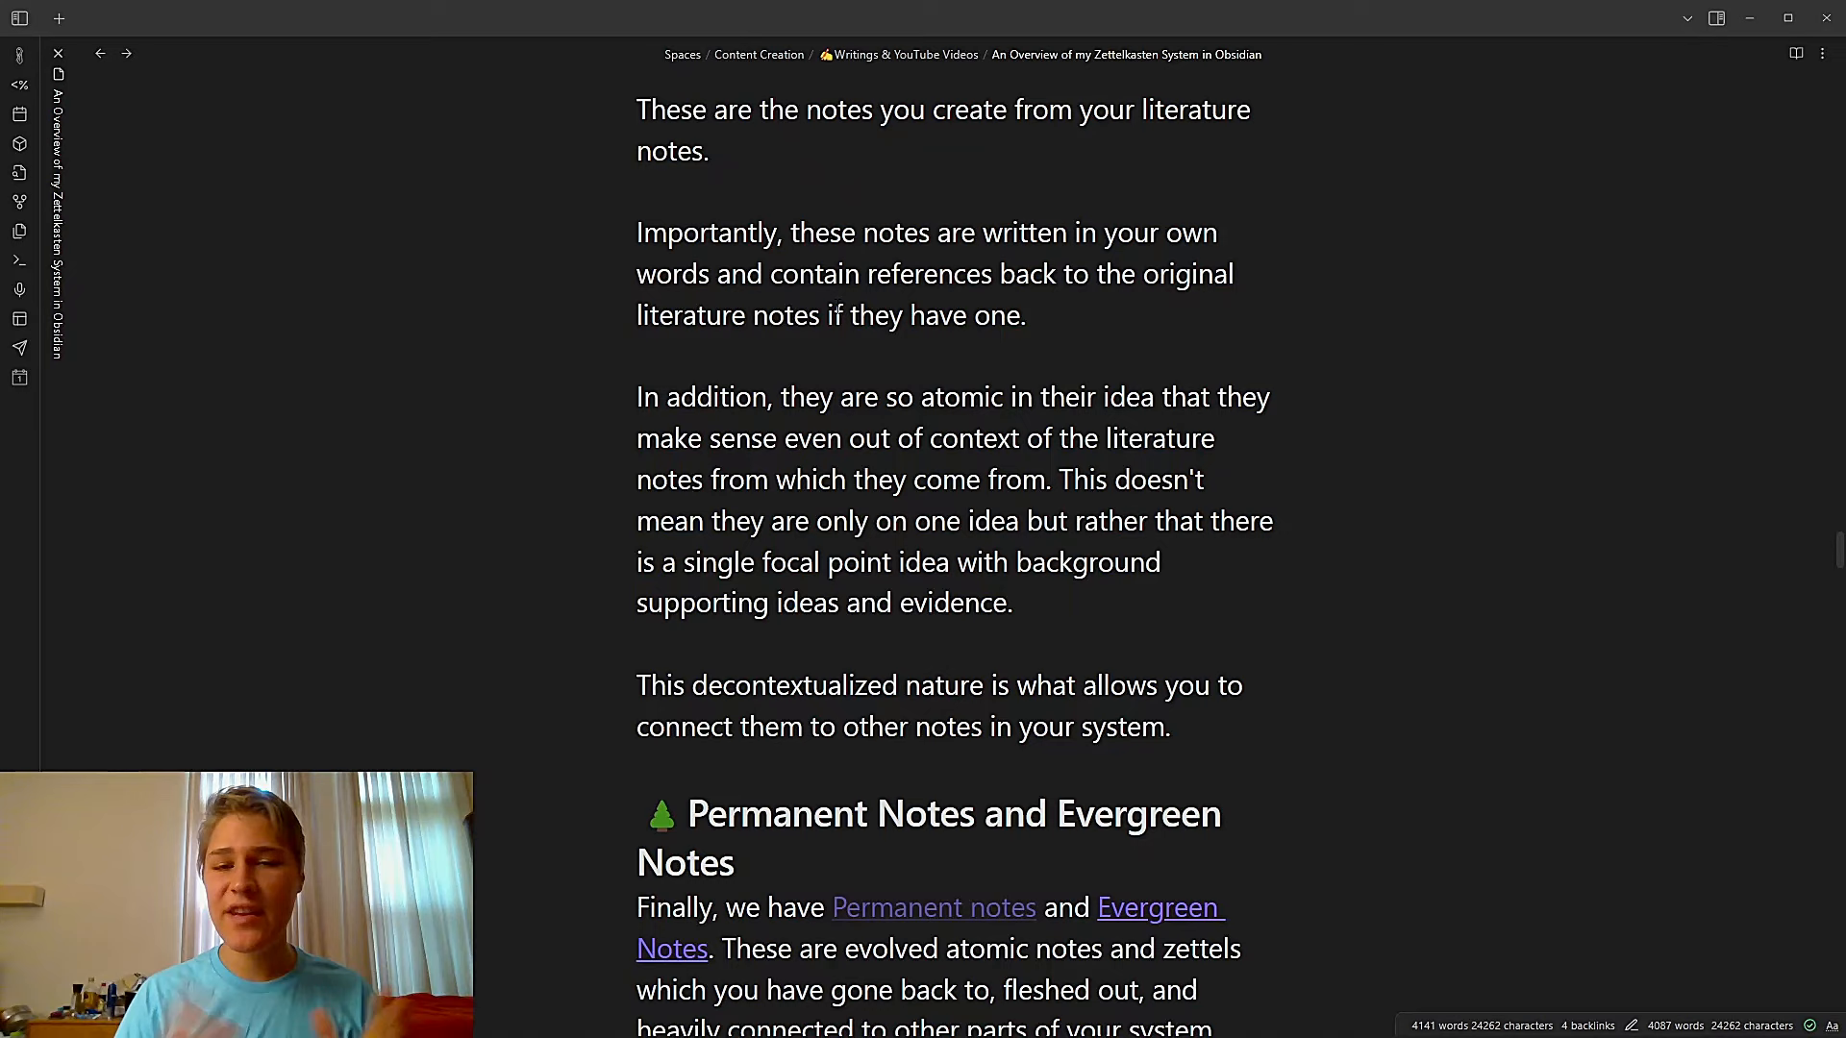
Scroll through Permanent and Evergreen Notes and the Lindy Effect example to the Maps of Content heading
scroll(down, 3)
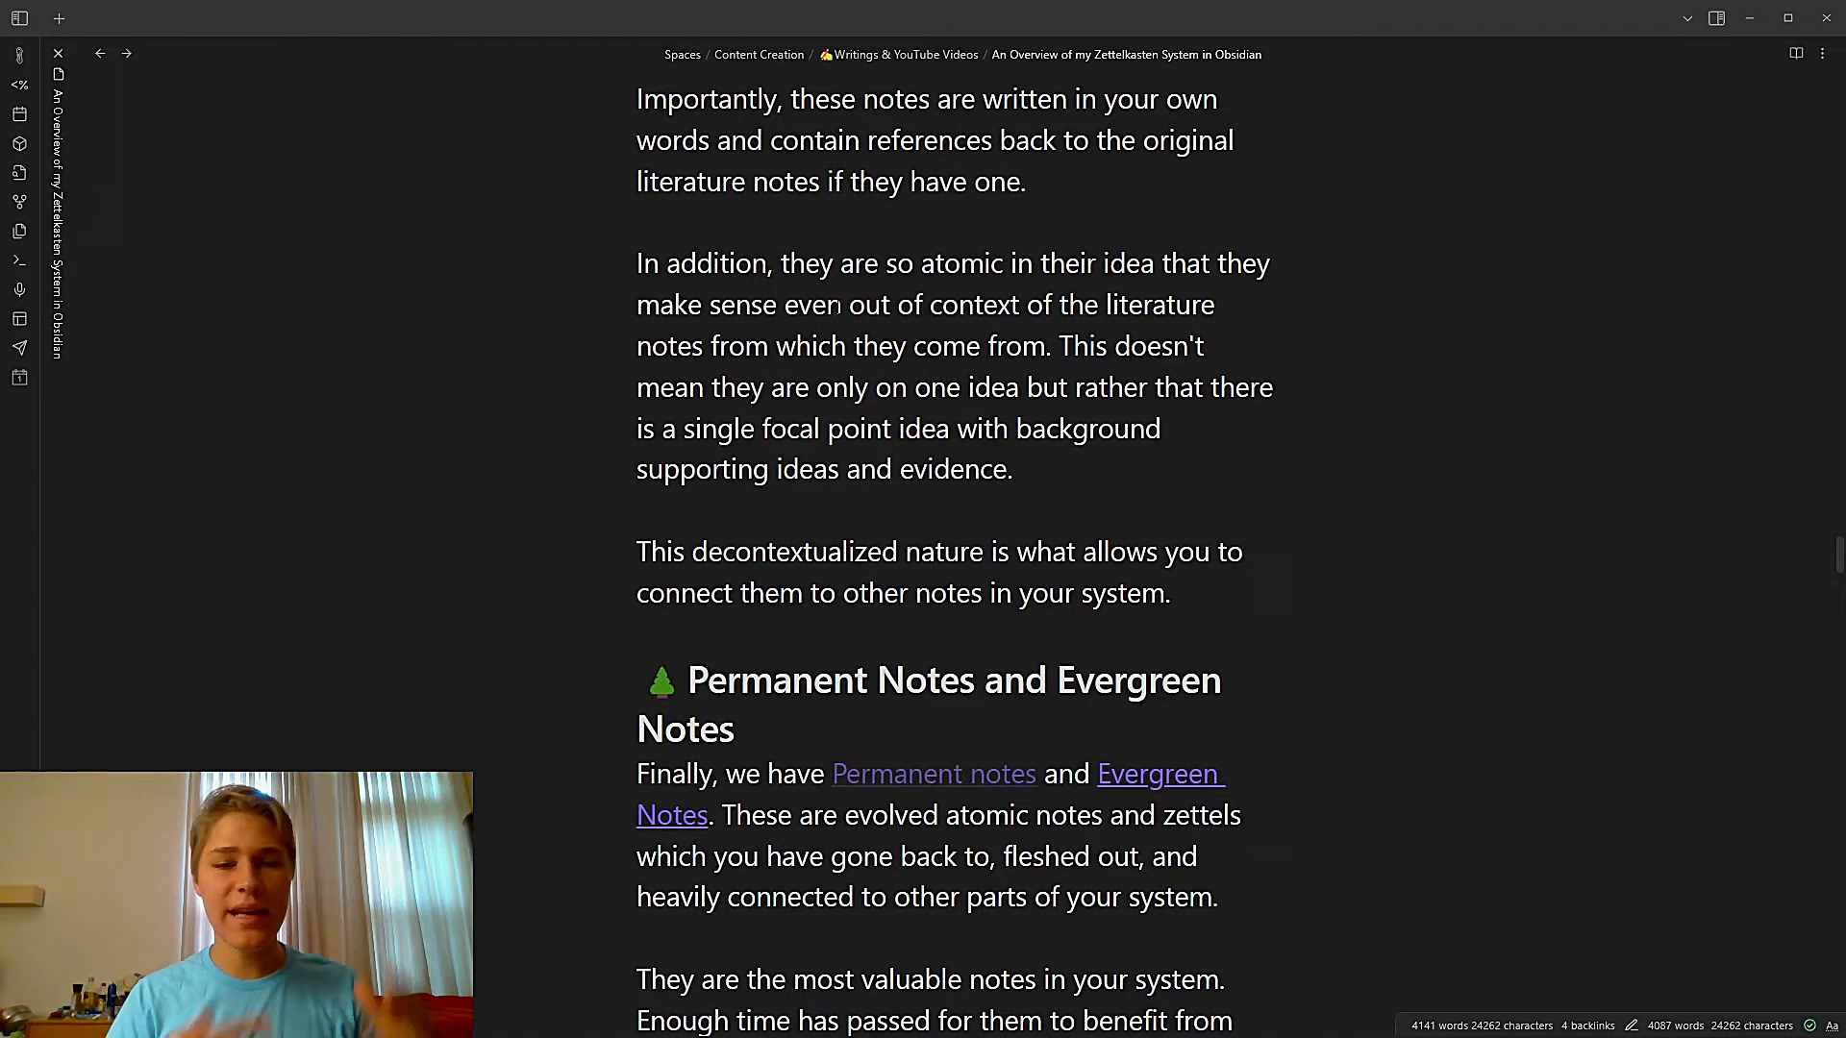
scroll(down, 3)
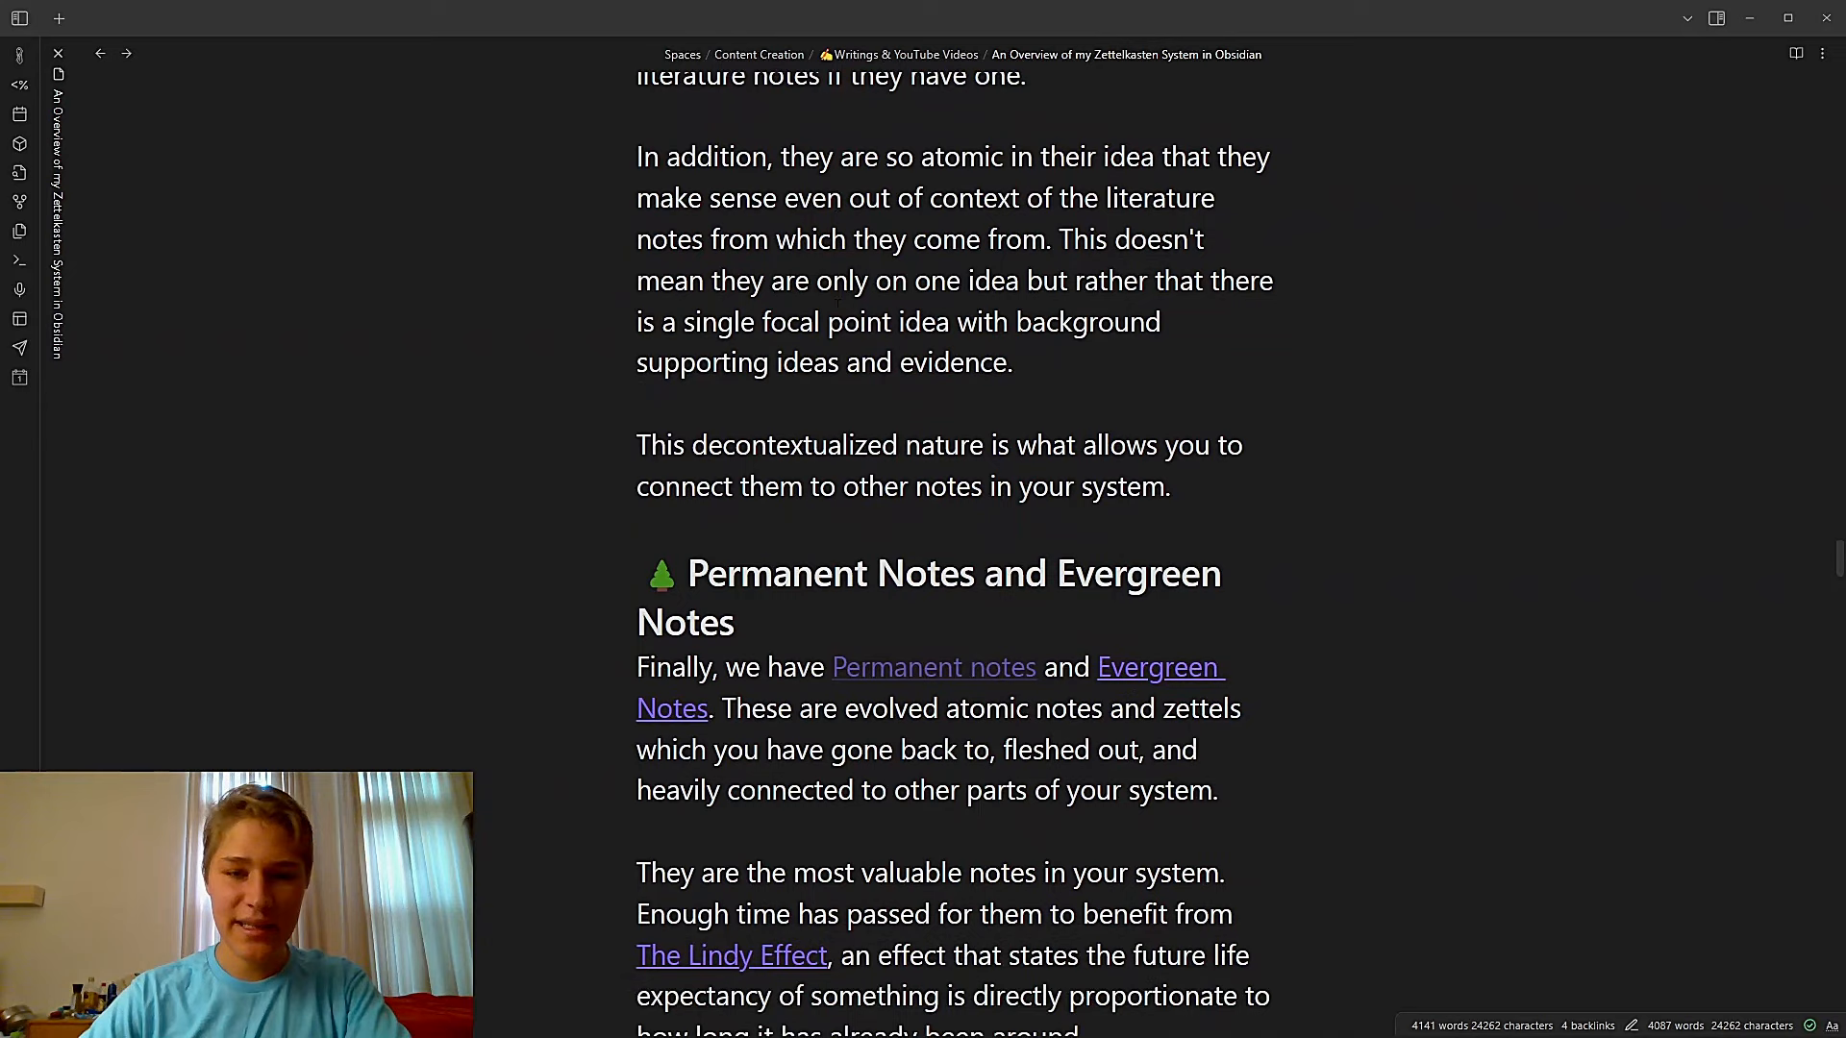
scroll(down, 3)
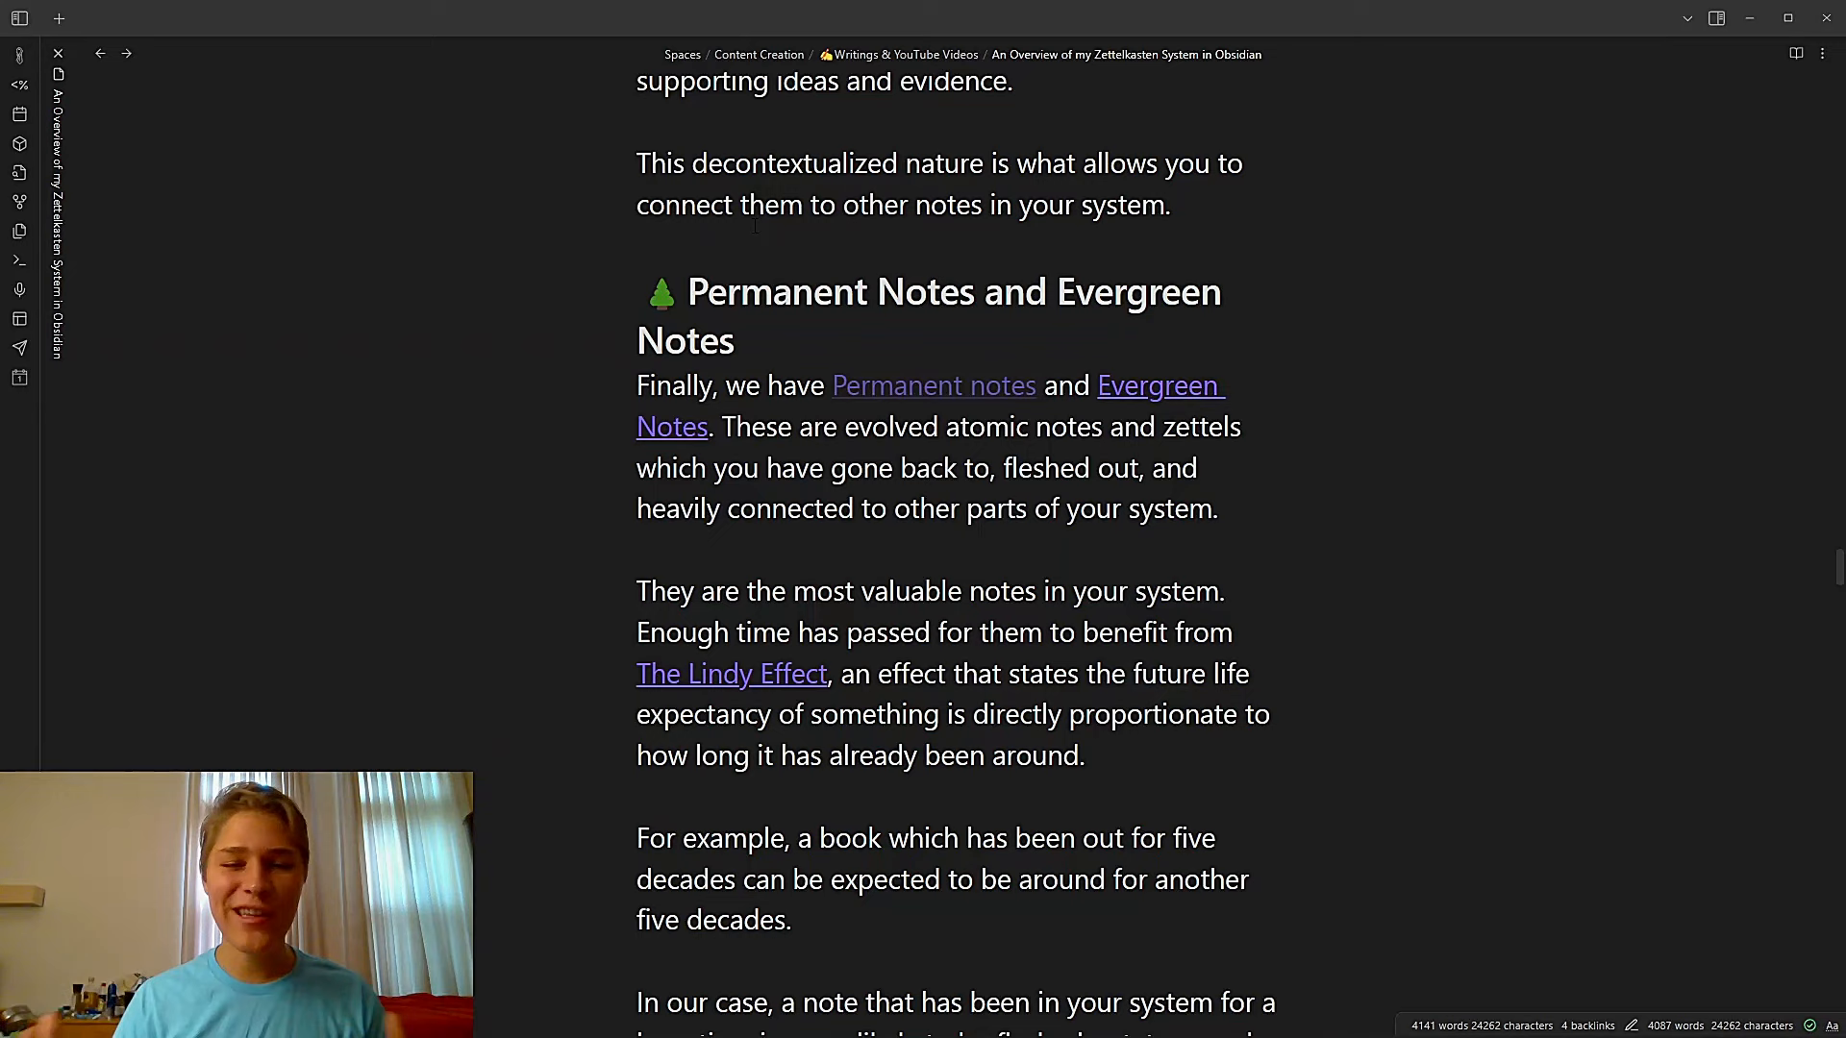
scroll(down, 3)
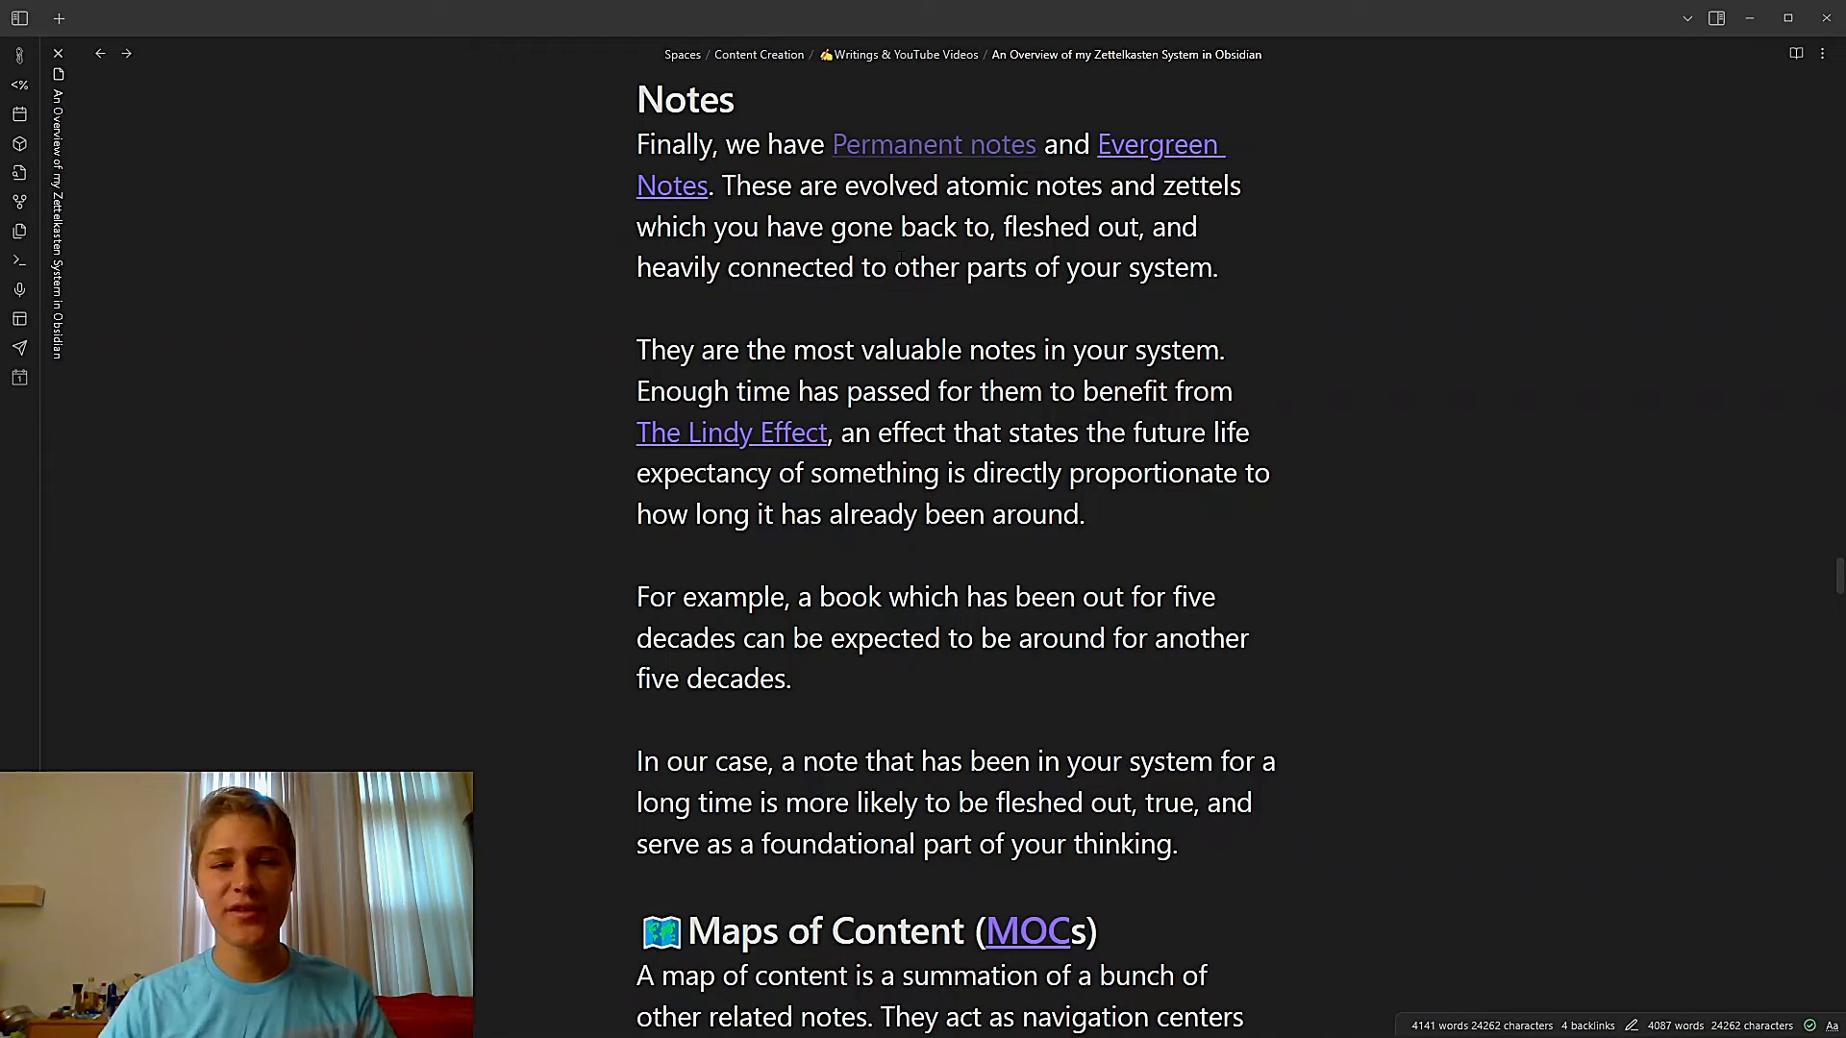
Scroll past the Maps of Content section to the Setting up the ACCESS Folder Structure heading
scroll(down, 3)
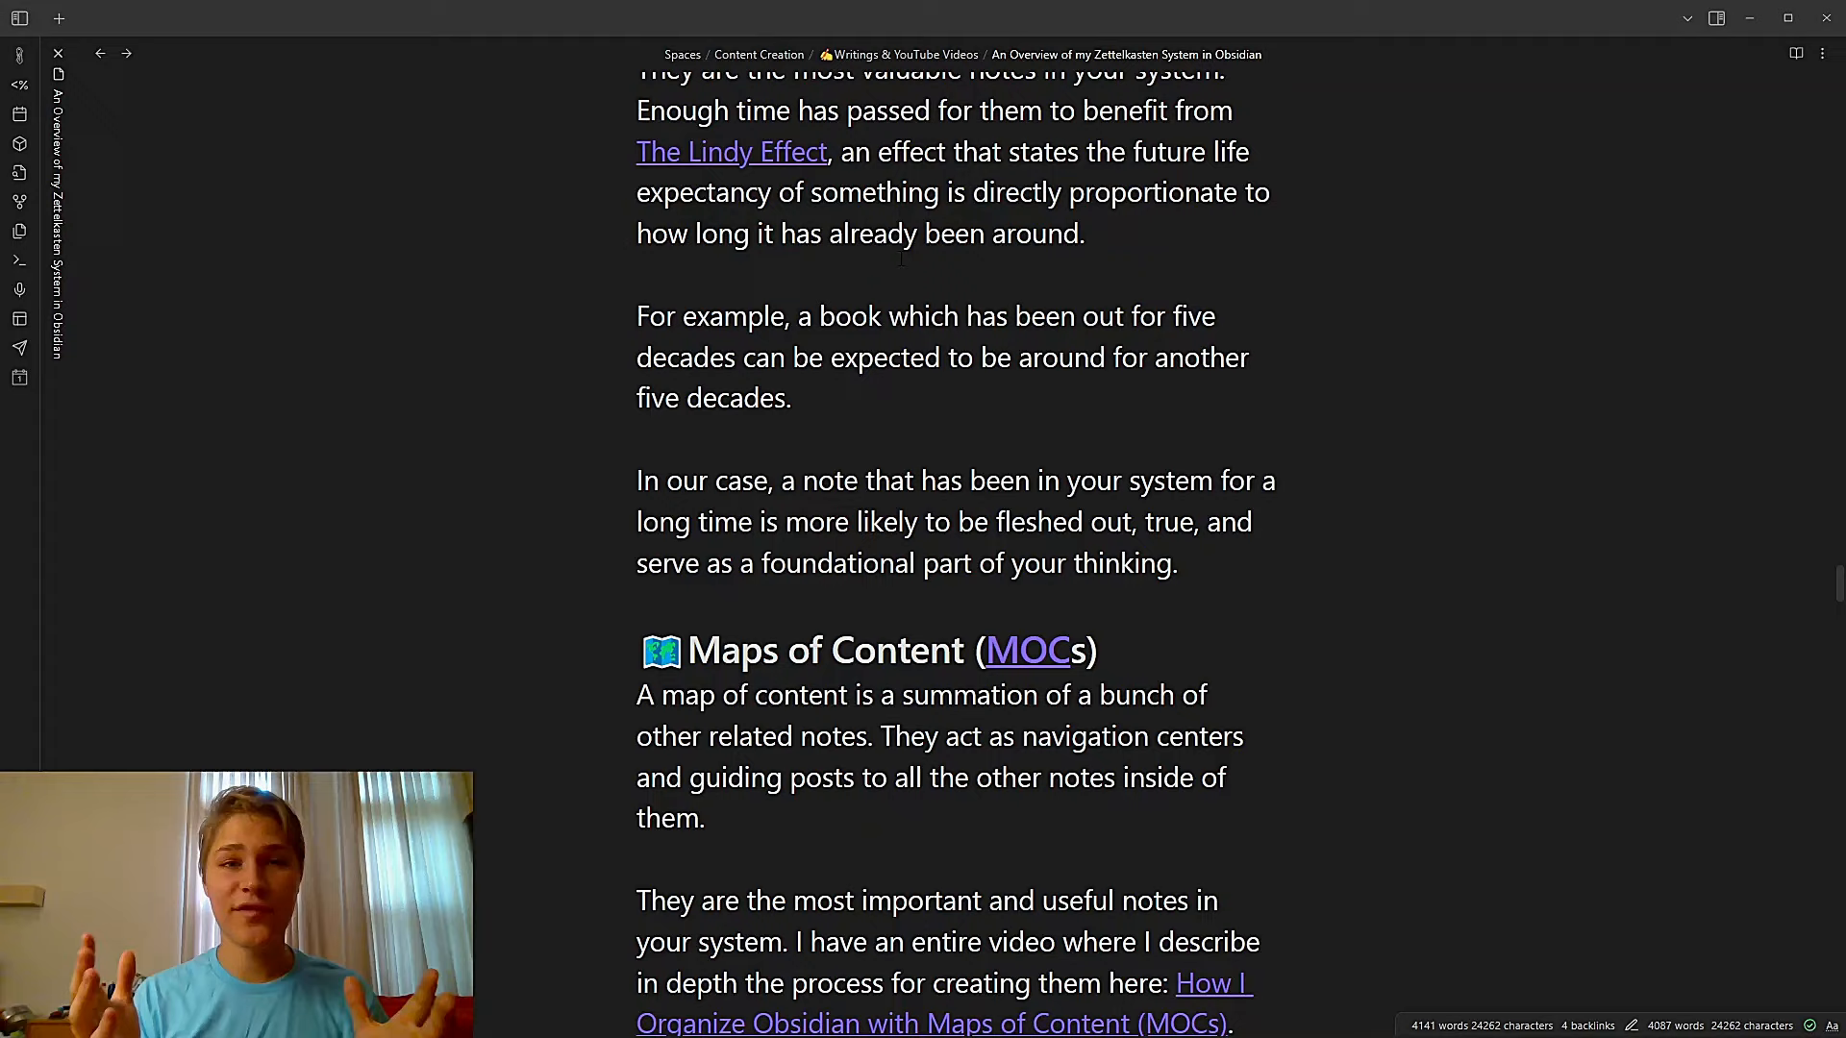
scroll(down, 3)
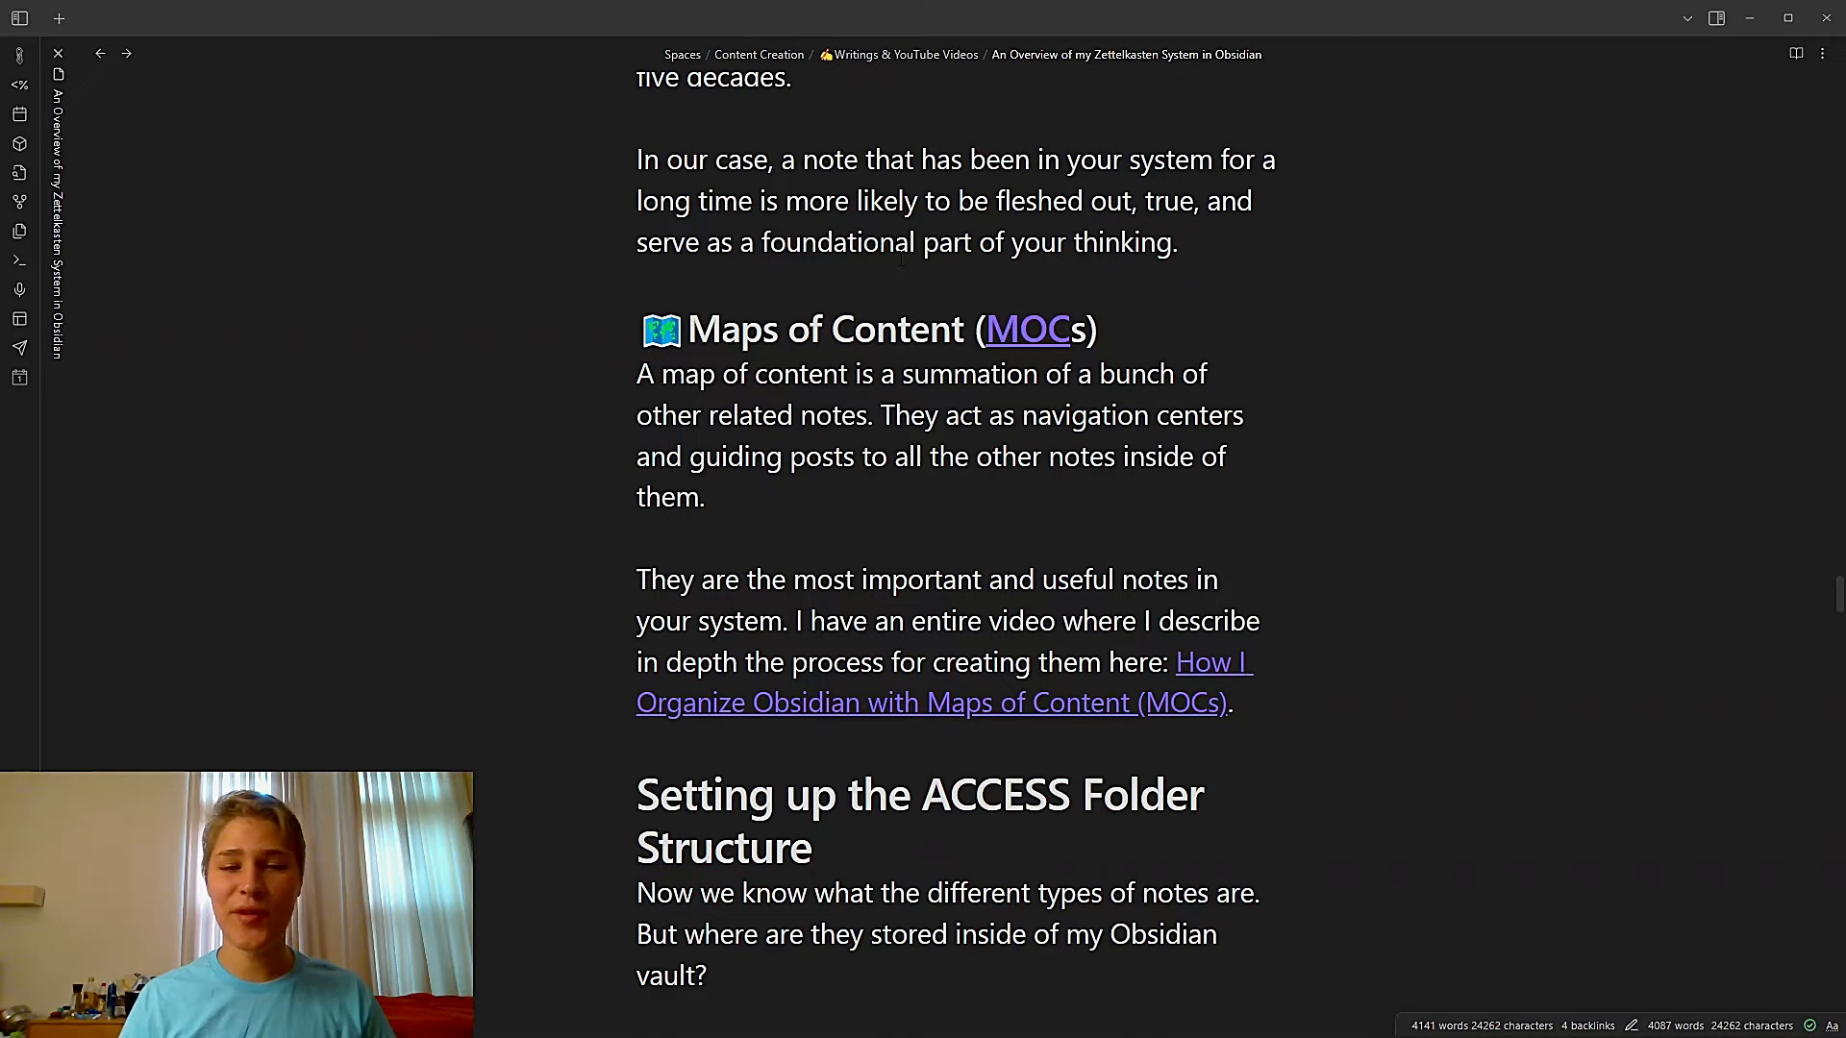
scroll(down, 3)
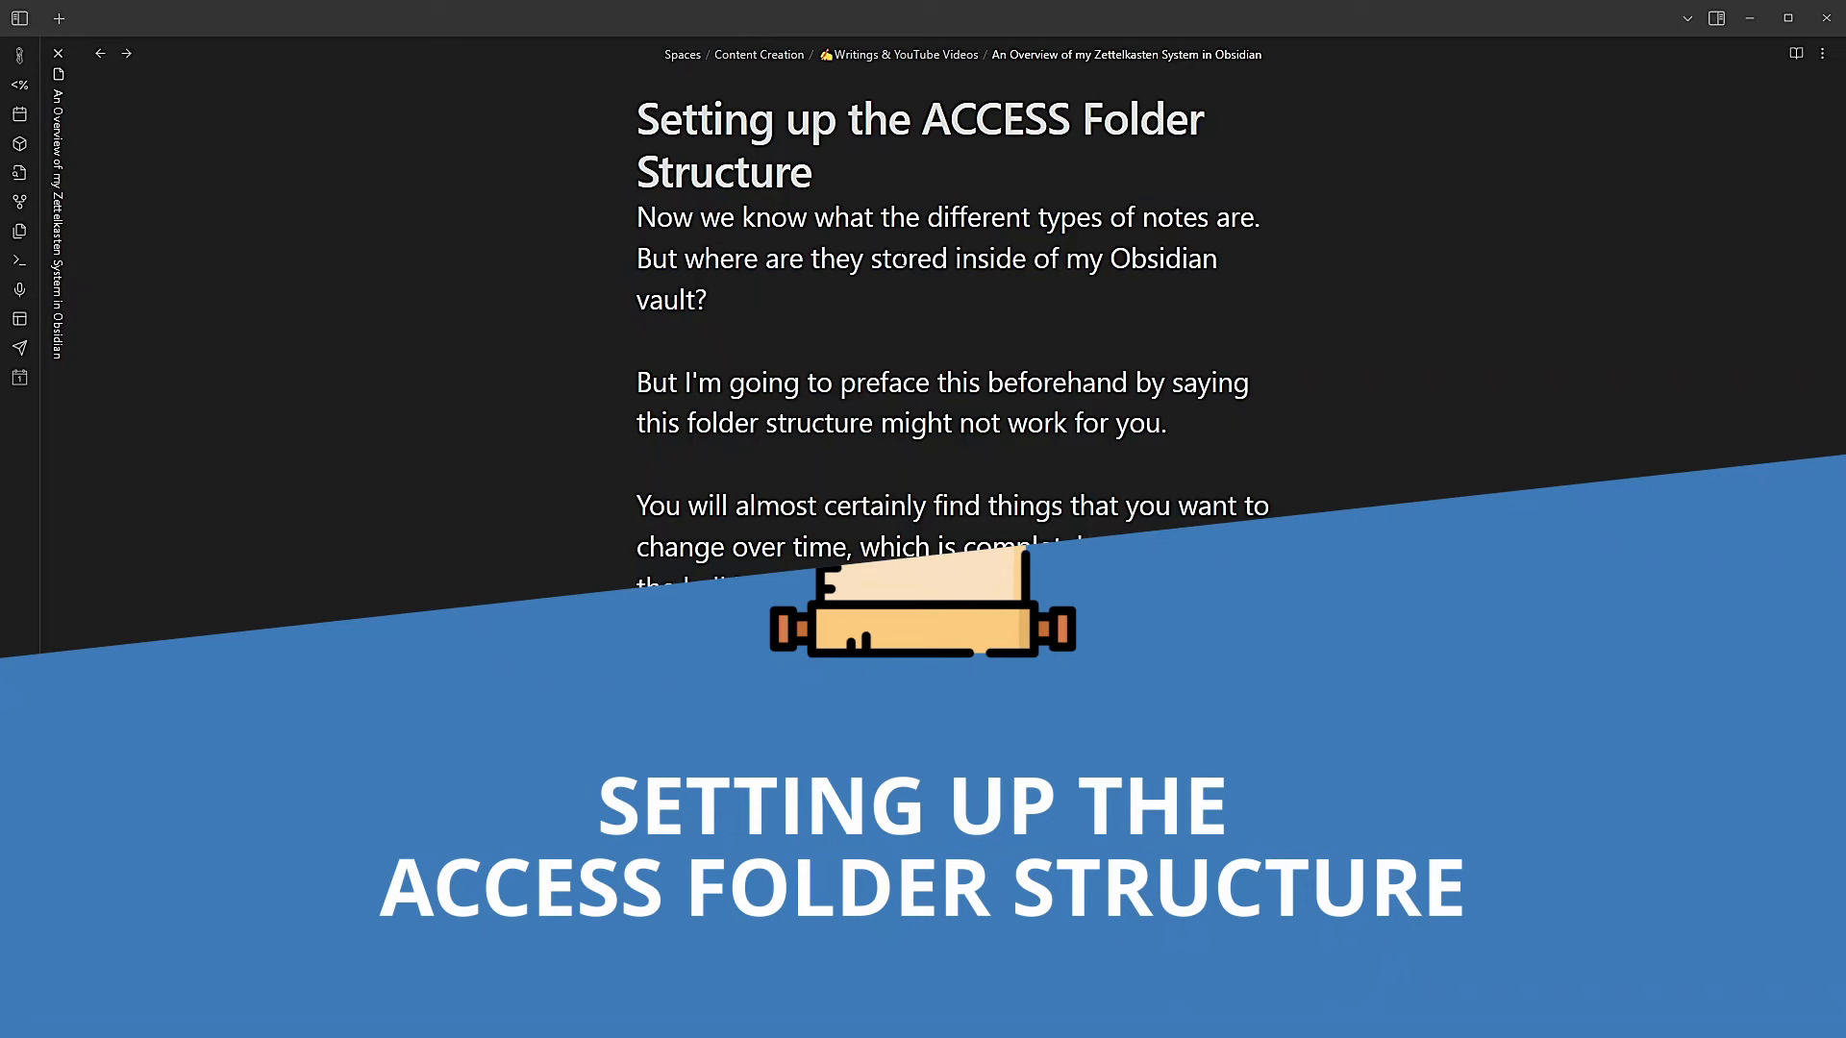
Scroll through the Nick Milo credit and the +Encounter, Atlas and Calendar folder summaries
scroll(down, 3)
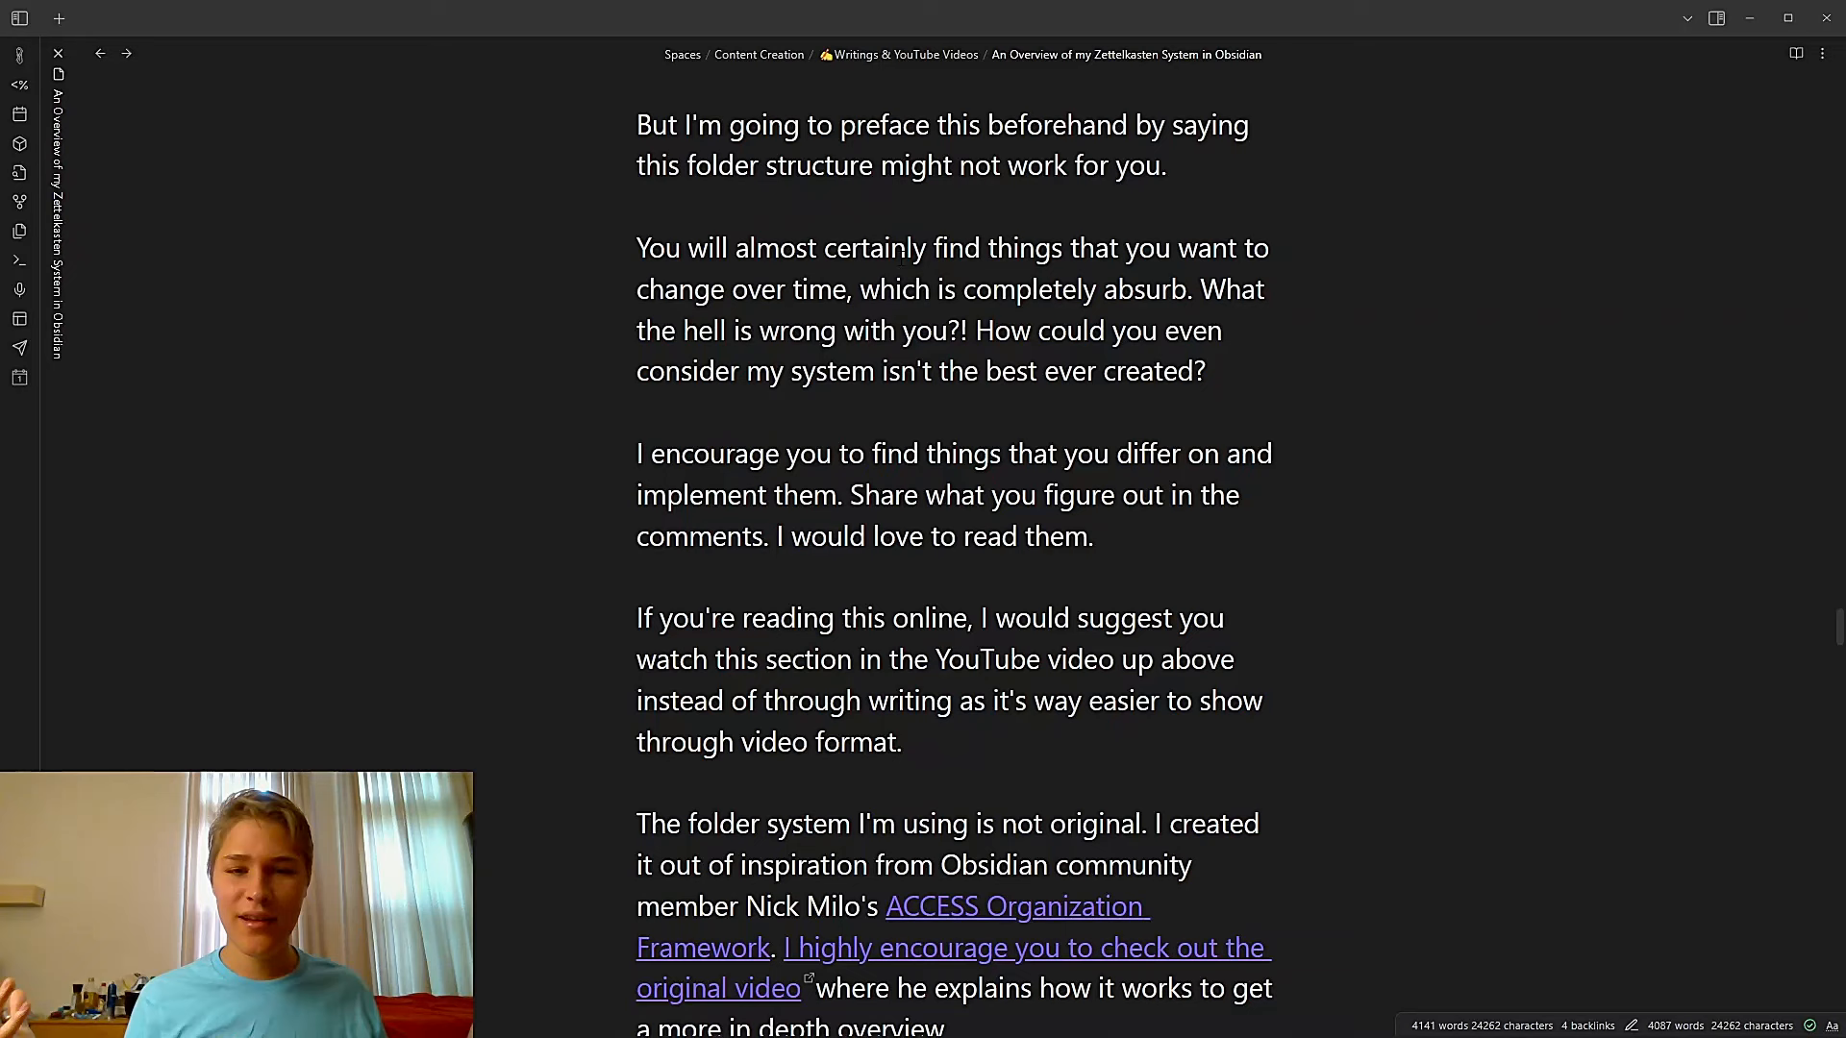
scroll(down, 3)
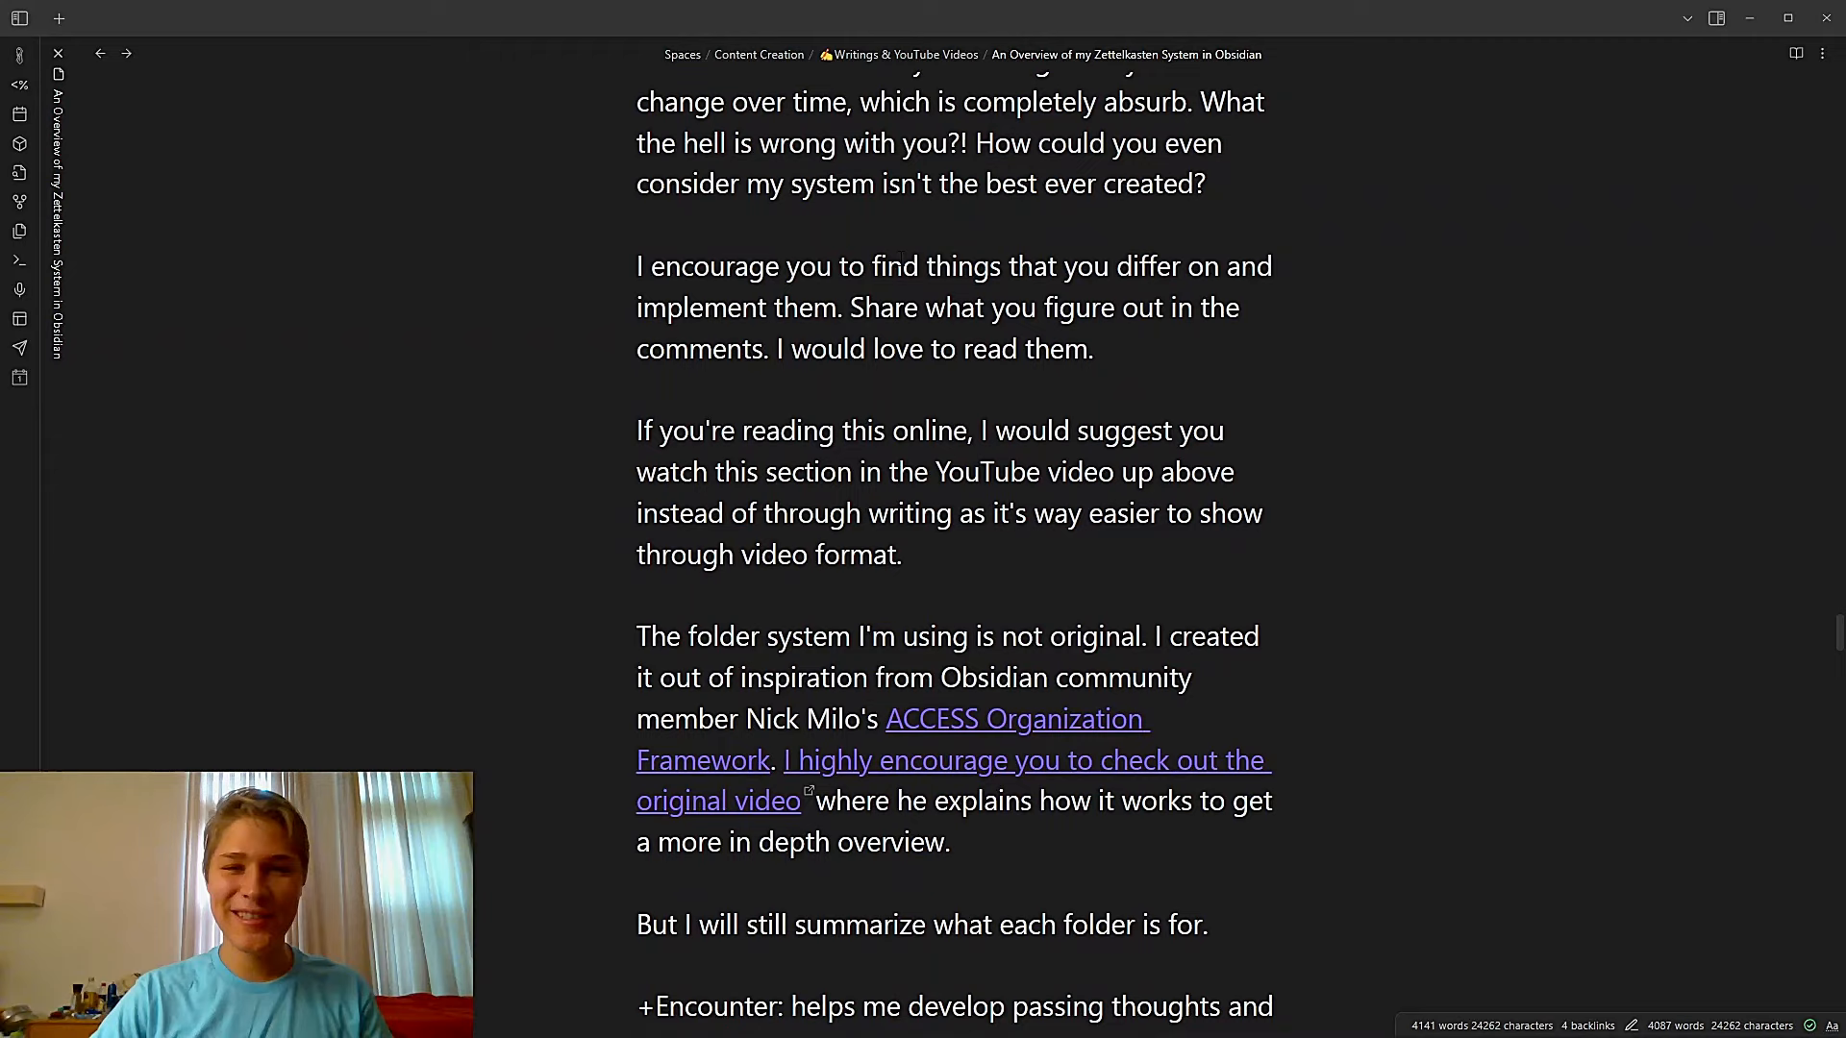
scroll(down, 3)
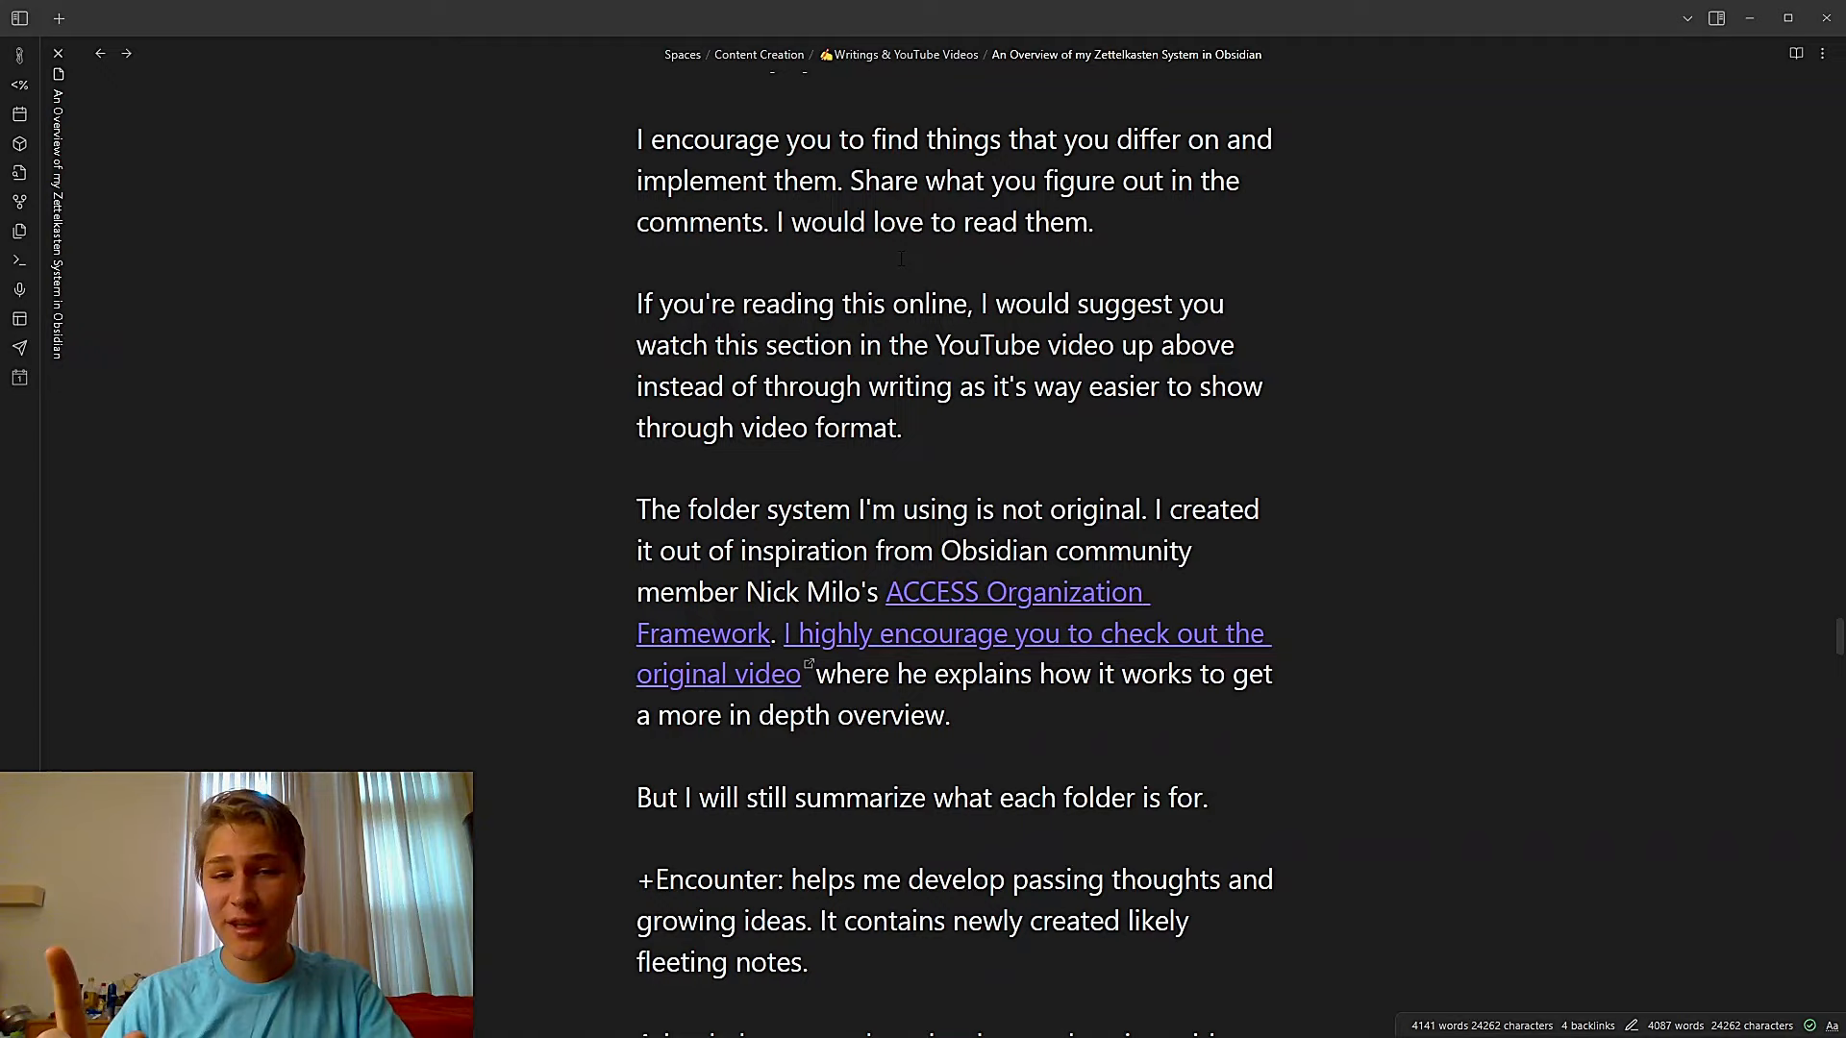
scroll(down, 3)
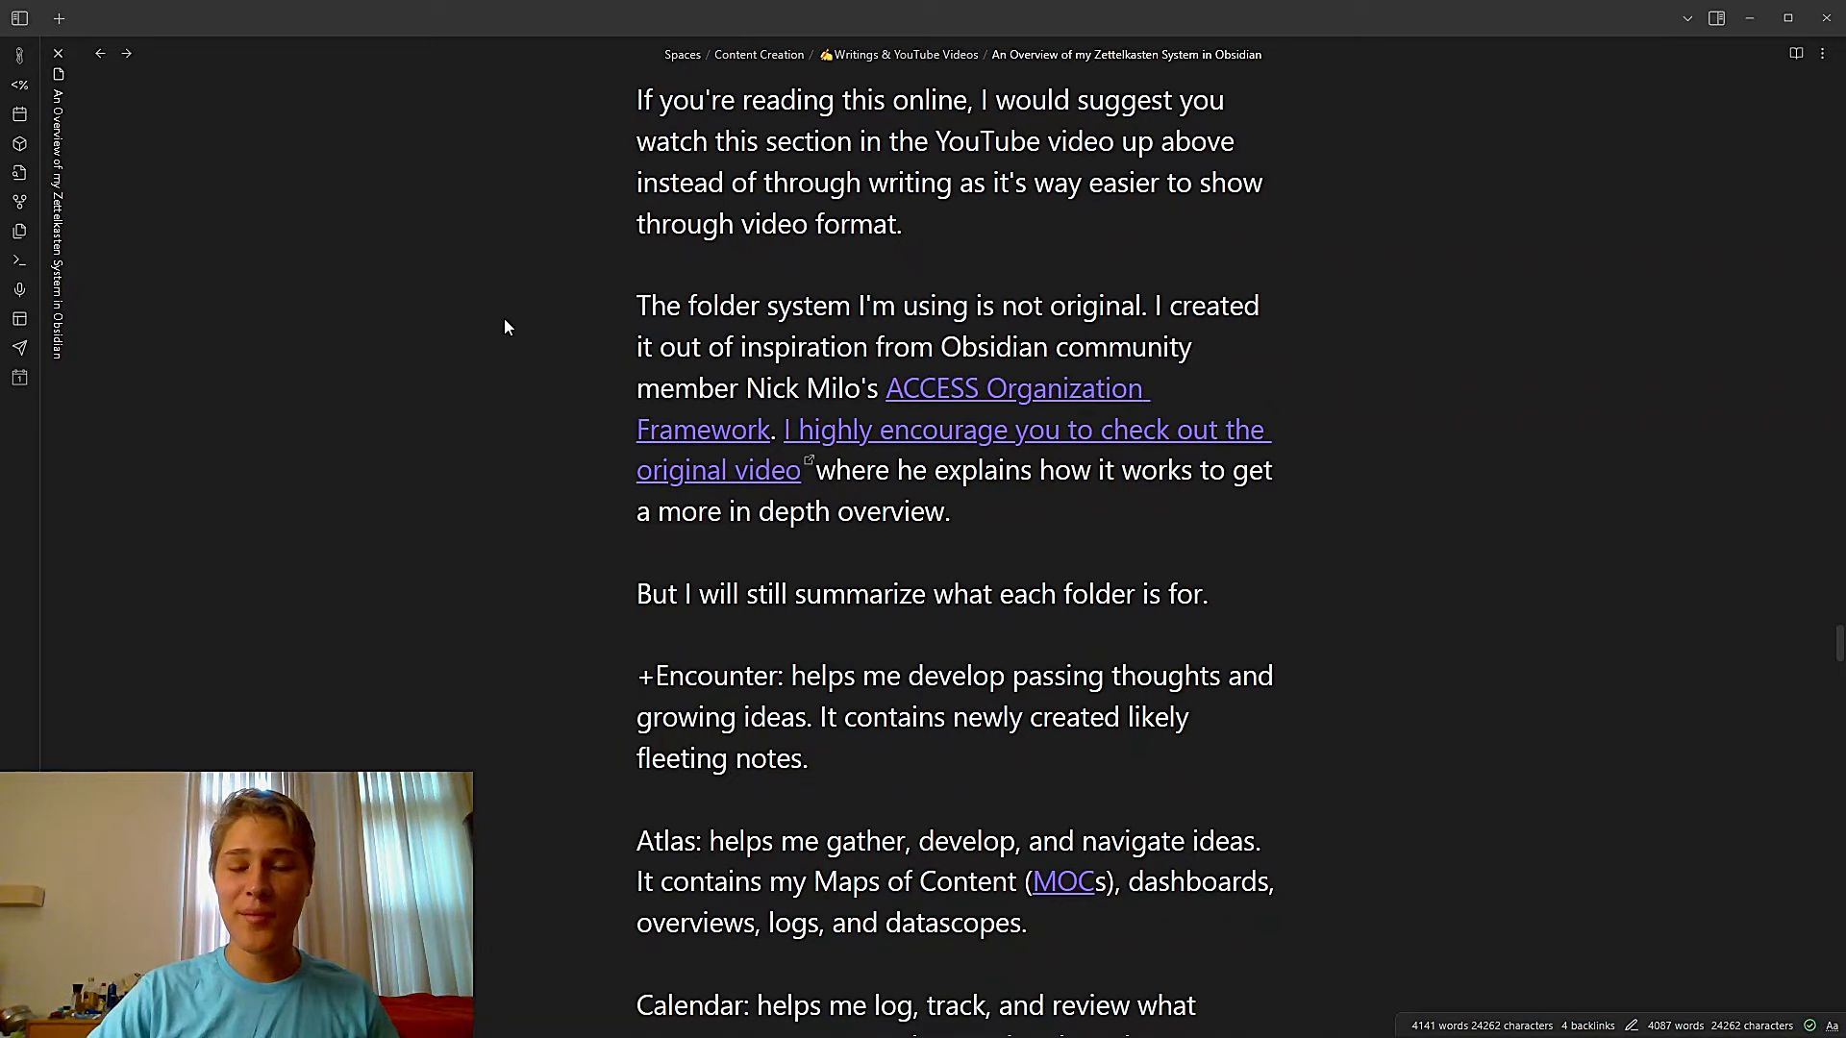
scroll(down, 3)
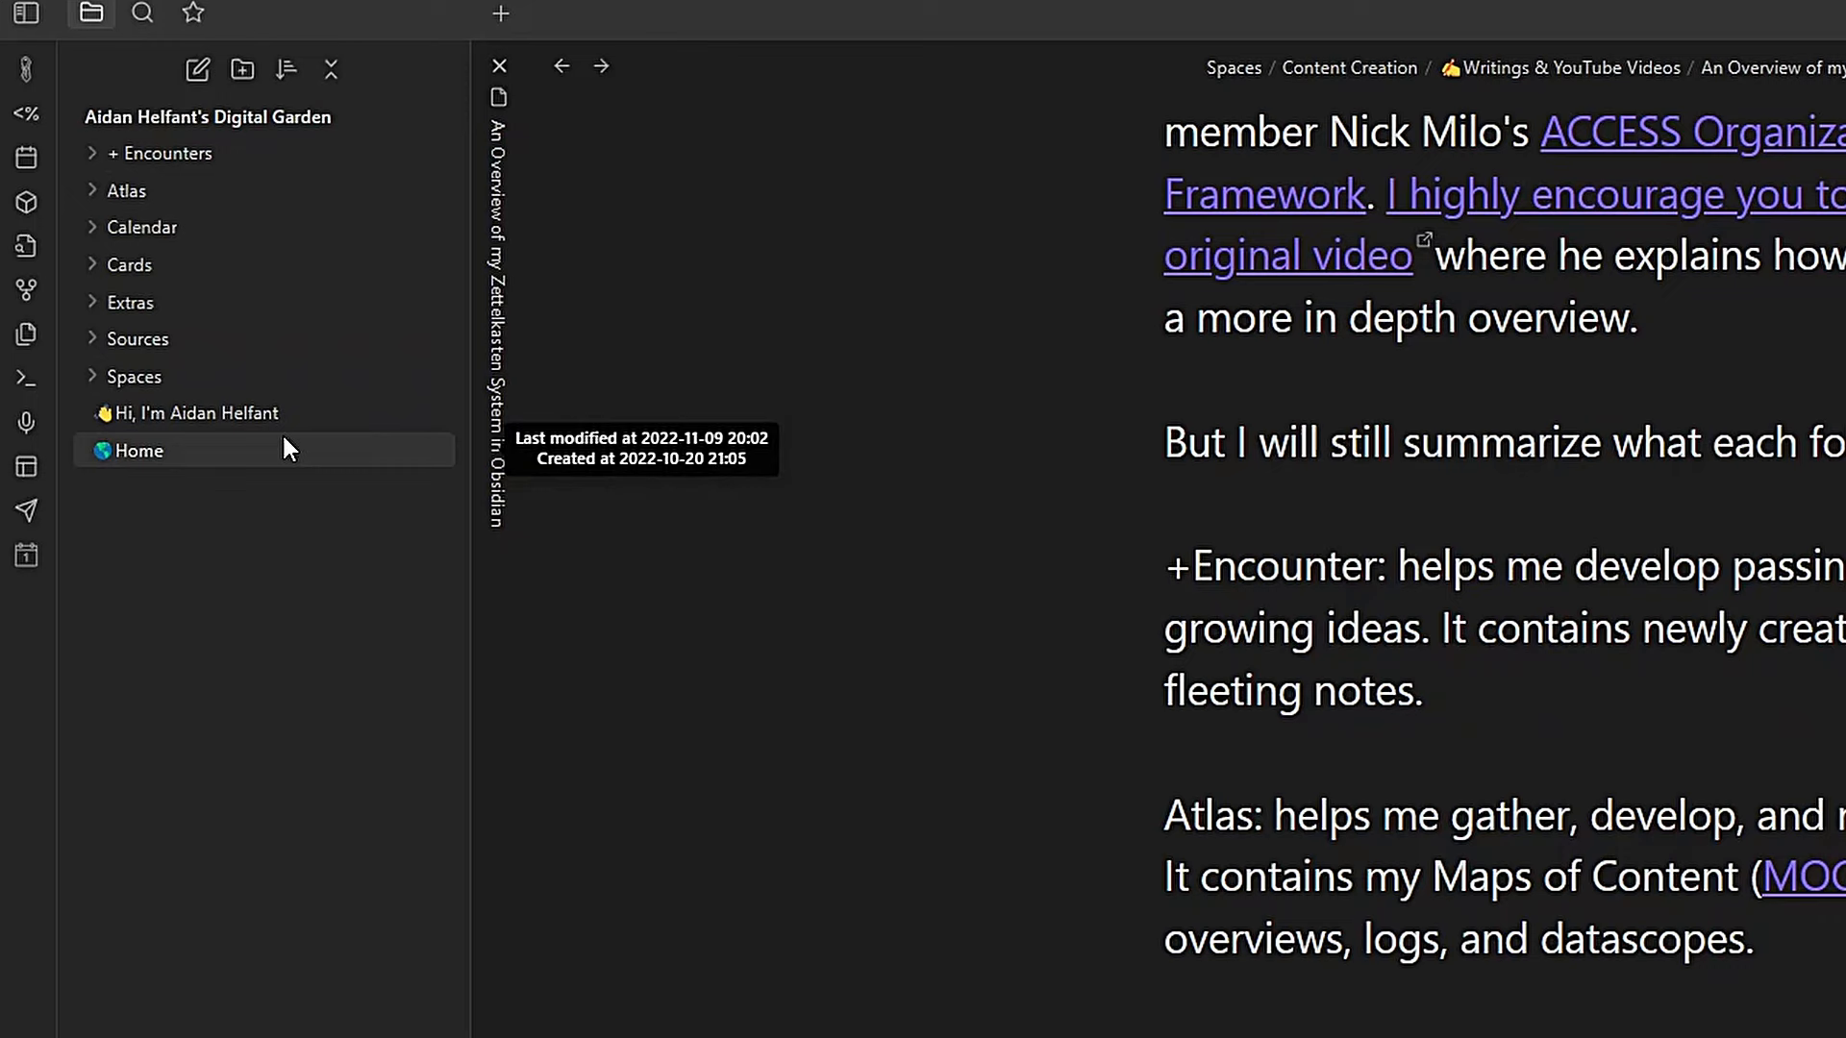
Expand the Atlas folder in the file explorer to view its subfolders, then collapse it
scroll(down, 3)
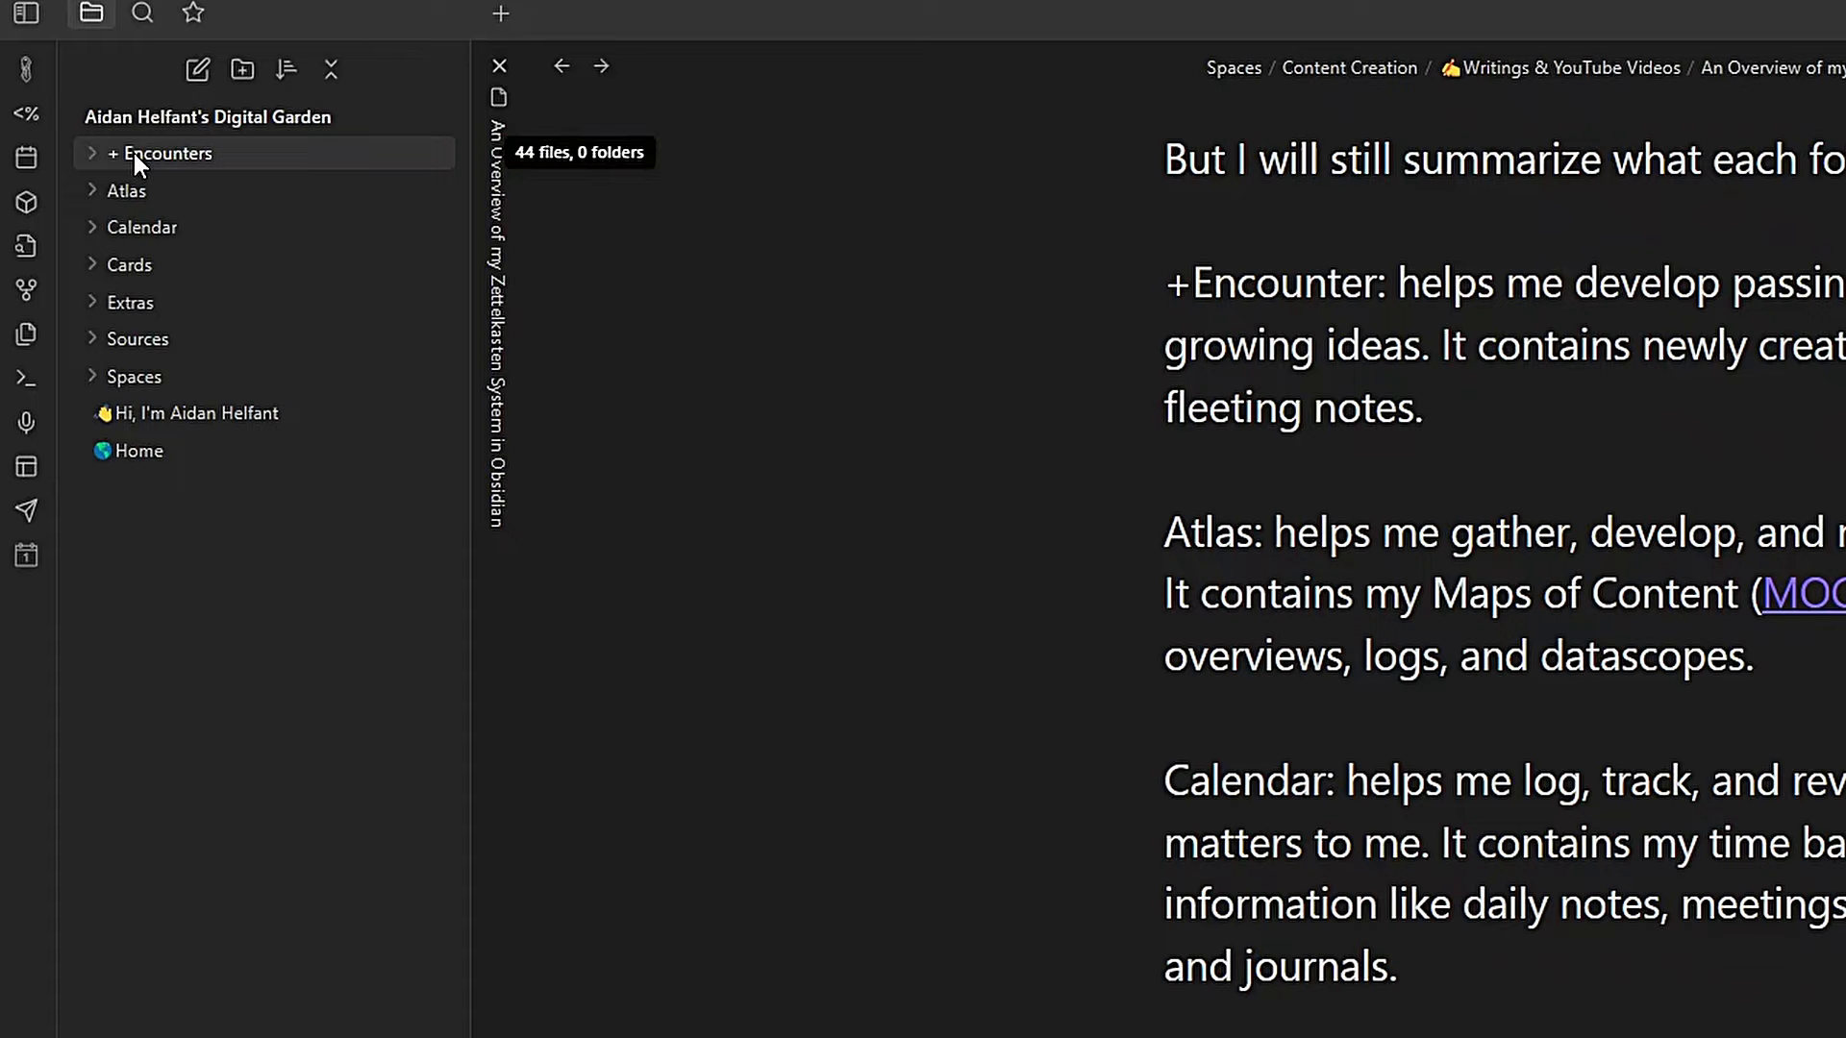
click(164, 154)
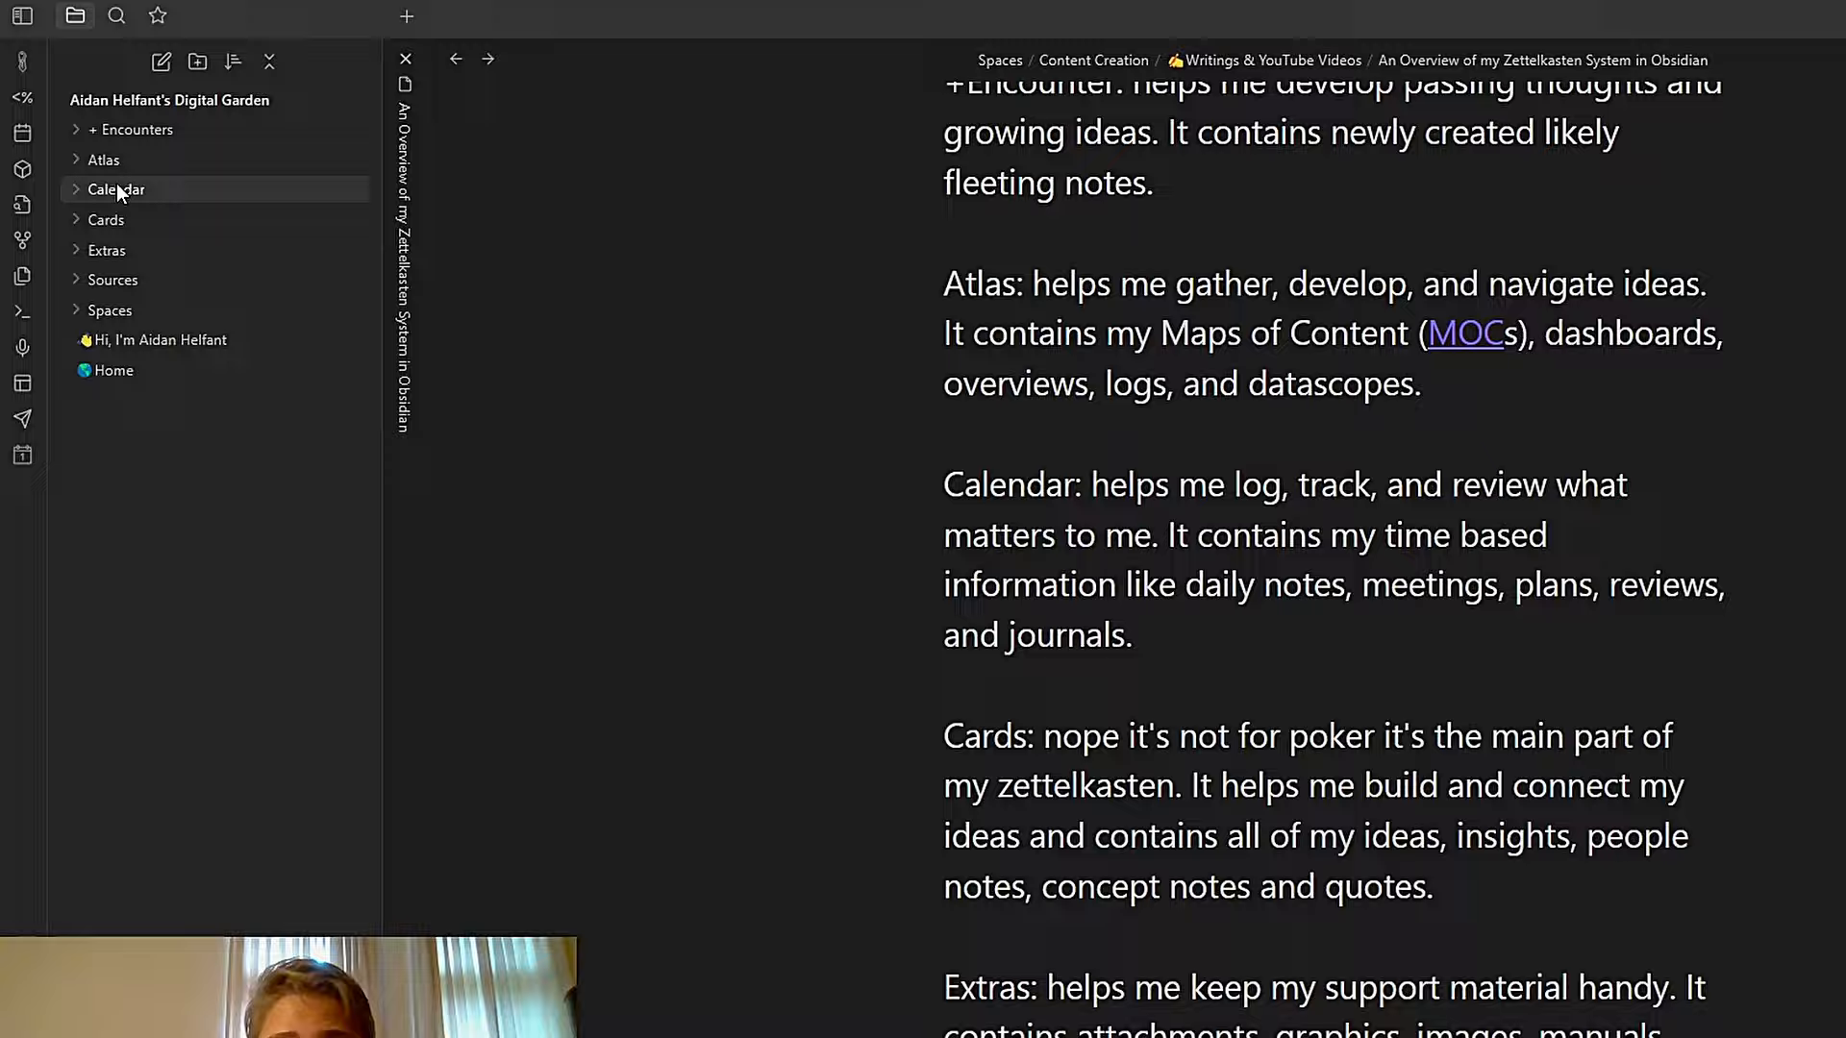
click(104, 159)
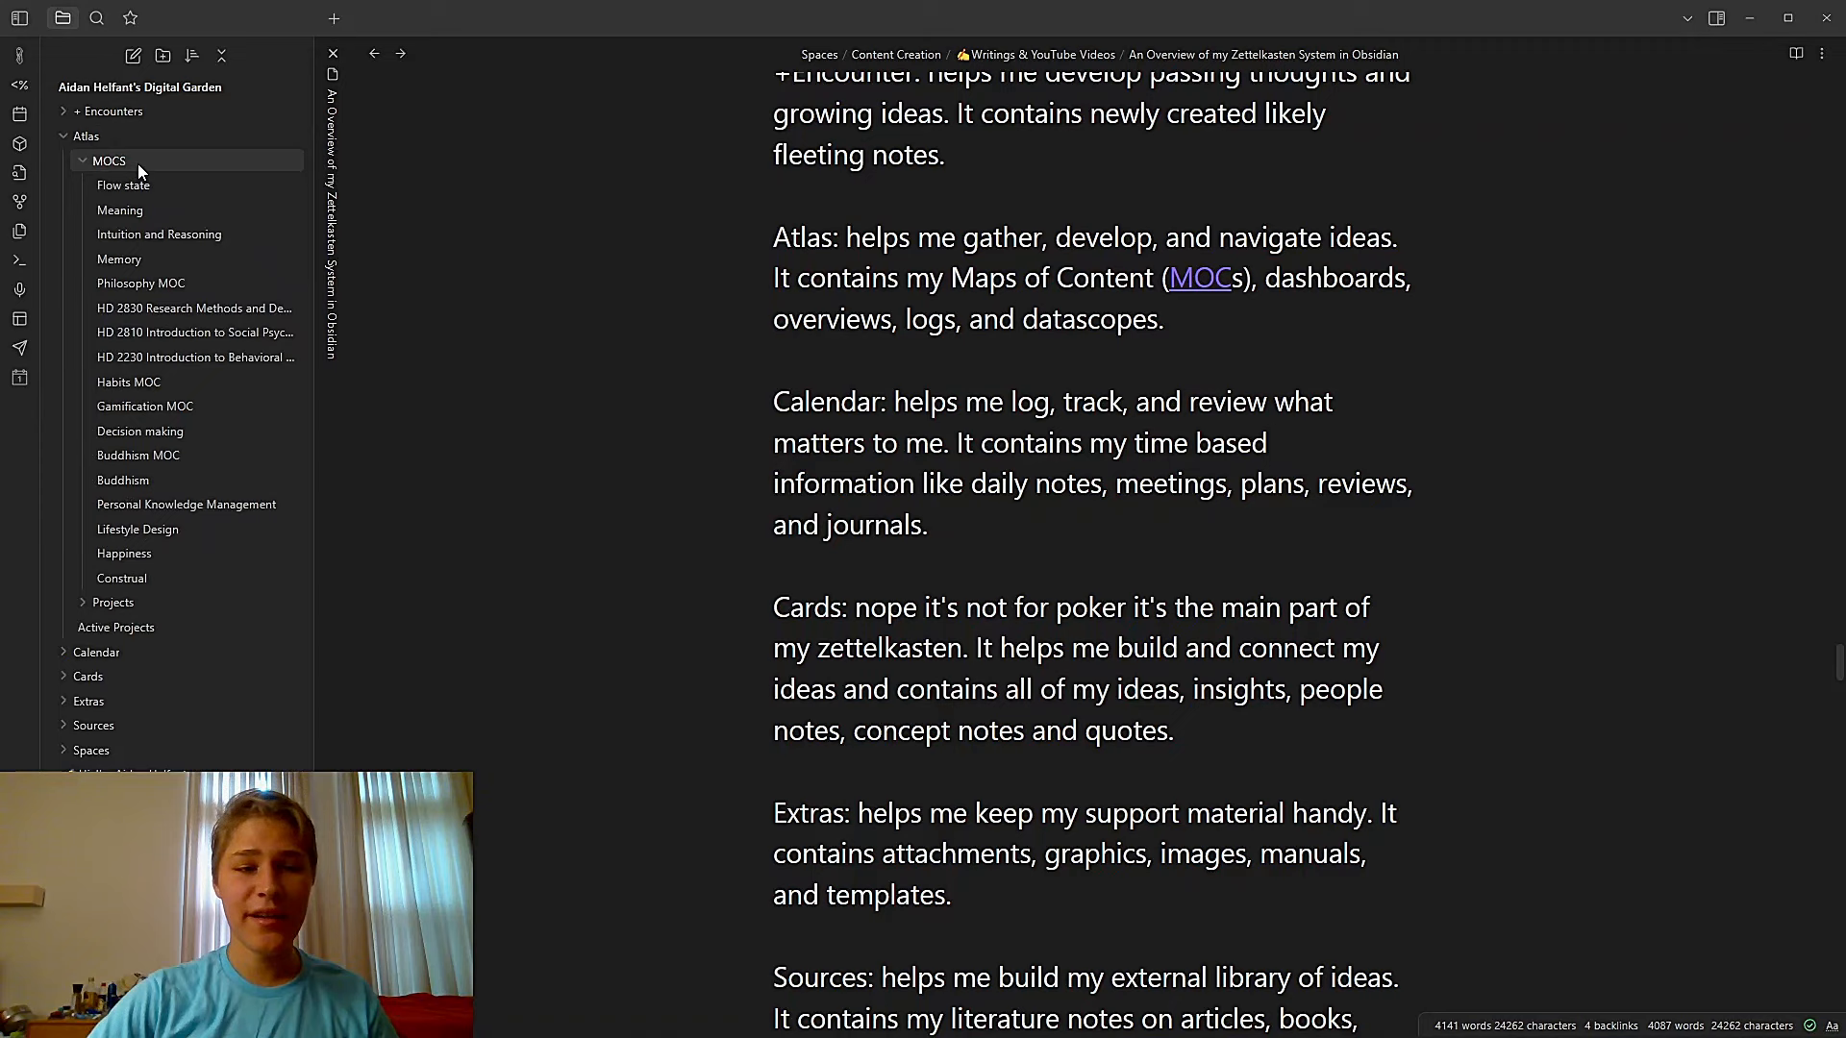
click(86, 134)
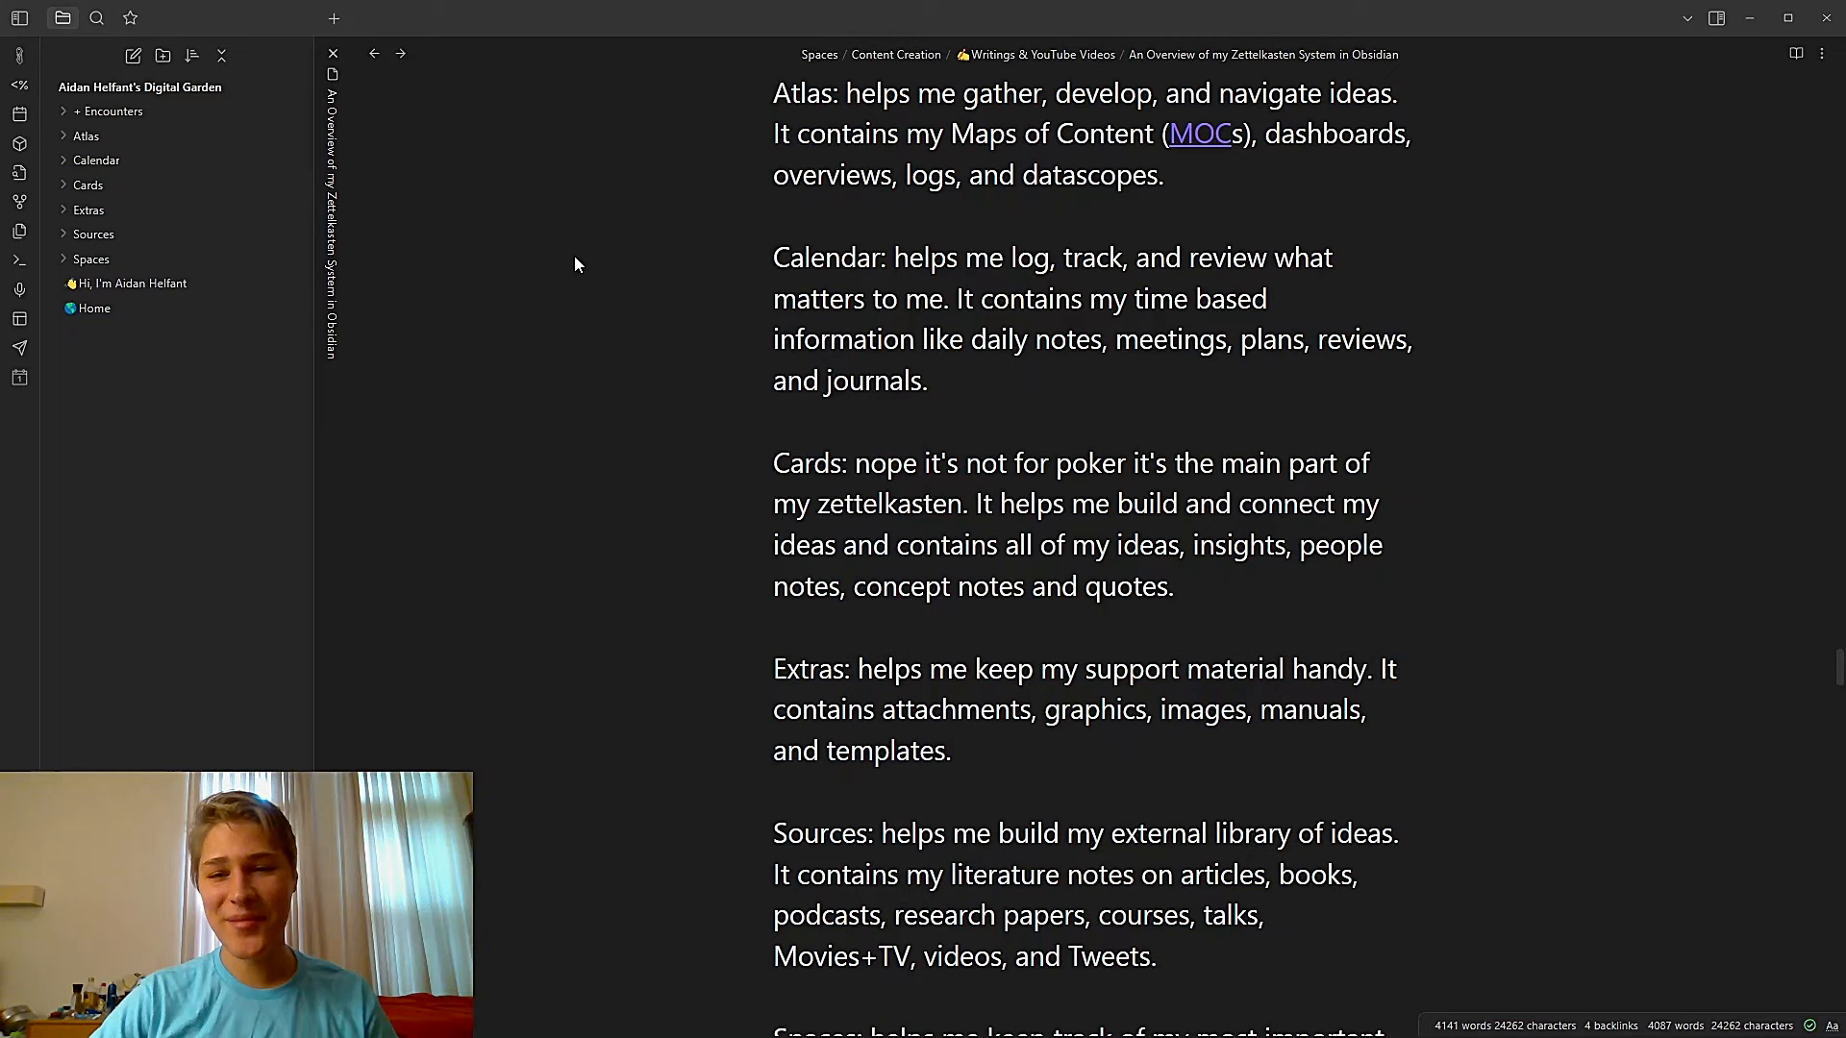
Delete the duplicate 'life' in the Spaces paragraph and read on to the Capture heading
scroll(down, 3)
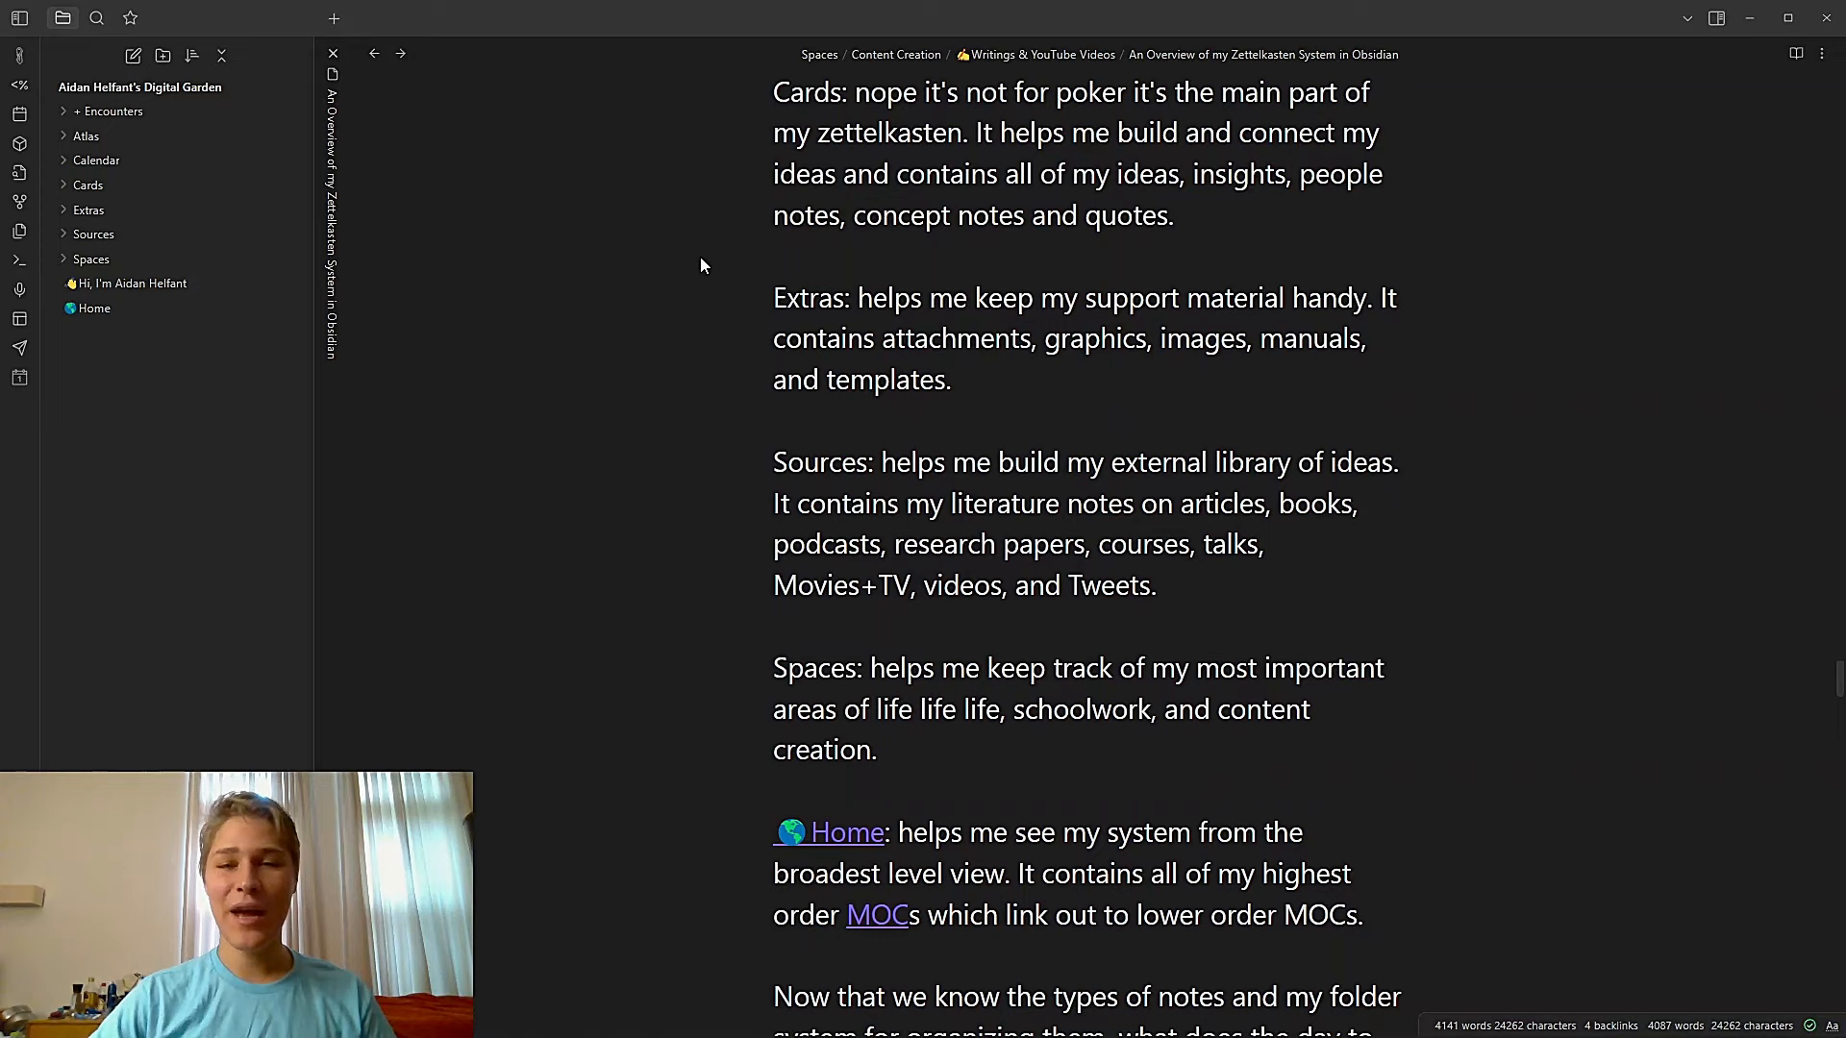
mouse_move(127, 219)
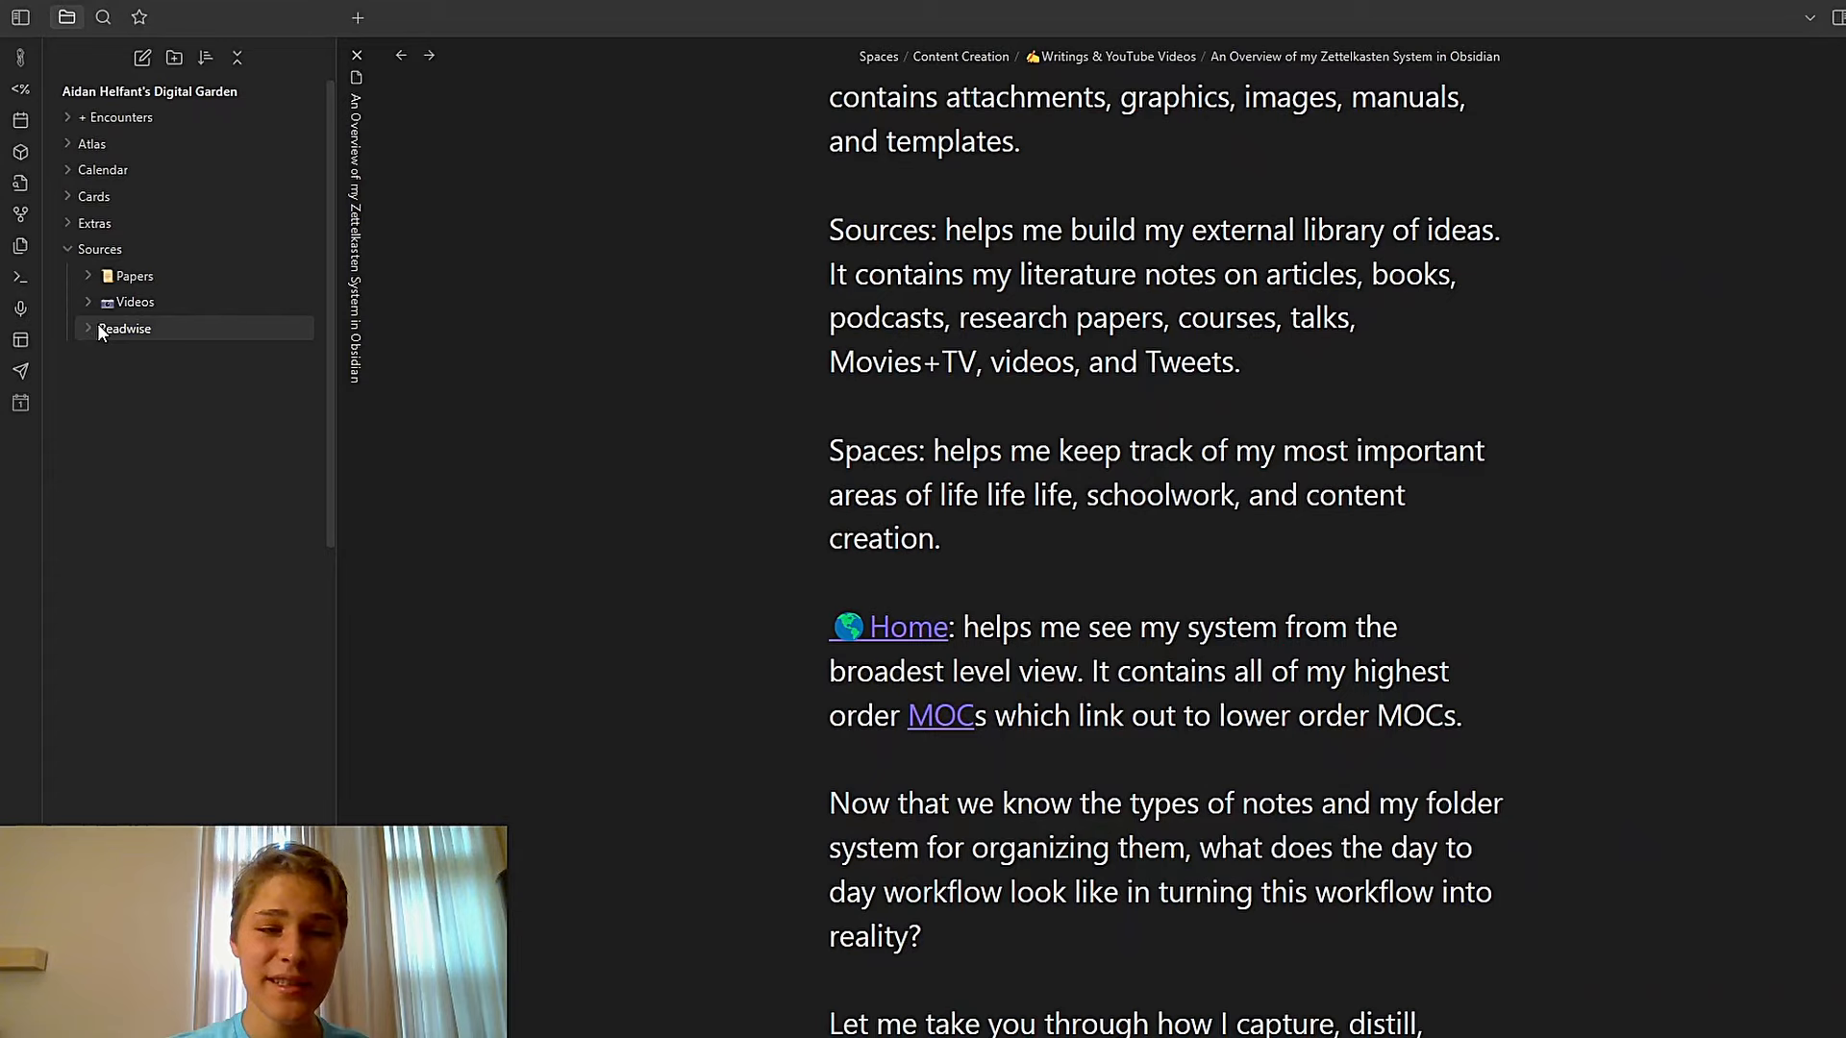
scroll(down, 3)
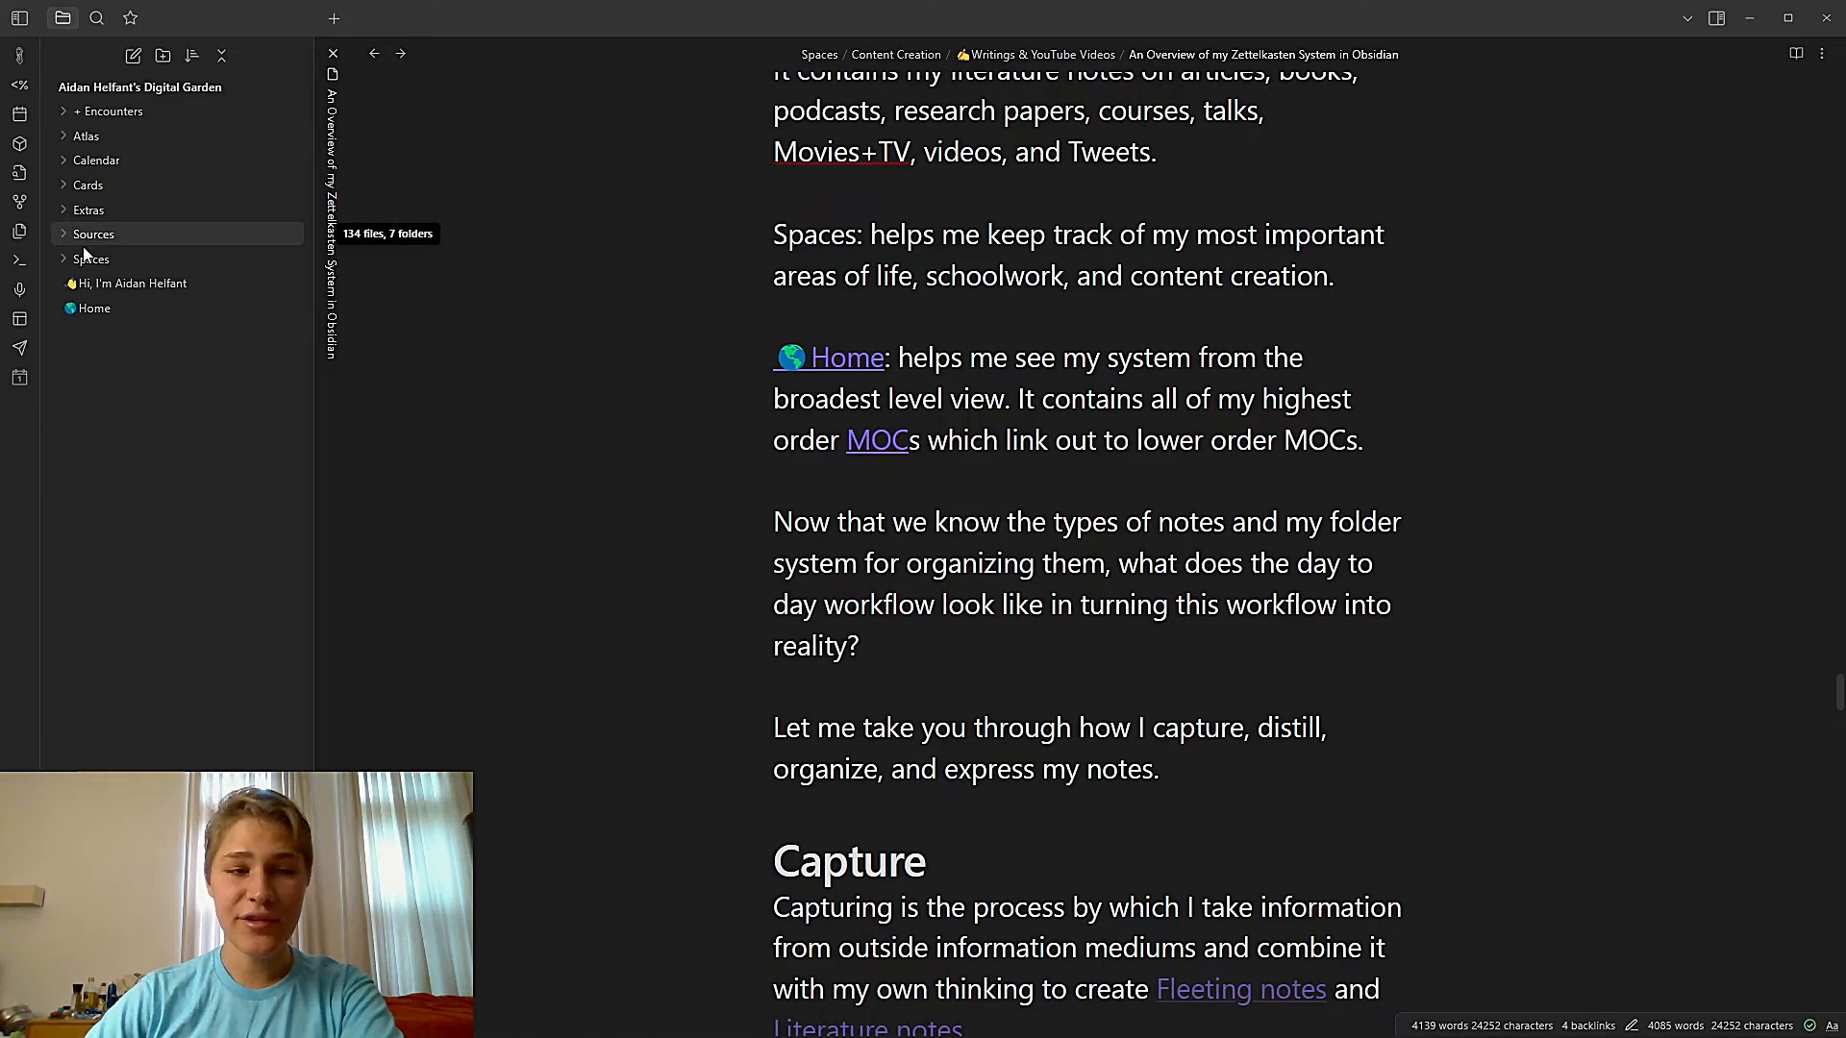
Open the vault's Home note from its link in the overview note
click(92, 258)
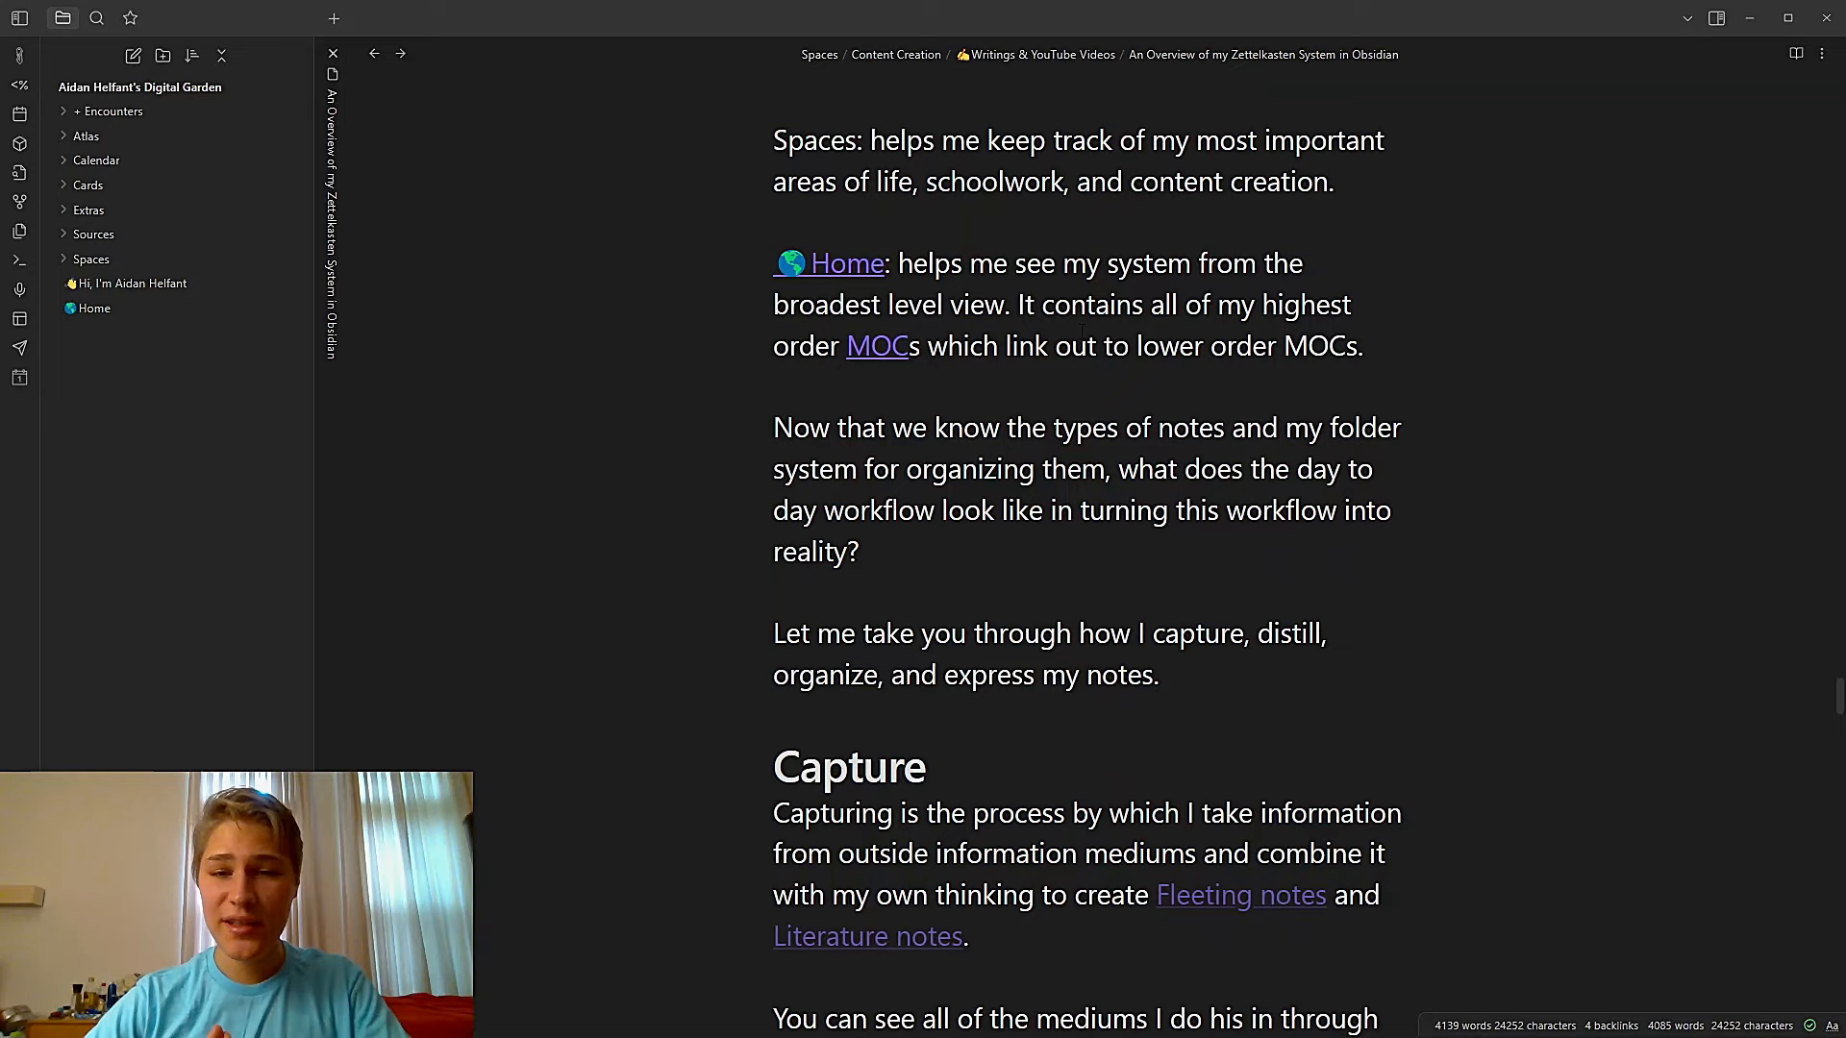
click(94, 307)
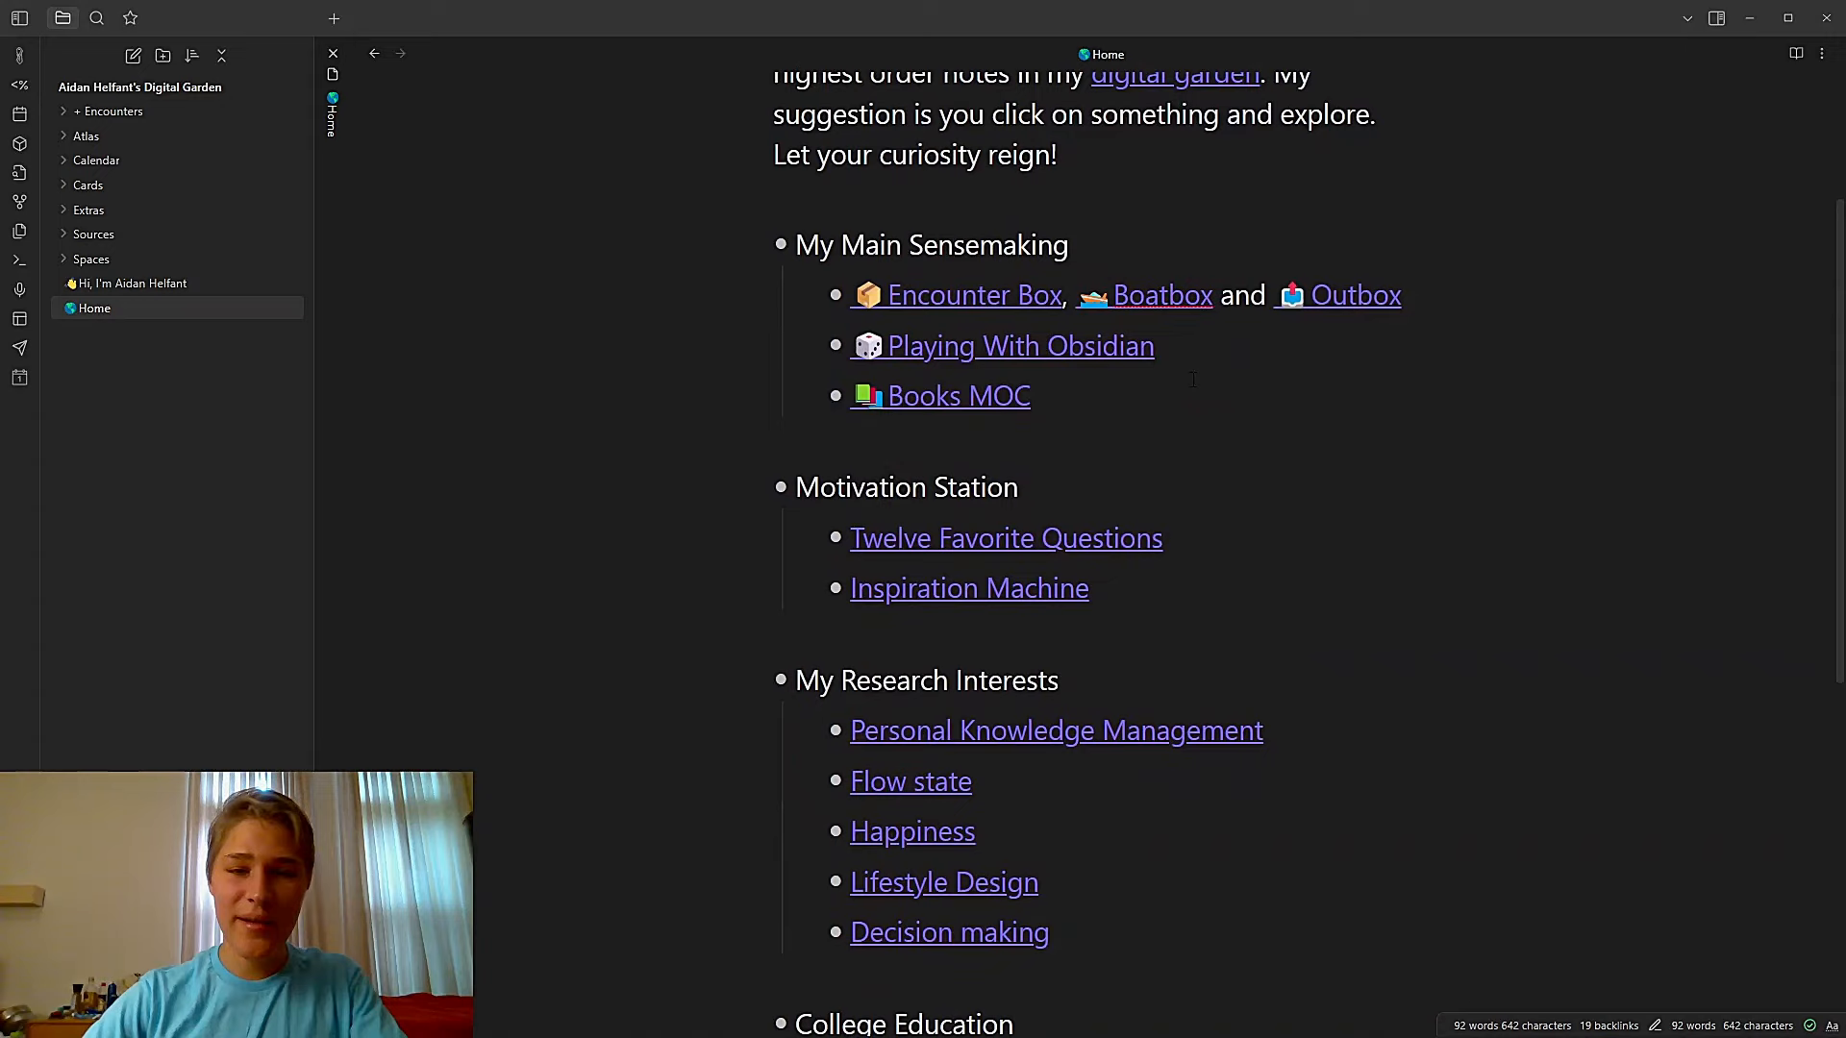
scroll(down, 3)
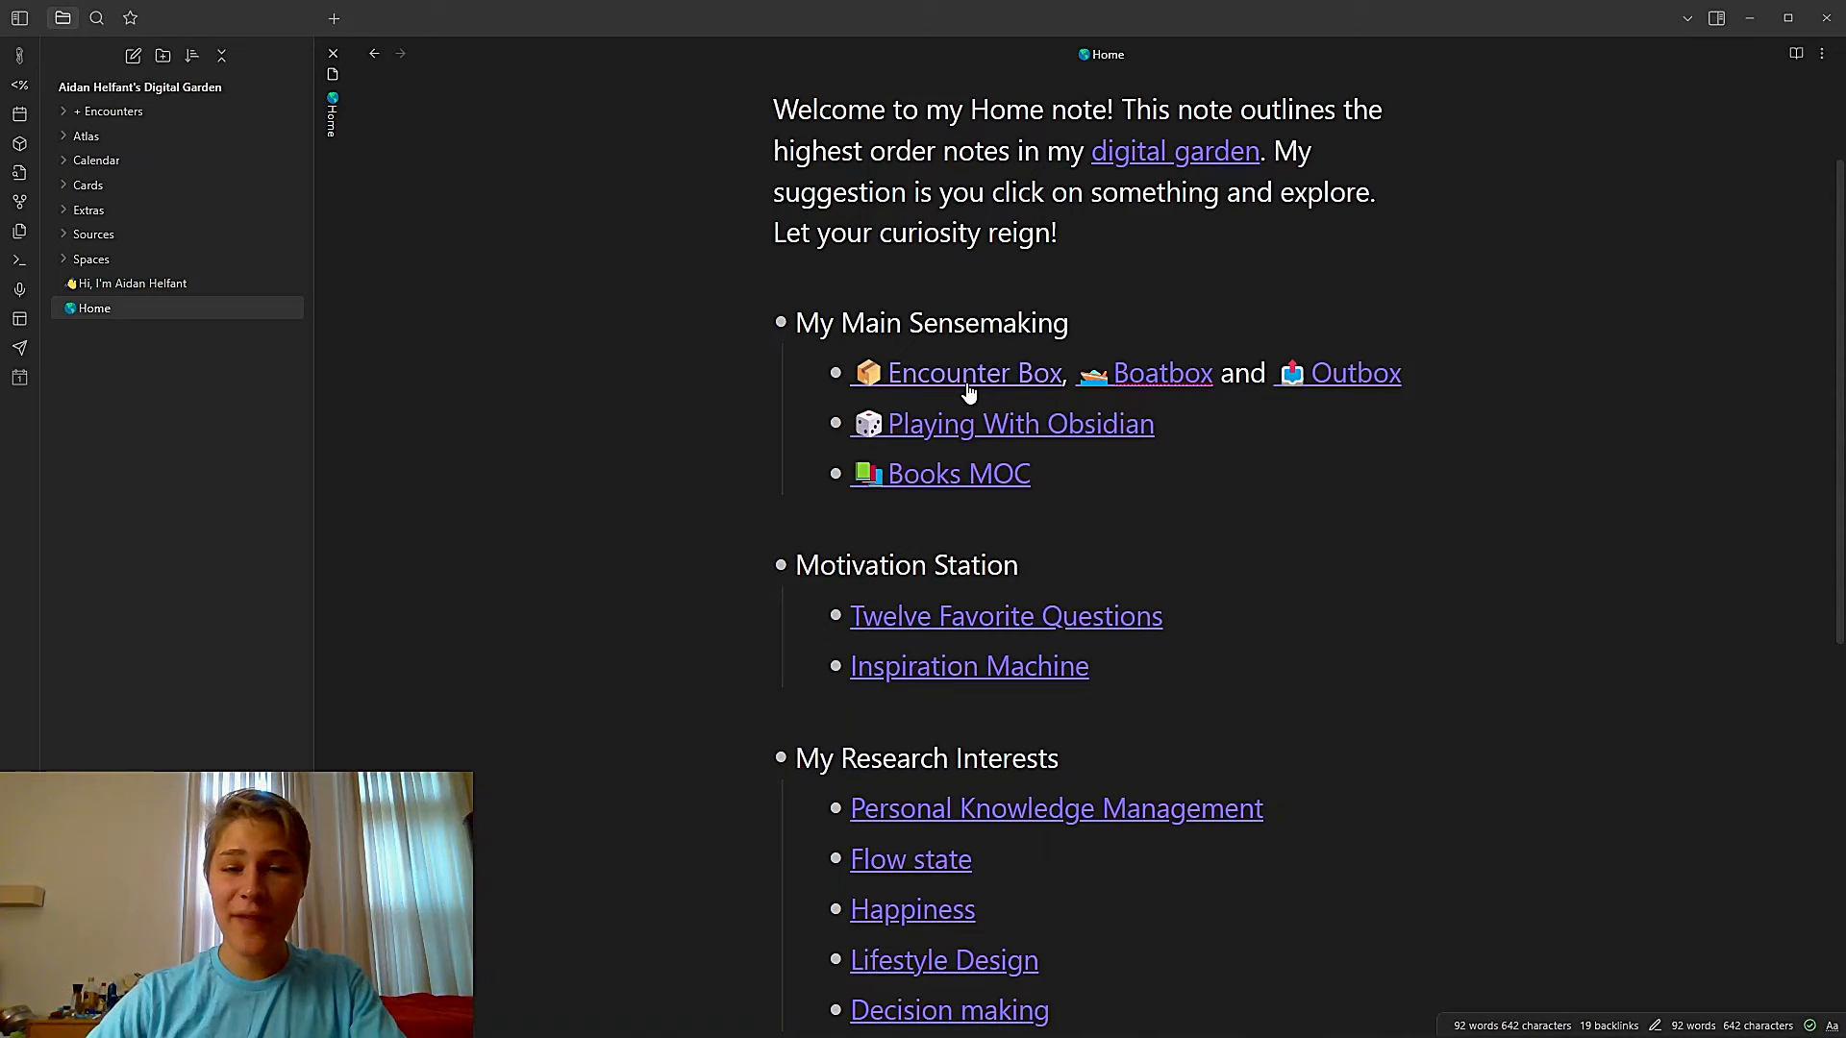
click(970, 373)
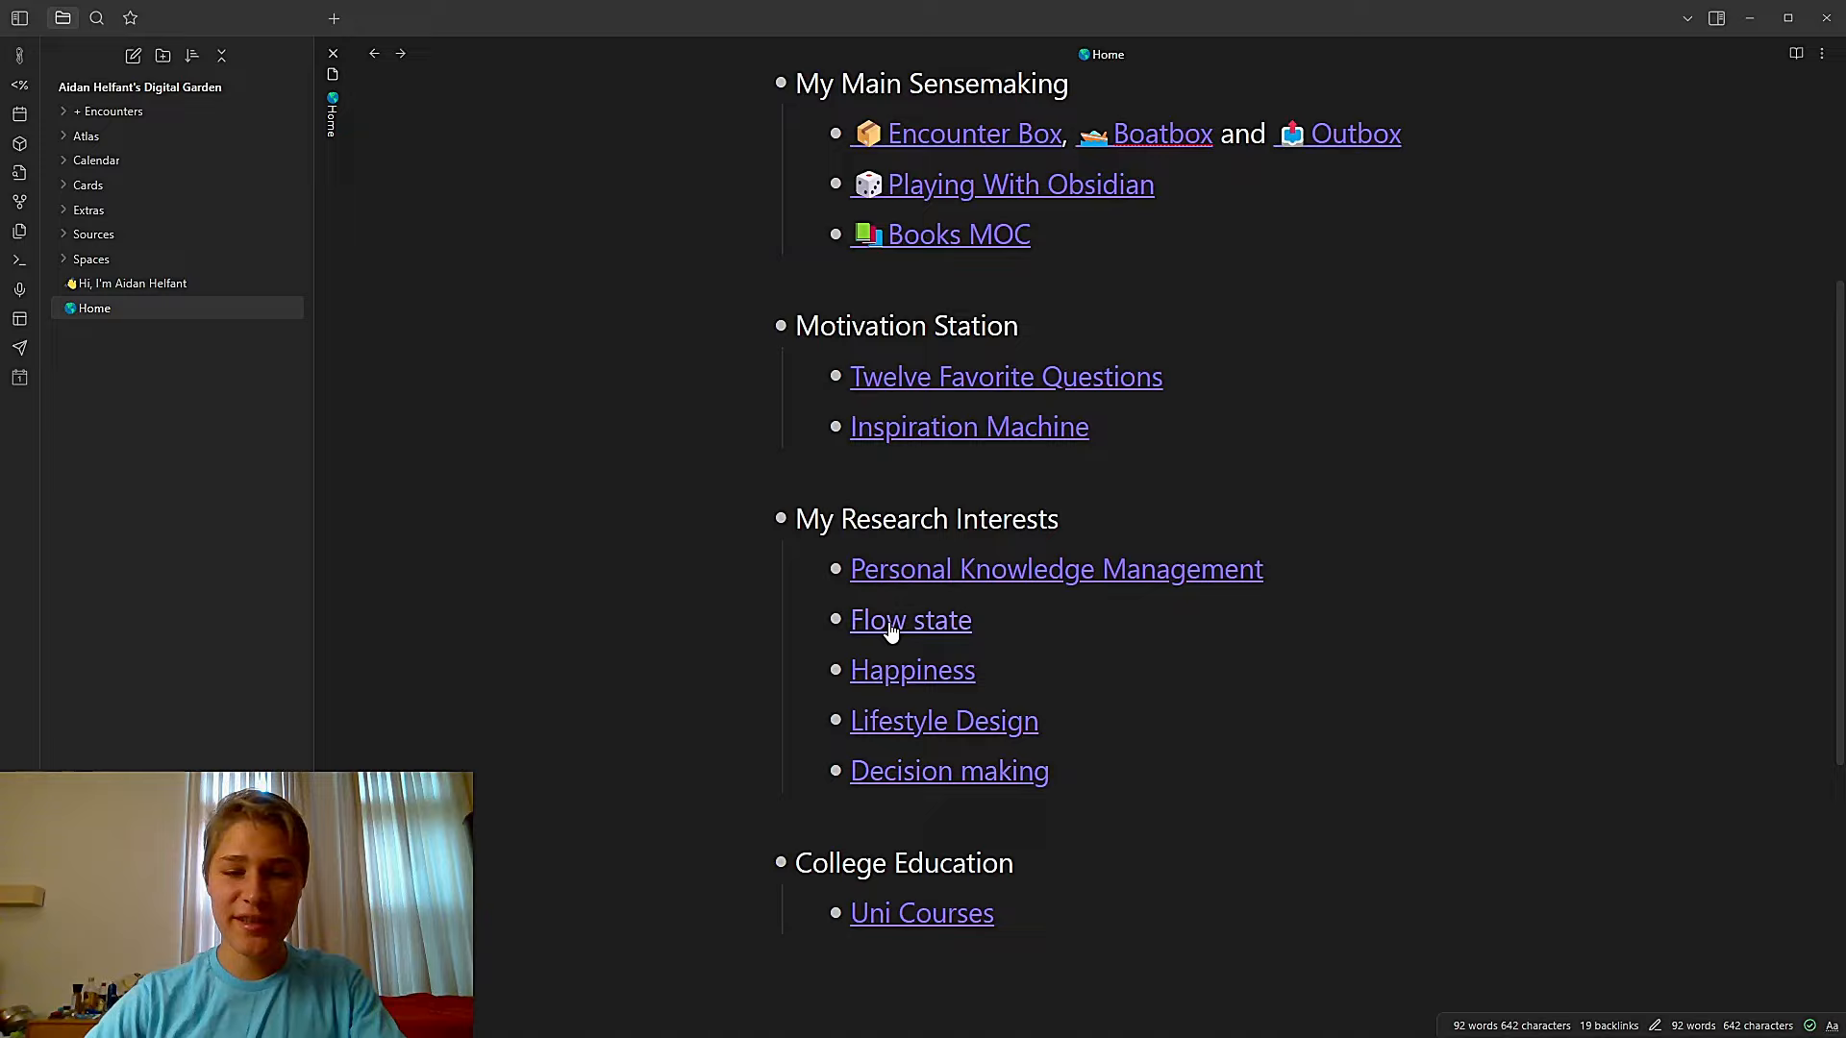
click(909, 619)
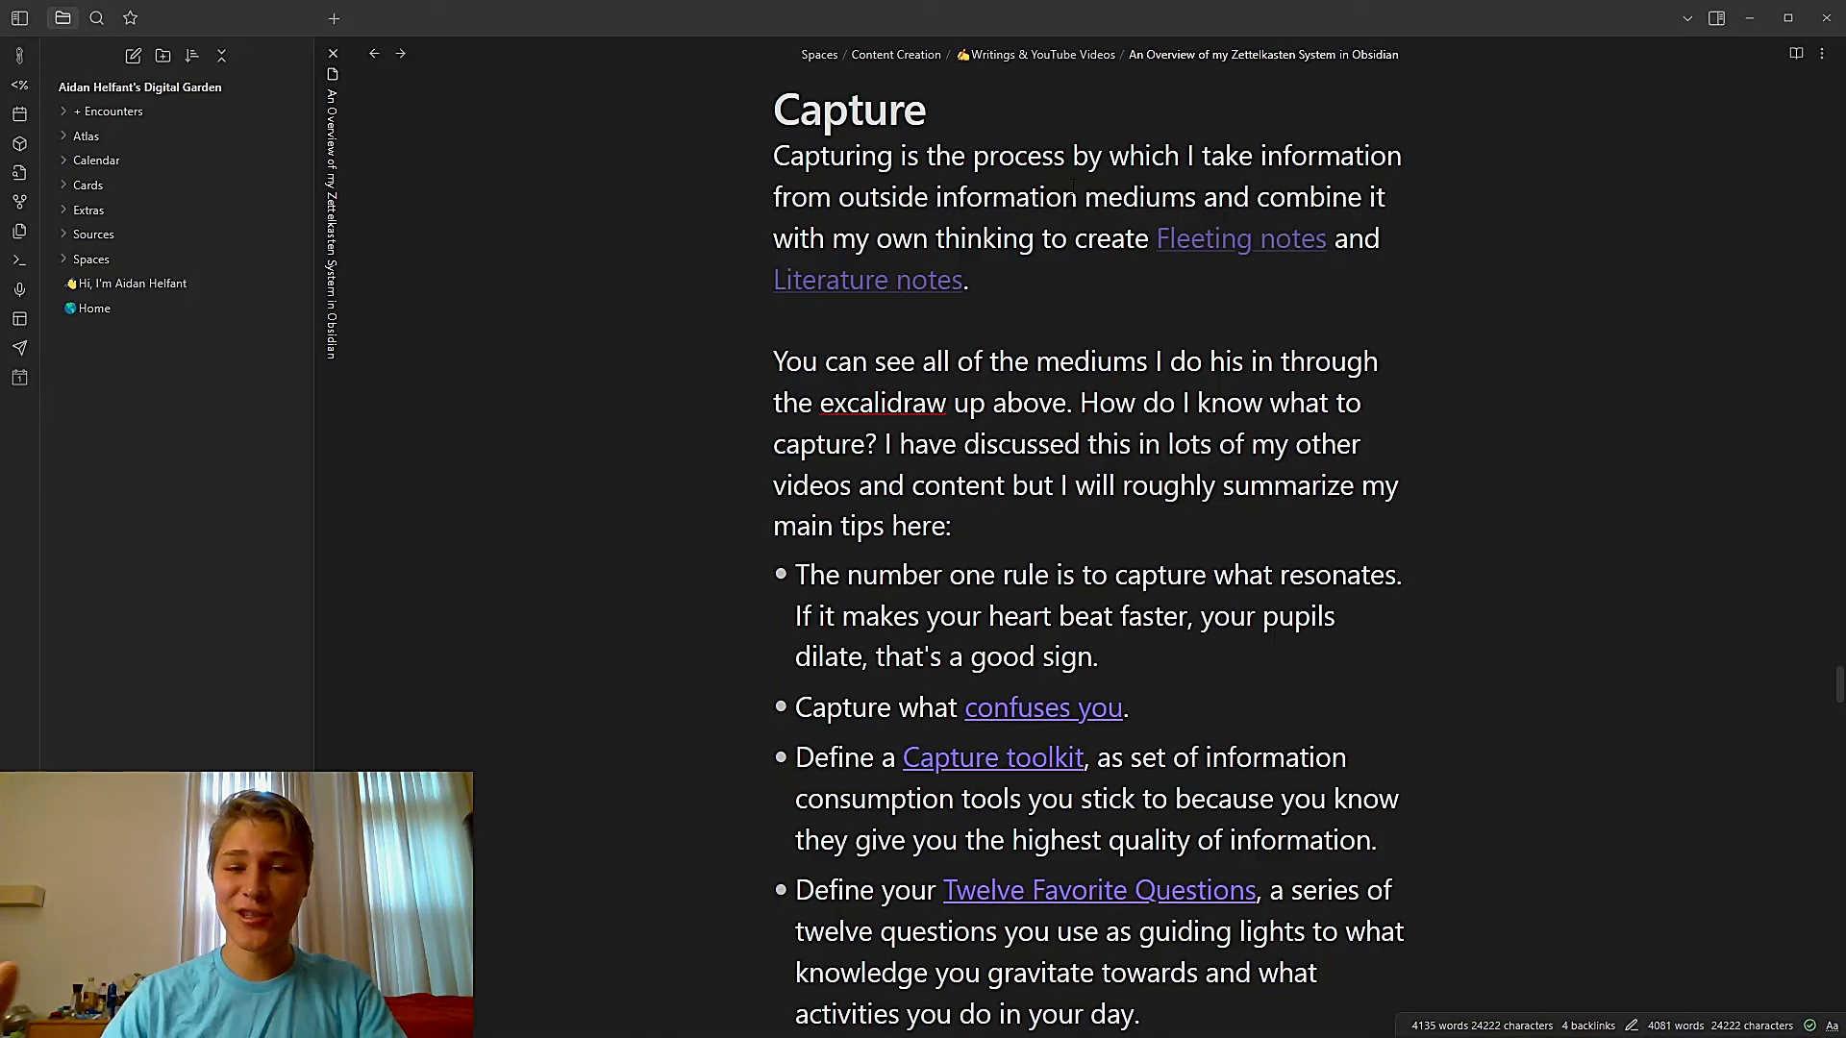
Reword the Capture toolkit tip to read 'a set of information consumption mediums'
scroll(down, 3)
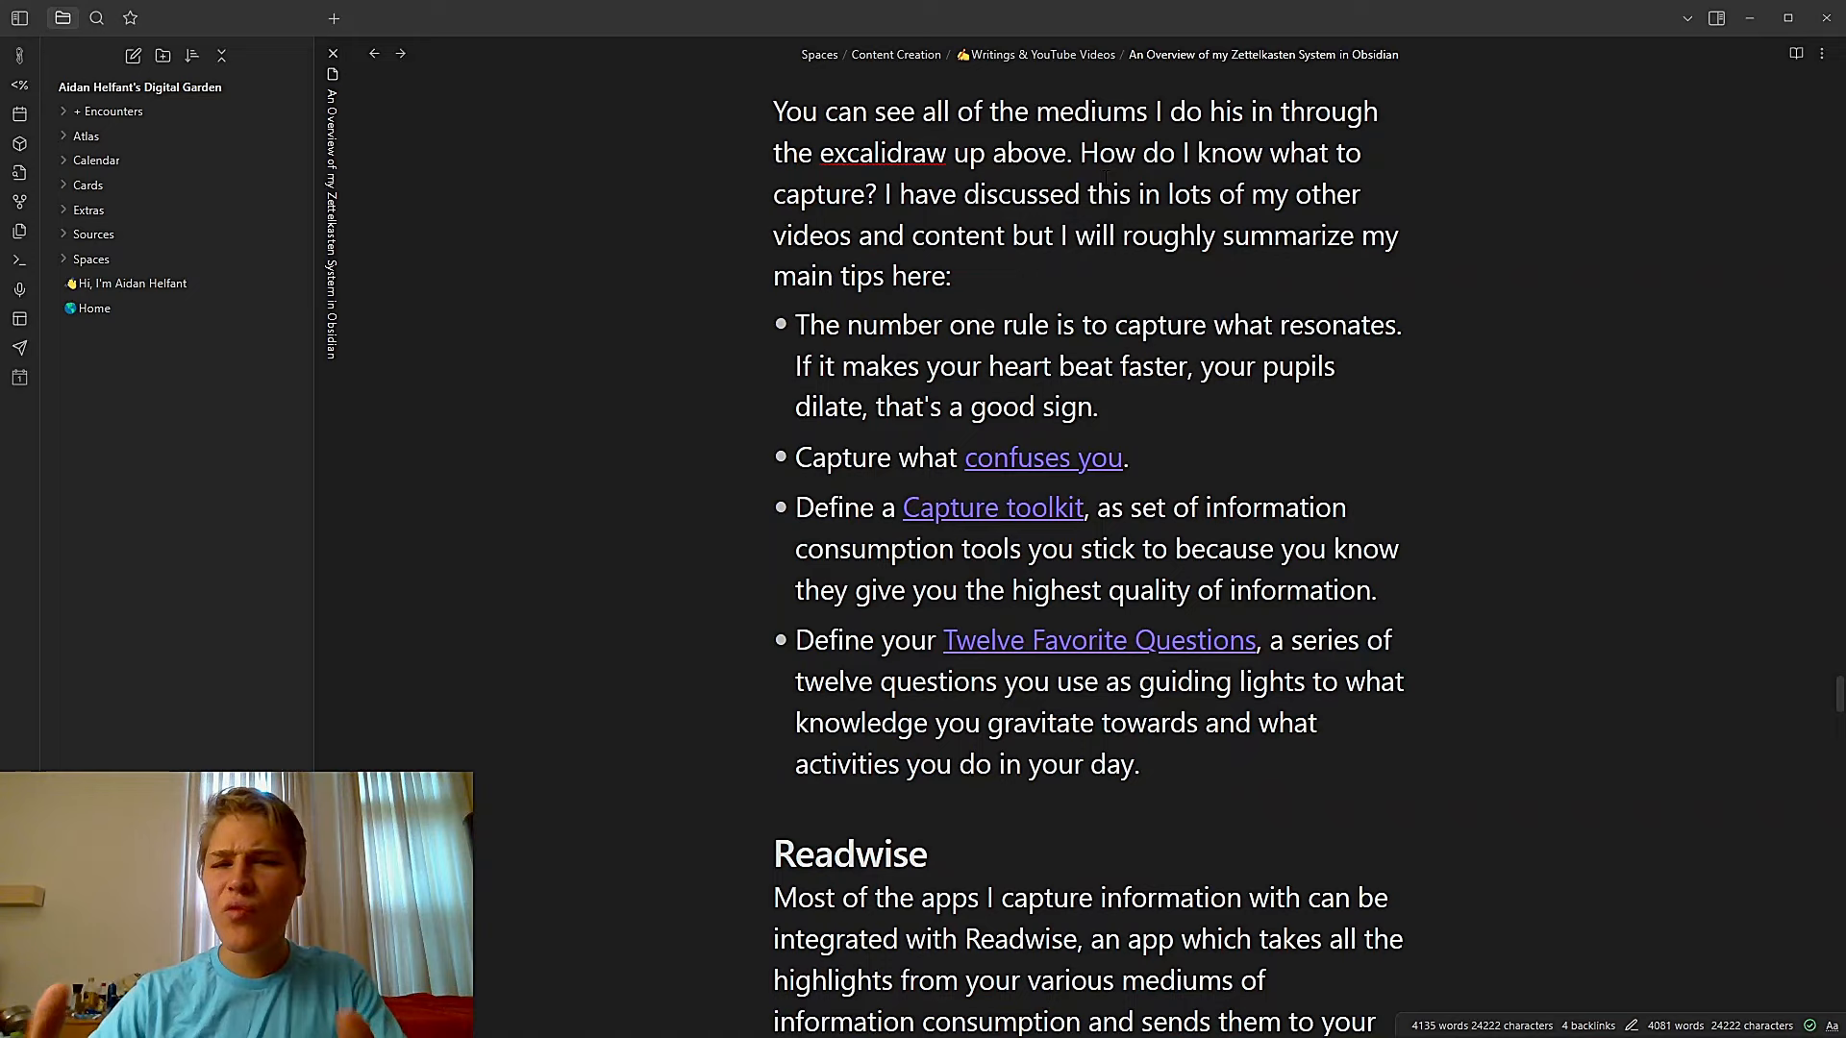
scroll(down, 3)
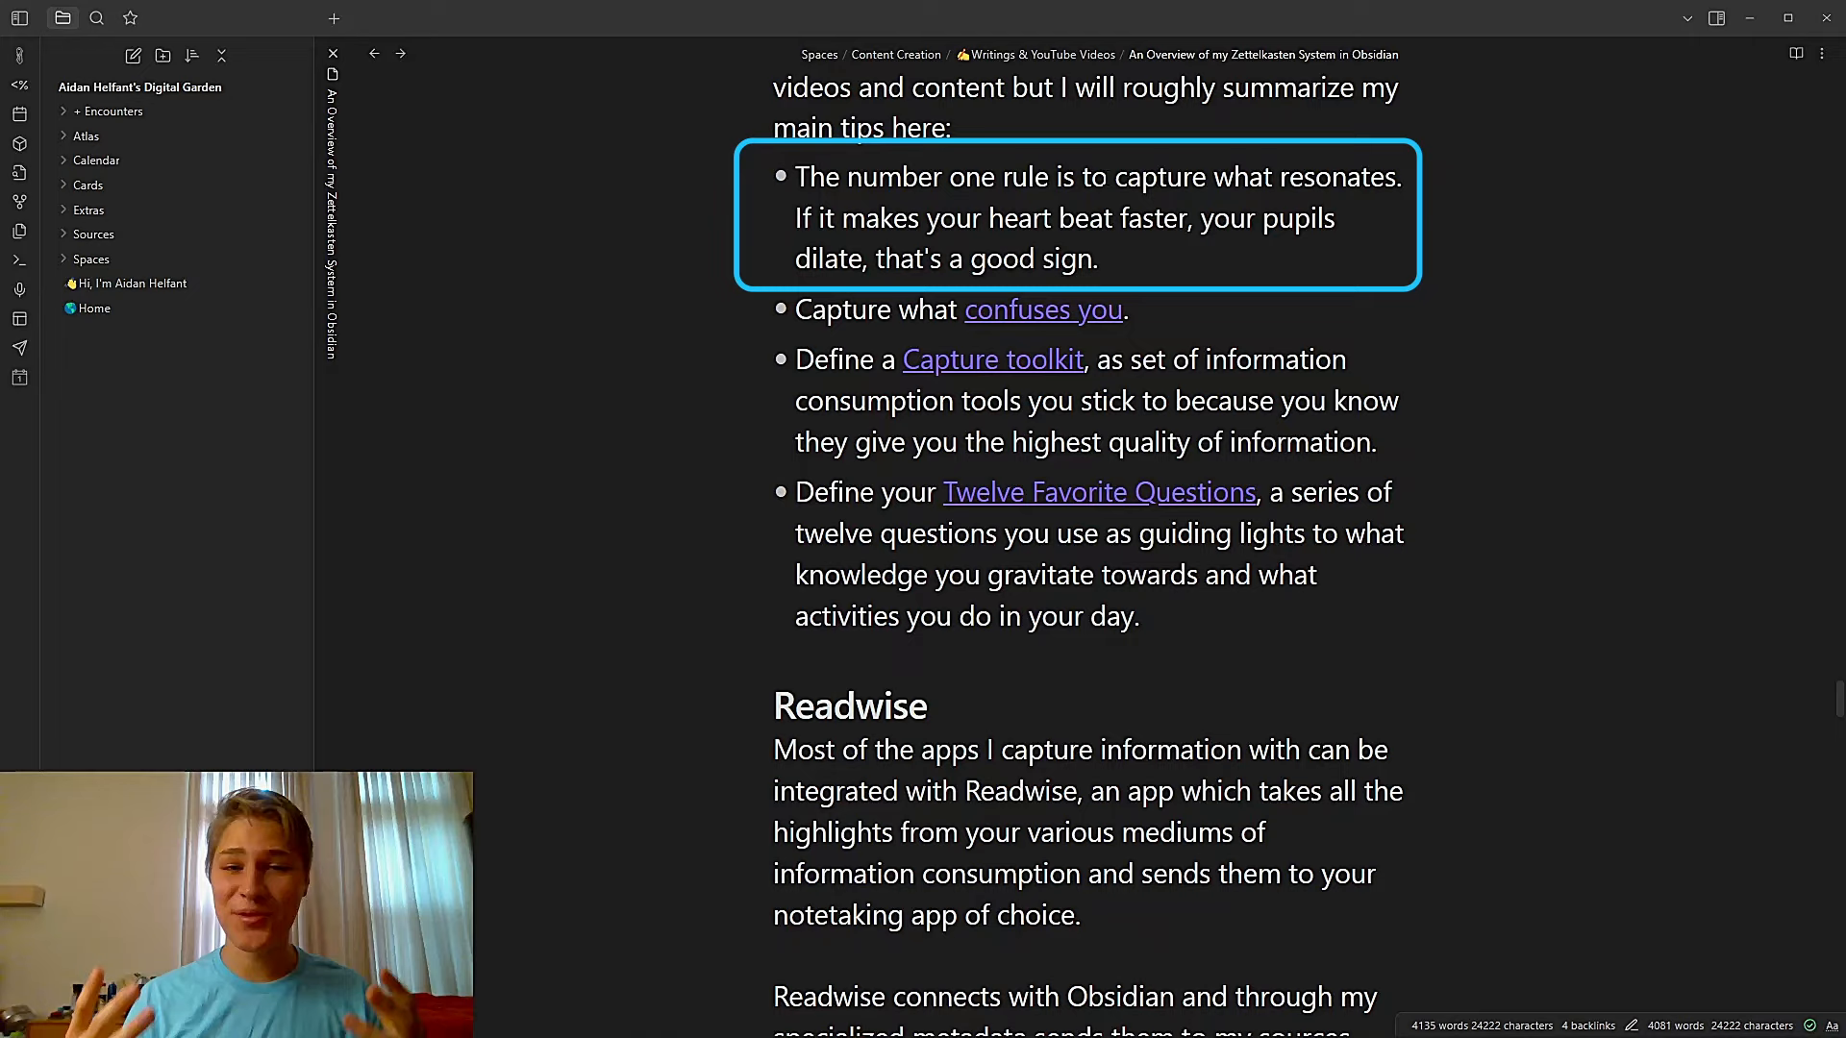
click(958, 310)
text(medium)
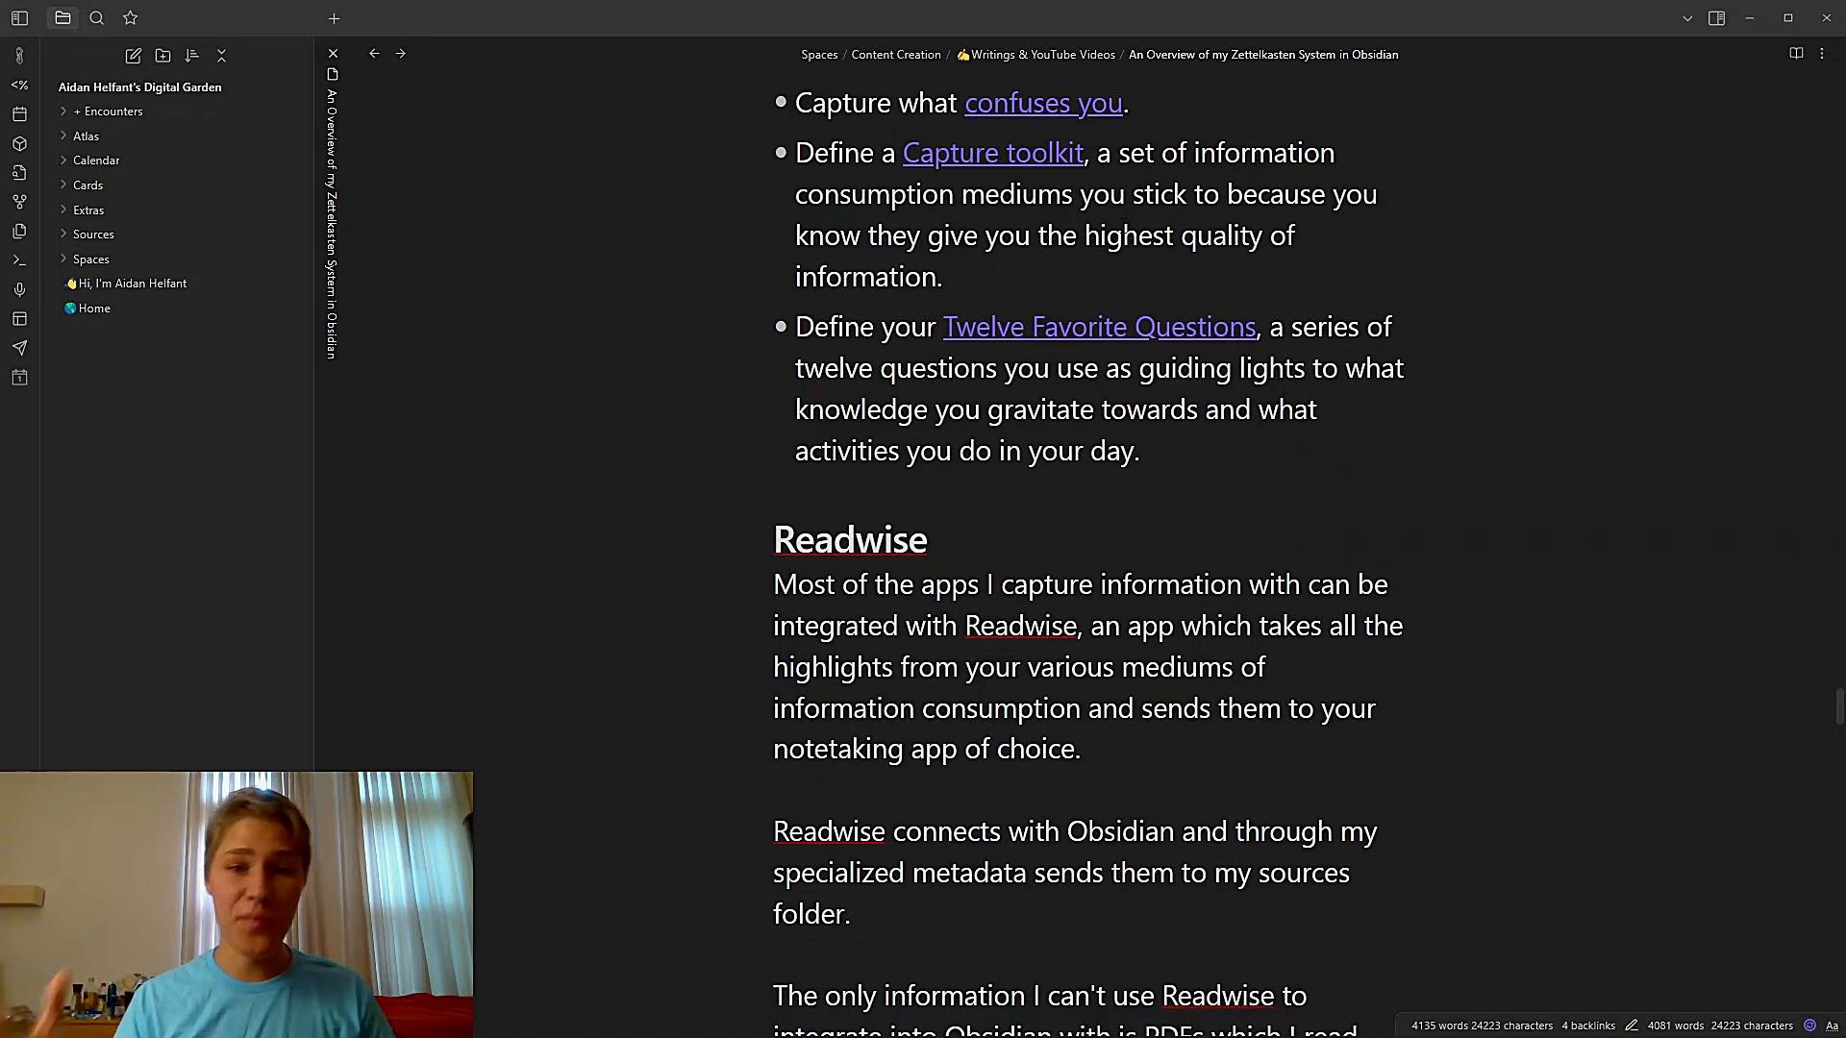
click(1071, 194)
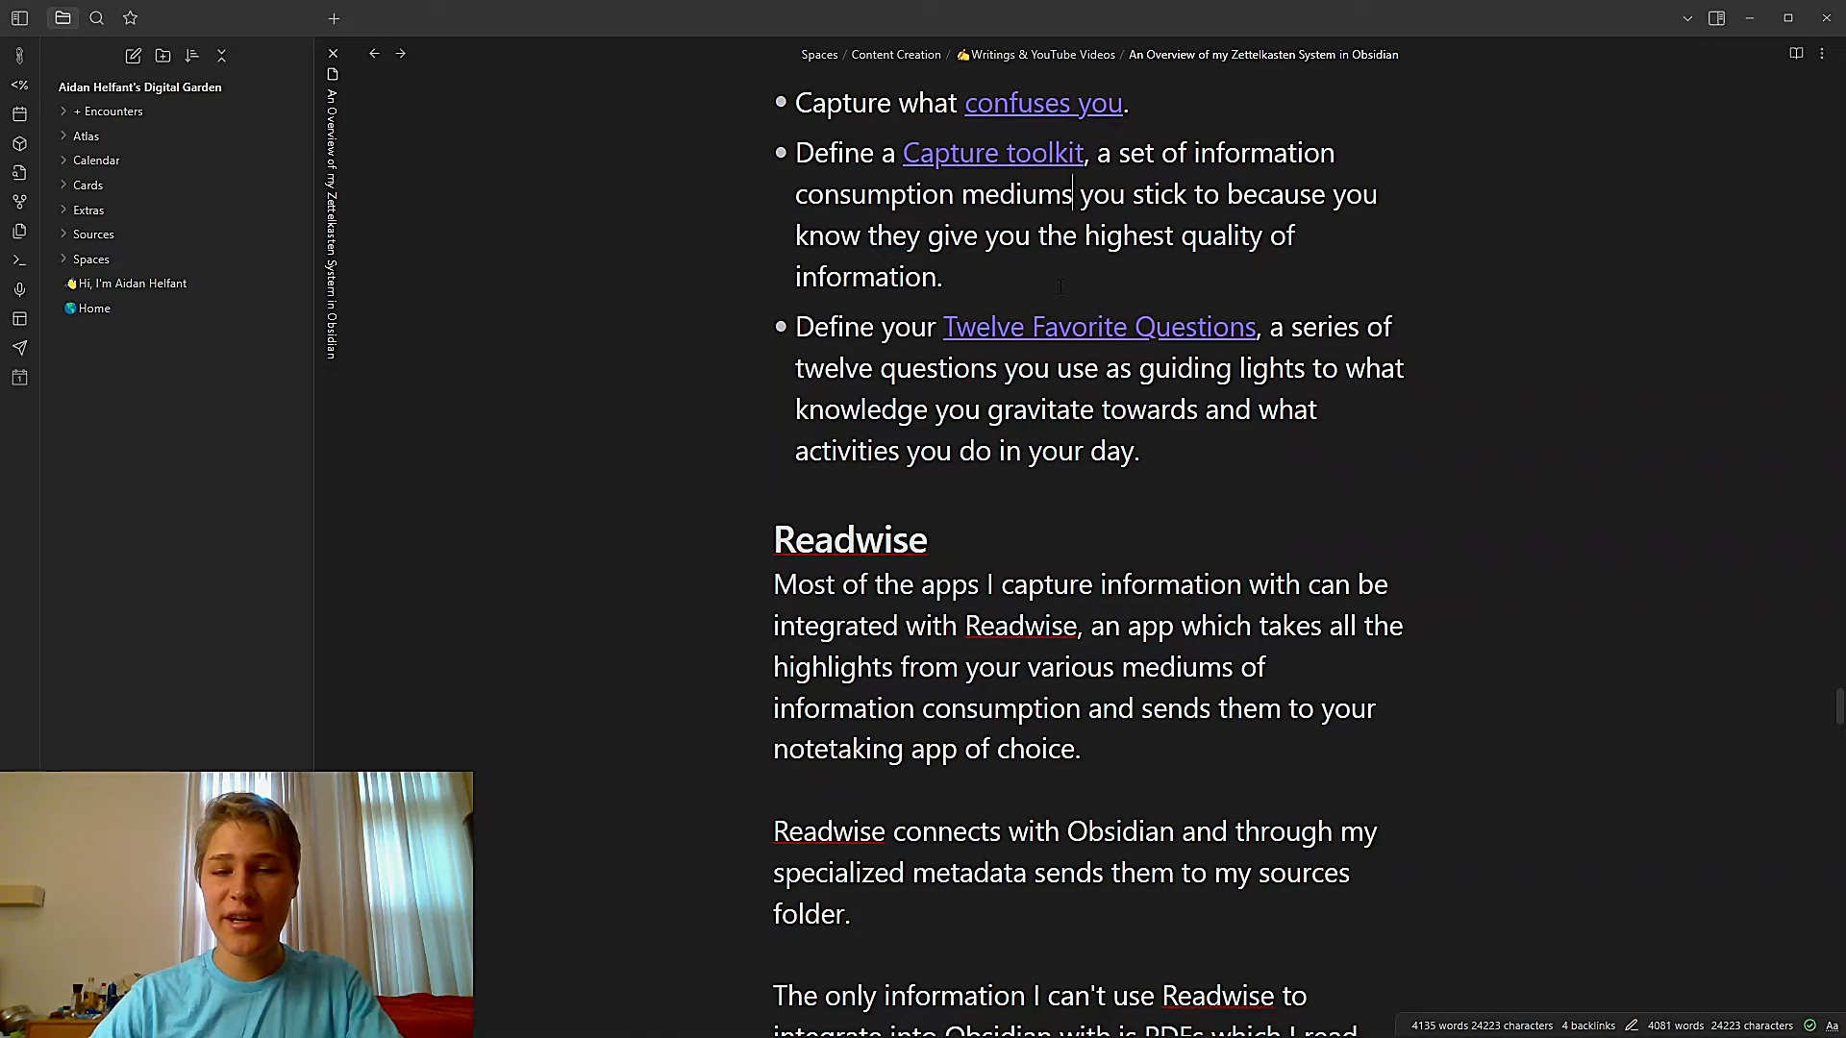
click(1100, 327)
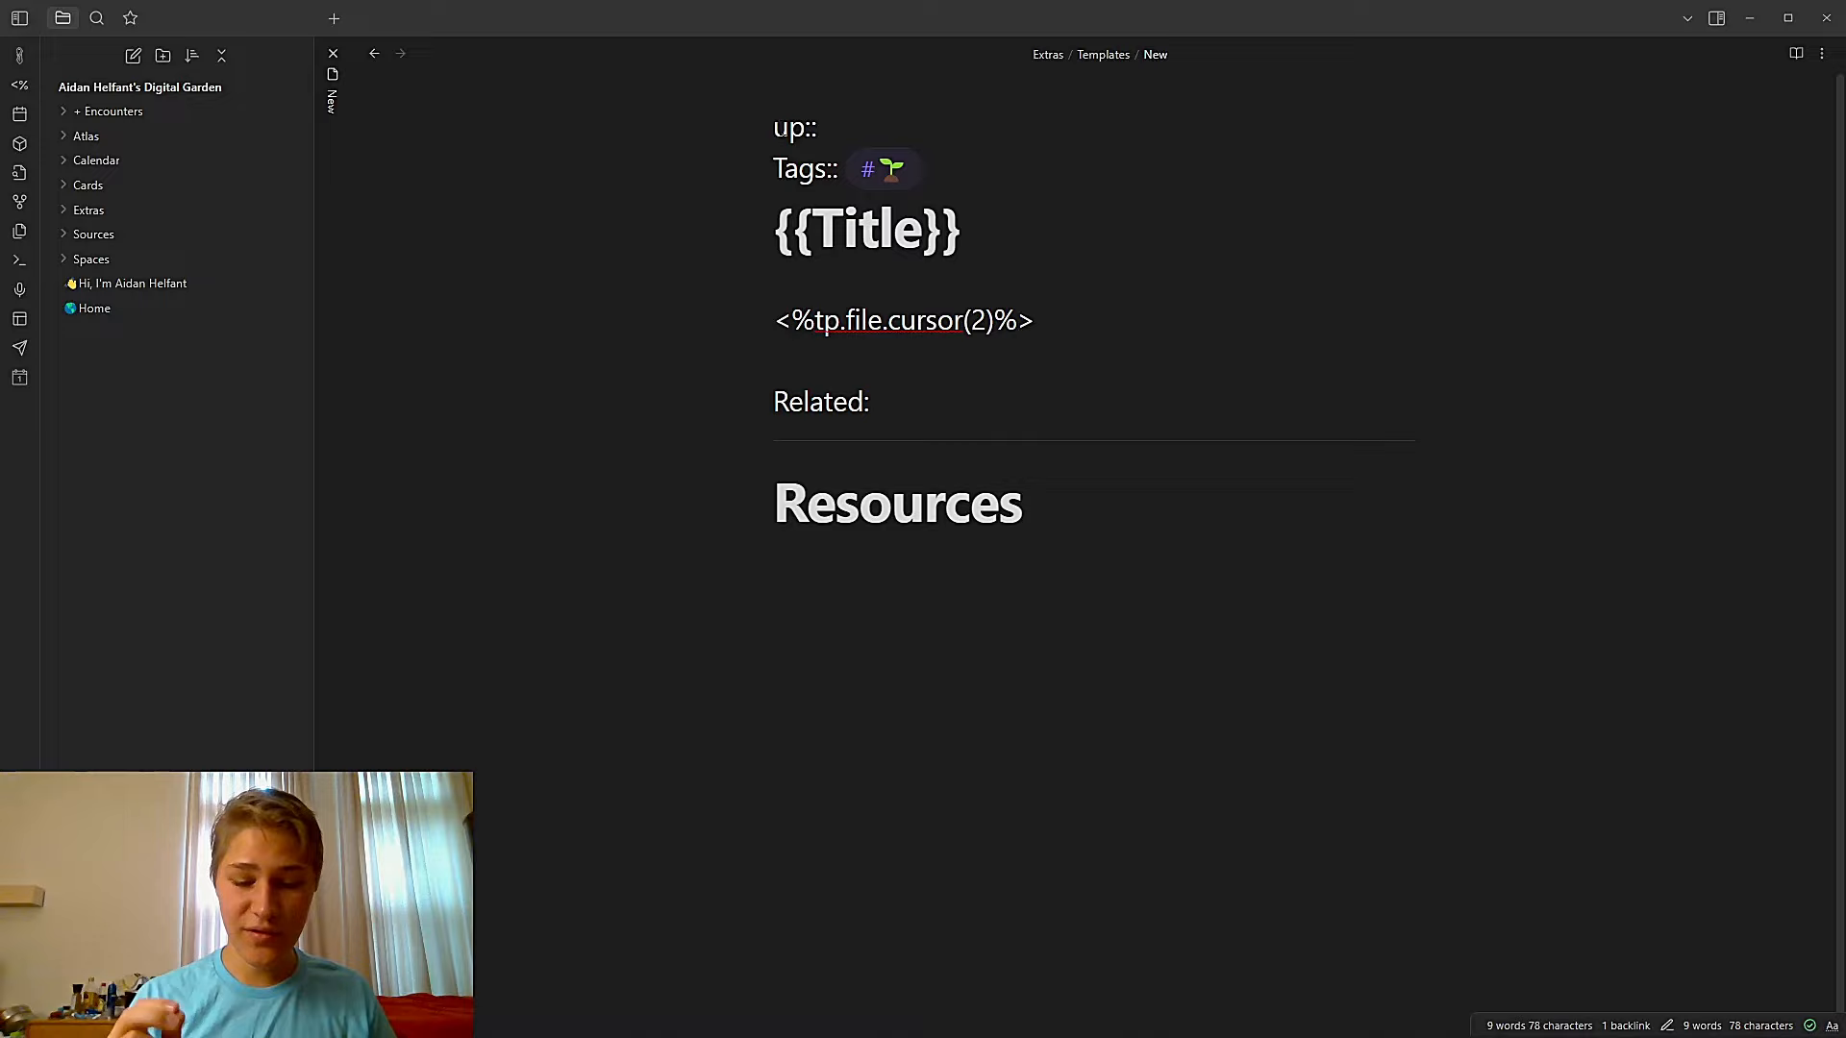
View the Extras/Templates/New template, then open the Flow state note from Atlas/MOCS
double_click(793, 127)
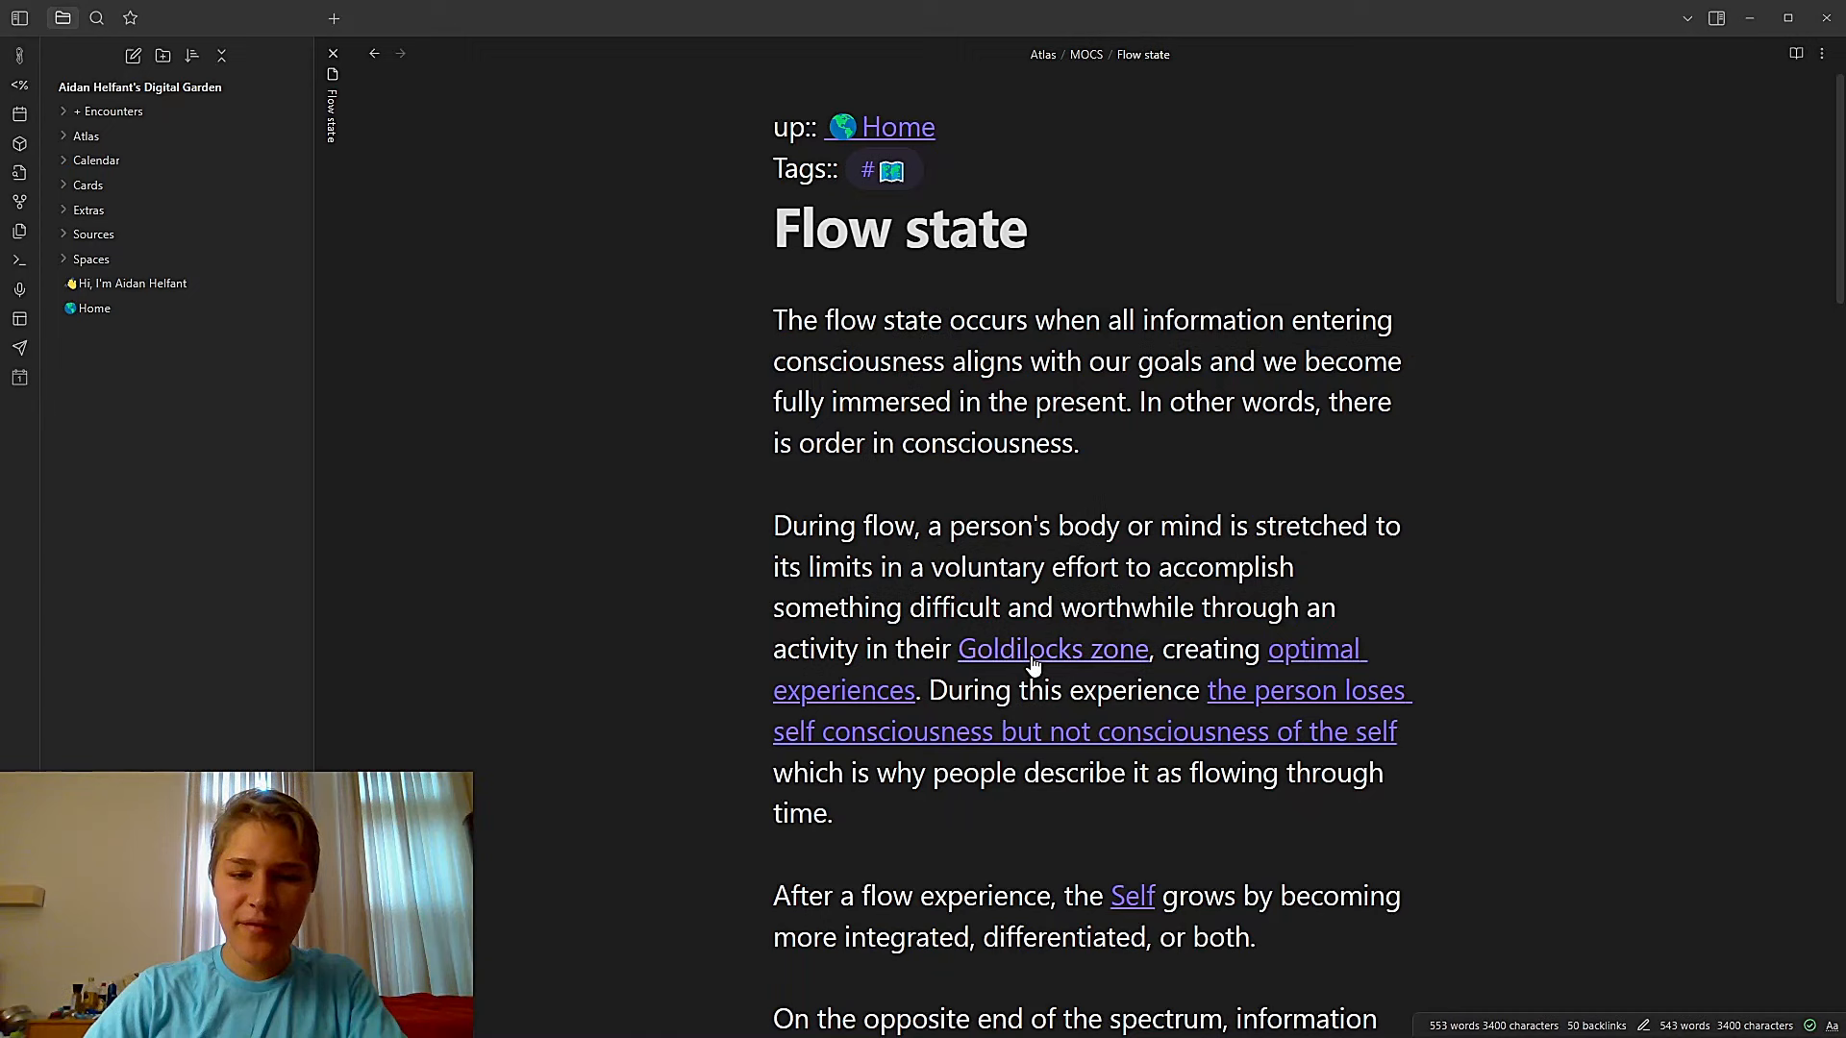
click(1052, 648)
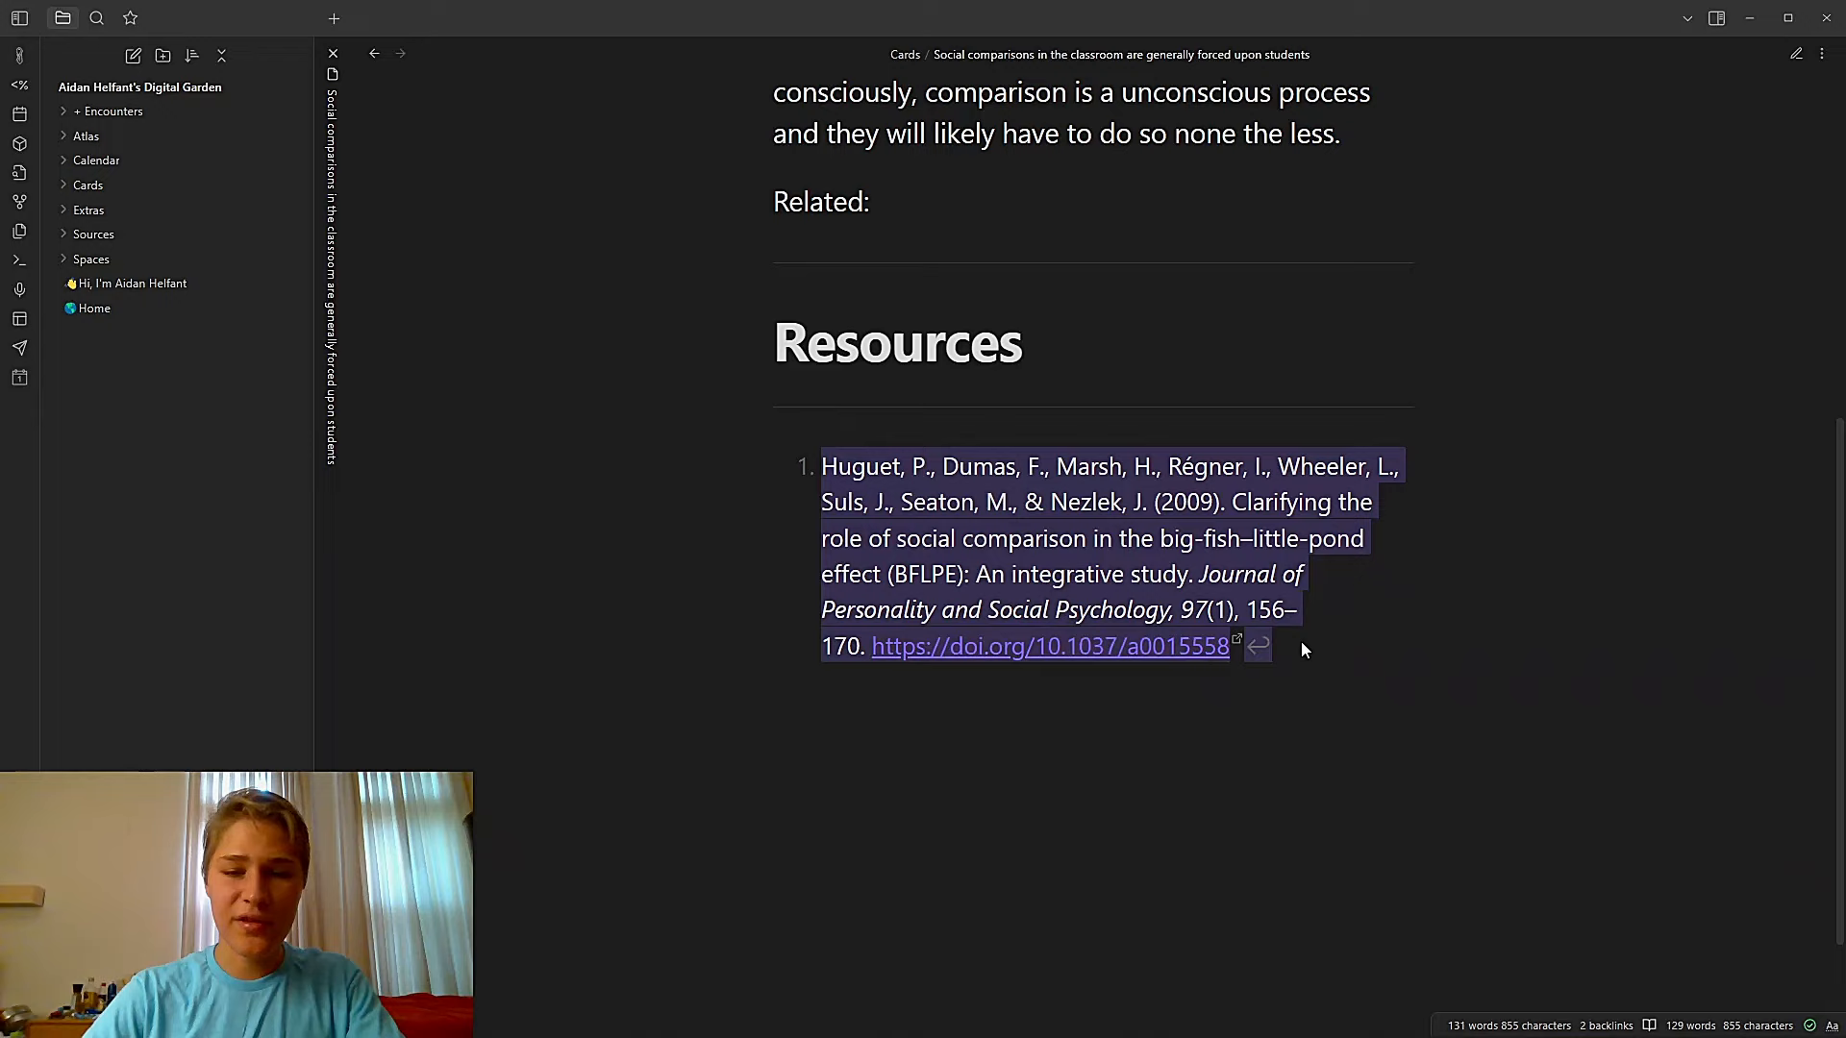
Jump back from the DOI reference to footnote 1 in the note's opening paragraph
click(1302, 647)
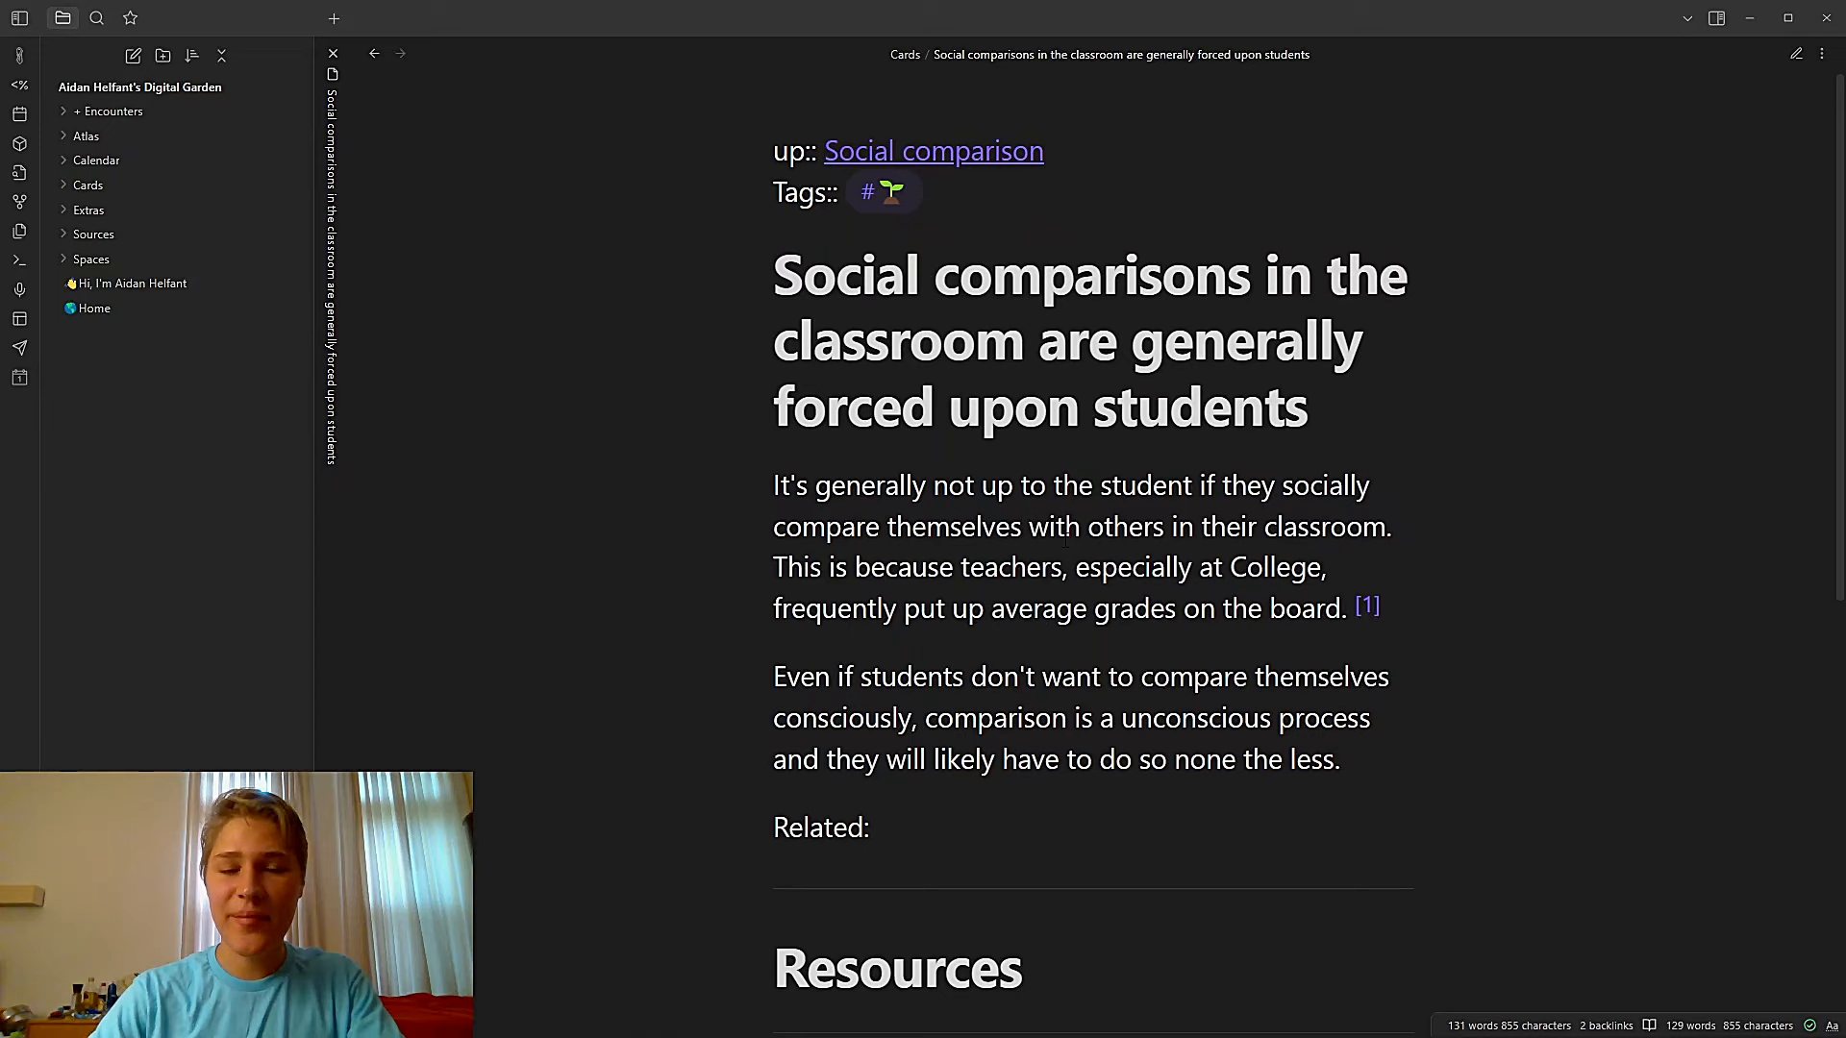
key(ctrl+o)
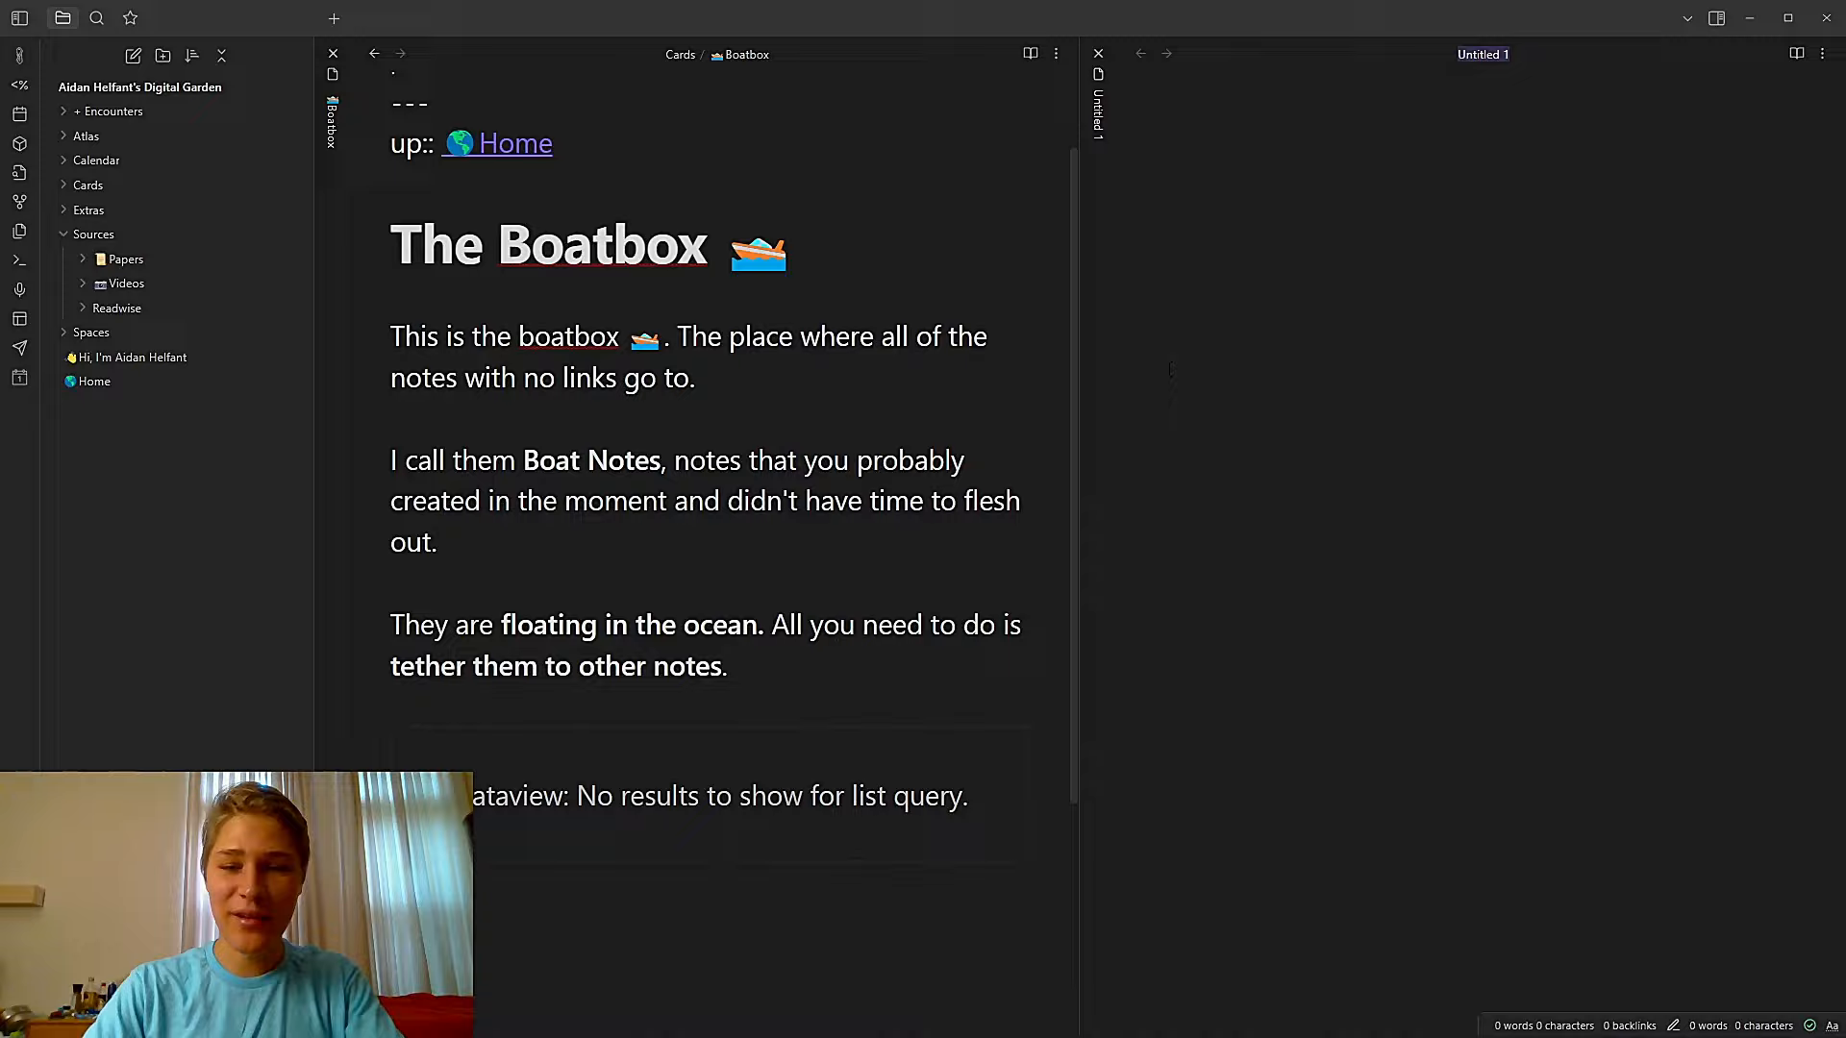
Type placeholder text 'saodhf' in the unlinked note and search the emoji picker for 'boat'
text(saodhfioashfoiasdhofasdfoiashdofahsidfoa)
text(boat)
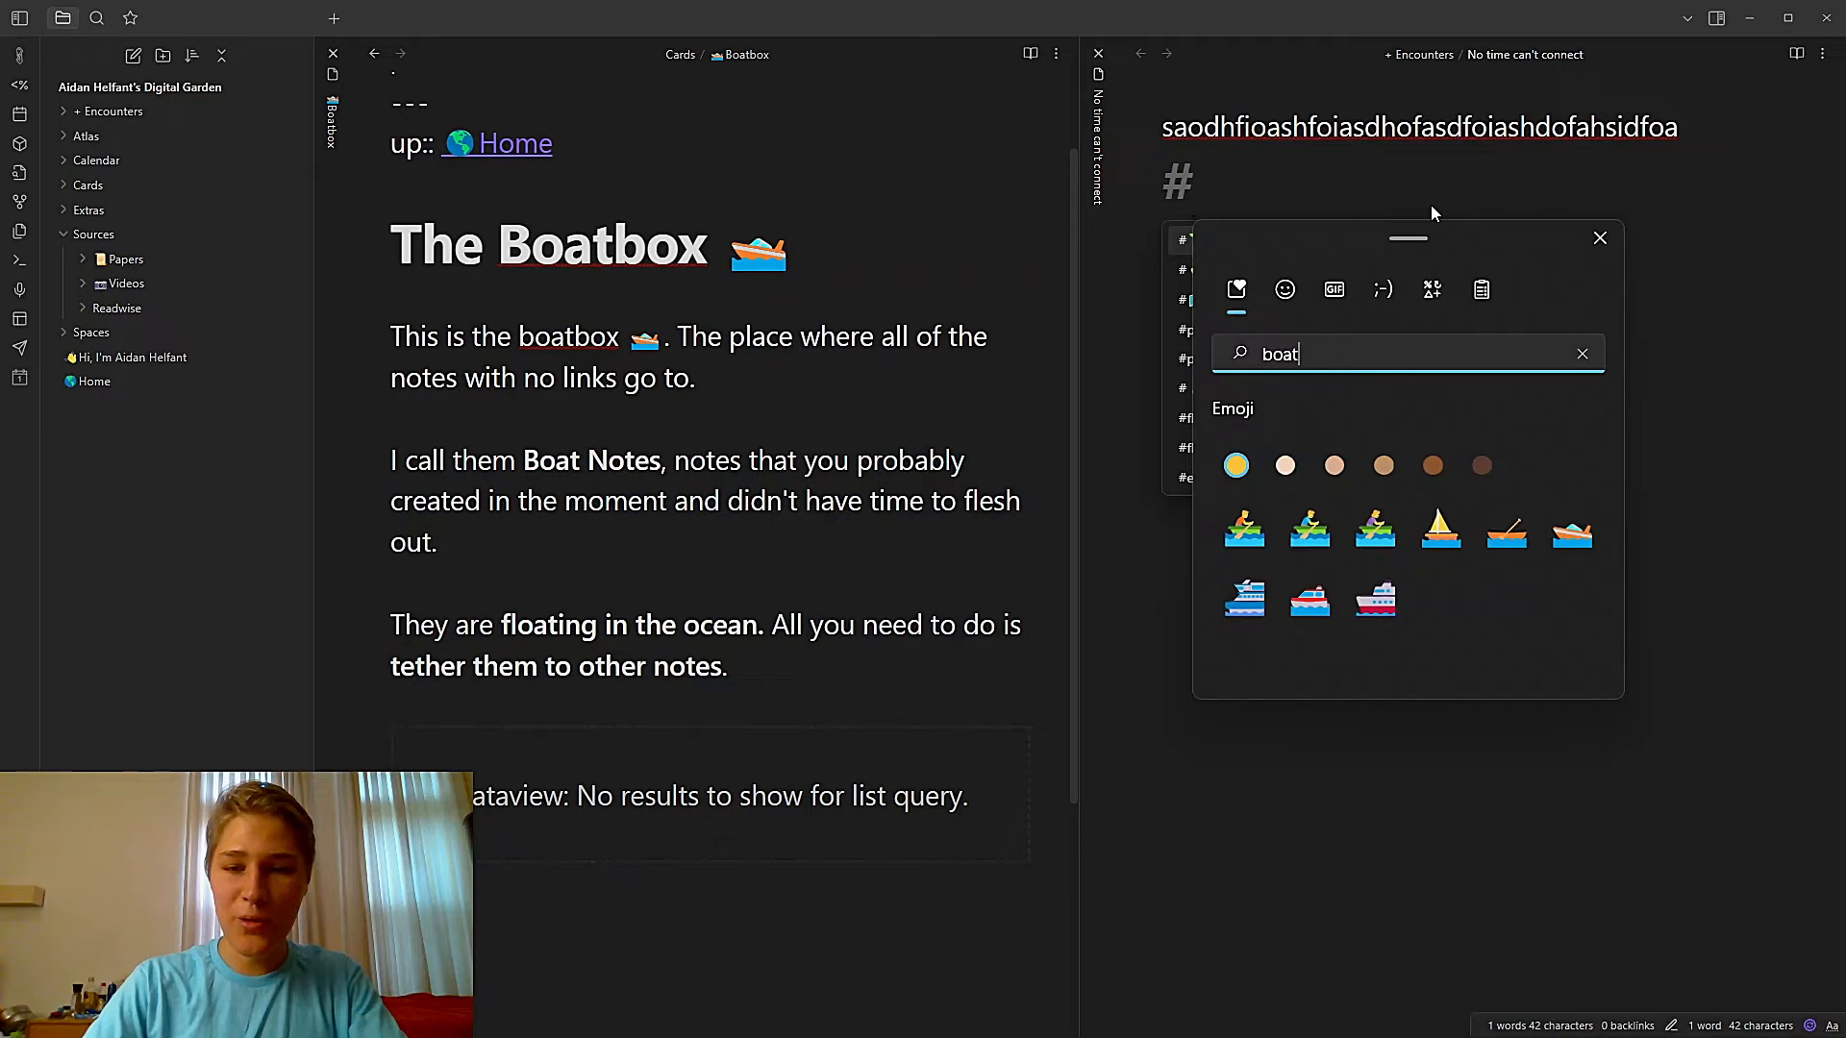
click(1241, 533)
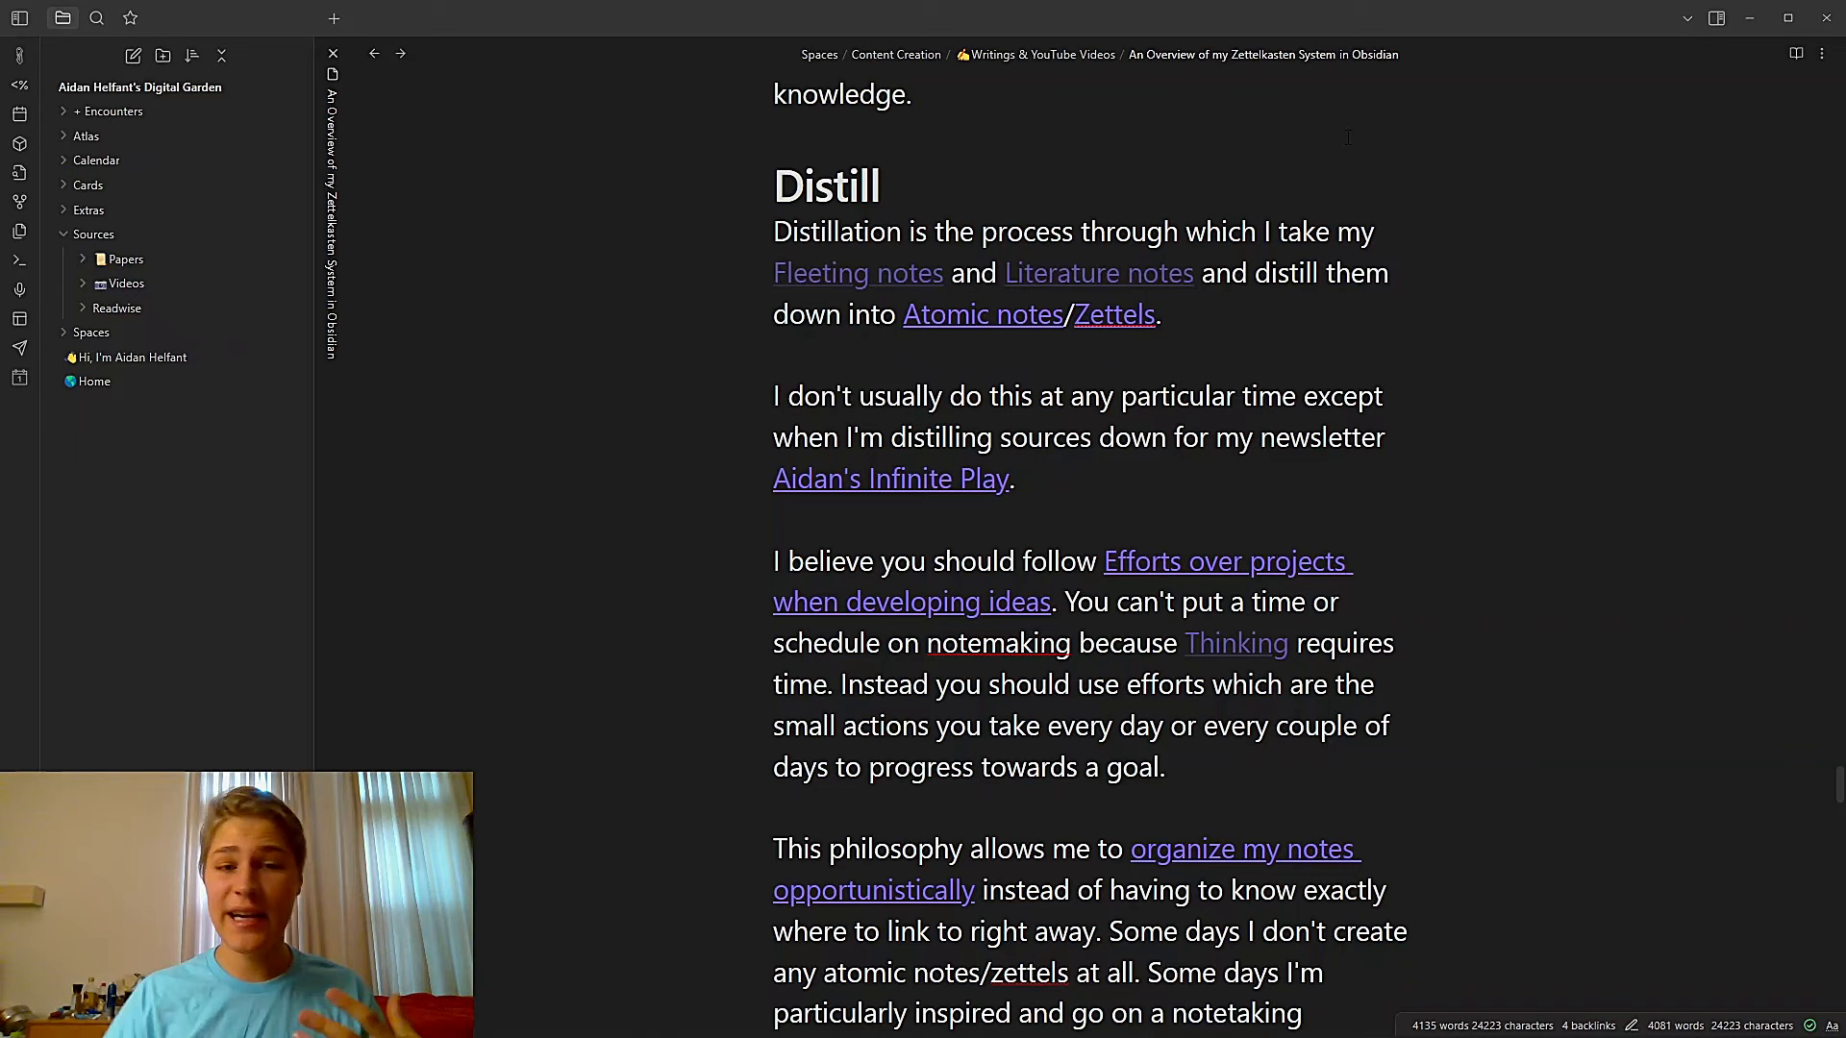
Scroll from the Distill heading through atomic-note guidance to the Organize section's four ways of linking
scroll(down, 3)
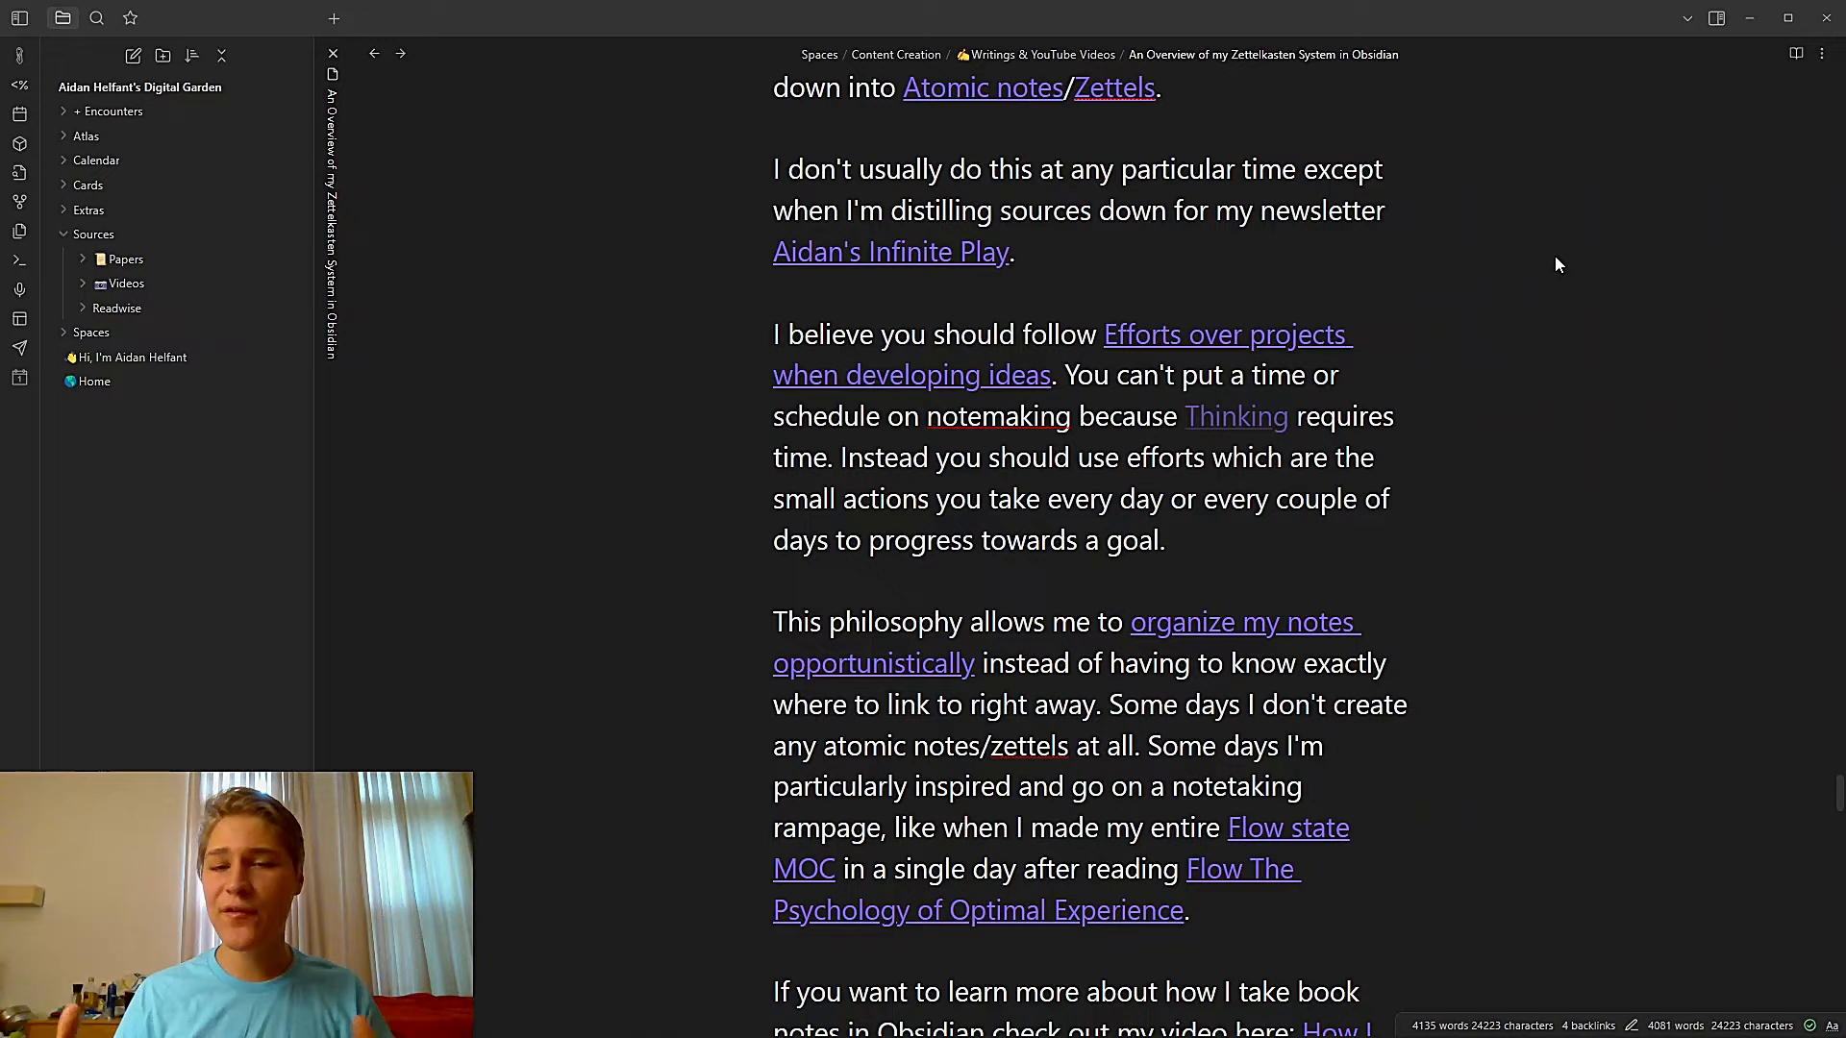
scroll(down, 3)
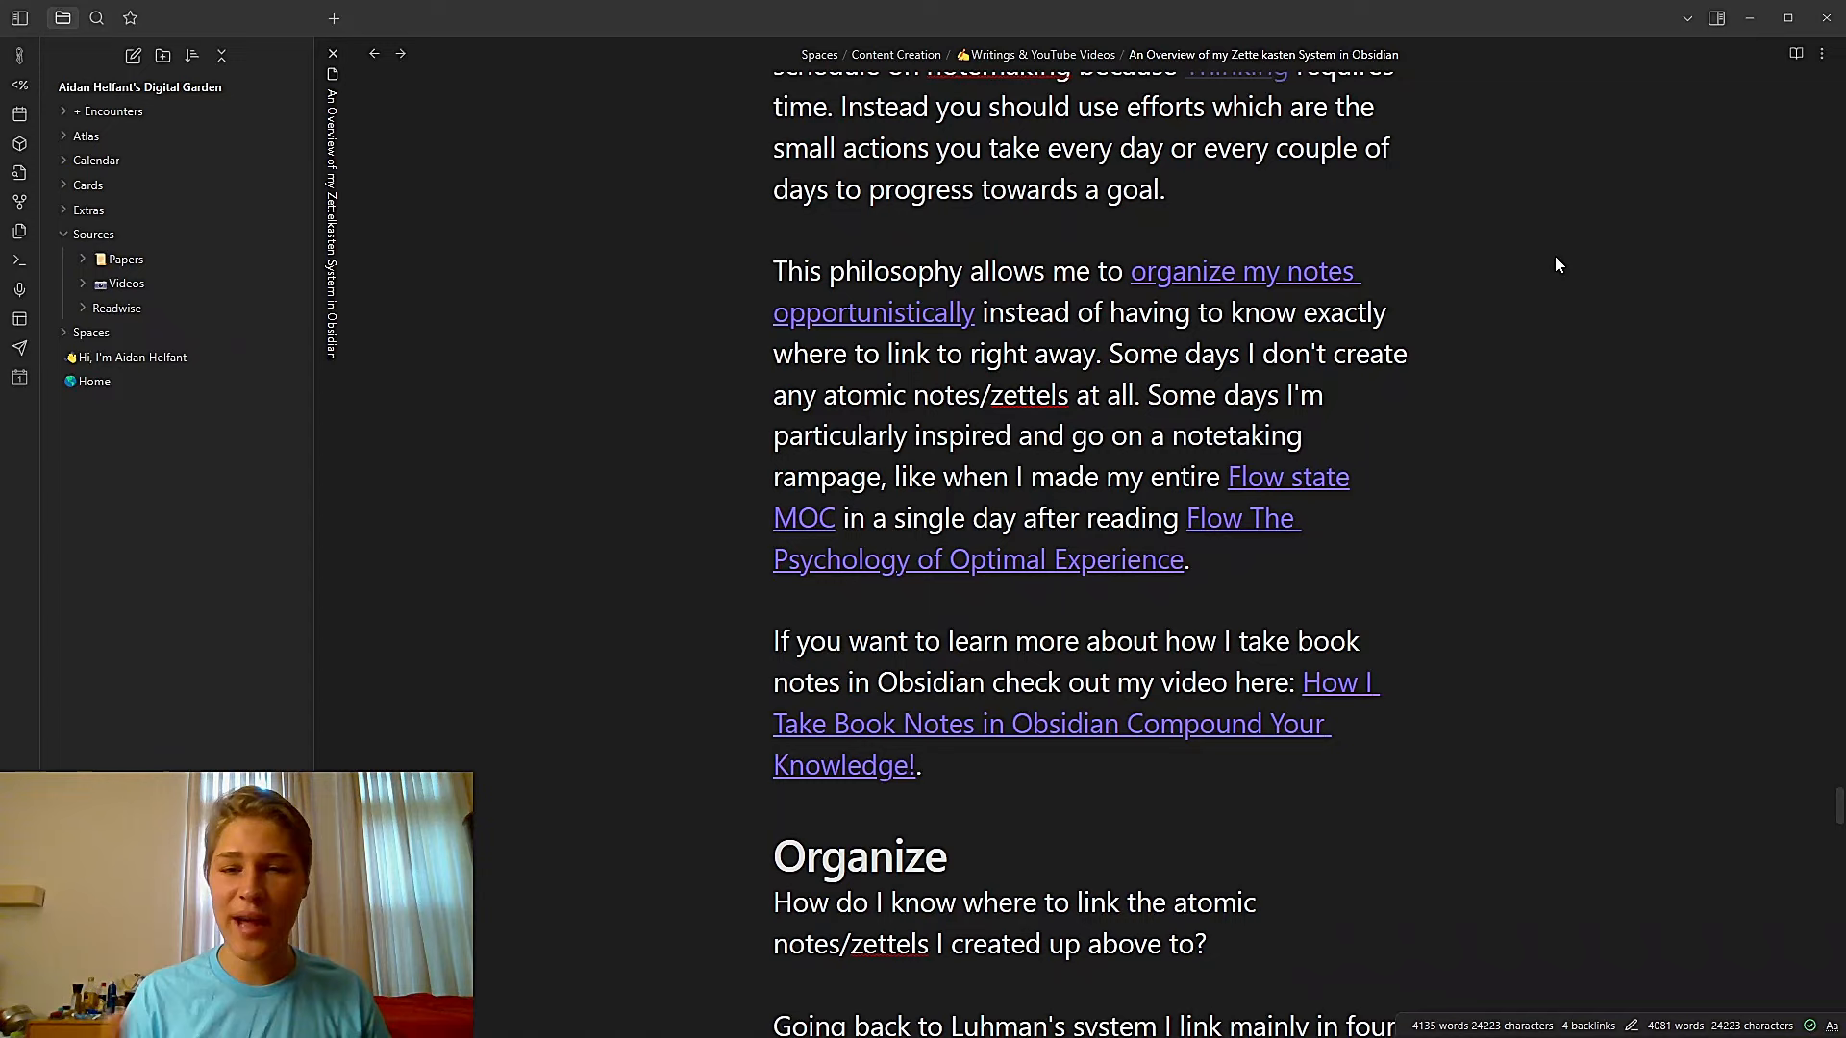
scroll(down, 3)
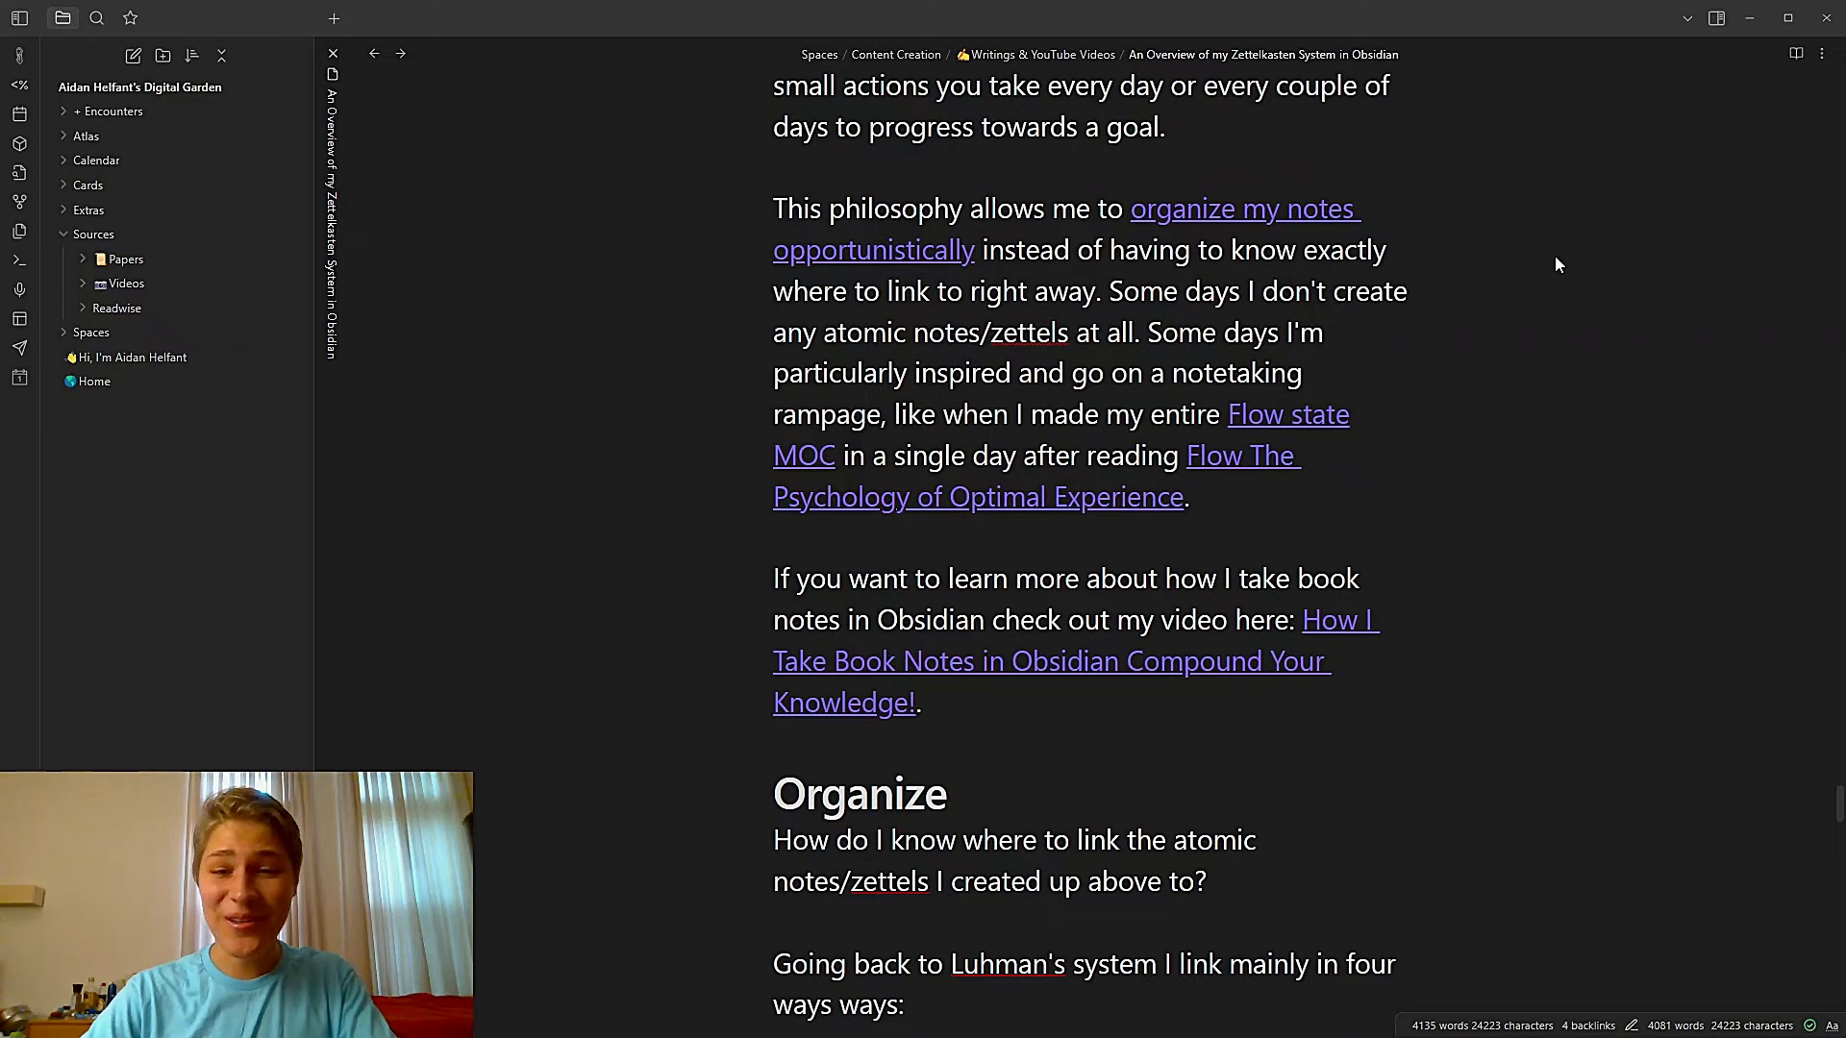
scroll(down, 3)
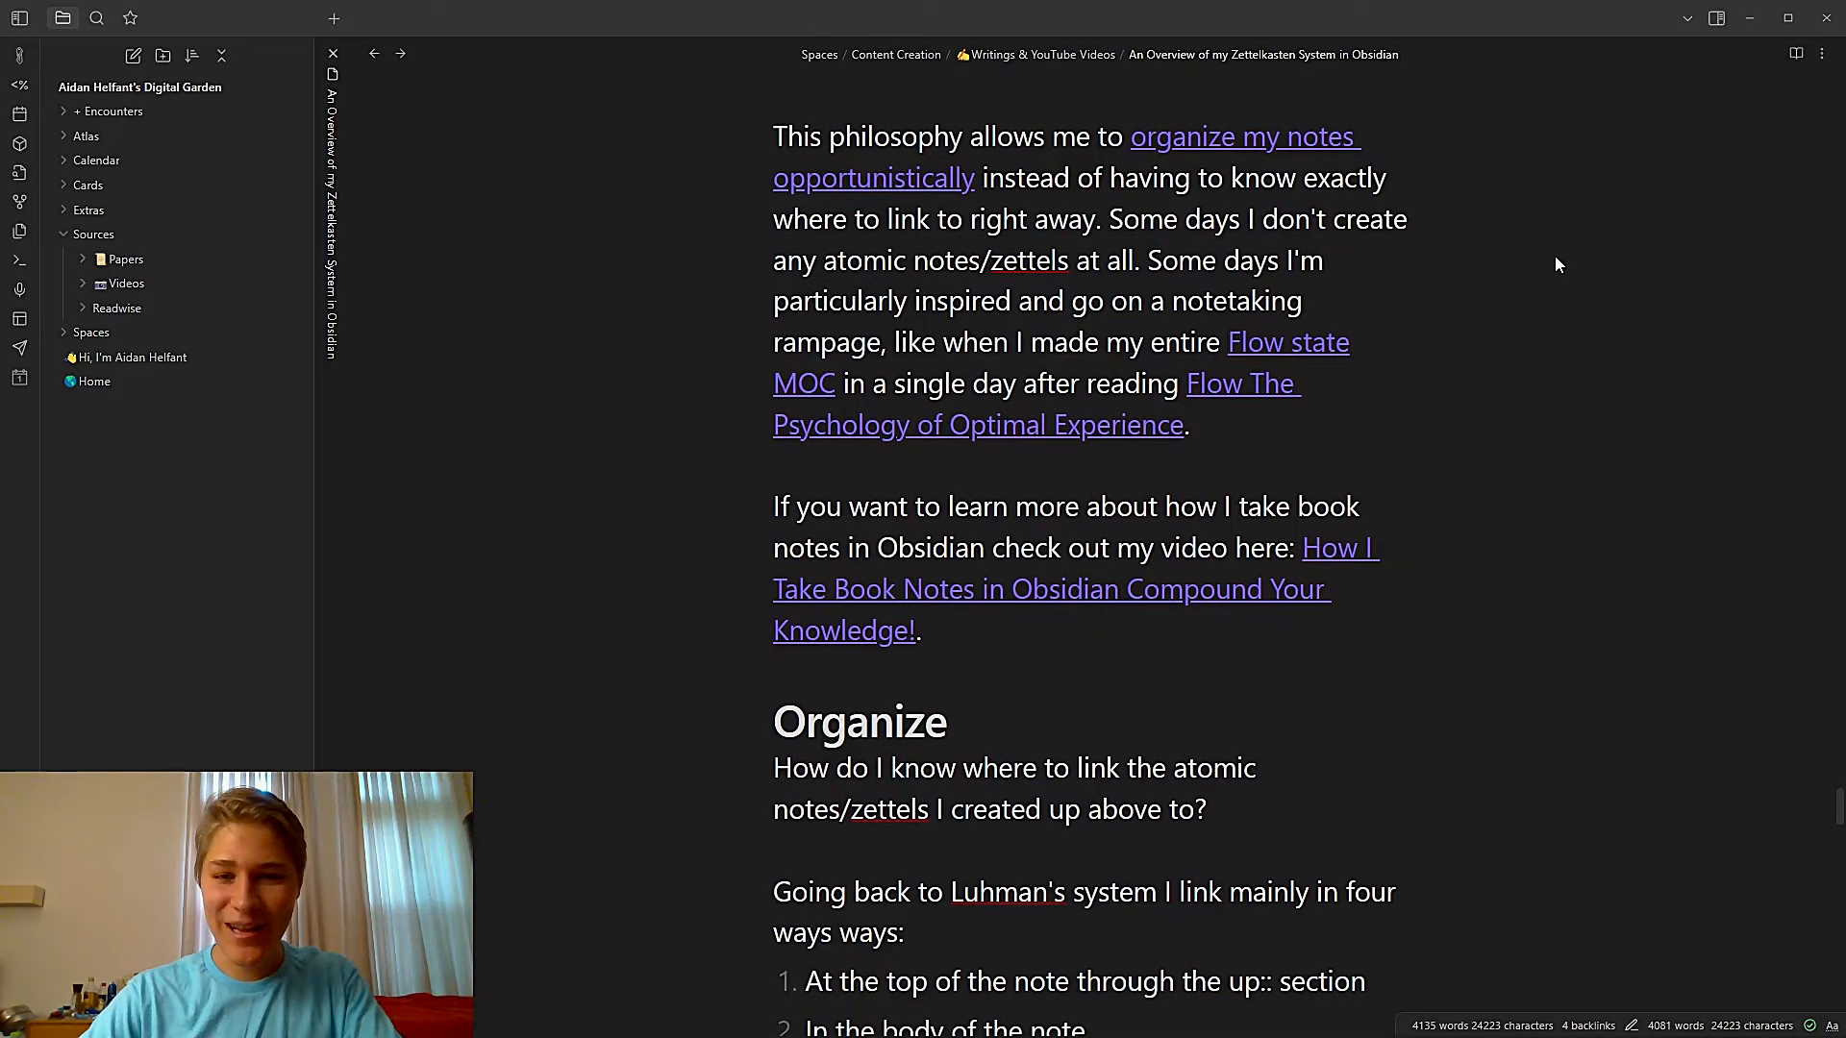
scroll(down, 3)
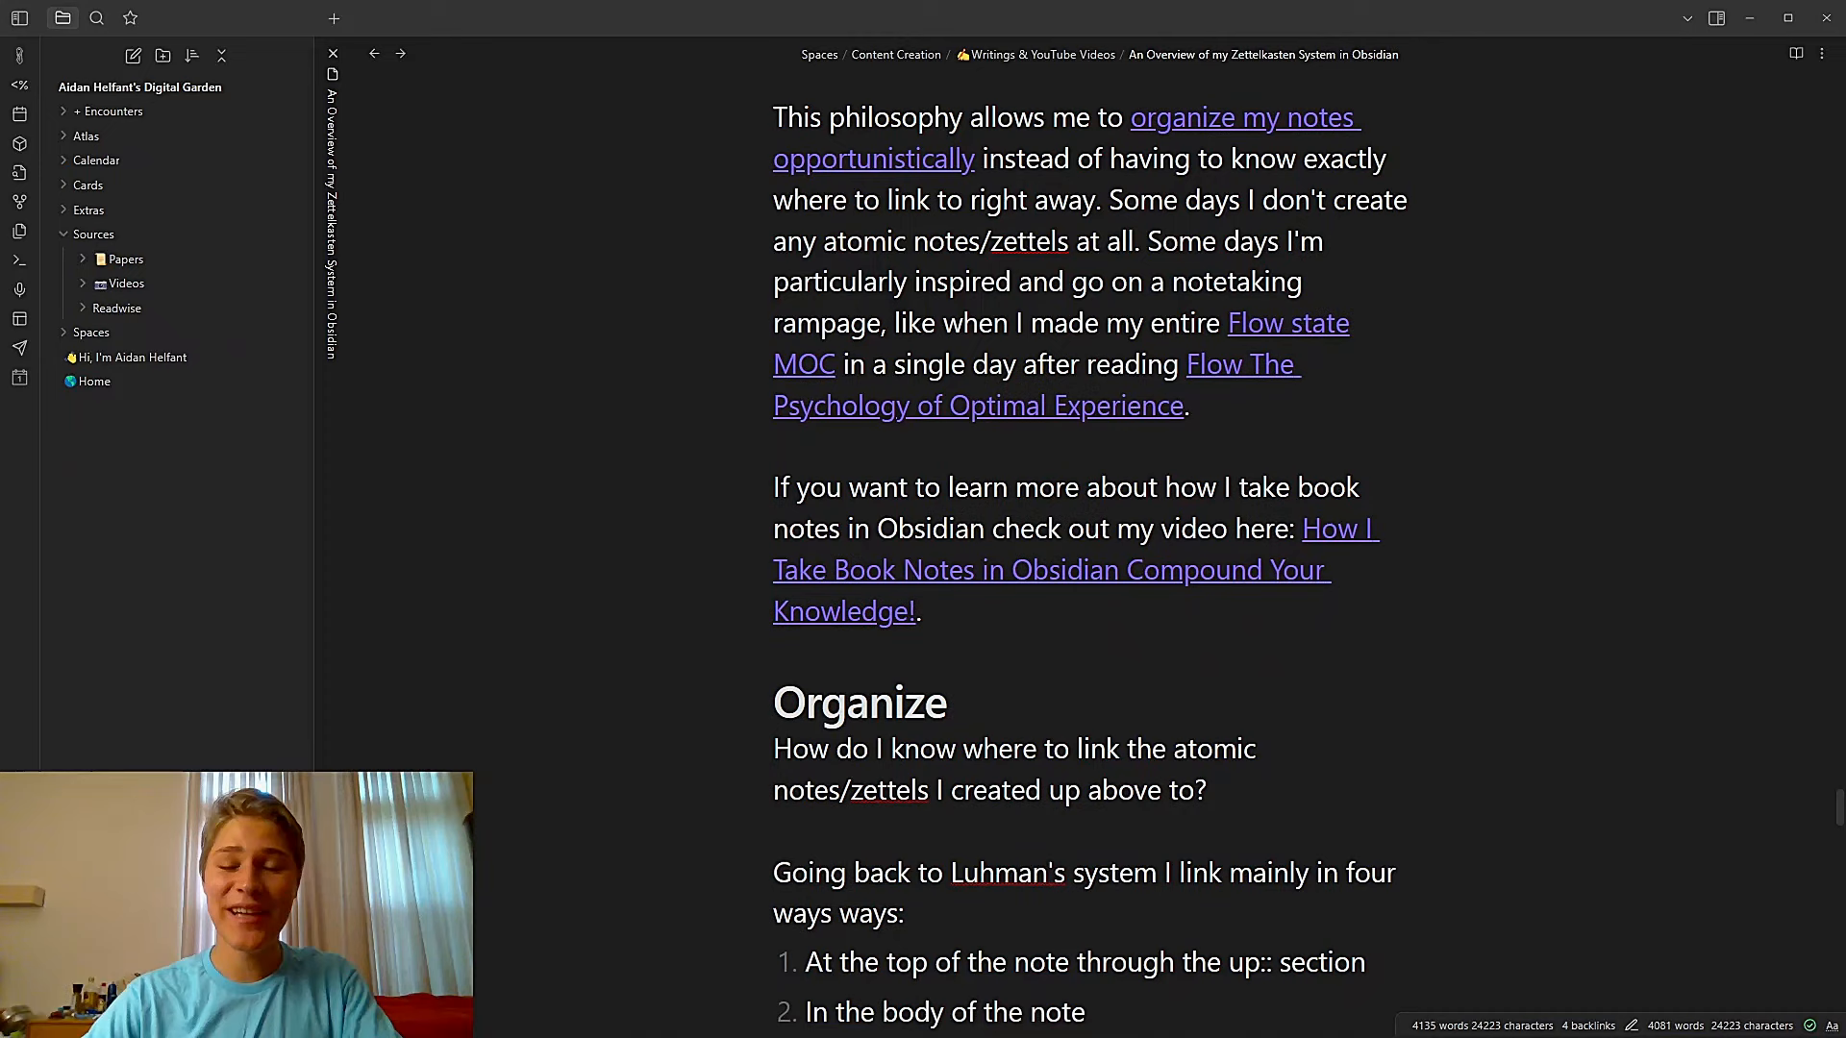
scroll(down, 3)
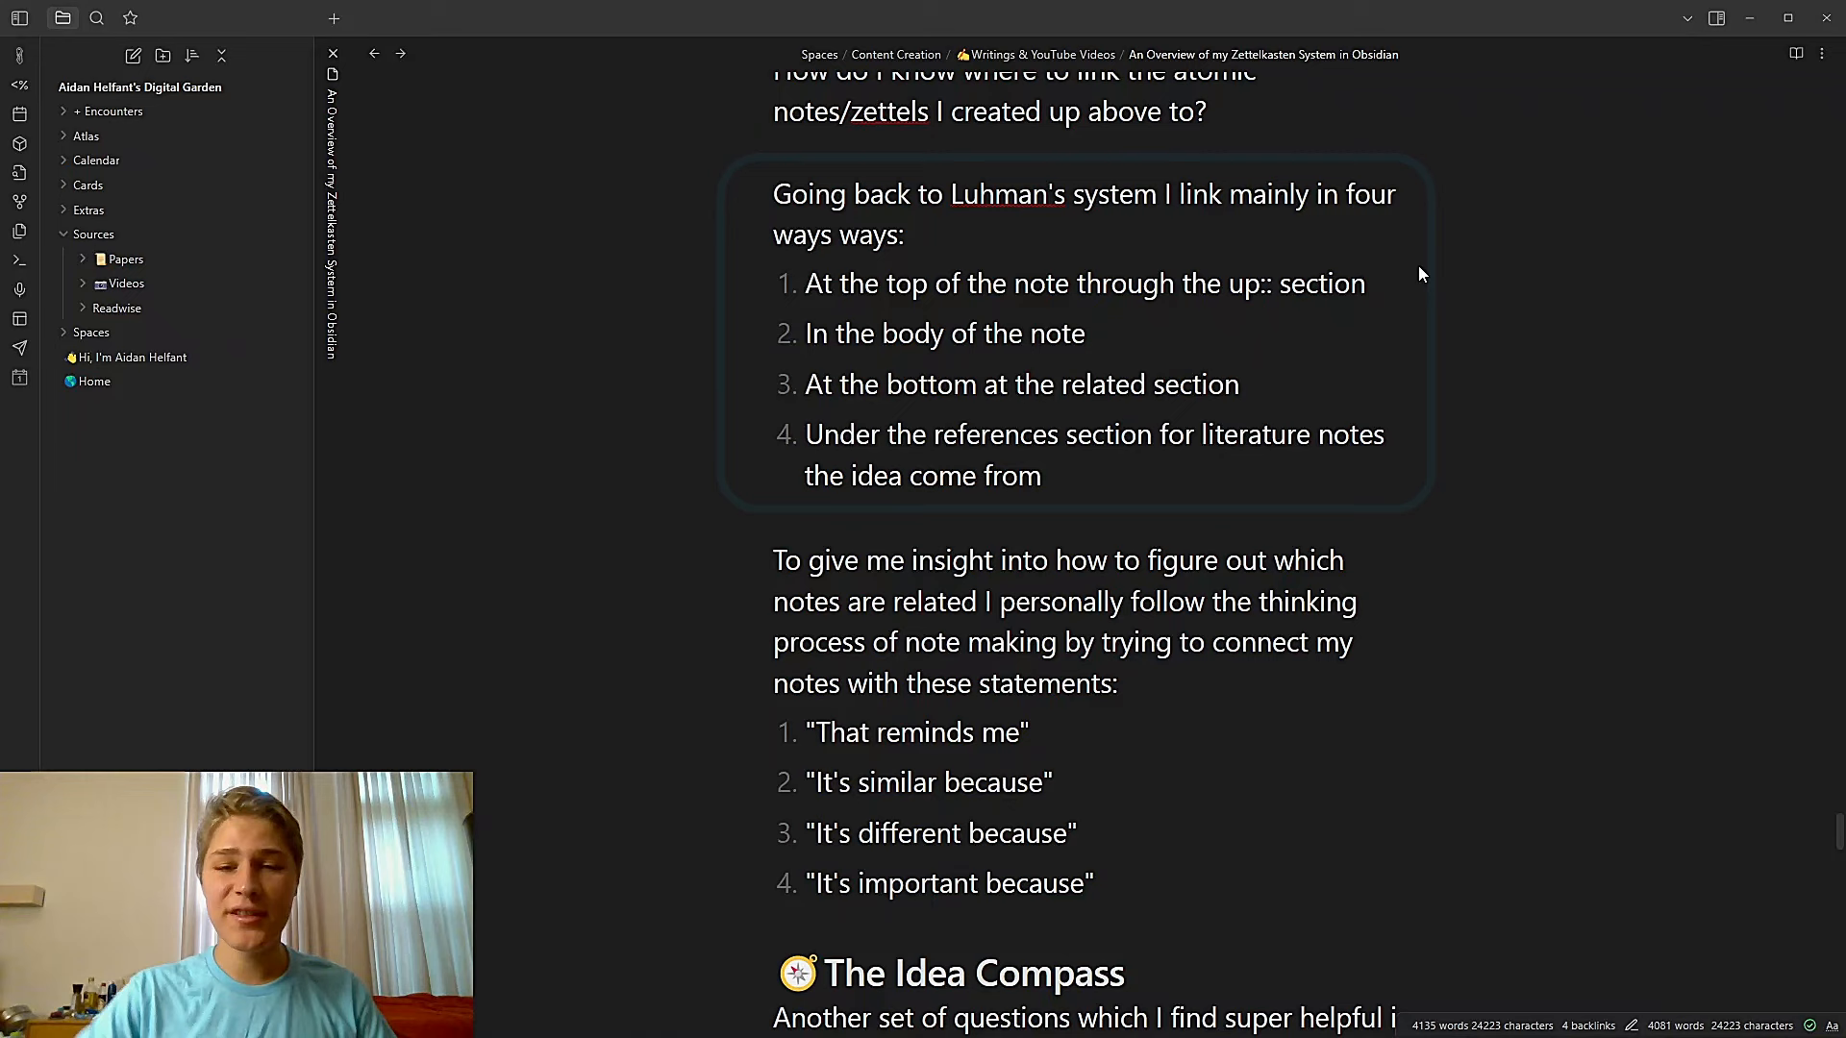
Scroll through the Organize section's linking lists down to The Idea Compass heading
scroll(down, 3)
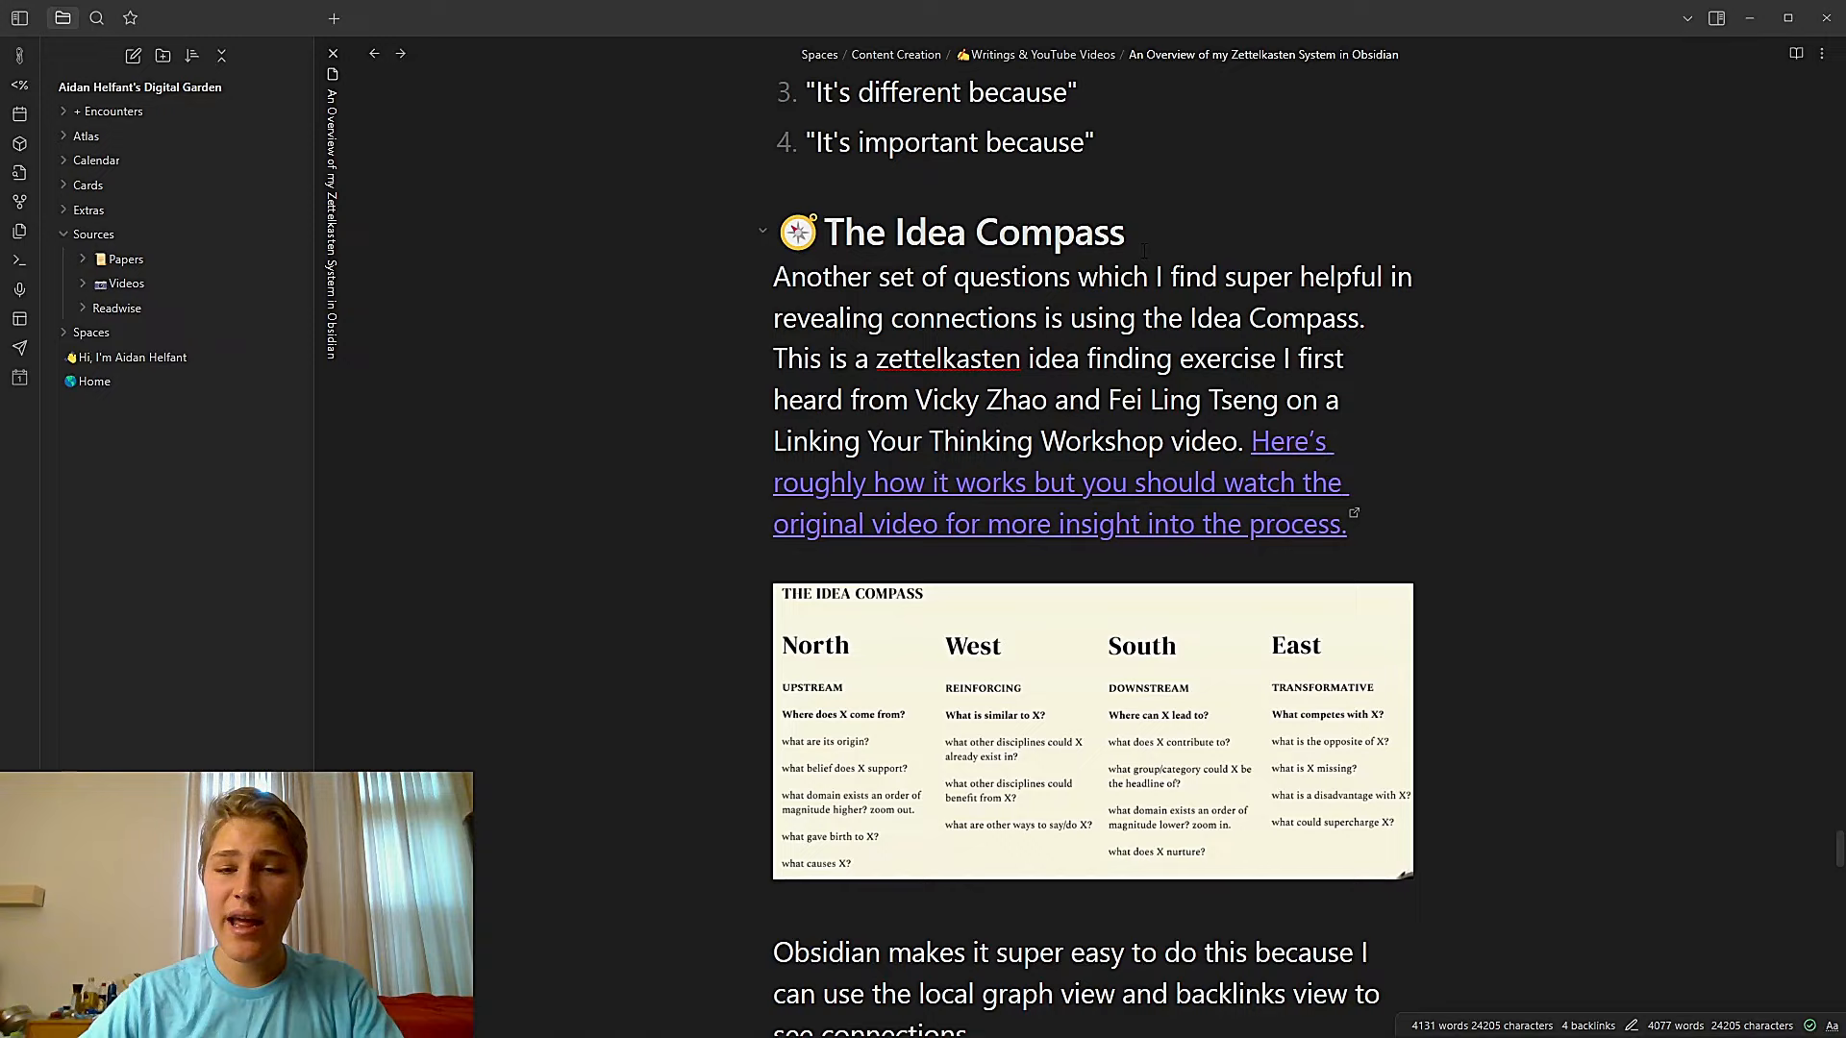
Scroll past the Idea Compass chart and graph-view points to the MOC collection paragraph
scroll(down, 3)
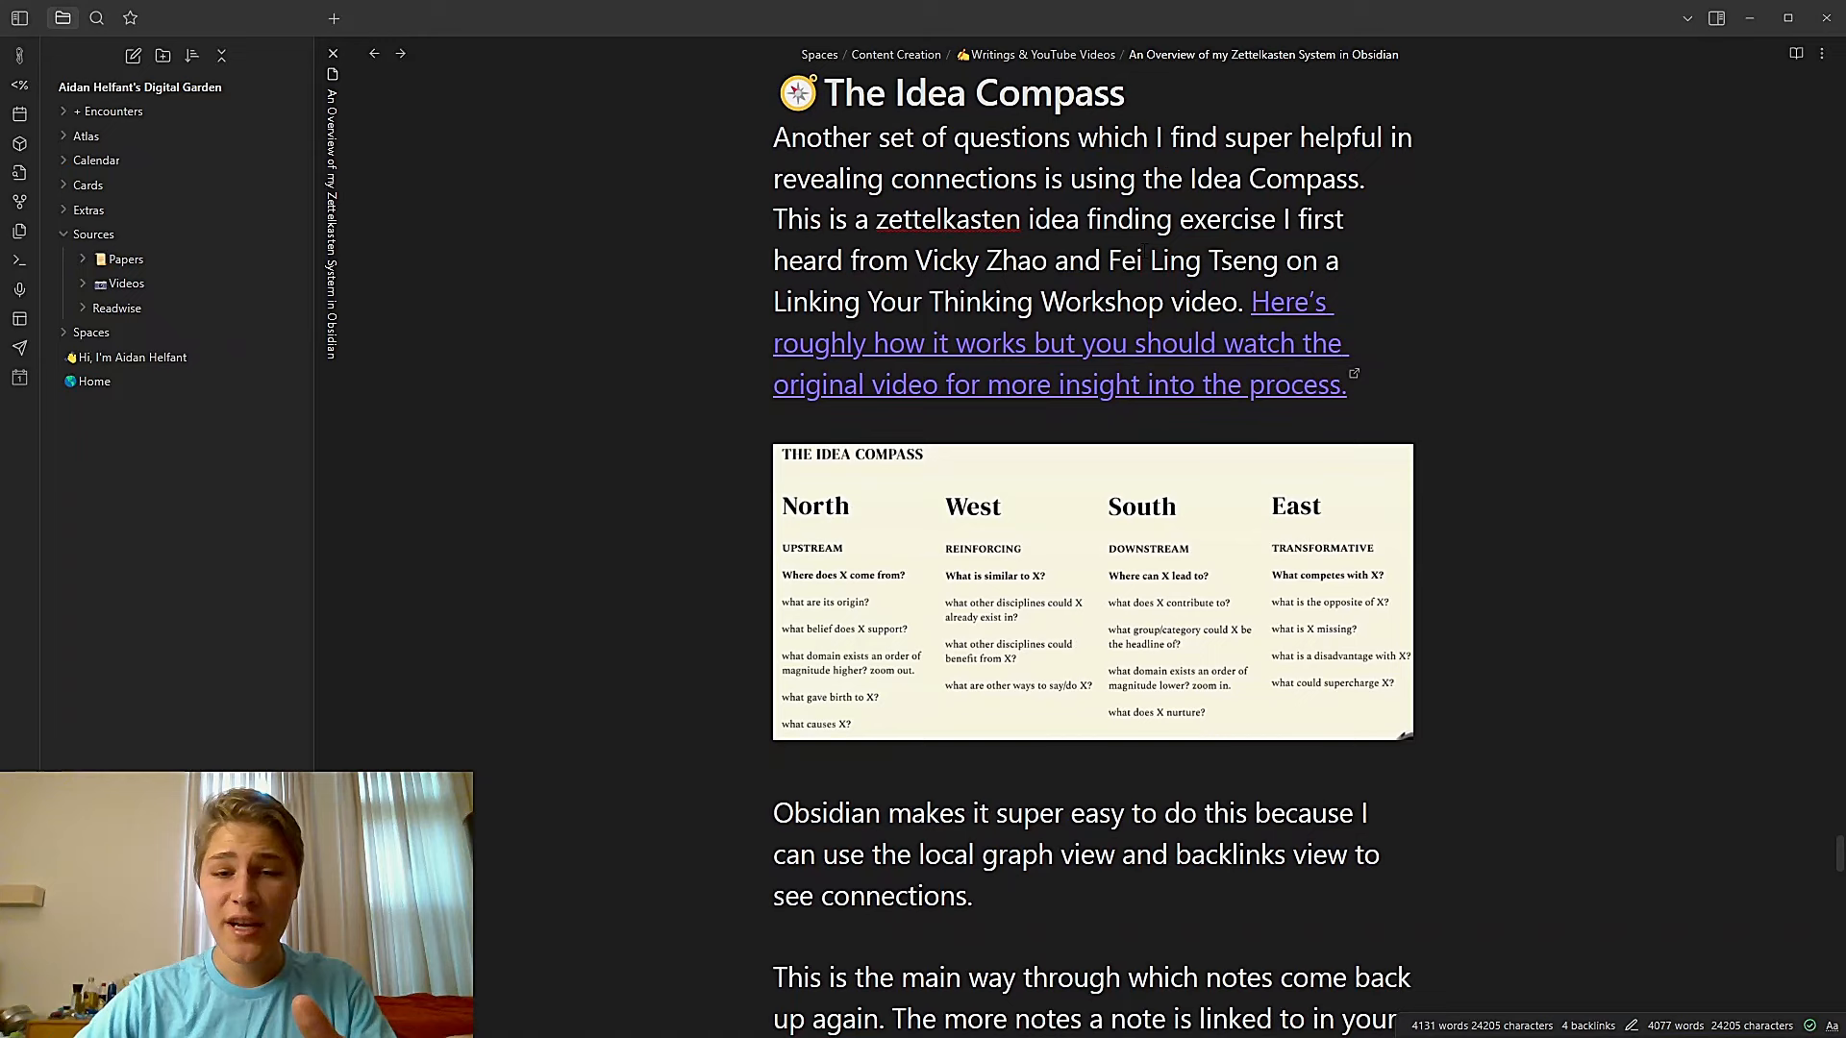
scroll(down, 3)
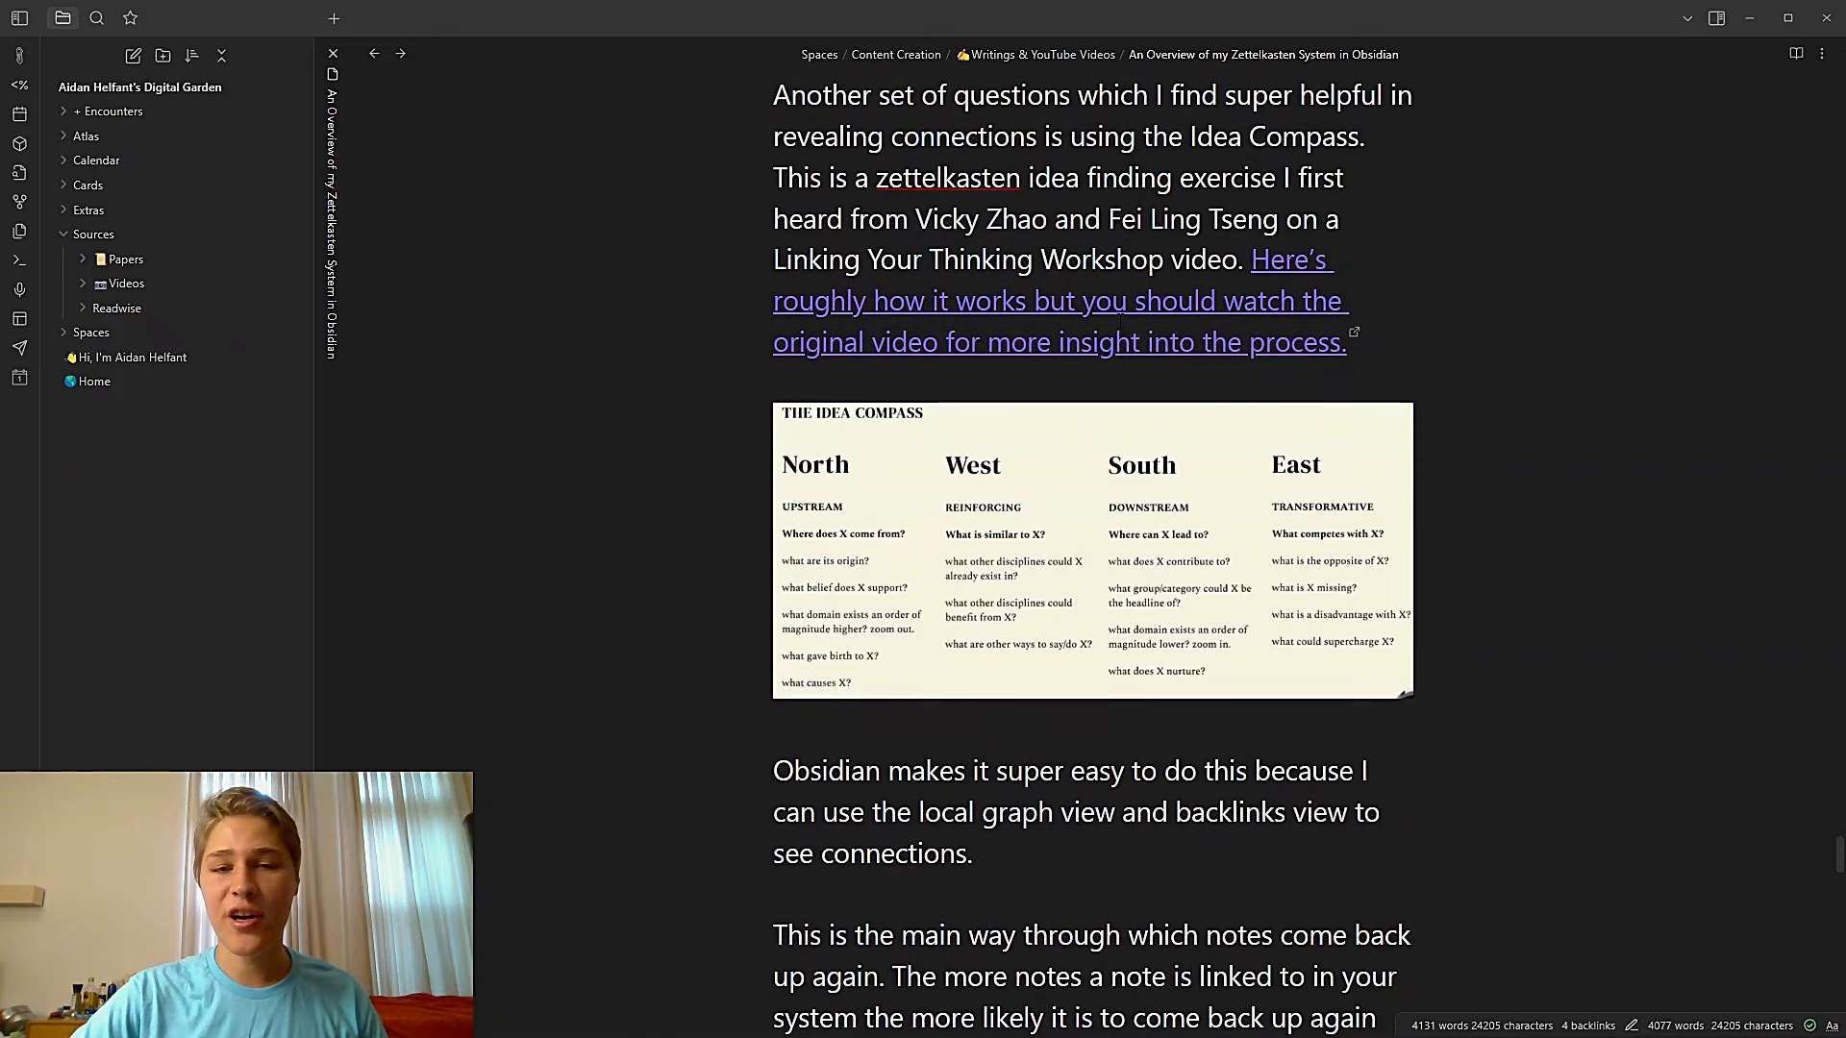
scroll(down, 3)
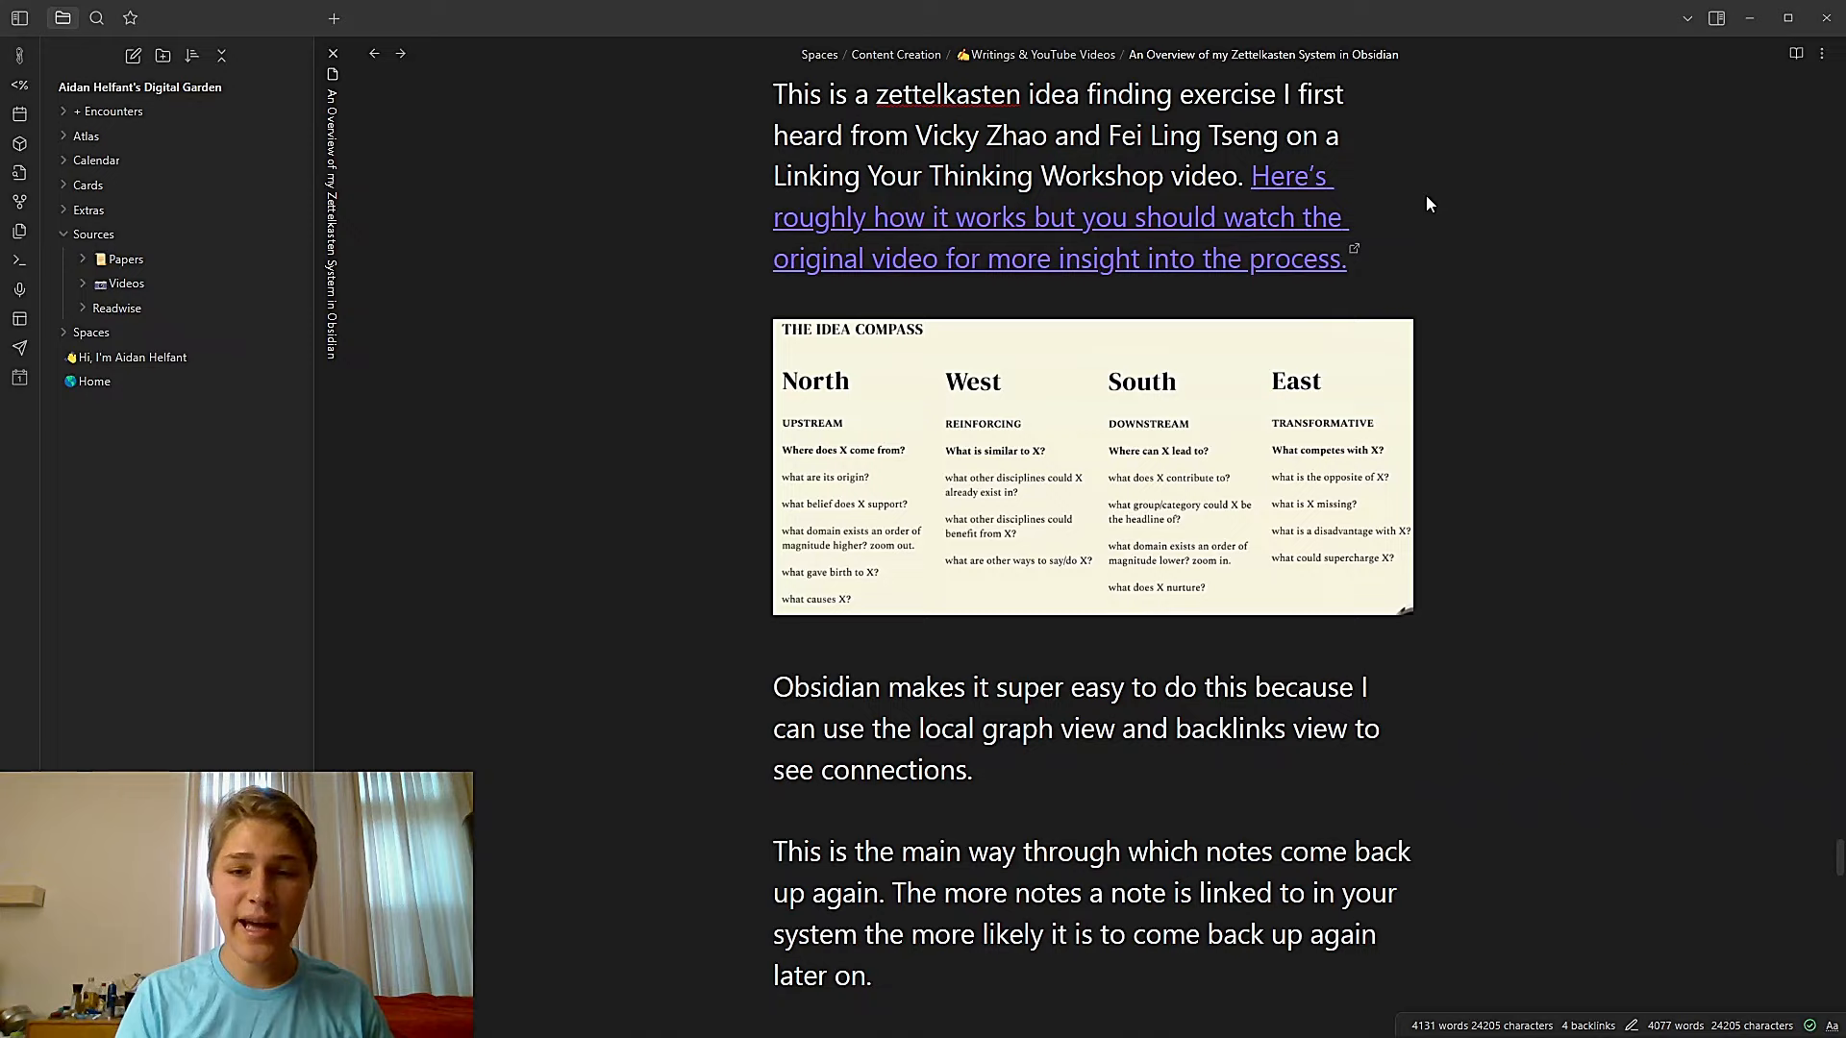
mouse_move(1188, 459)
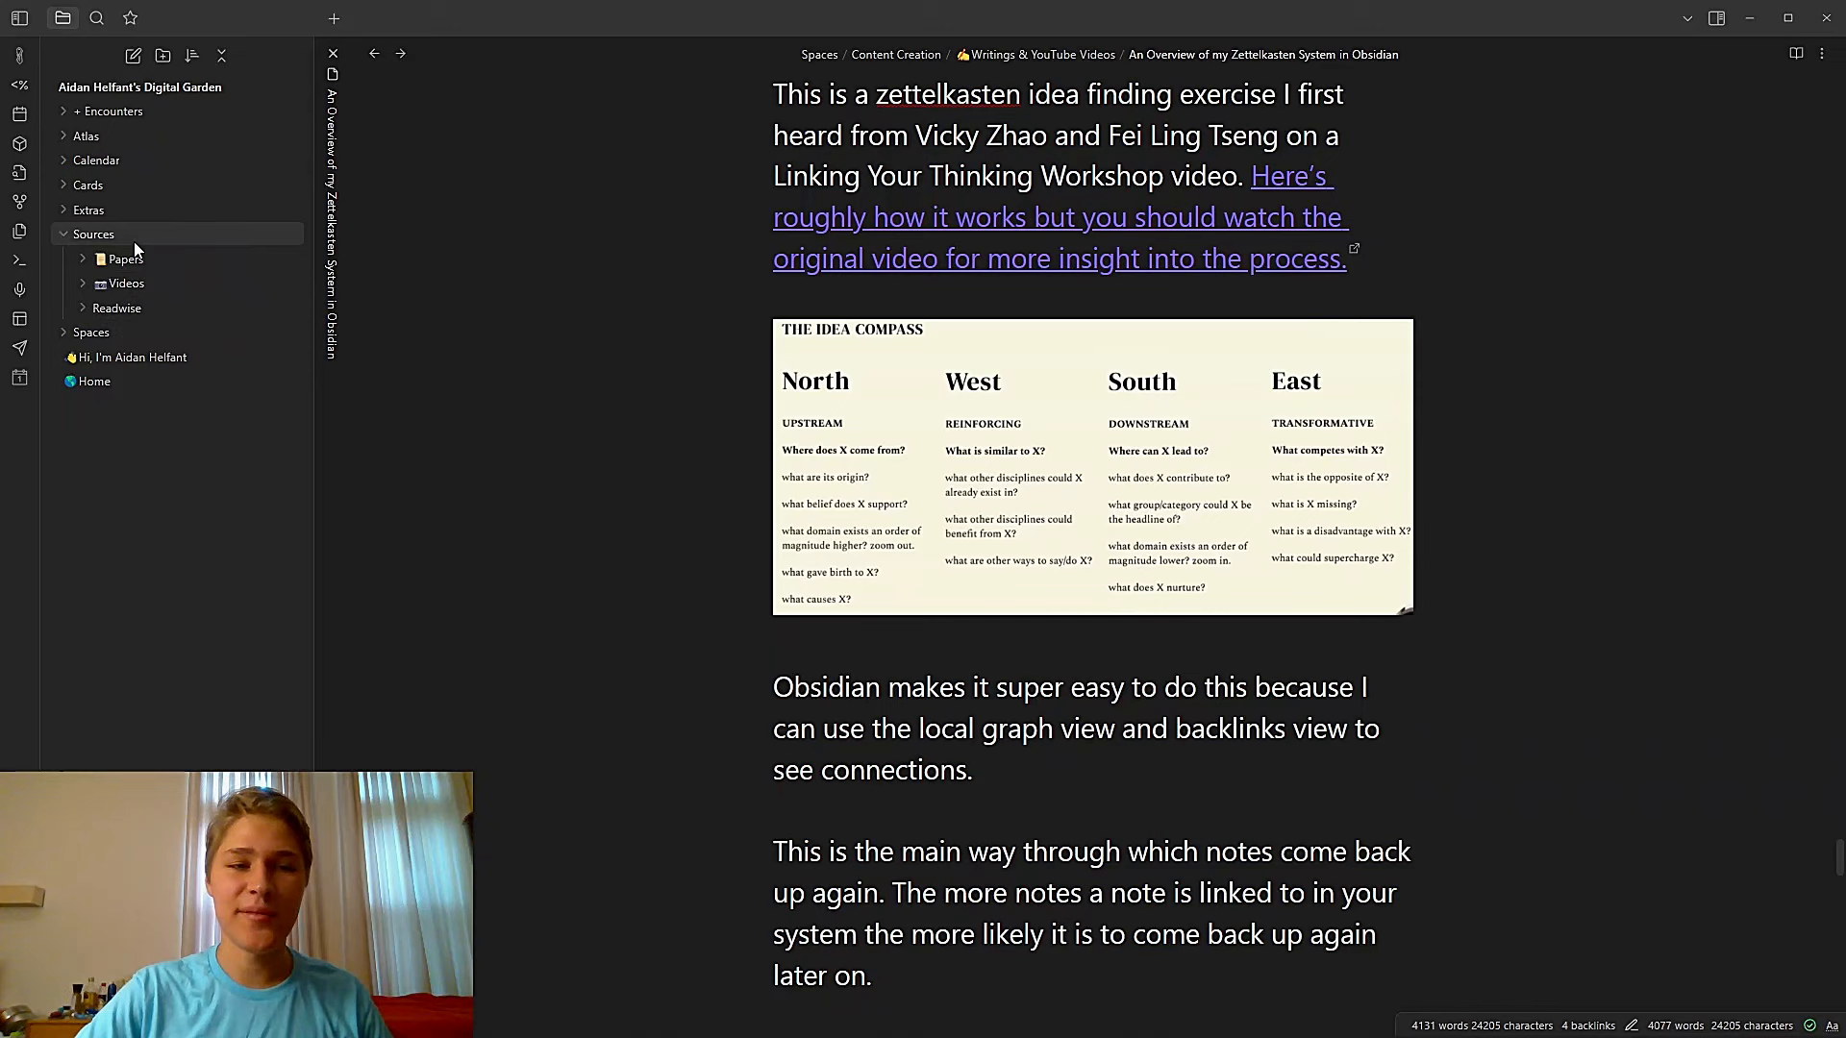
scroll(down, 3)
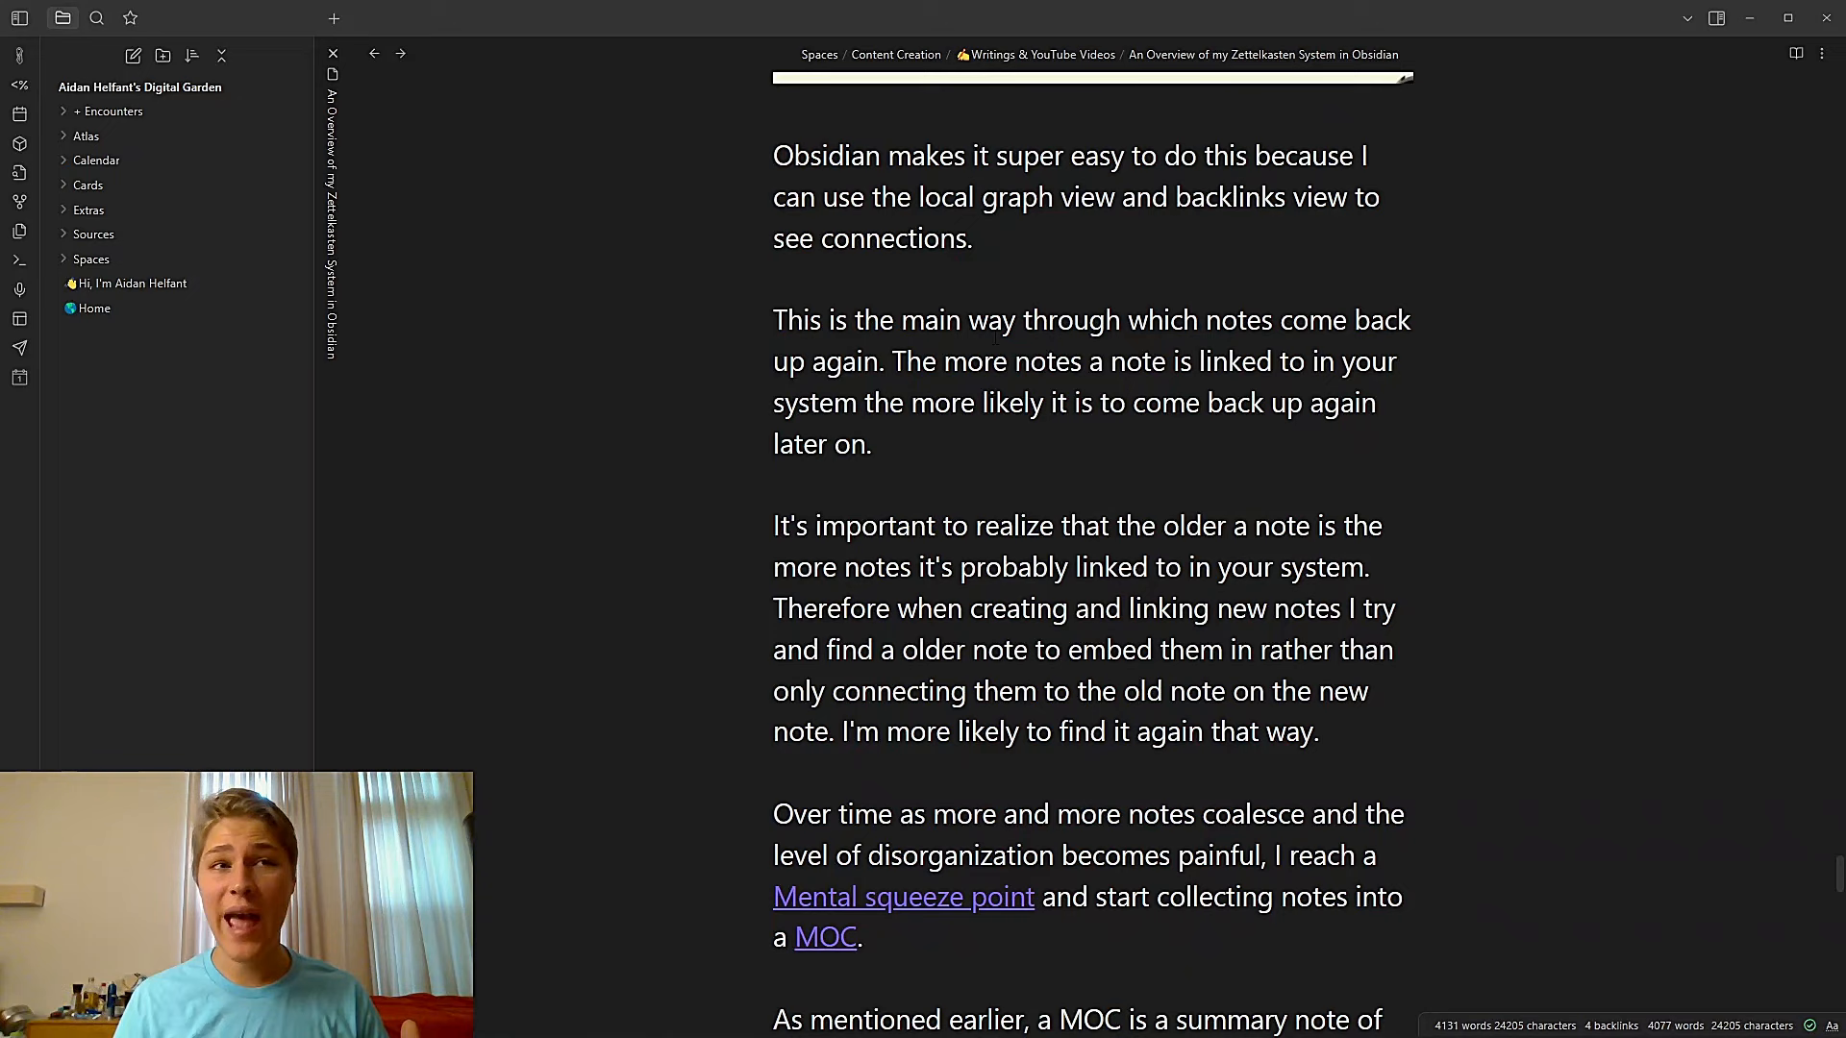
Switch to another note tab and browse down to the Happiness MOC with backlinks and local graph shown
click(1331, 17)
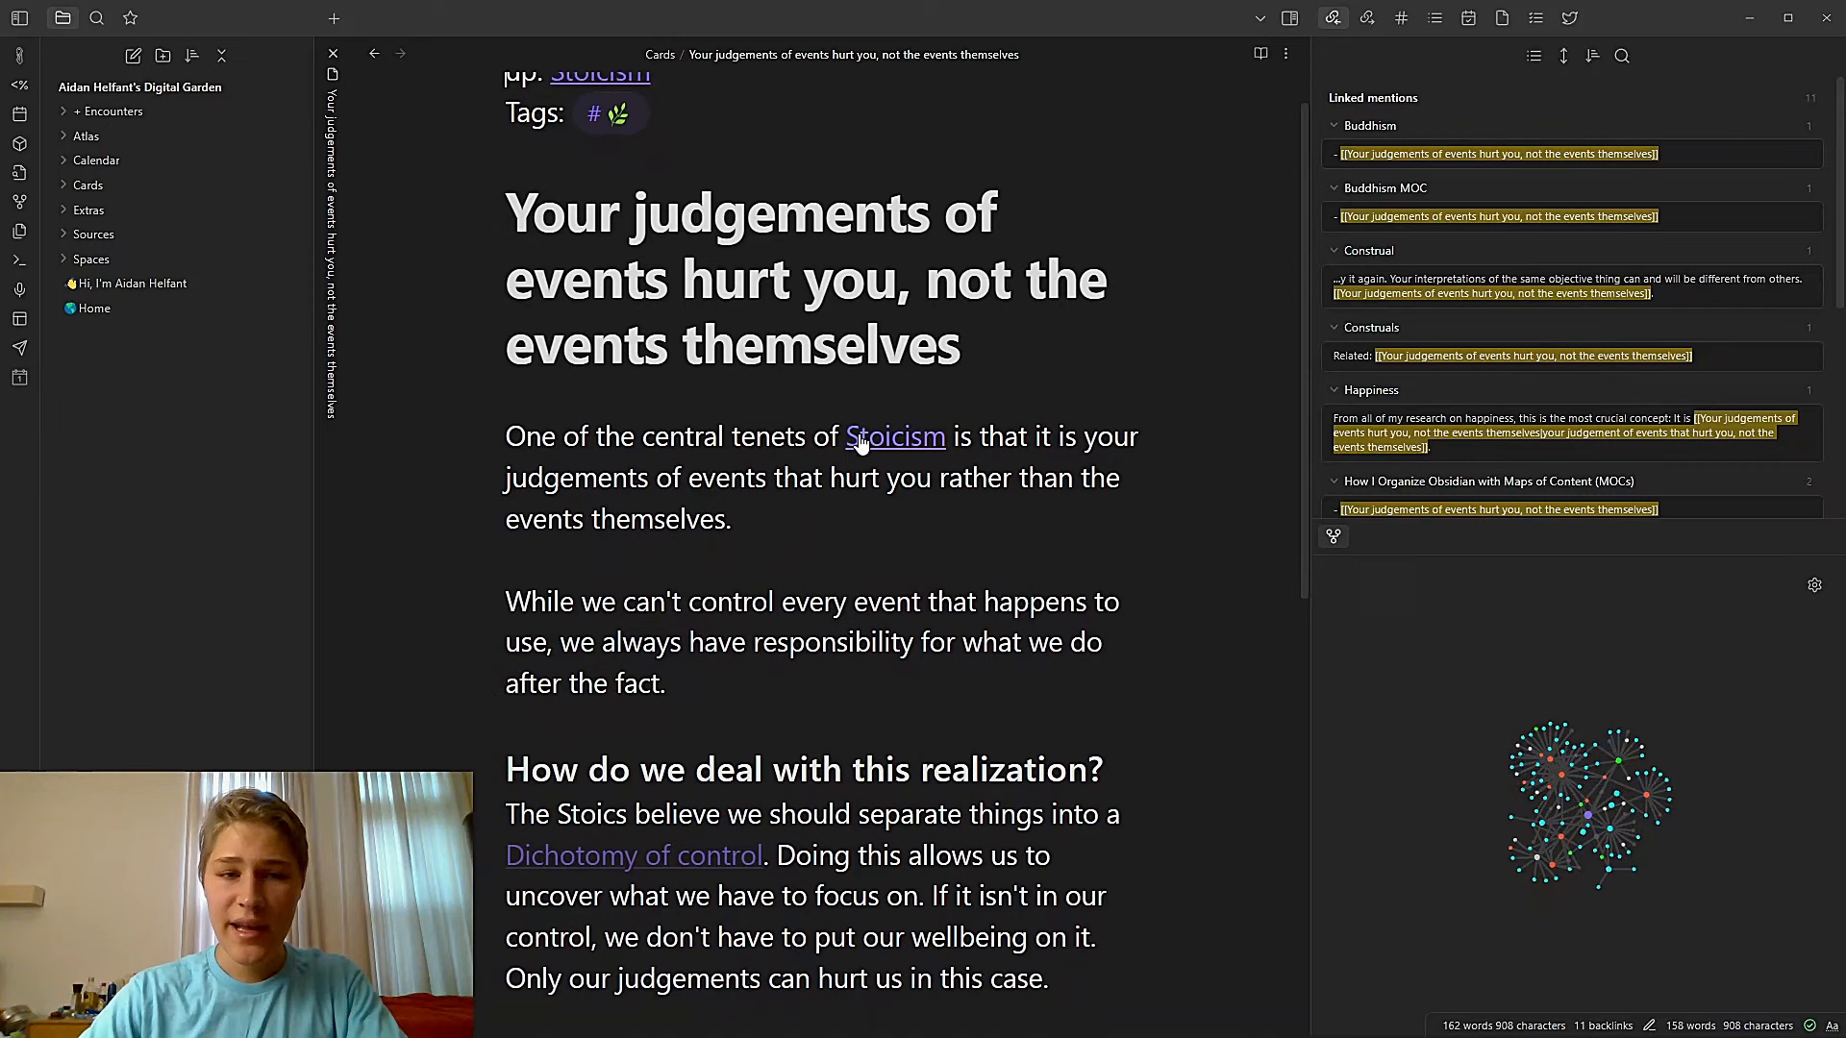
scroll(down, 3)
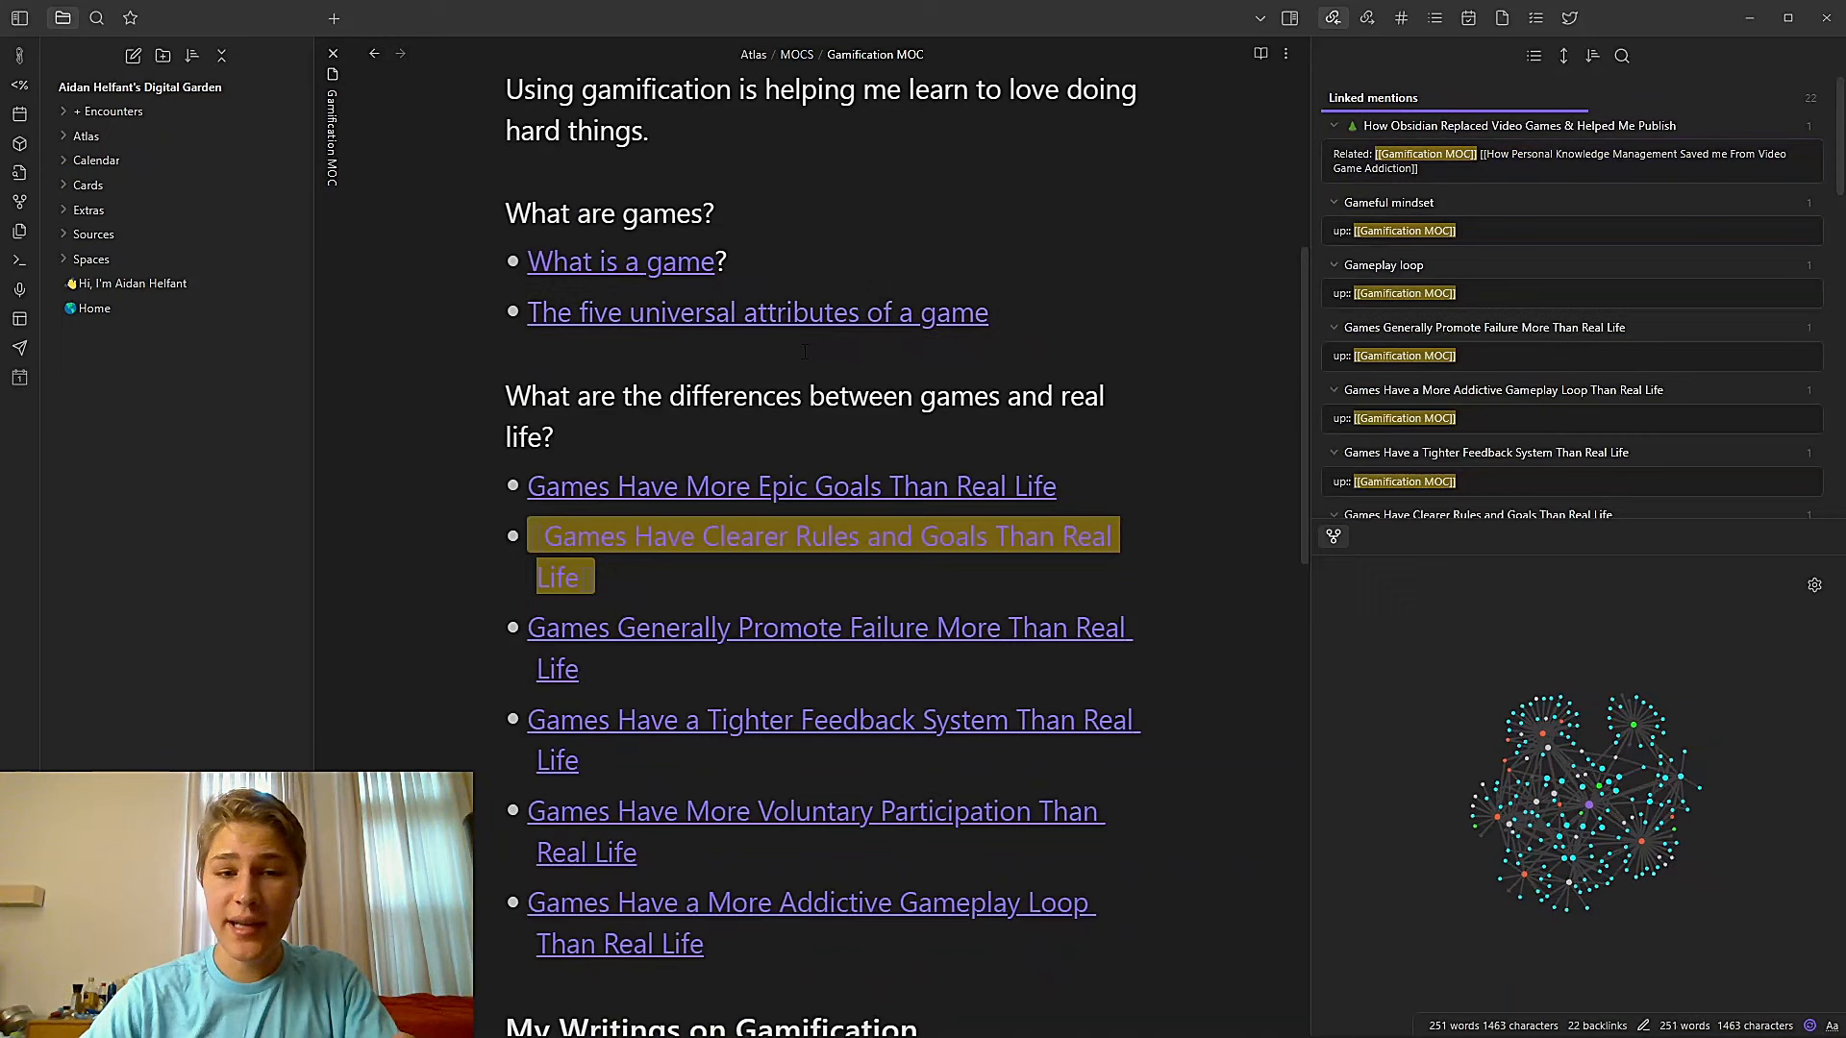
scroll(down, 3)
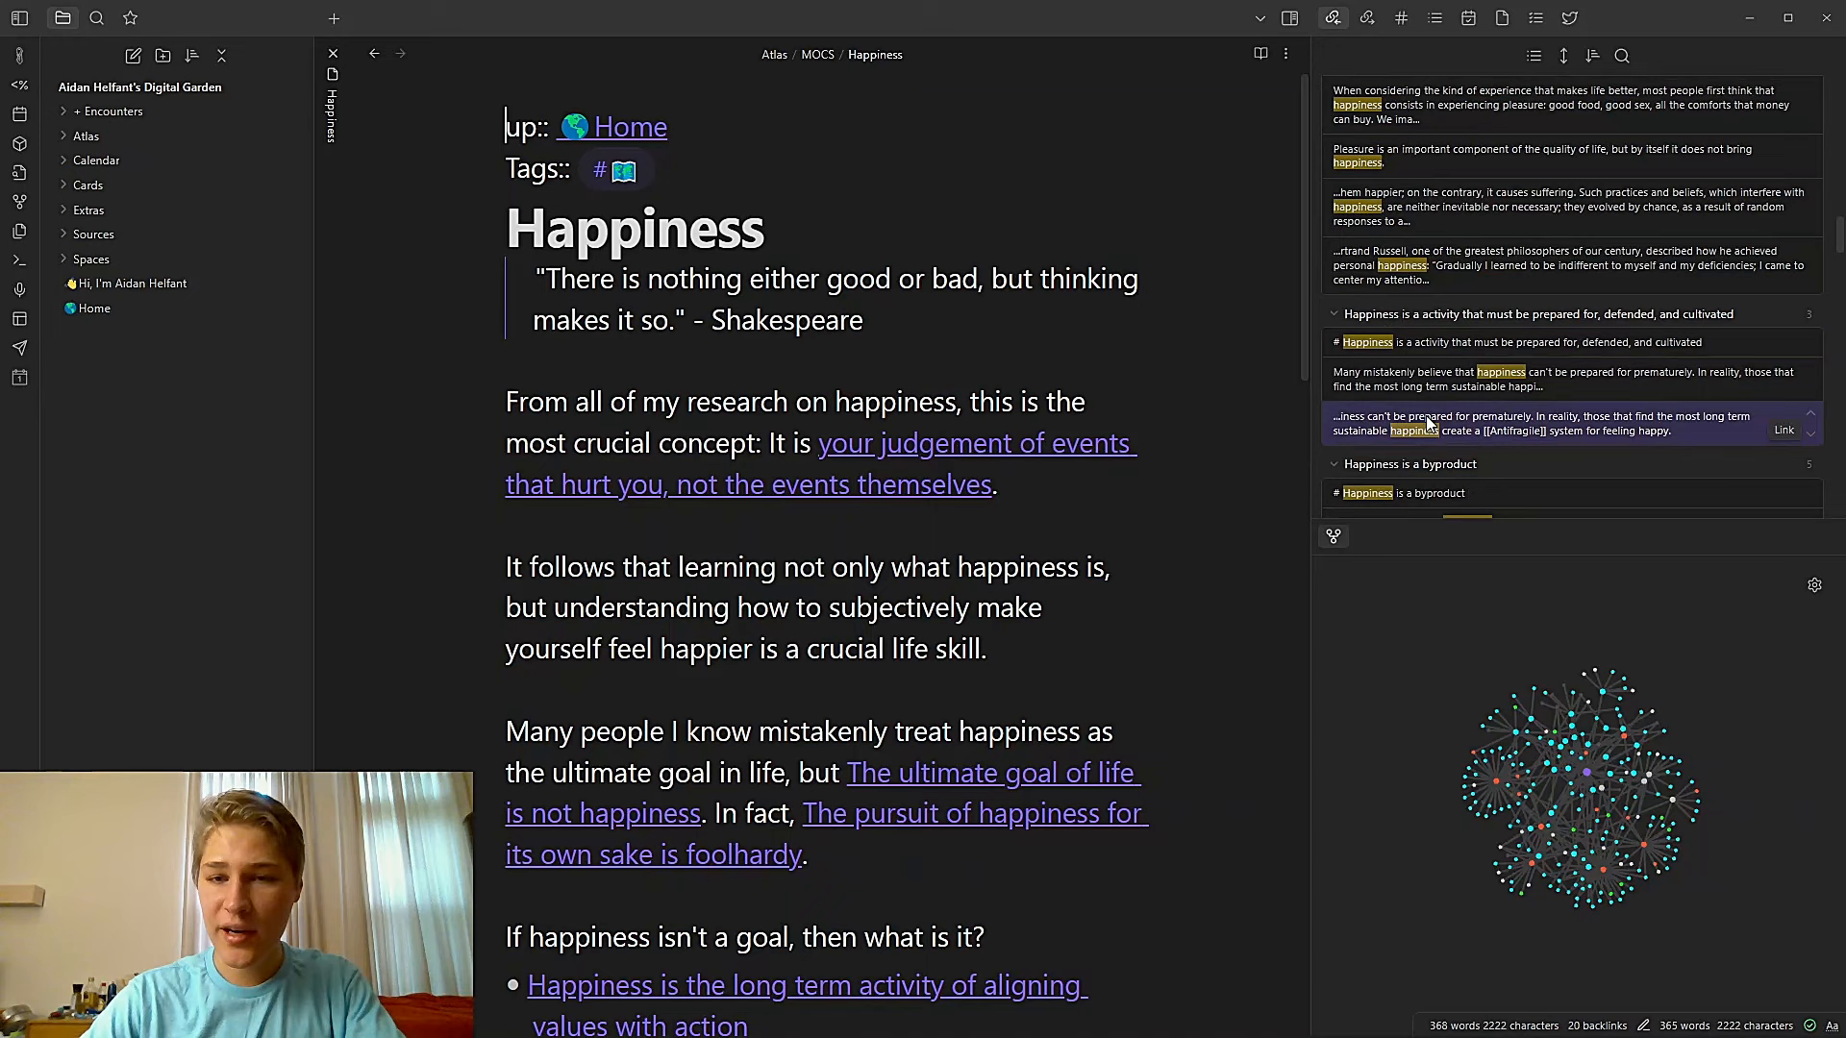
Scroll the Happiness MOC to its list of what happiness is, beside unlinked mentions and the graph
scroll(down, 3)
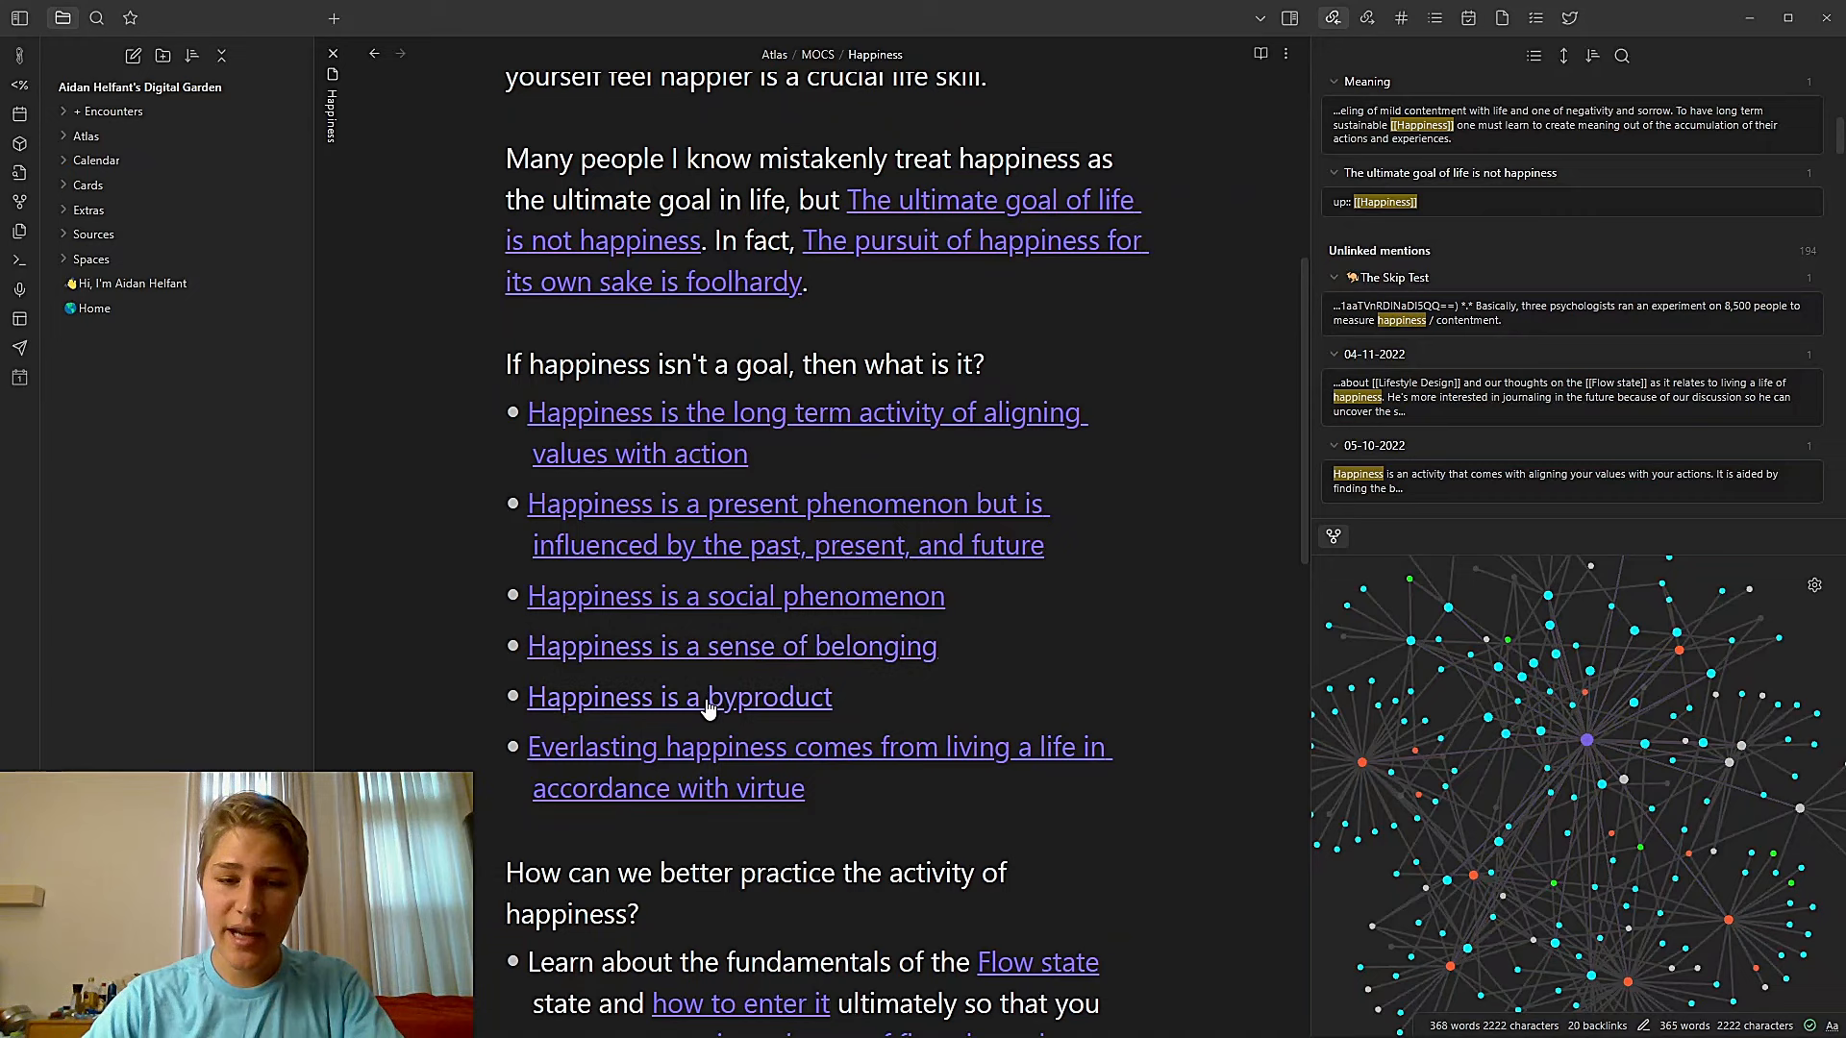
Visit the 'Happiness is a byproduct' note, then return to the overview note's MOC paragraph
click(806, 411)
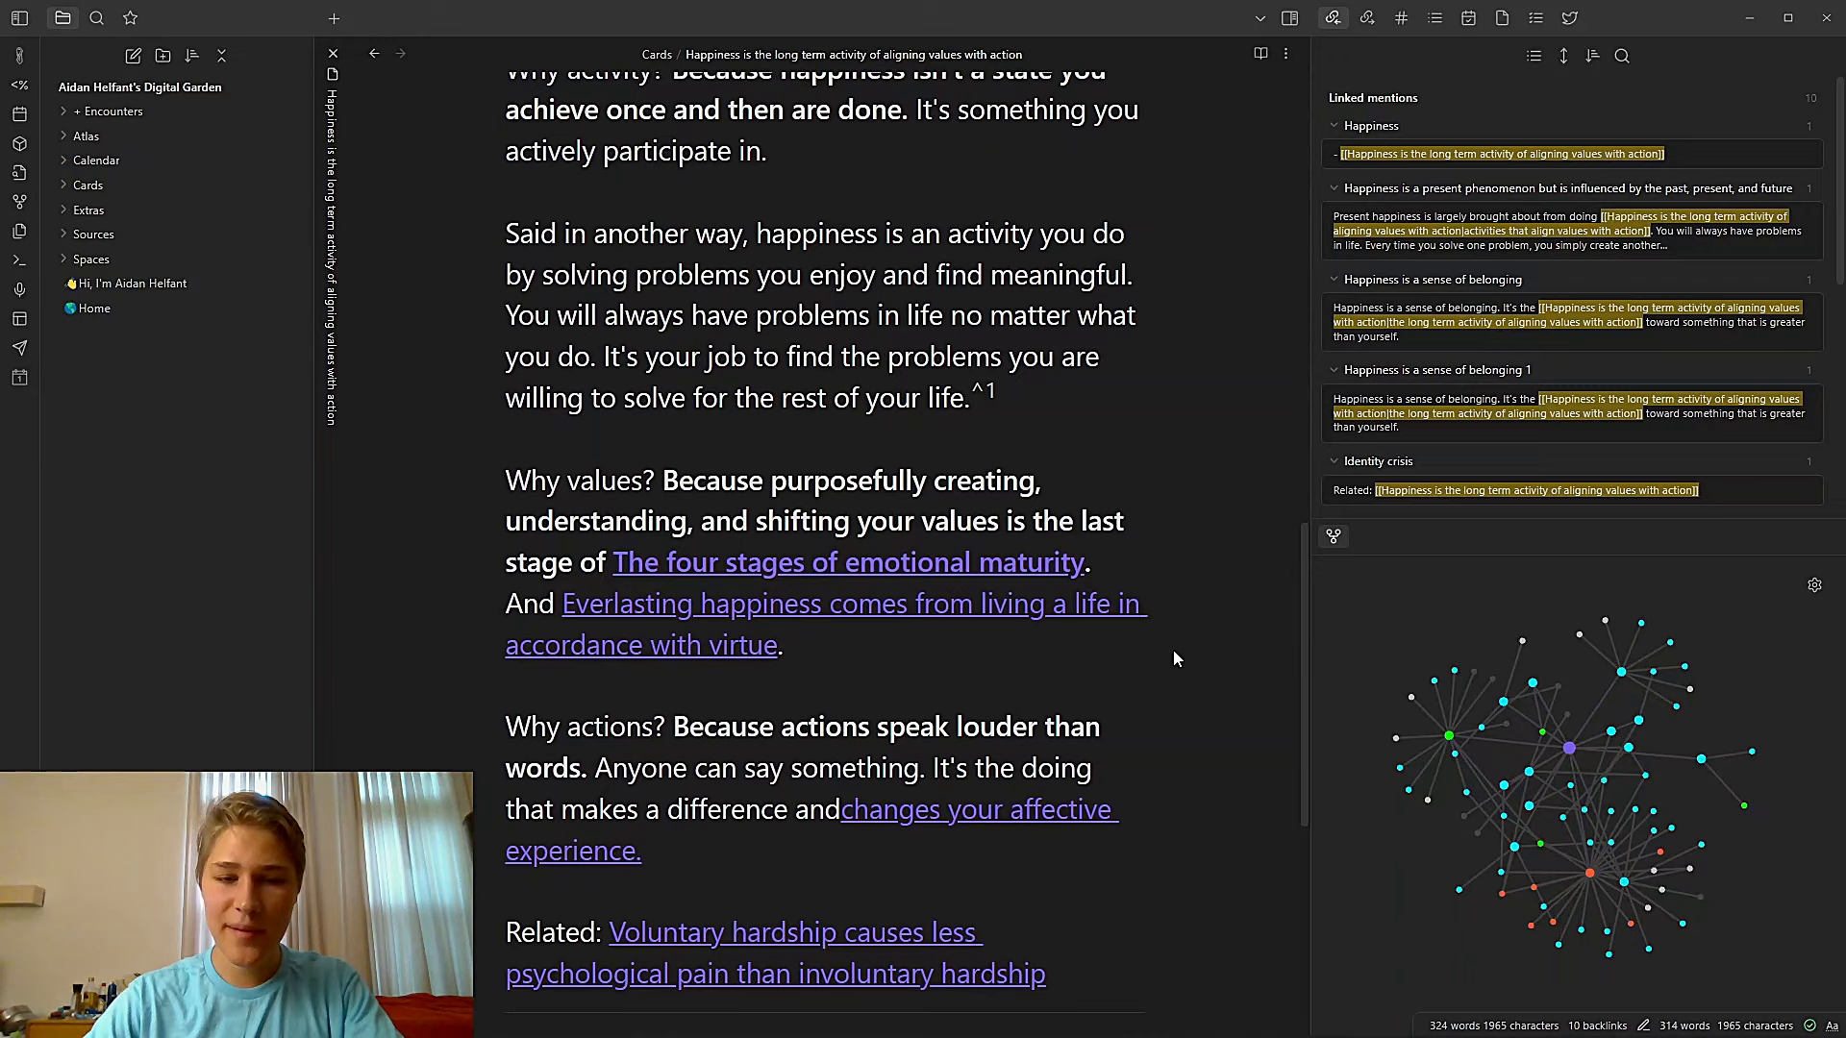
scroll(down, 3)
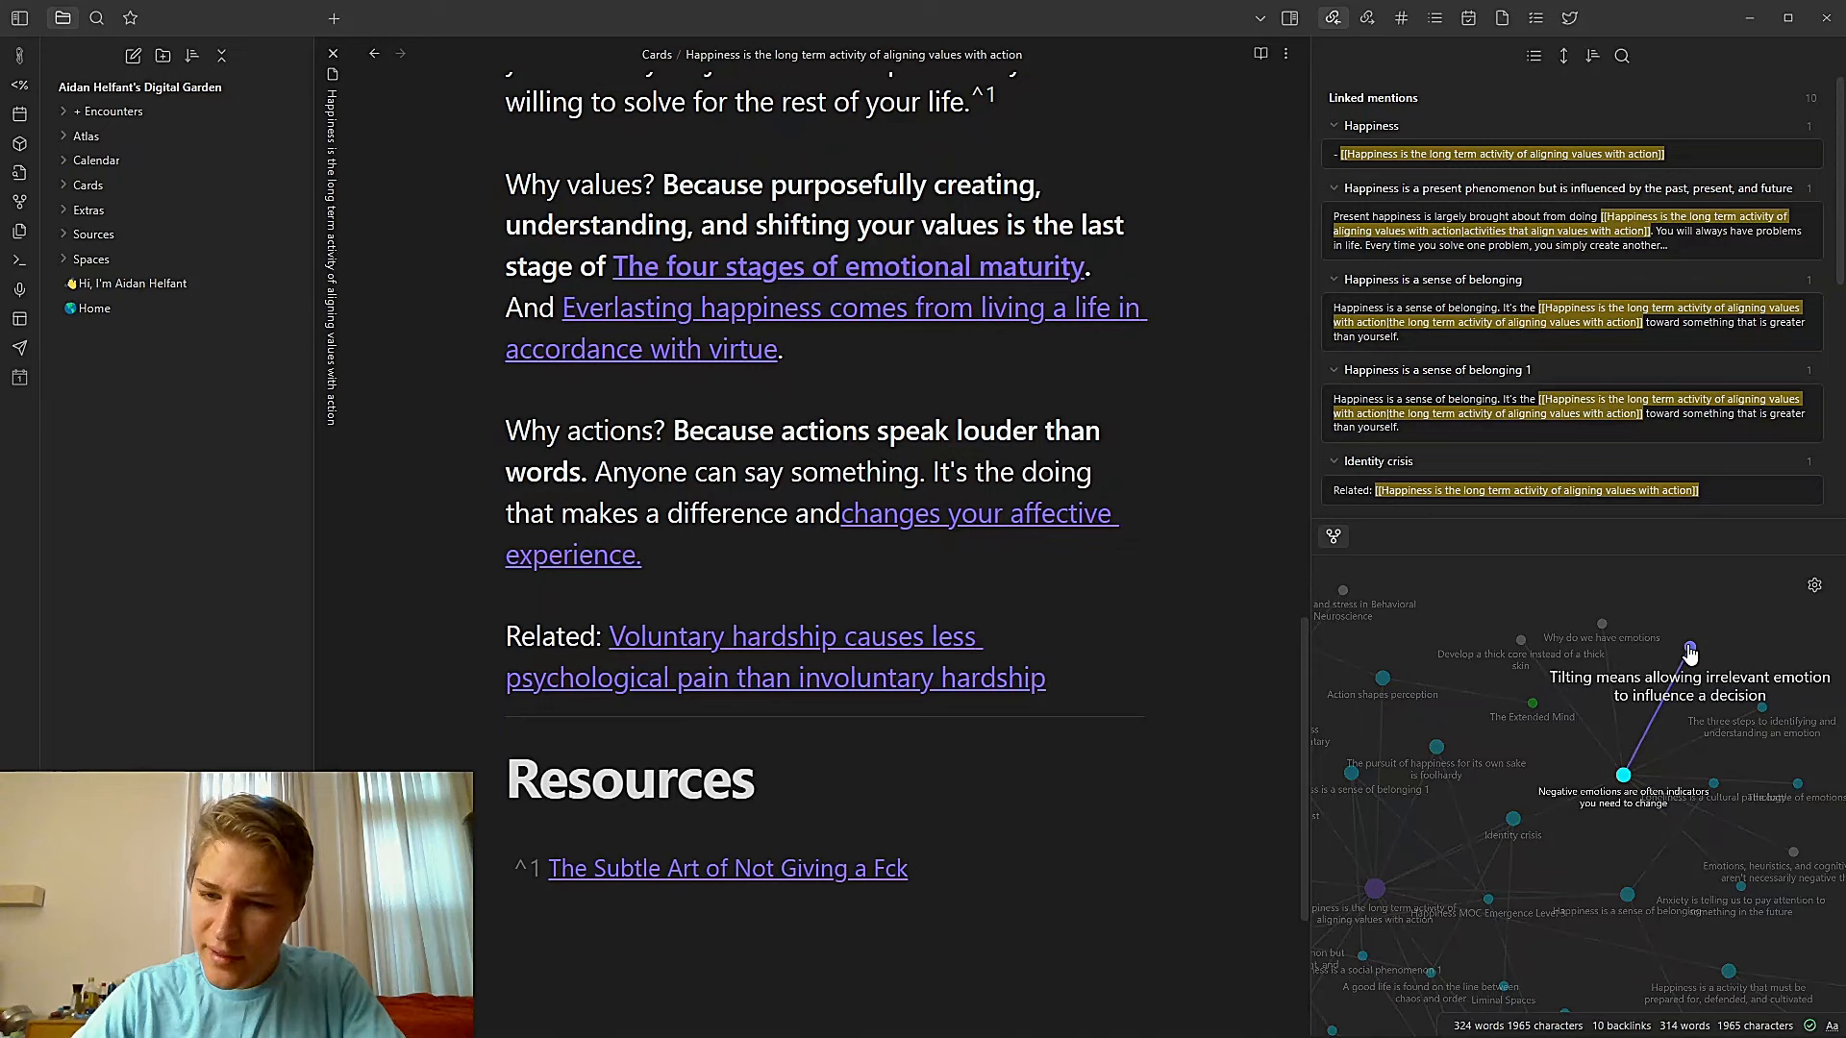
scroll(down, 3)
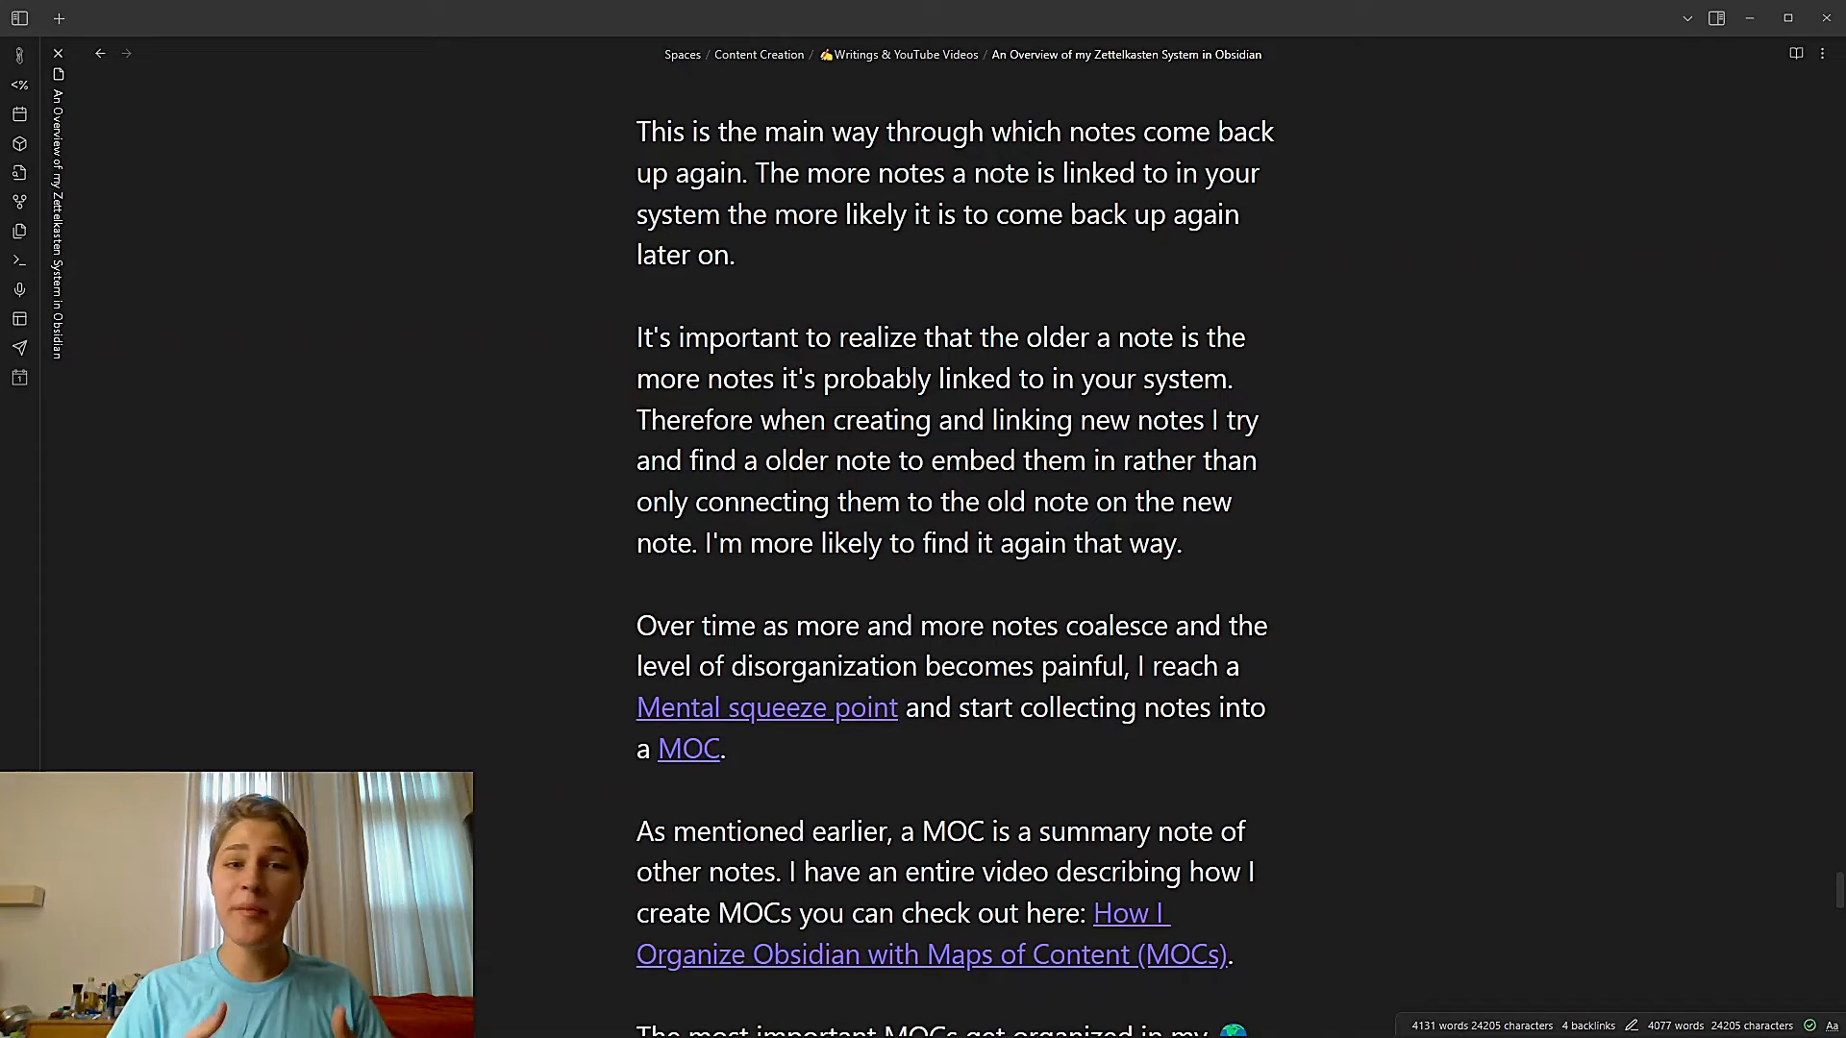
Scroll past the Home MOC line until the Express section heading comes into view
scroll(down, 3)
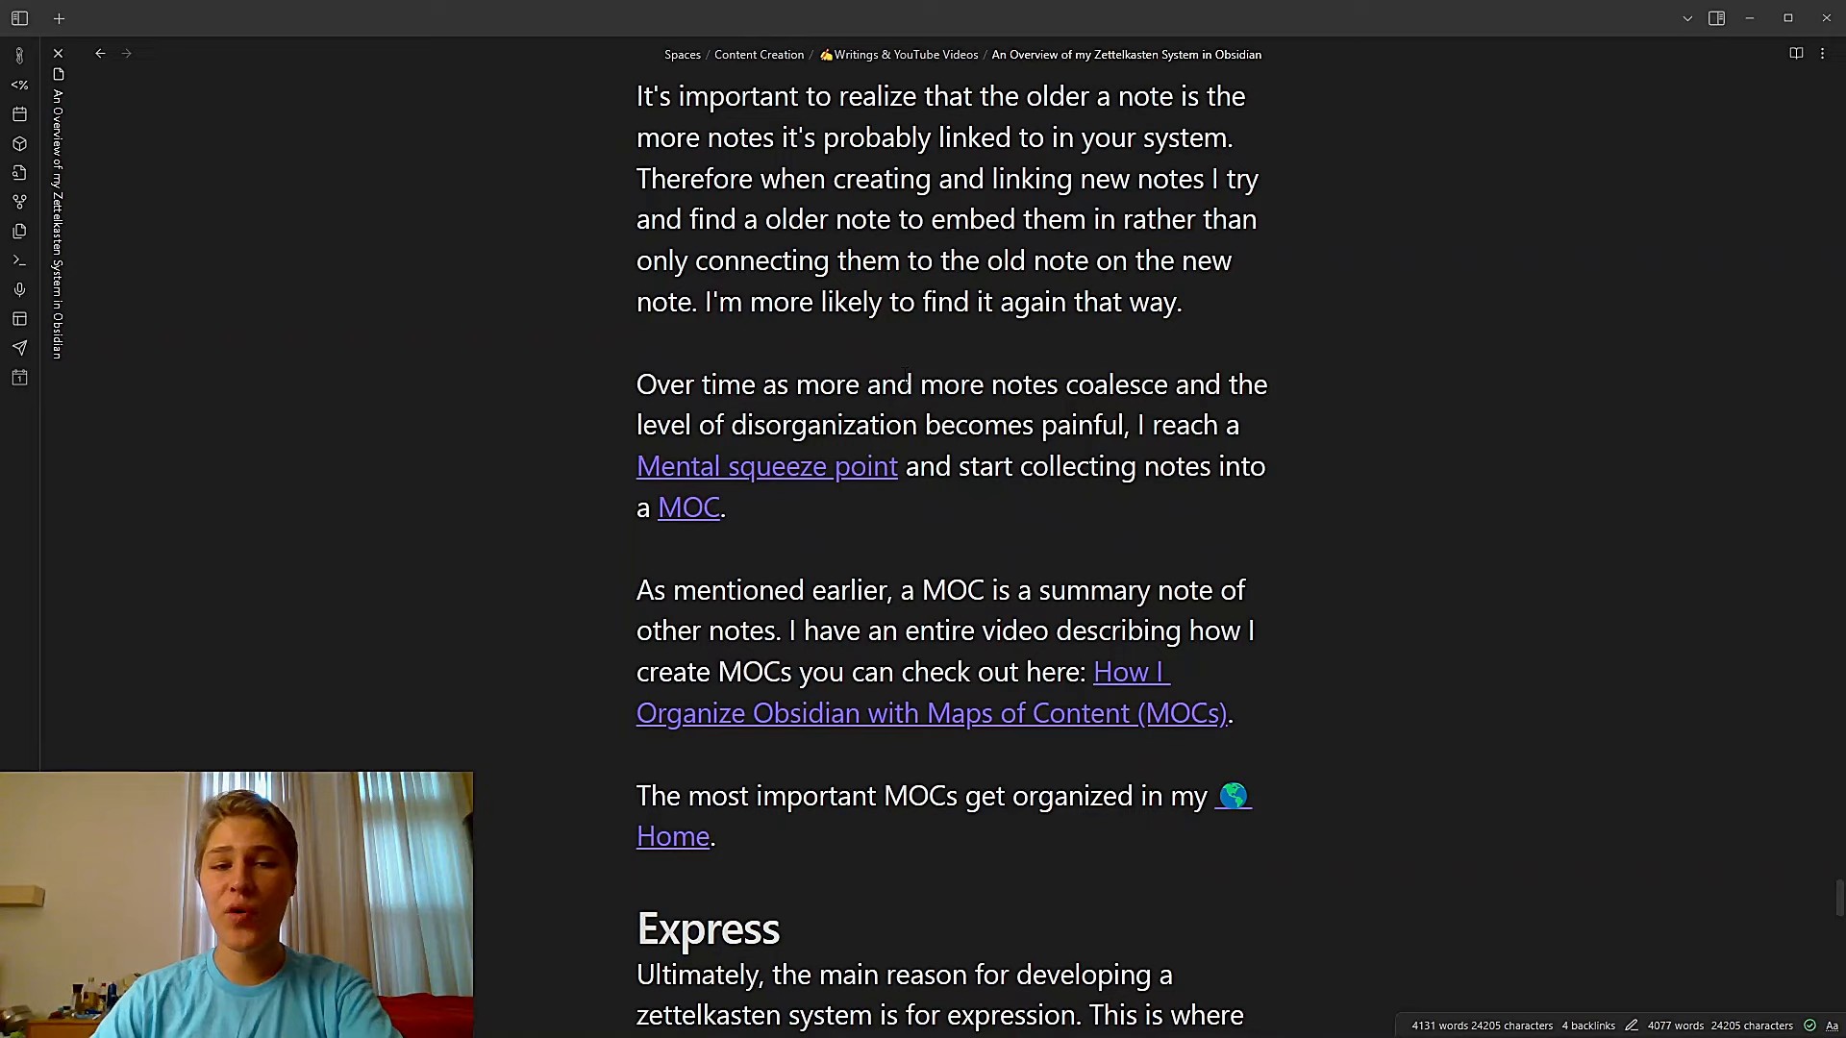
scroll(down, 3)
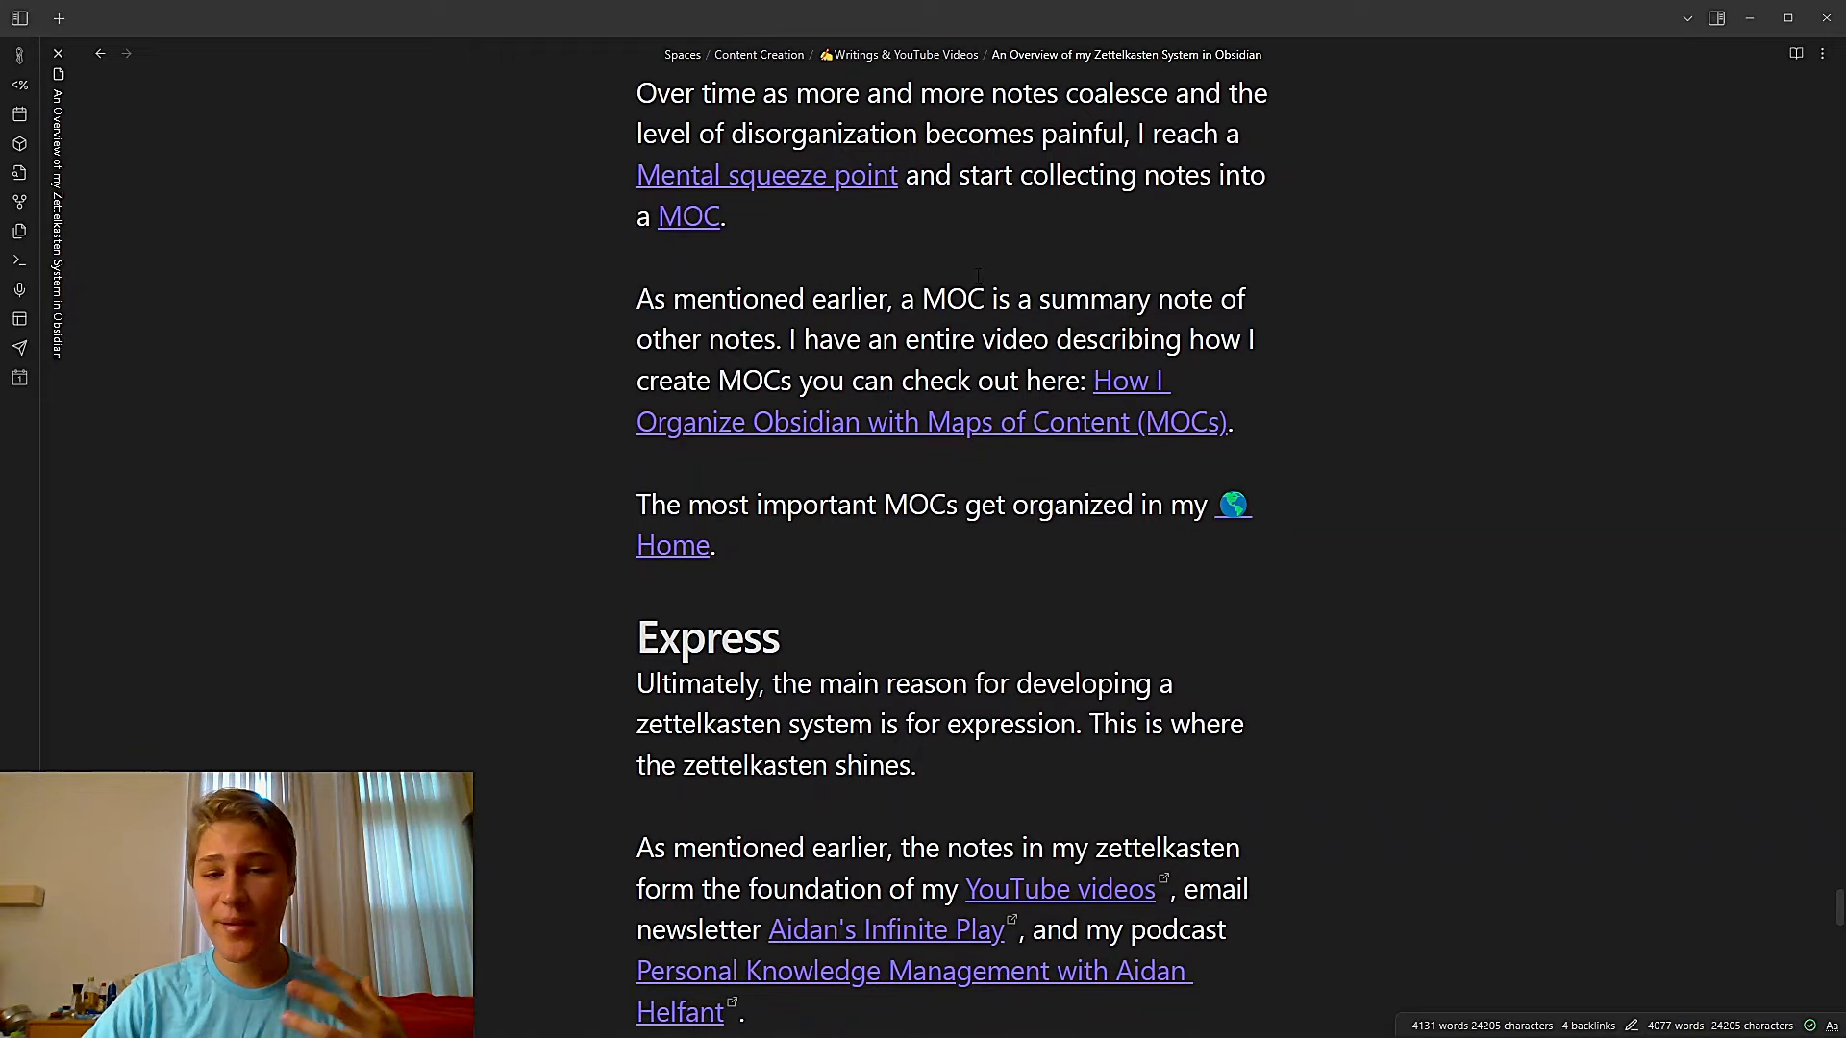
scroll(down, 3)
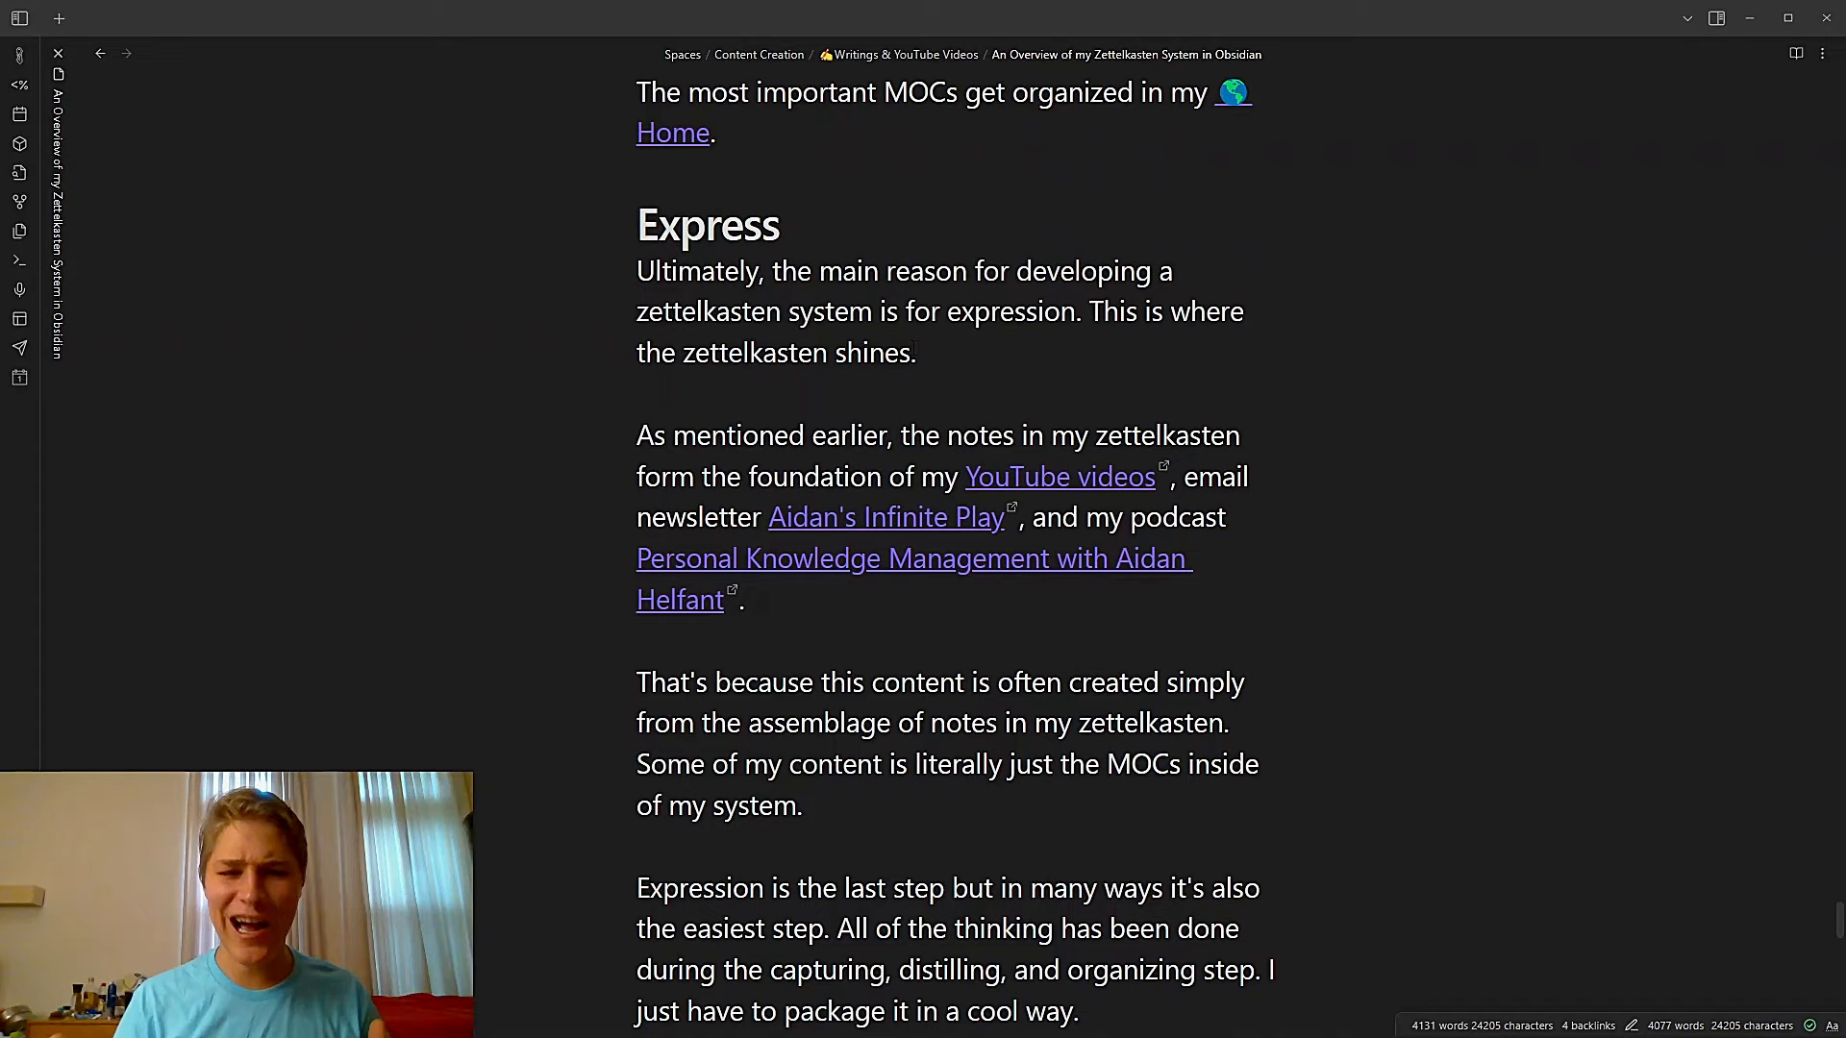
Read through the Express section, its last paragraph now saying 'your created notes has to be expressed'
scroll(down, 3)
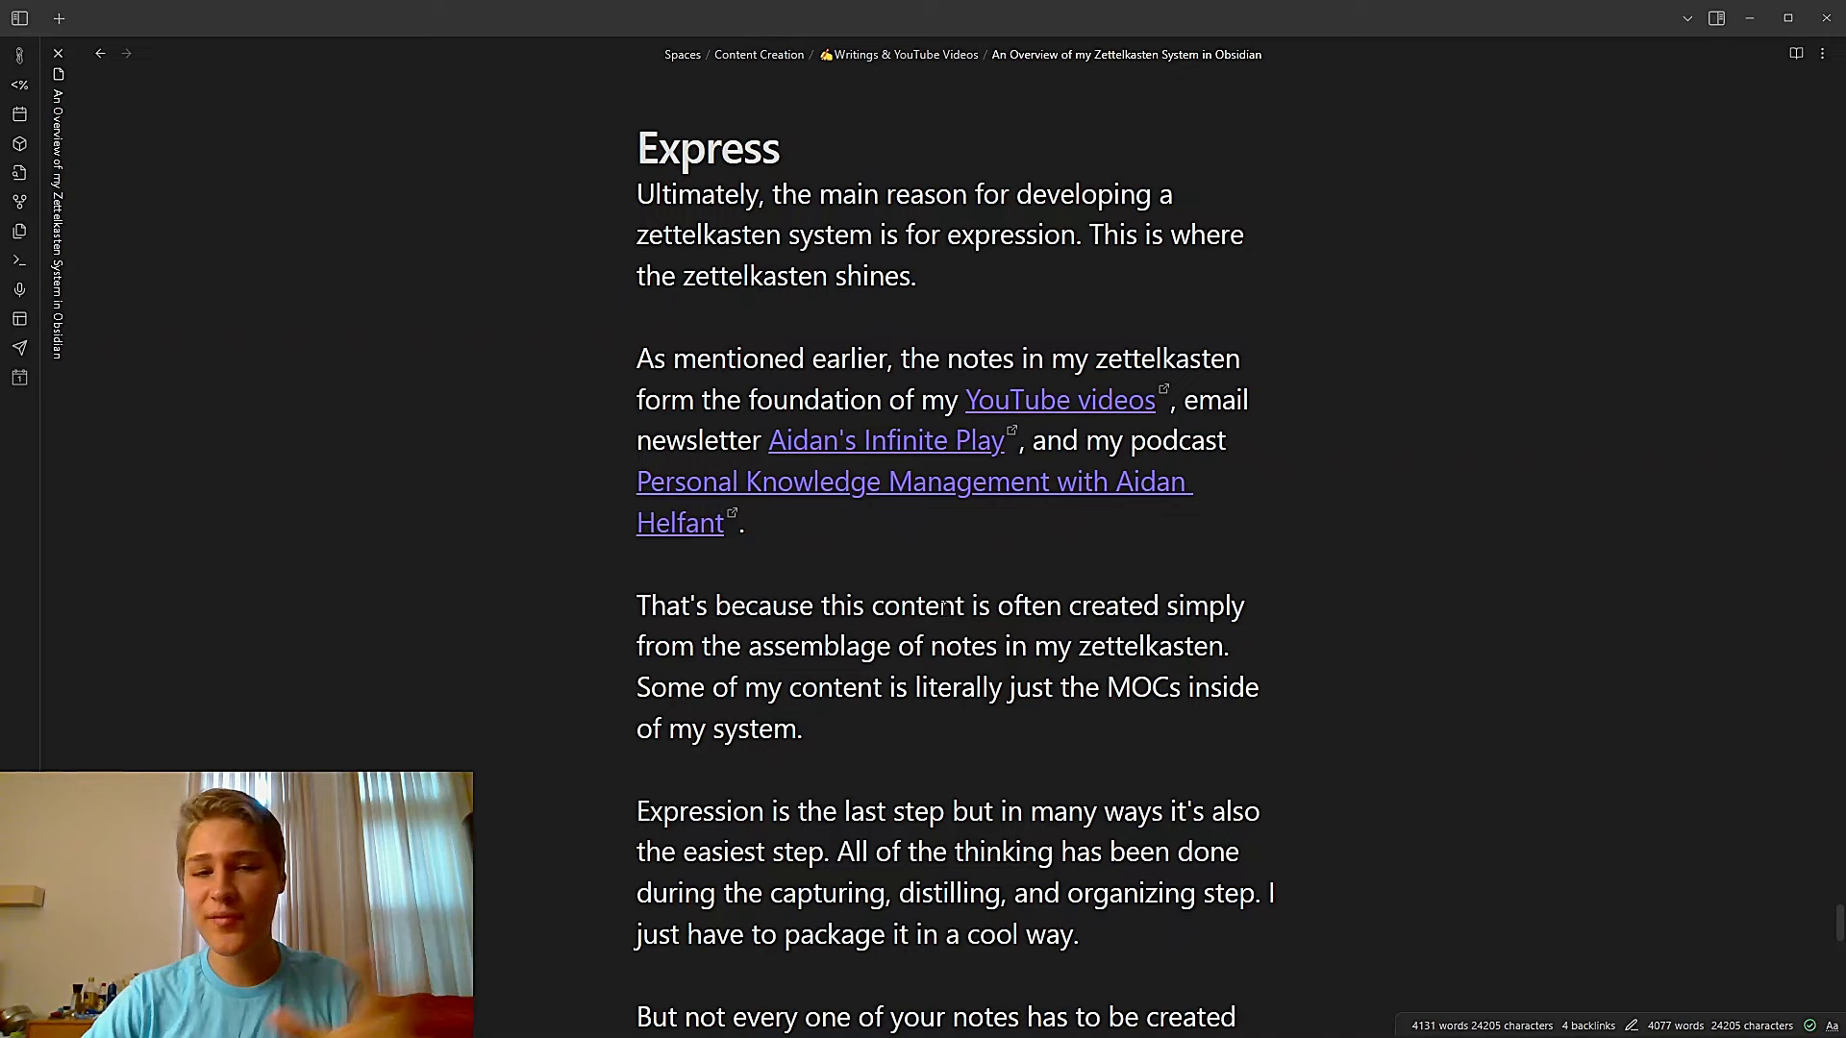
scroll(down, 3)
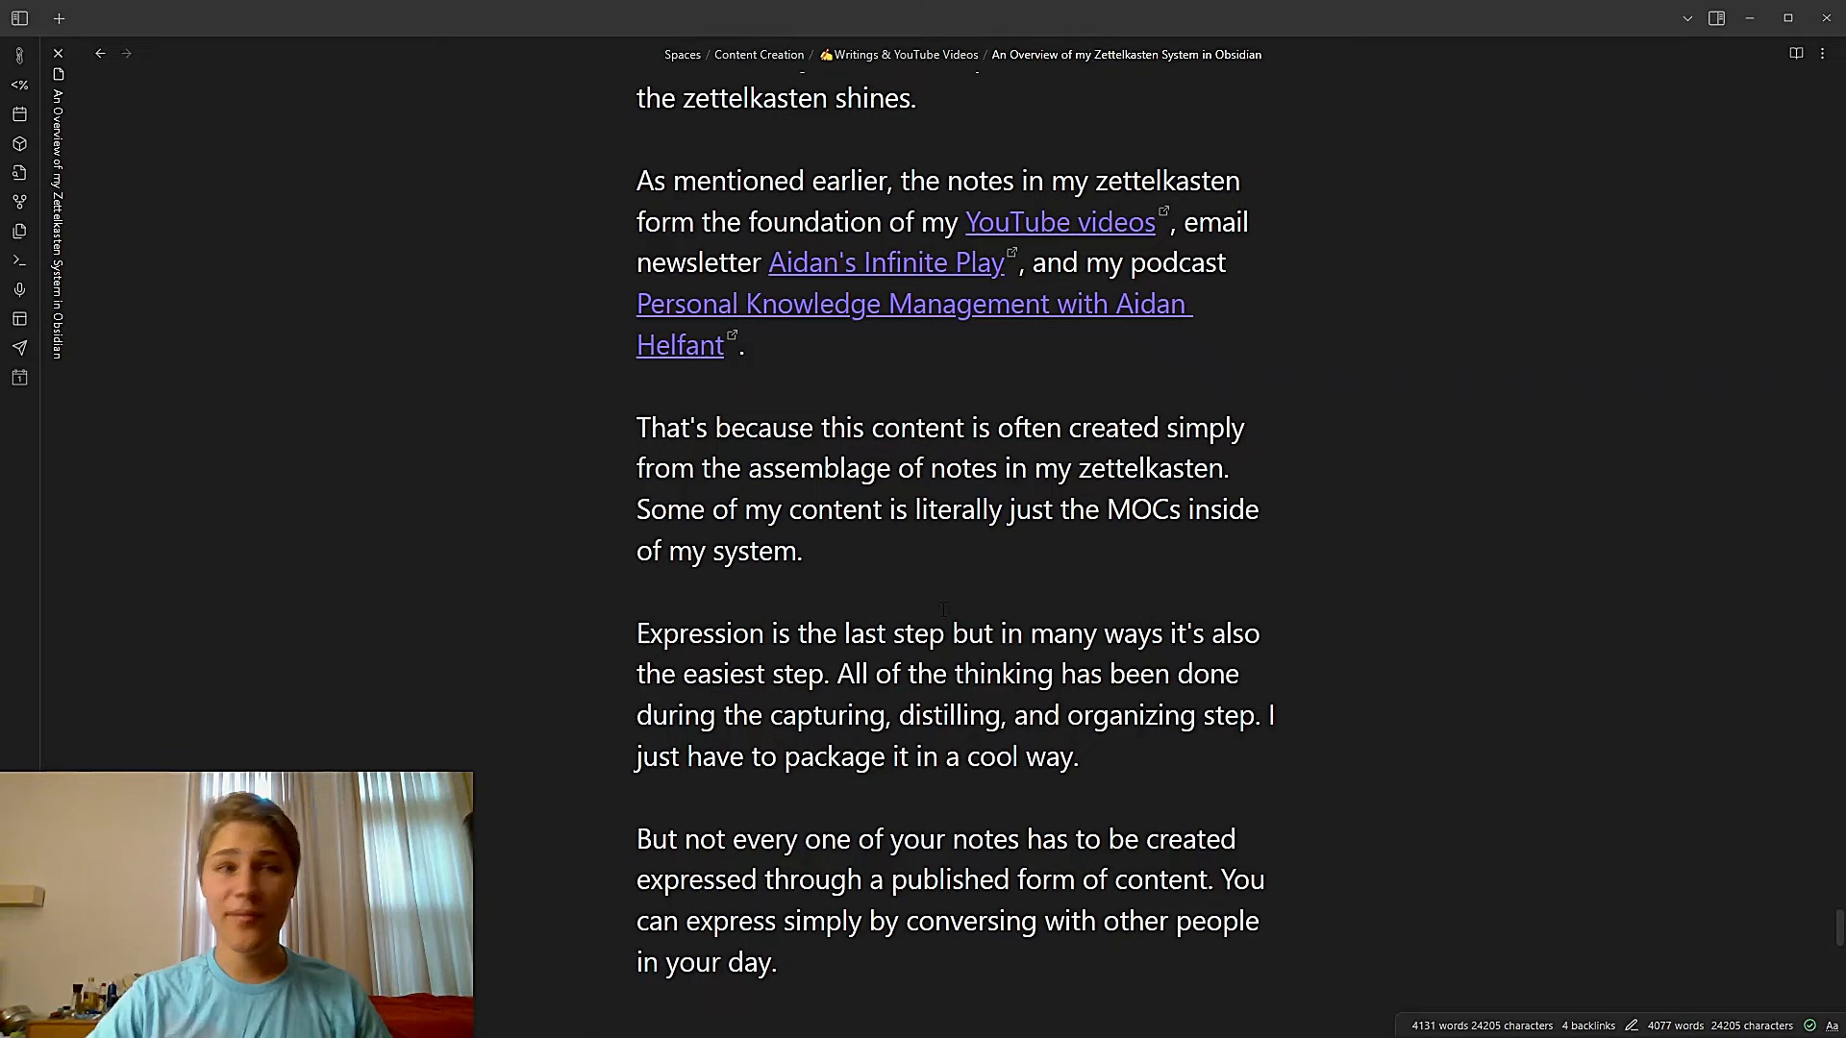
scroll(down, 3)
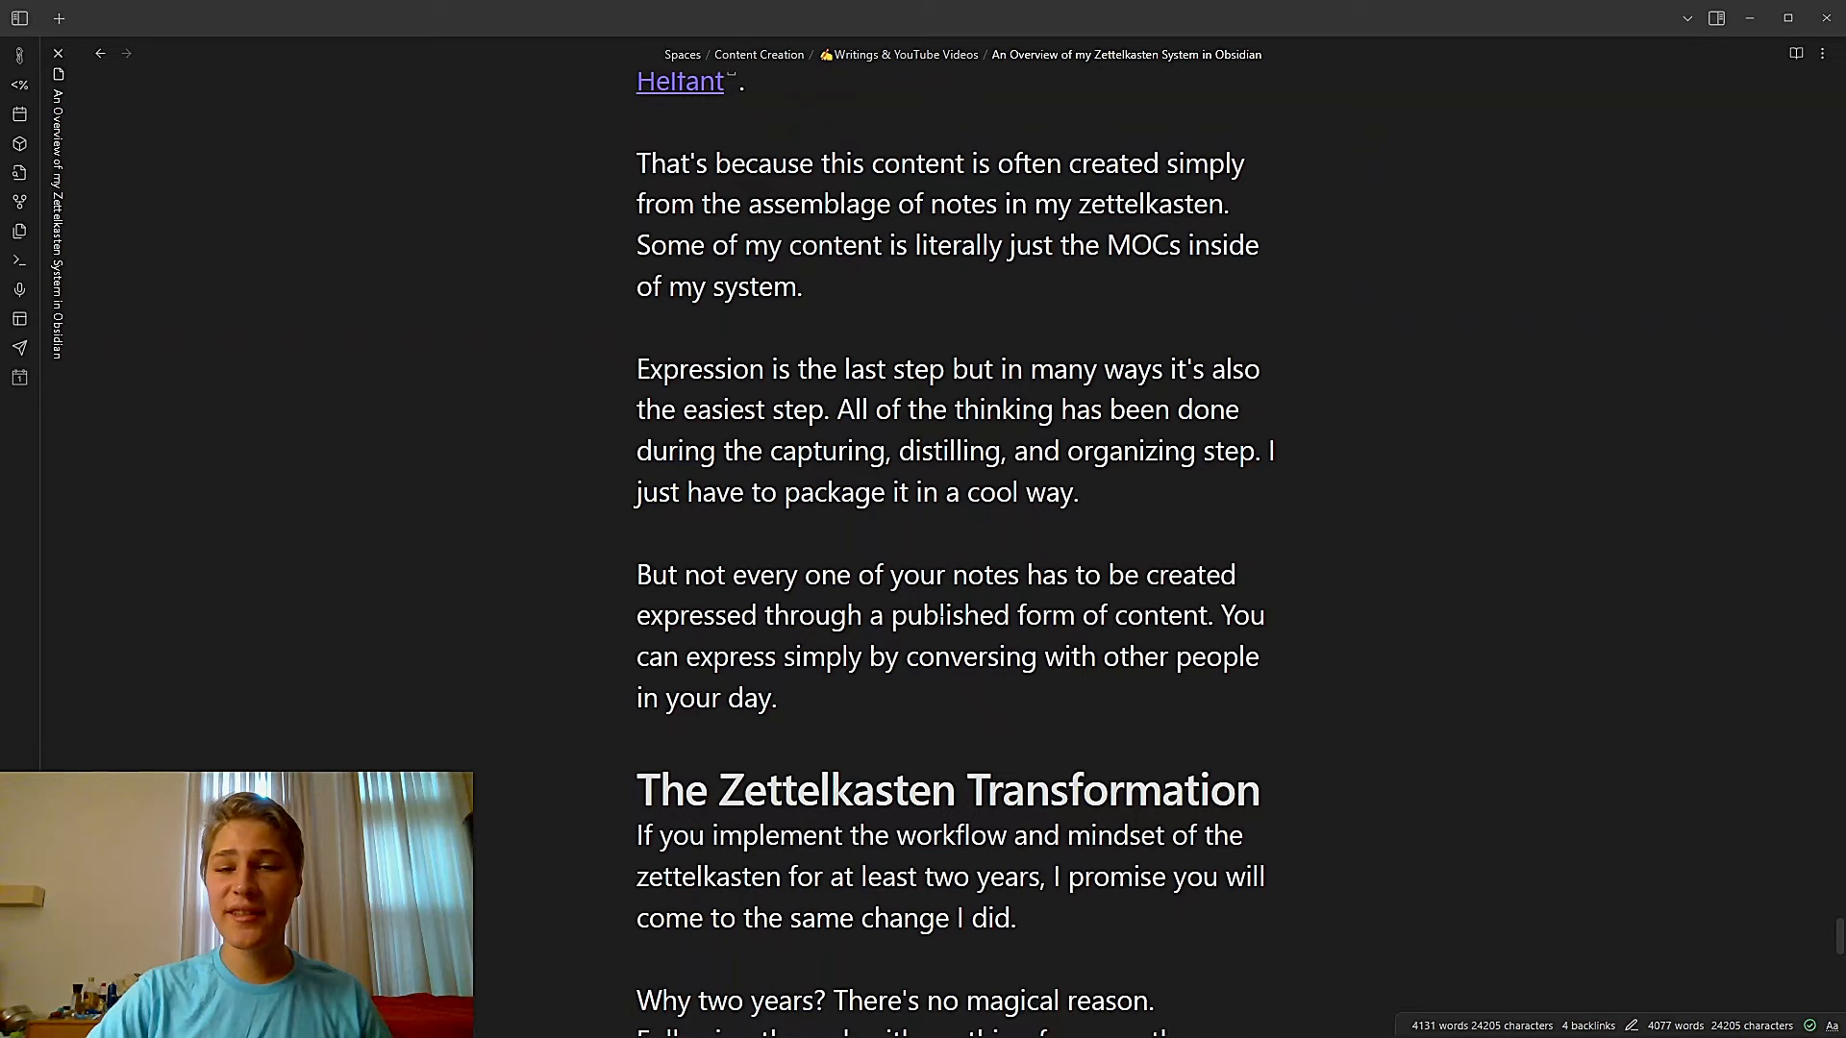
scroll(down, 3)
text(created )
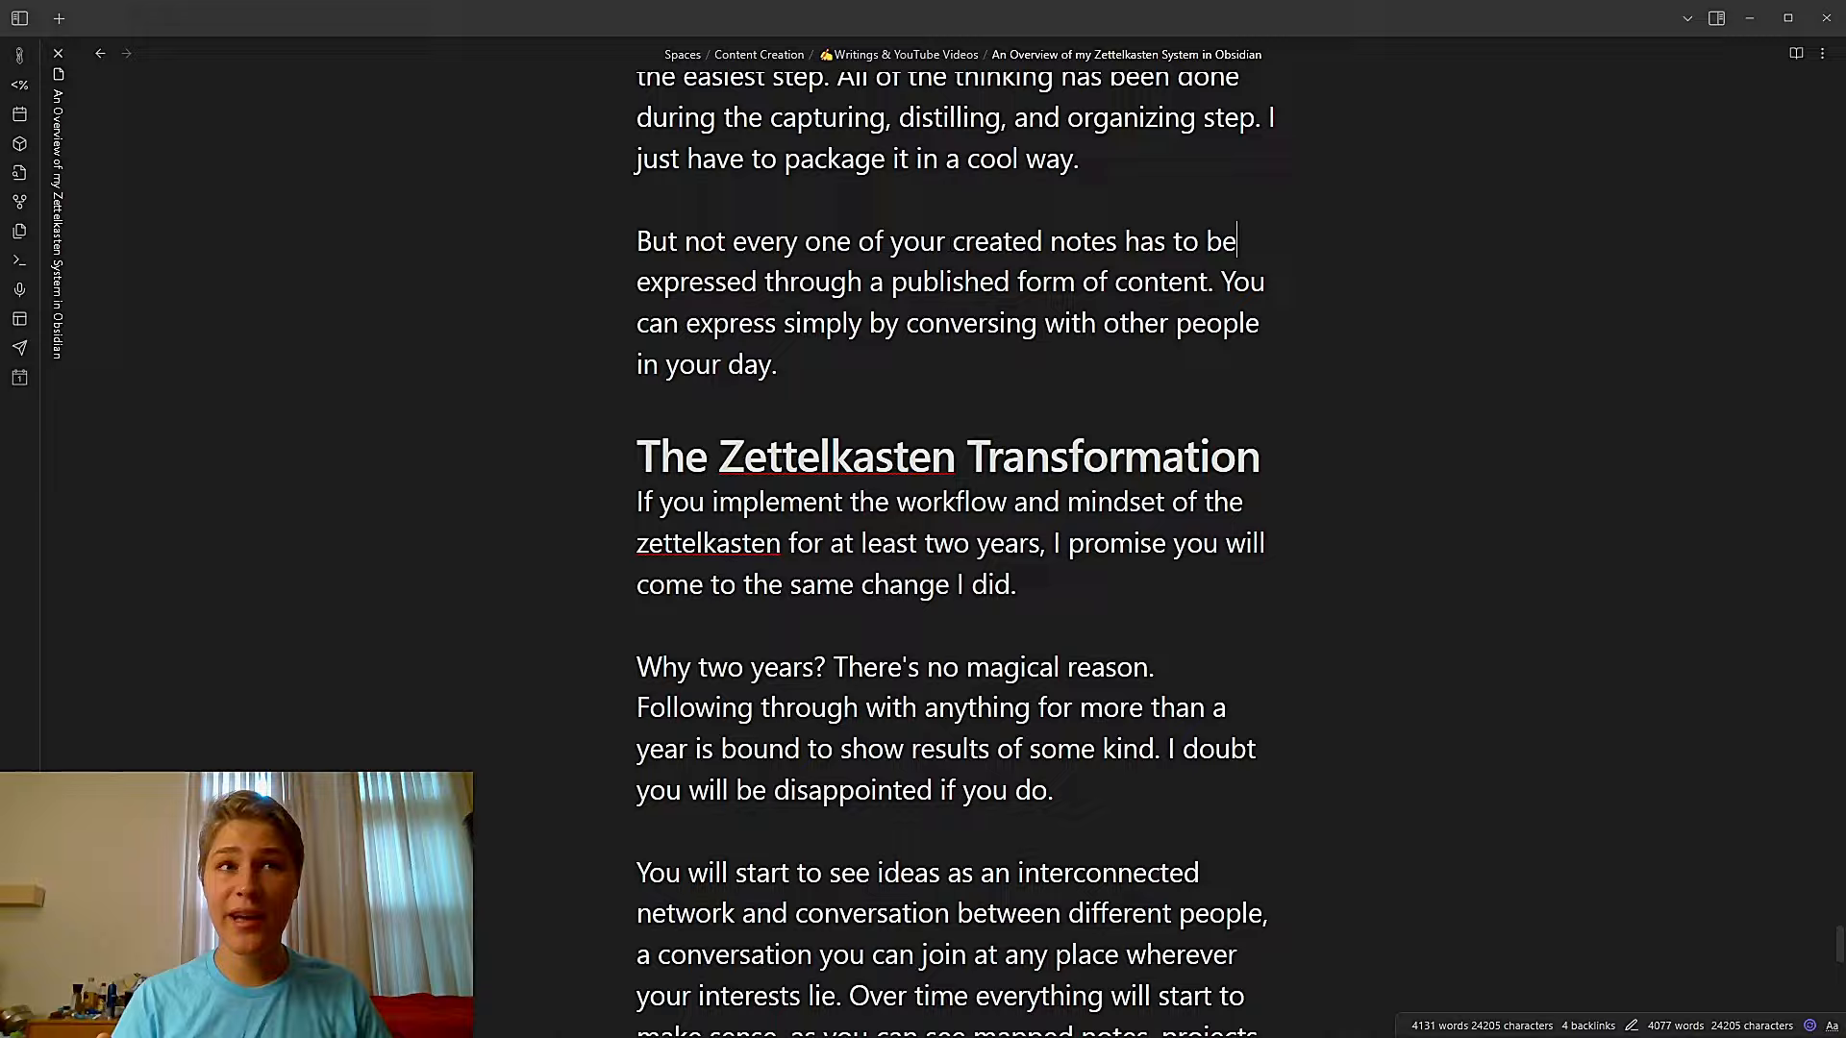
Scroll through the Transformation section, now promising 'your life will change dramatically' over 'more than two years'
scroll(down, 3)
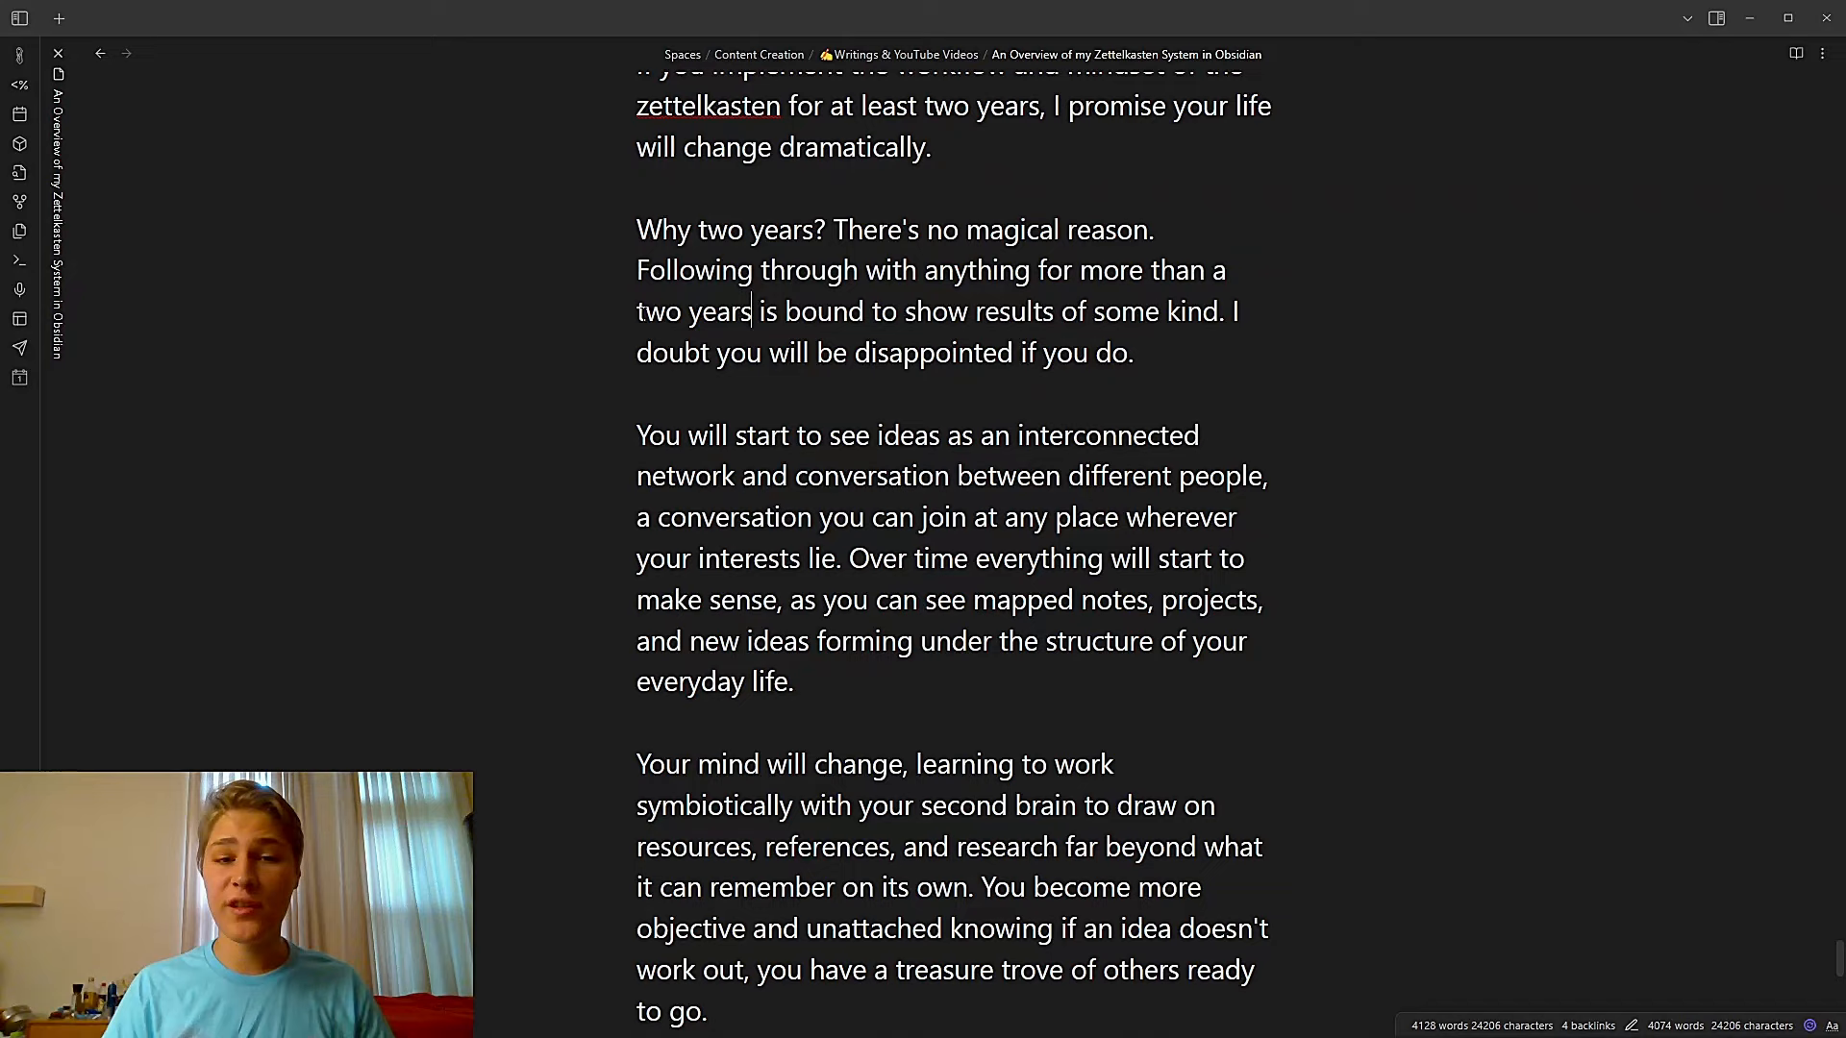
scroll(down, 3)
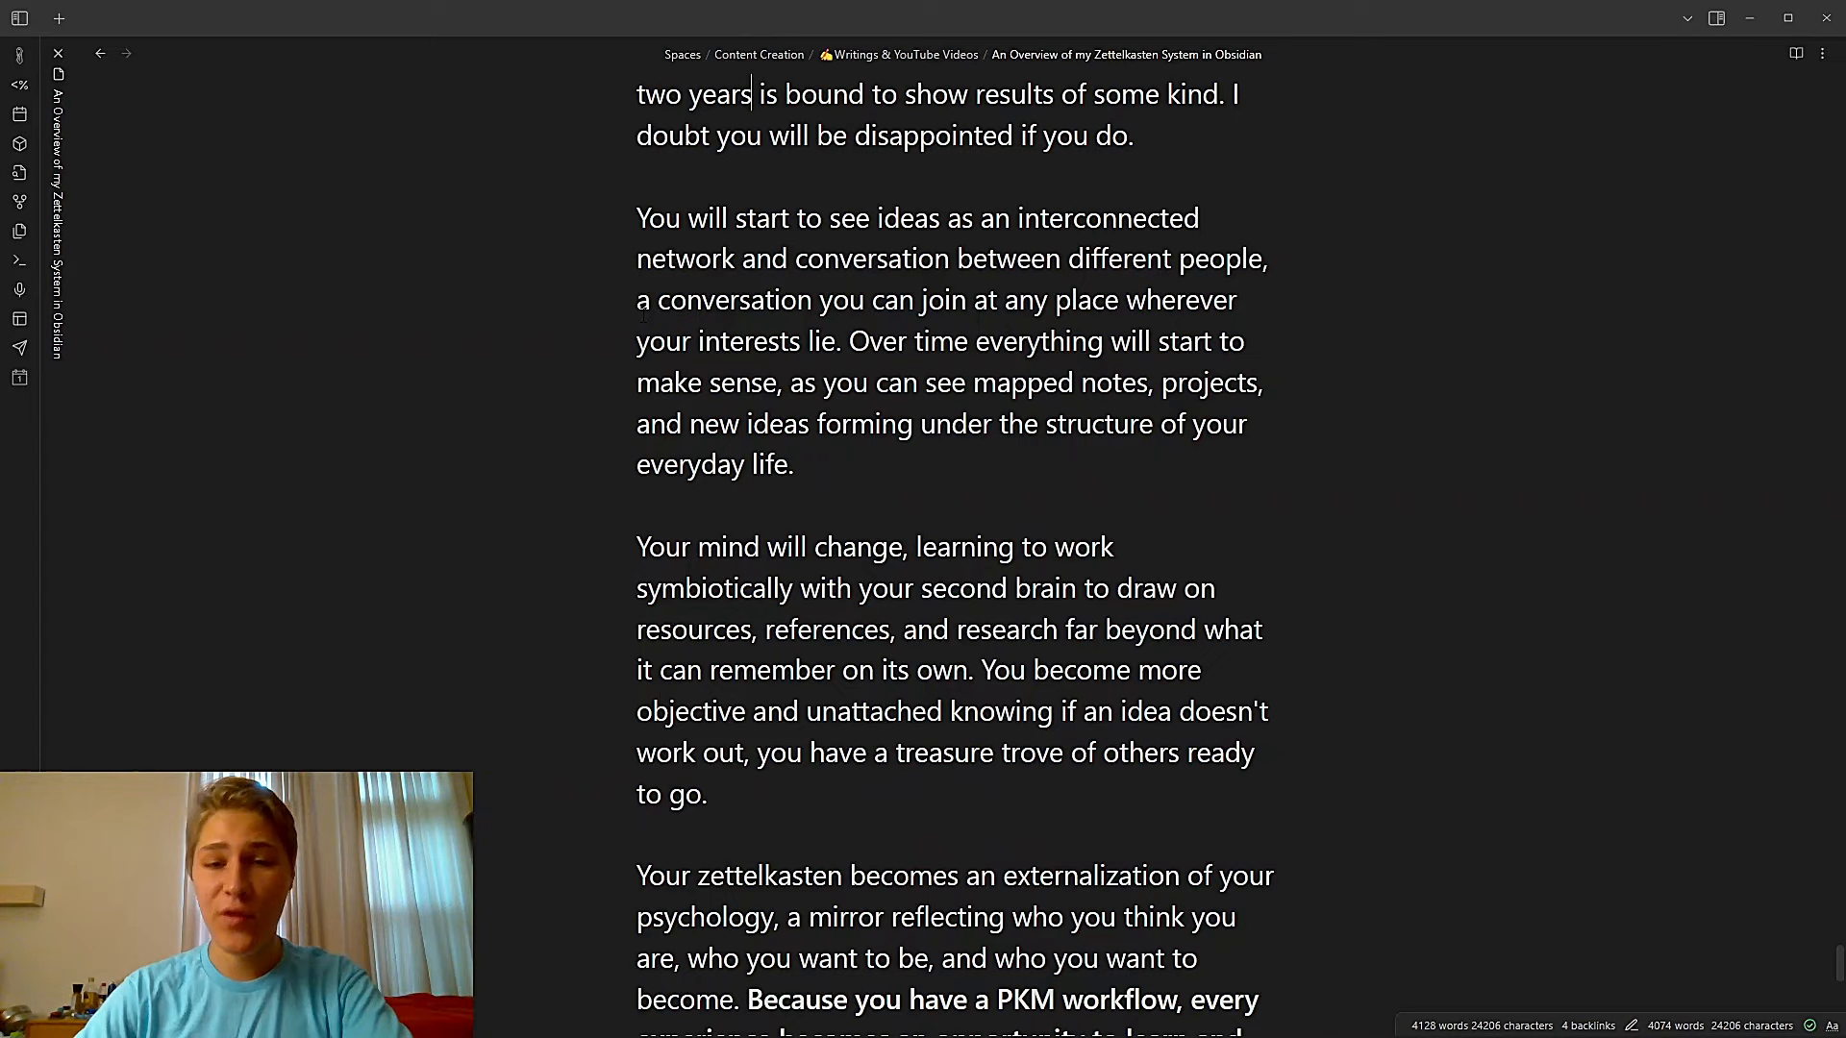
scroll(down, 3)
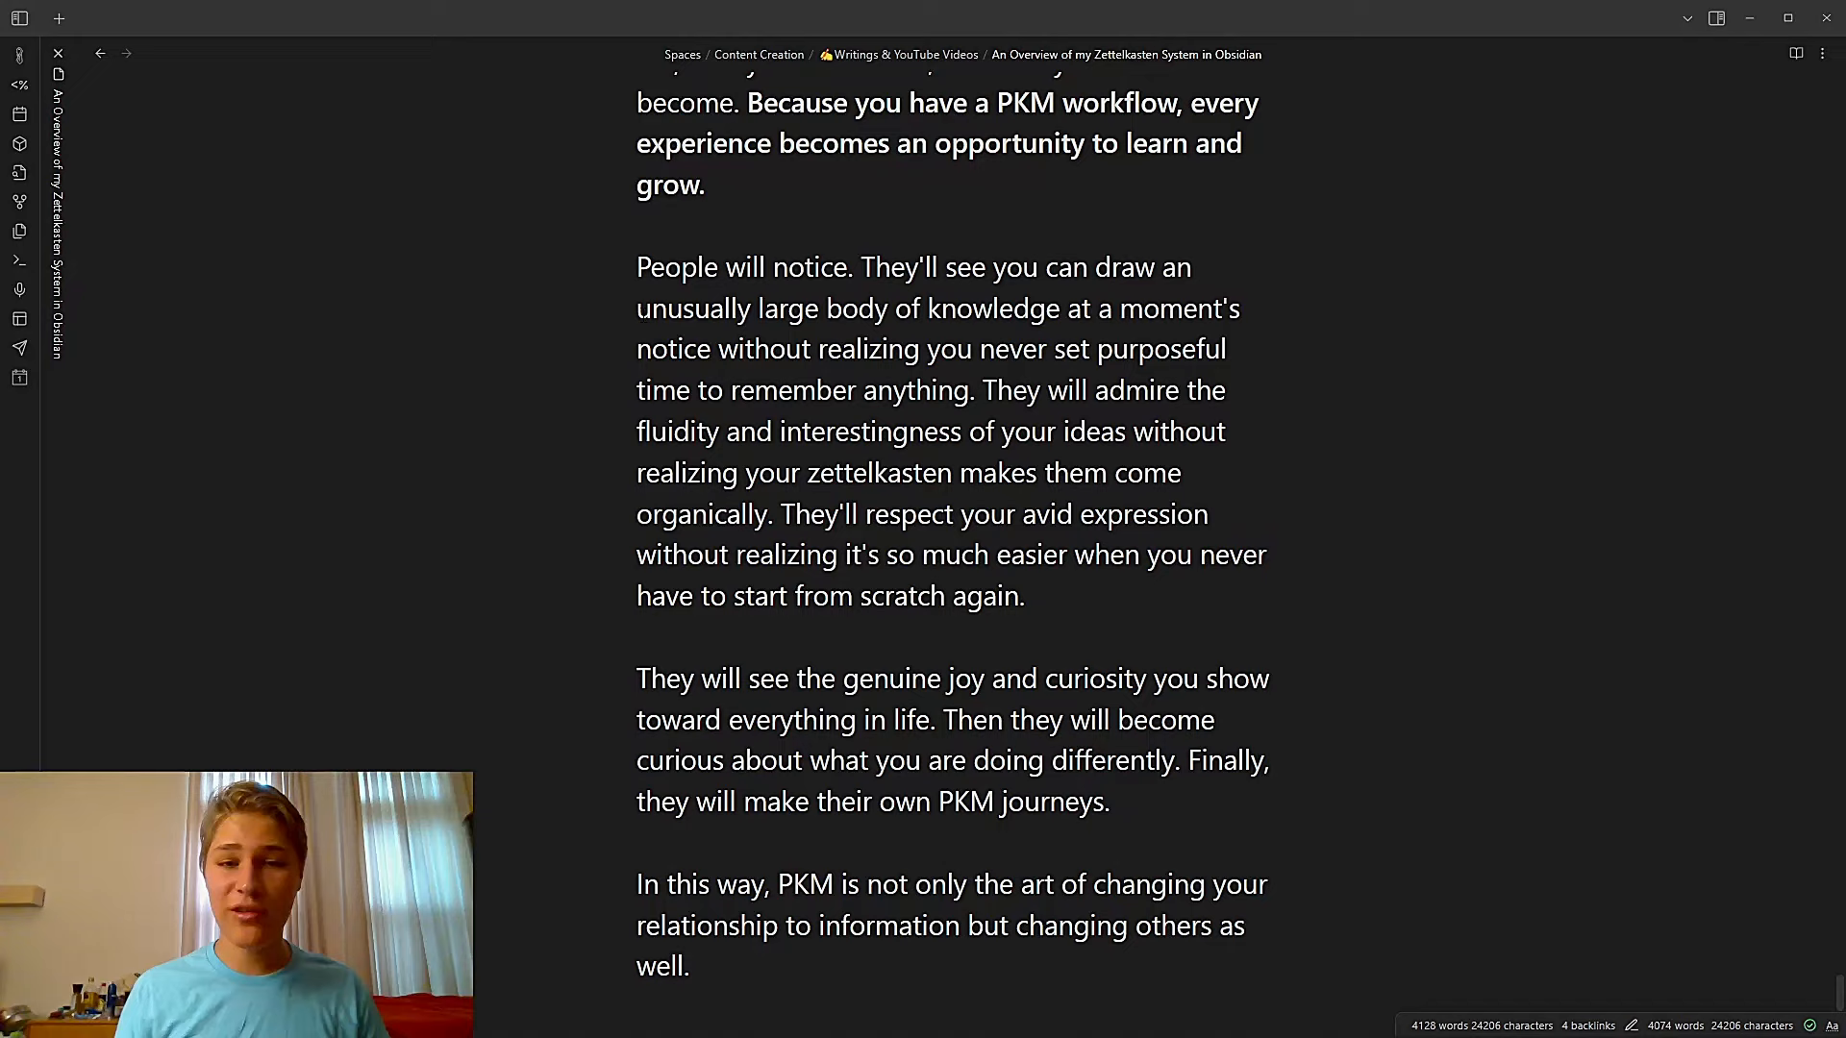
Scroll to the note's end showing the MOC creation video link and the Resources YouTube link
scroll(down, 3)
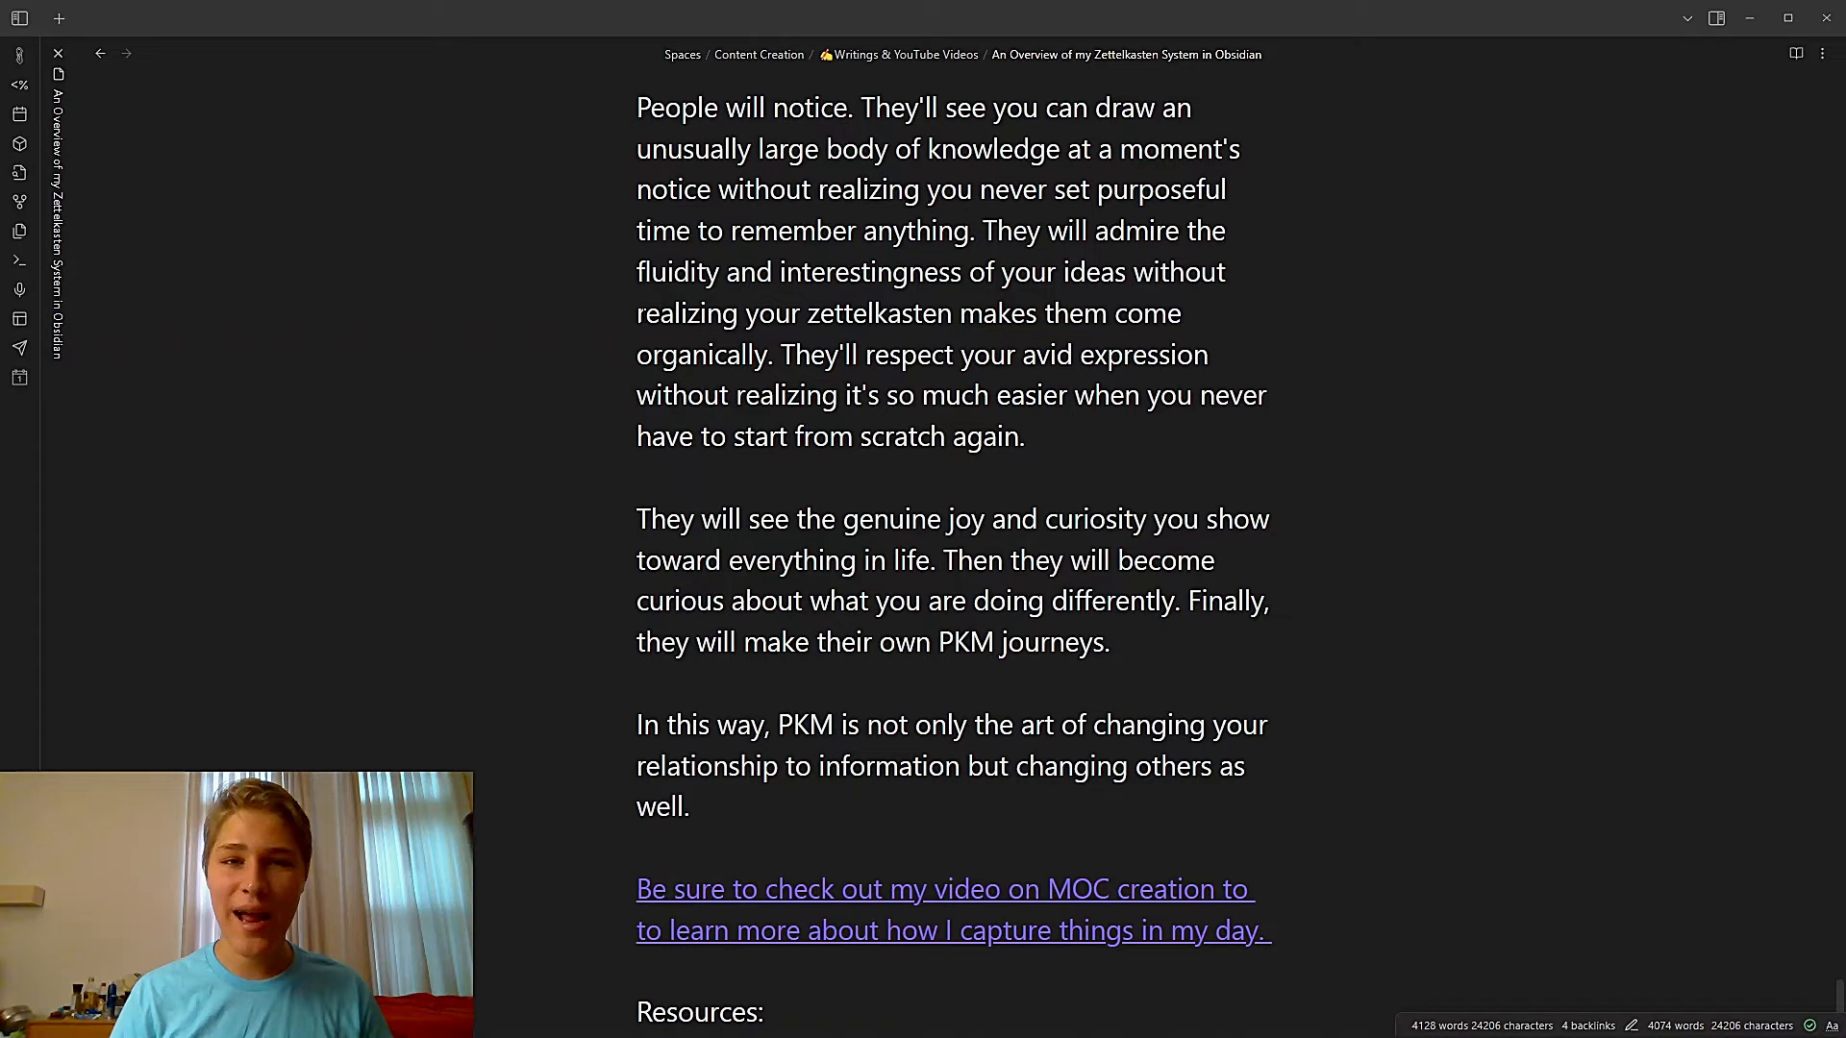
scroll(down, 3)
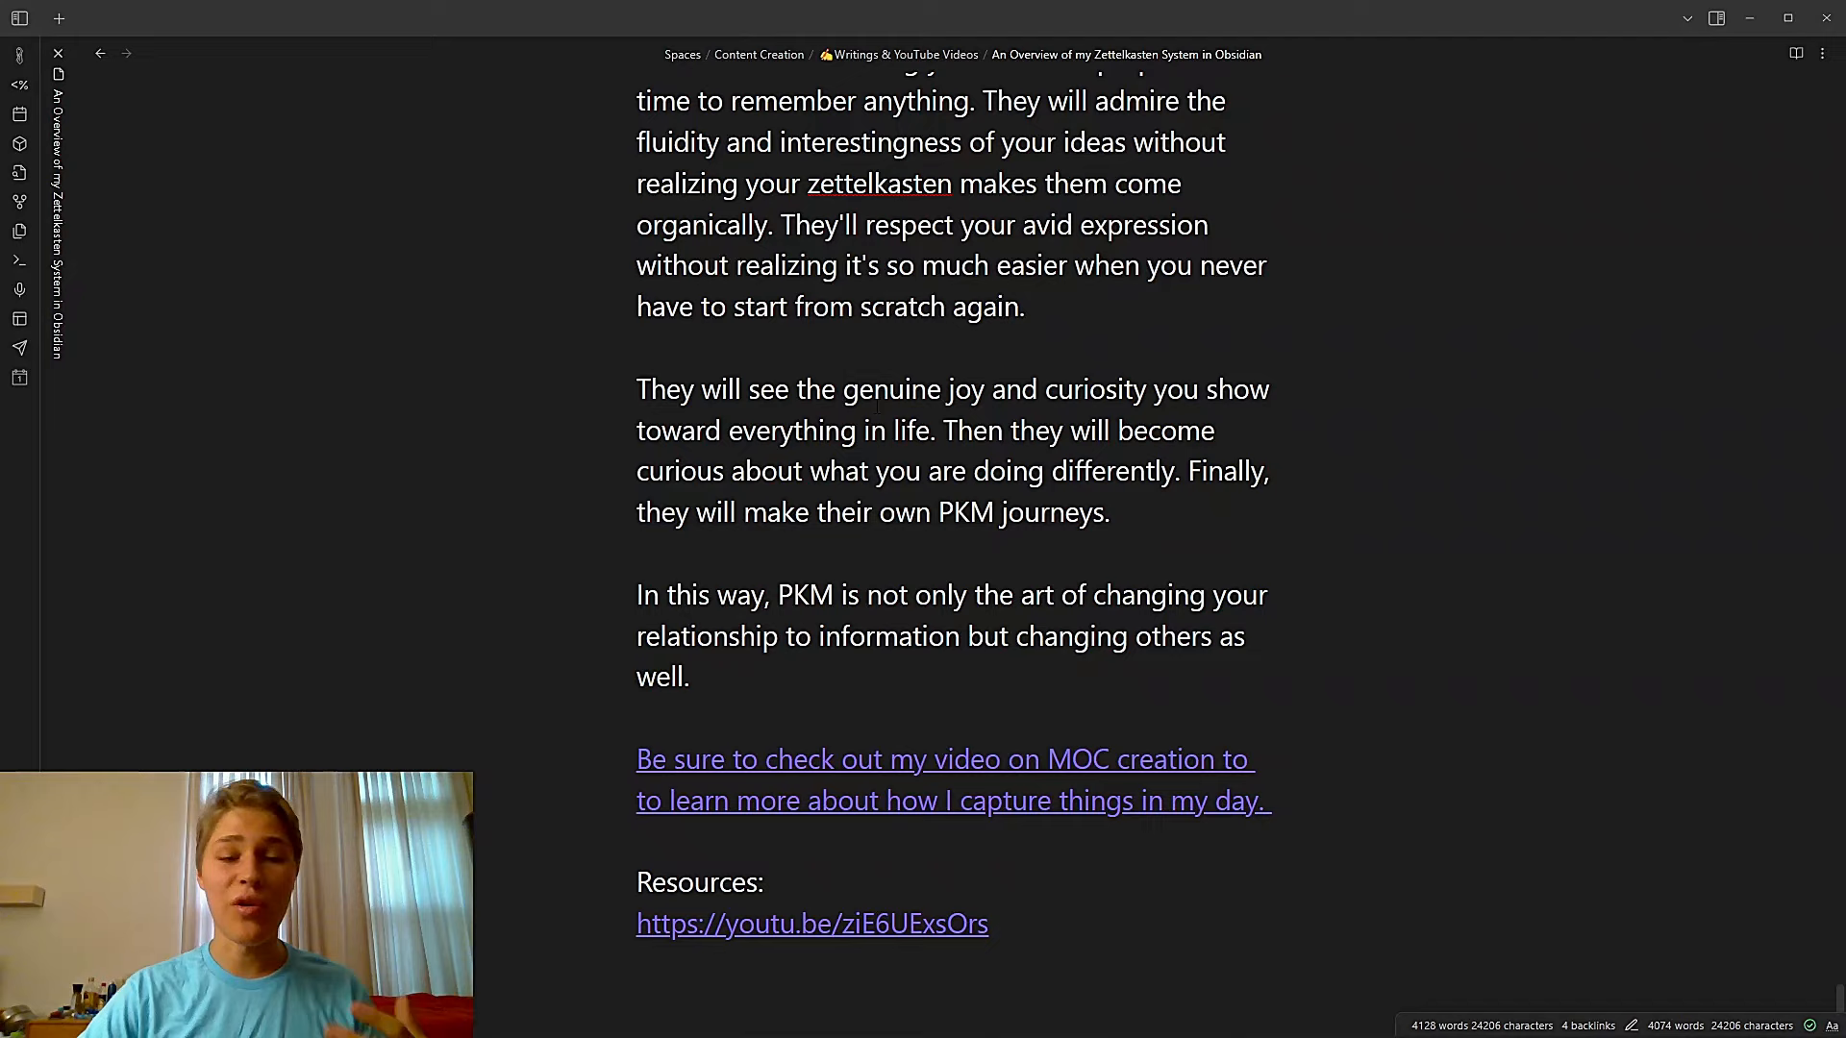
scroll(down, 3)
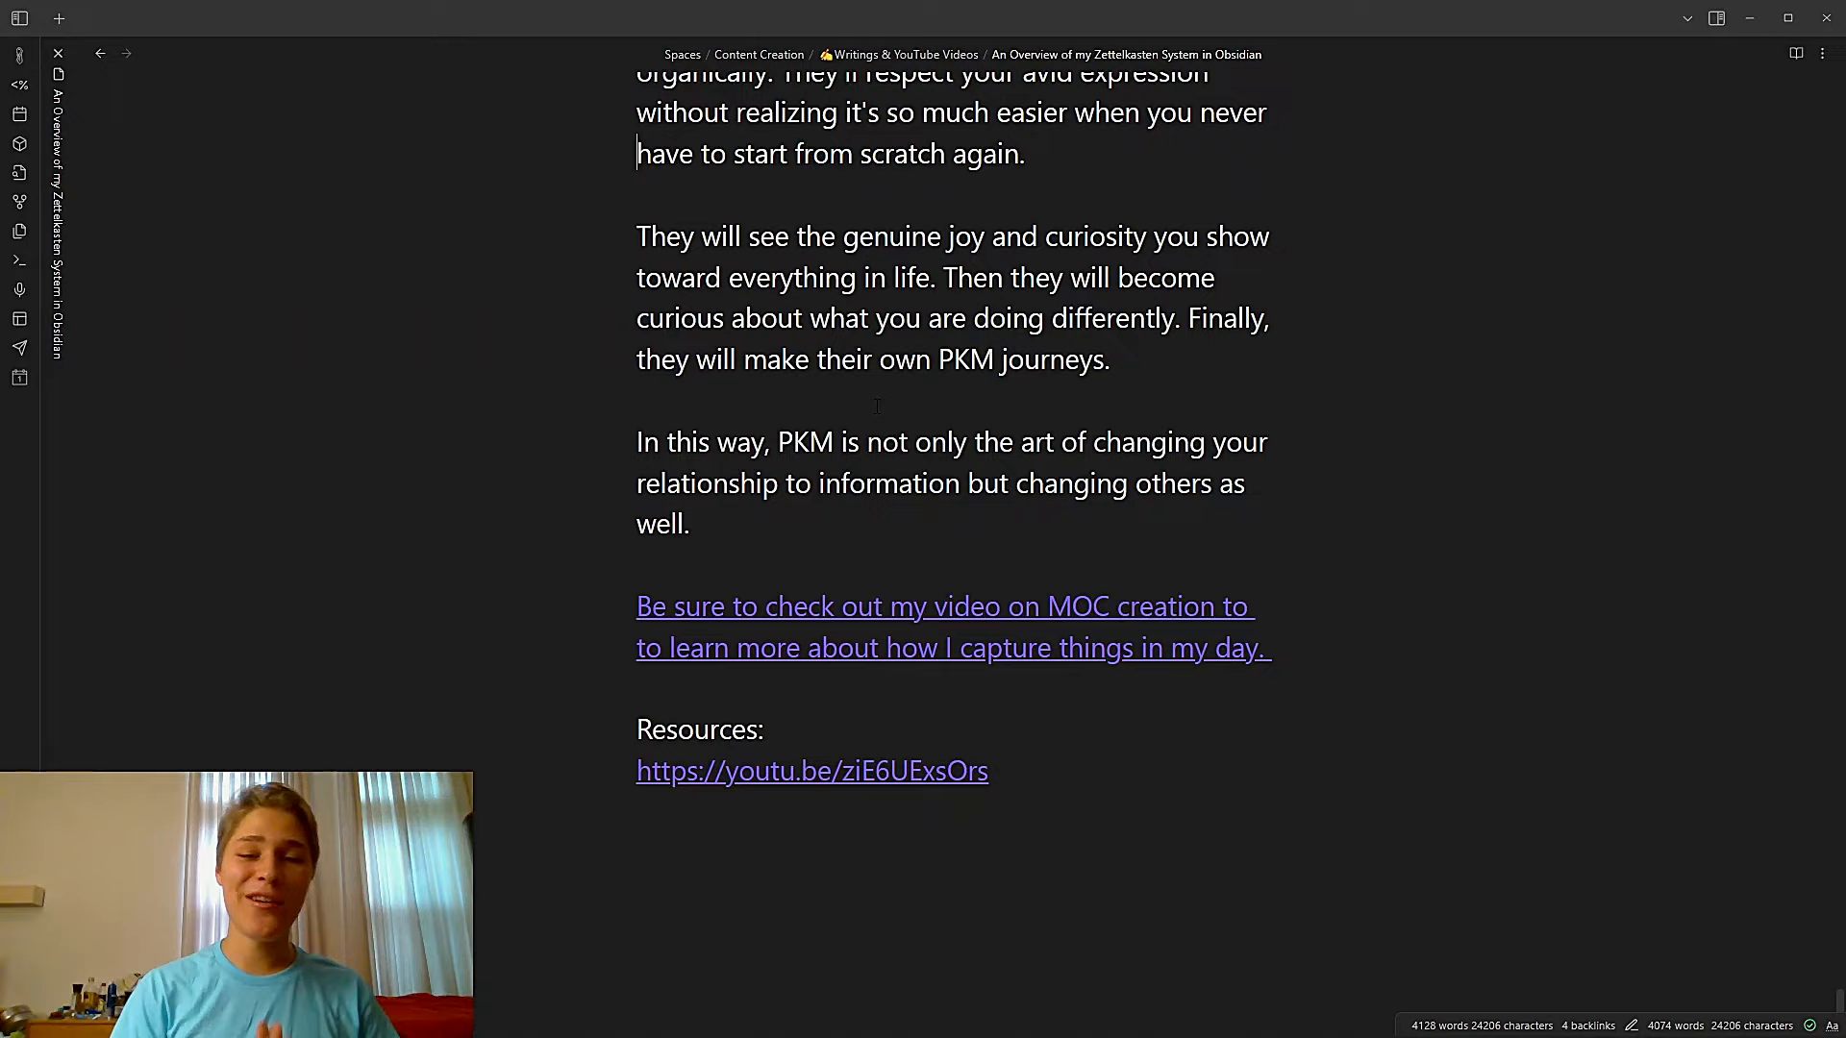